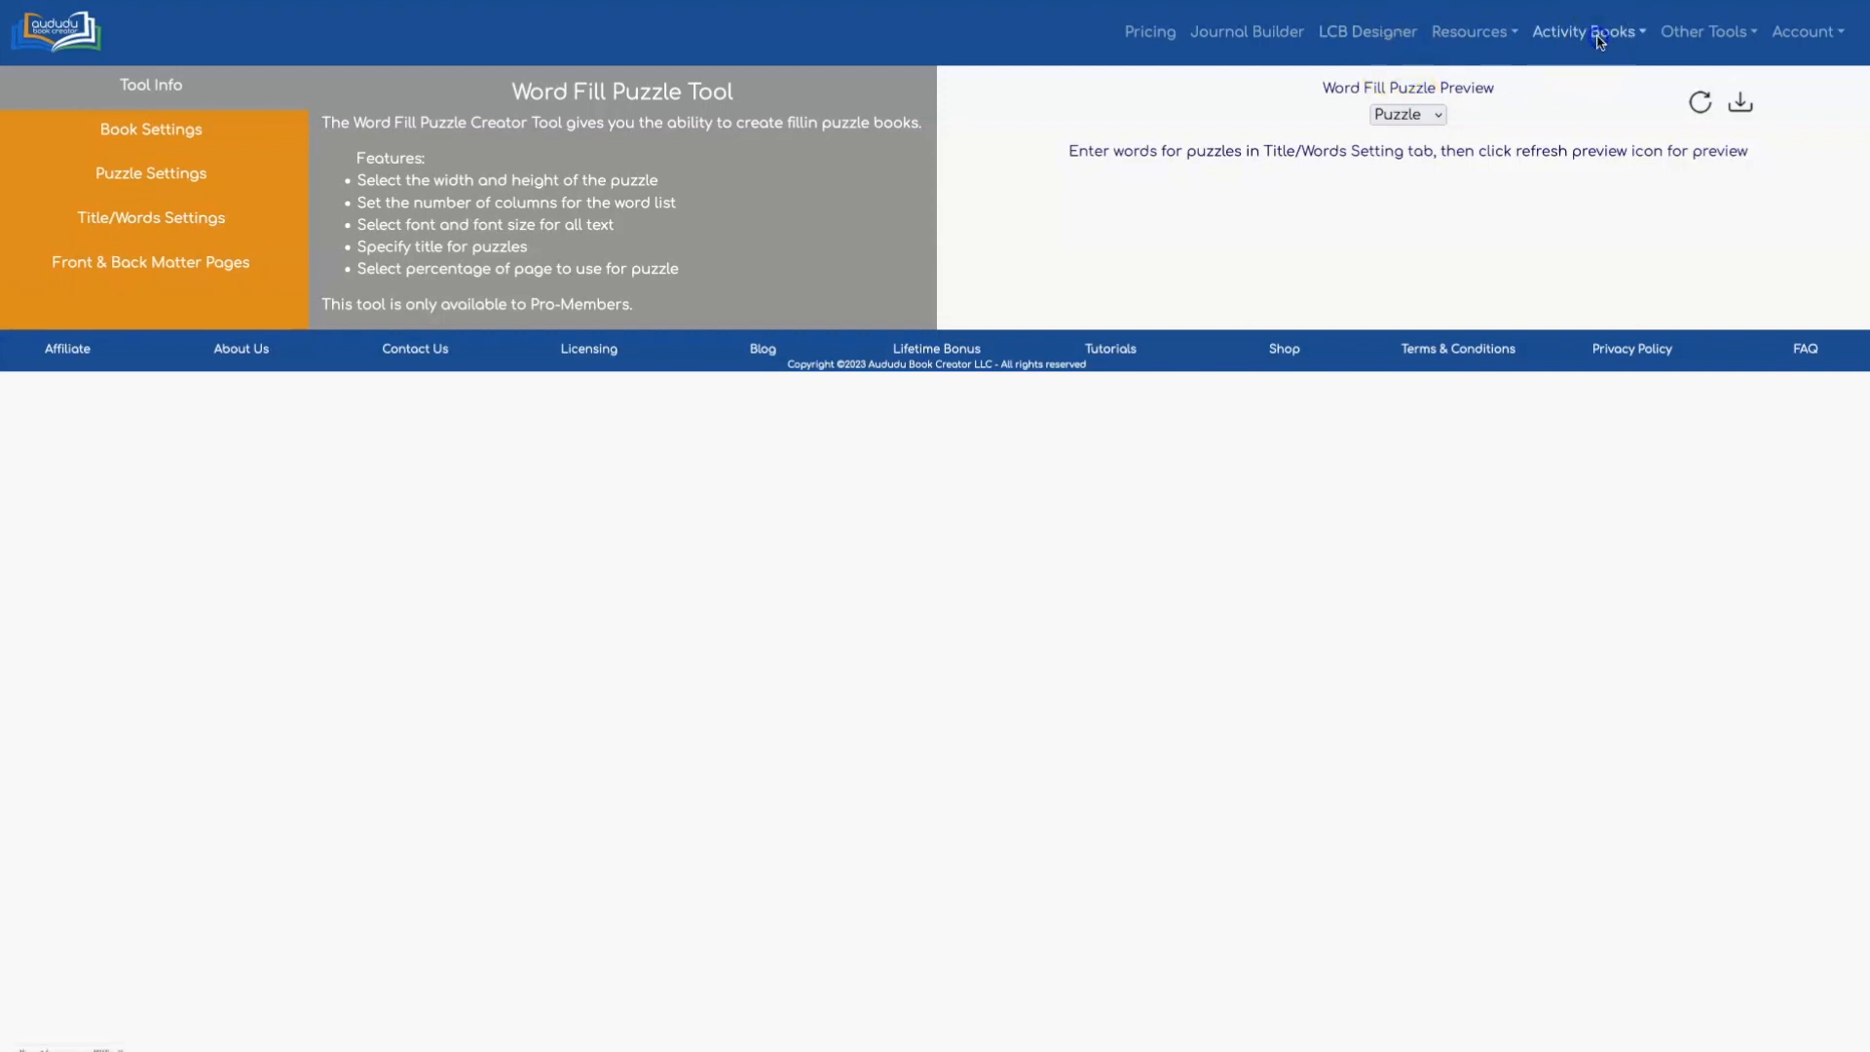
# Step: Change the book trim size from 5" x 8" to 8.5" x 11" in Book Settings
pyautogui.click(1586, 32)
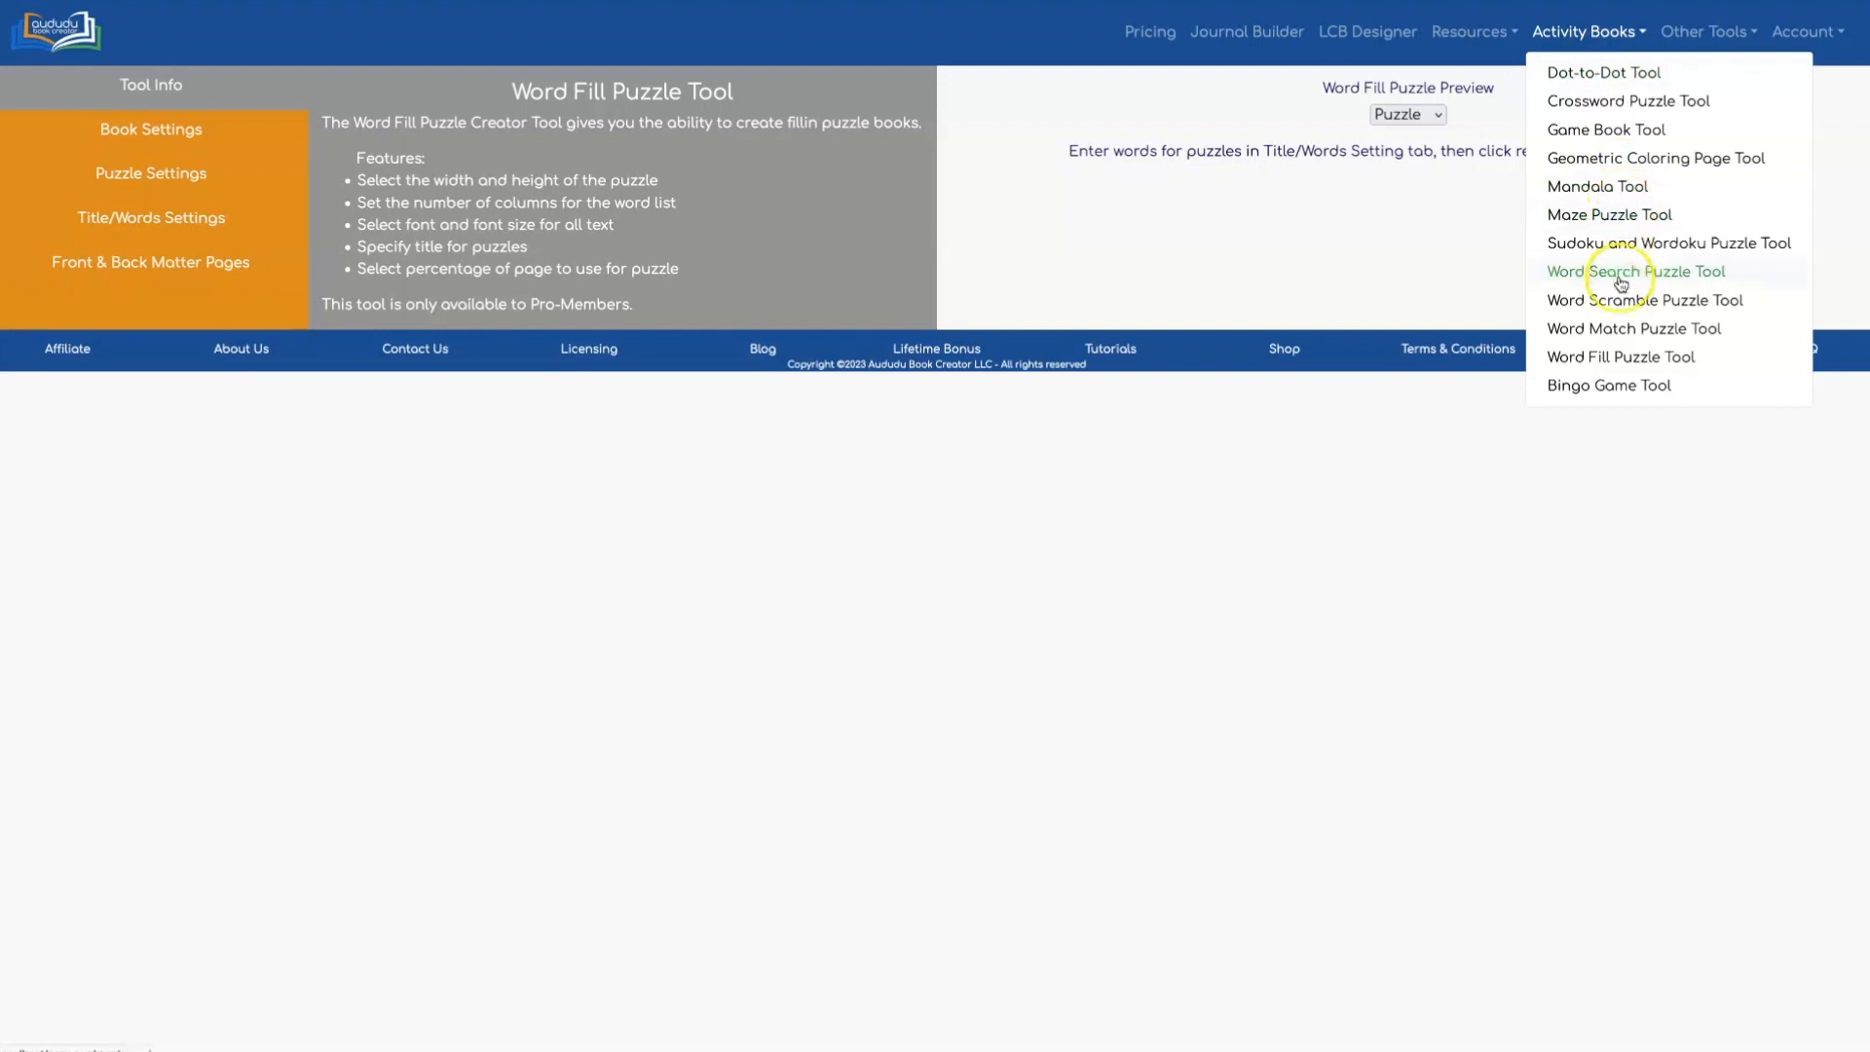
pyautogui.moveTo(1620, 356)
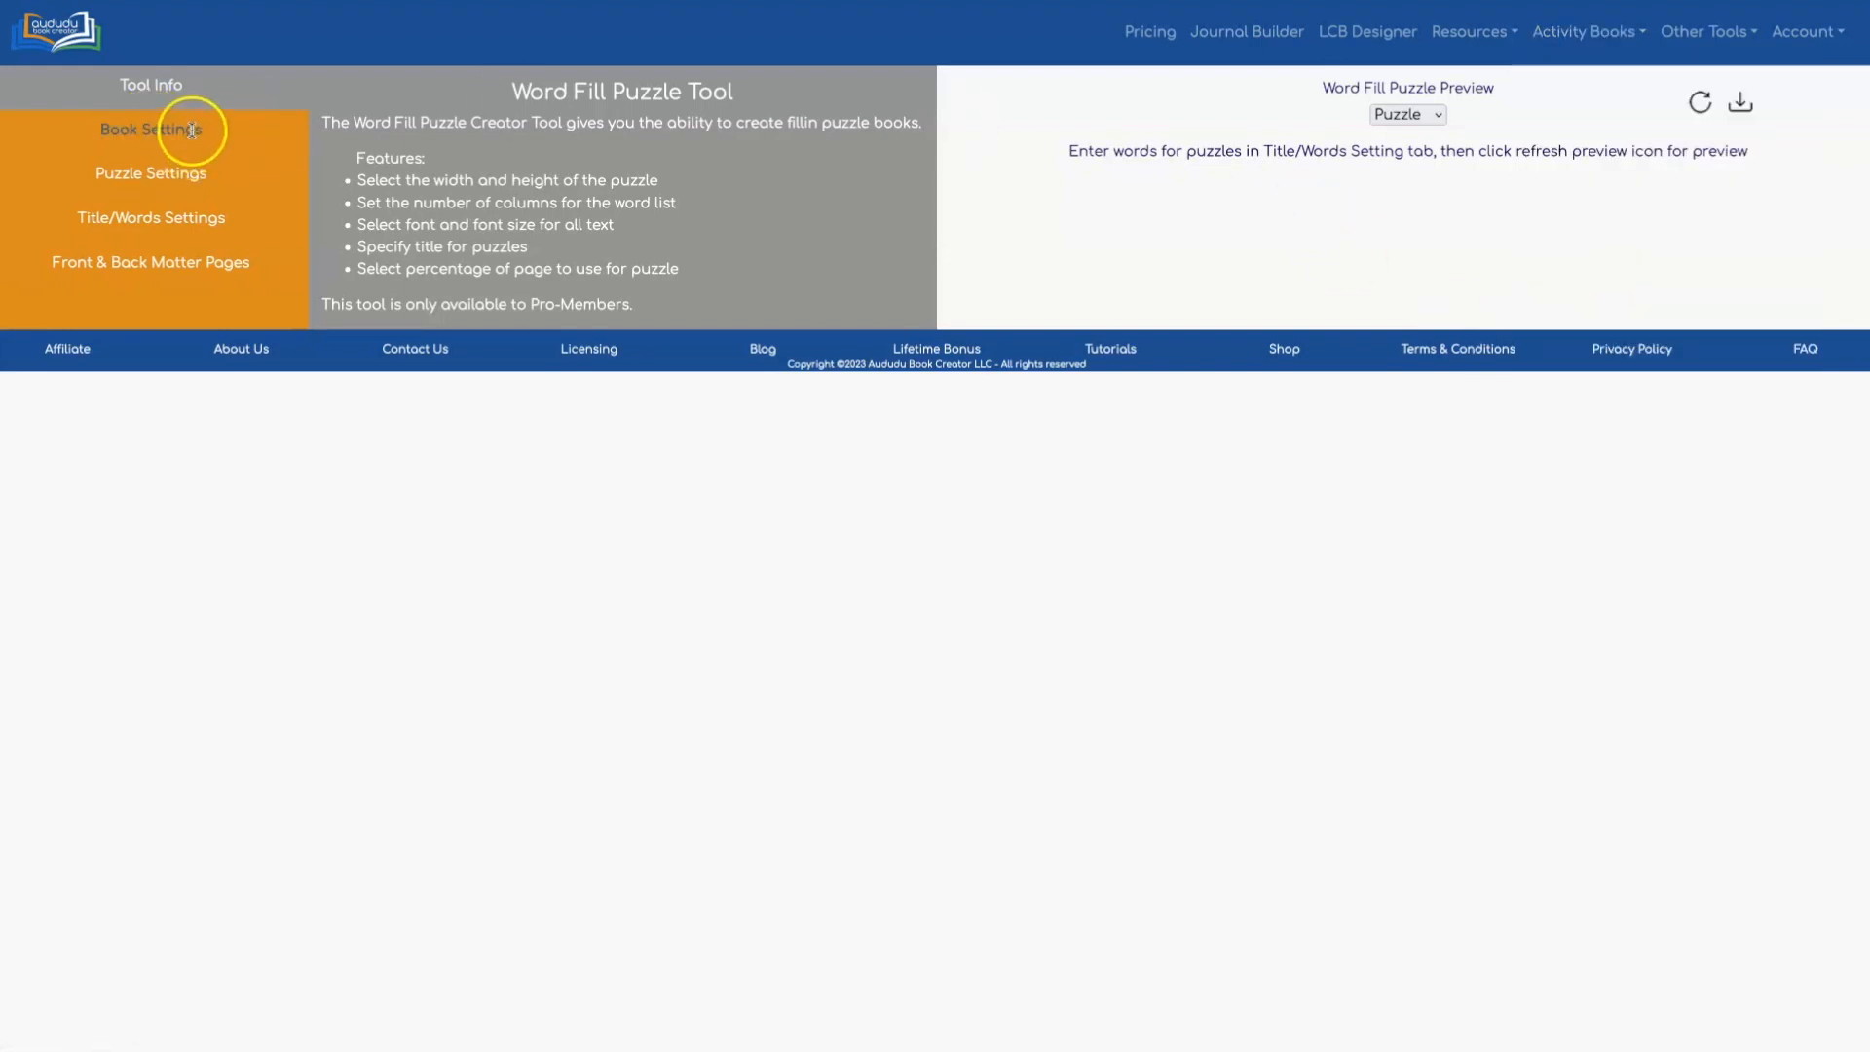
pyautogui.click(150, 130)
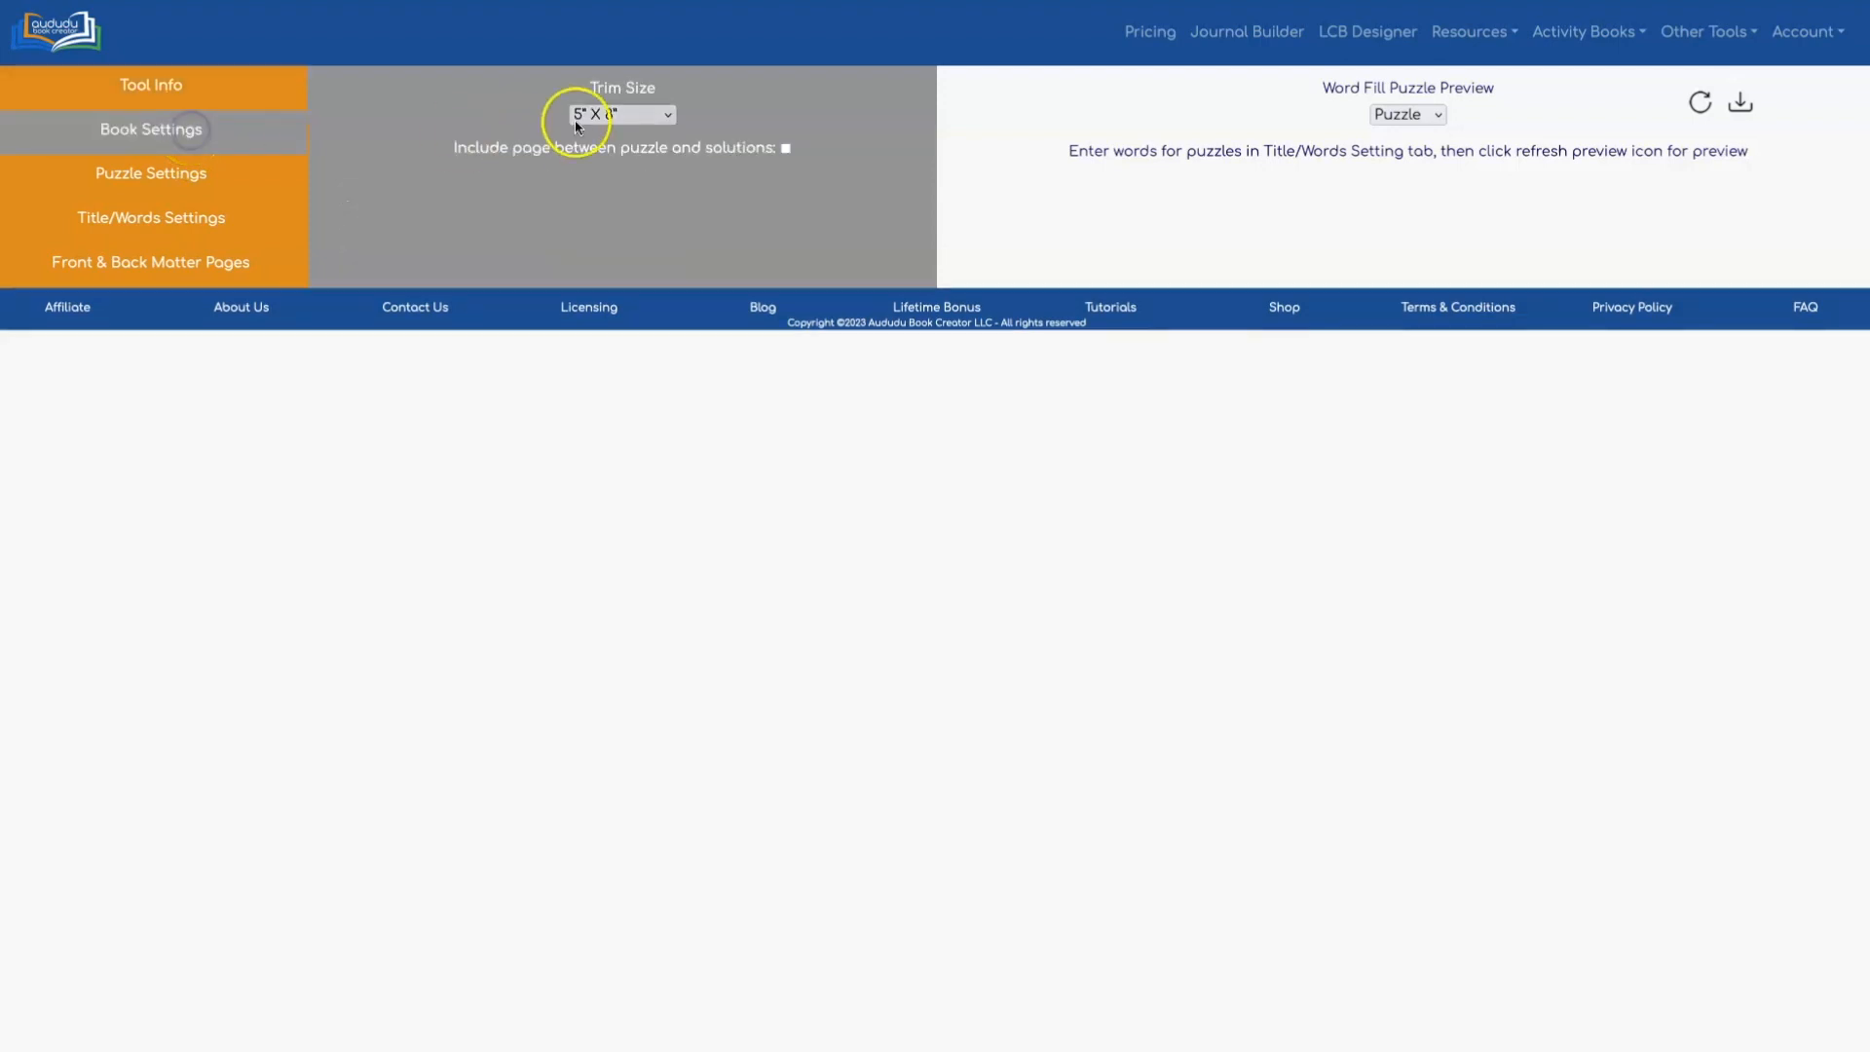
pyautogui.click(620, 115)
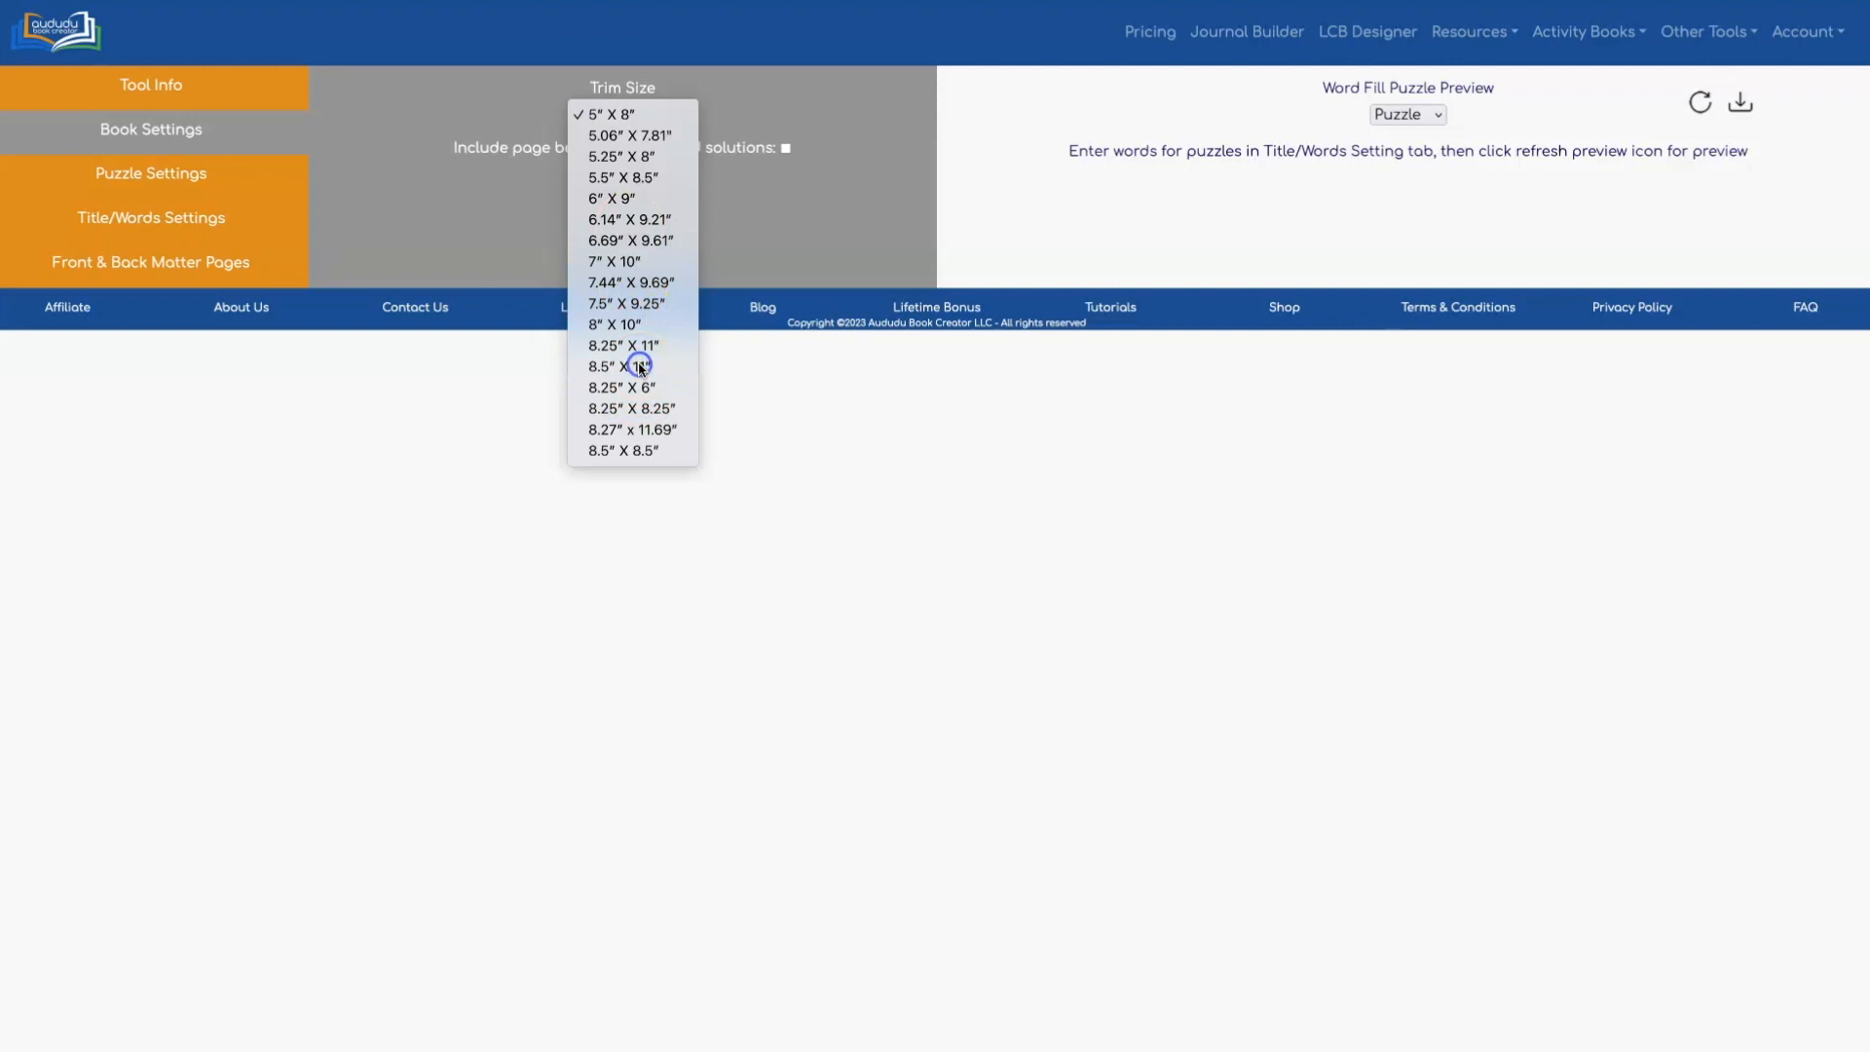
pyautogui.click(637, 365)
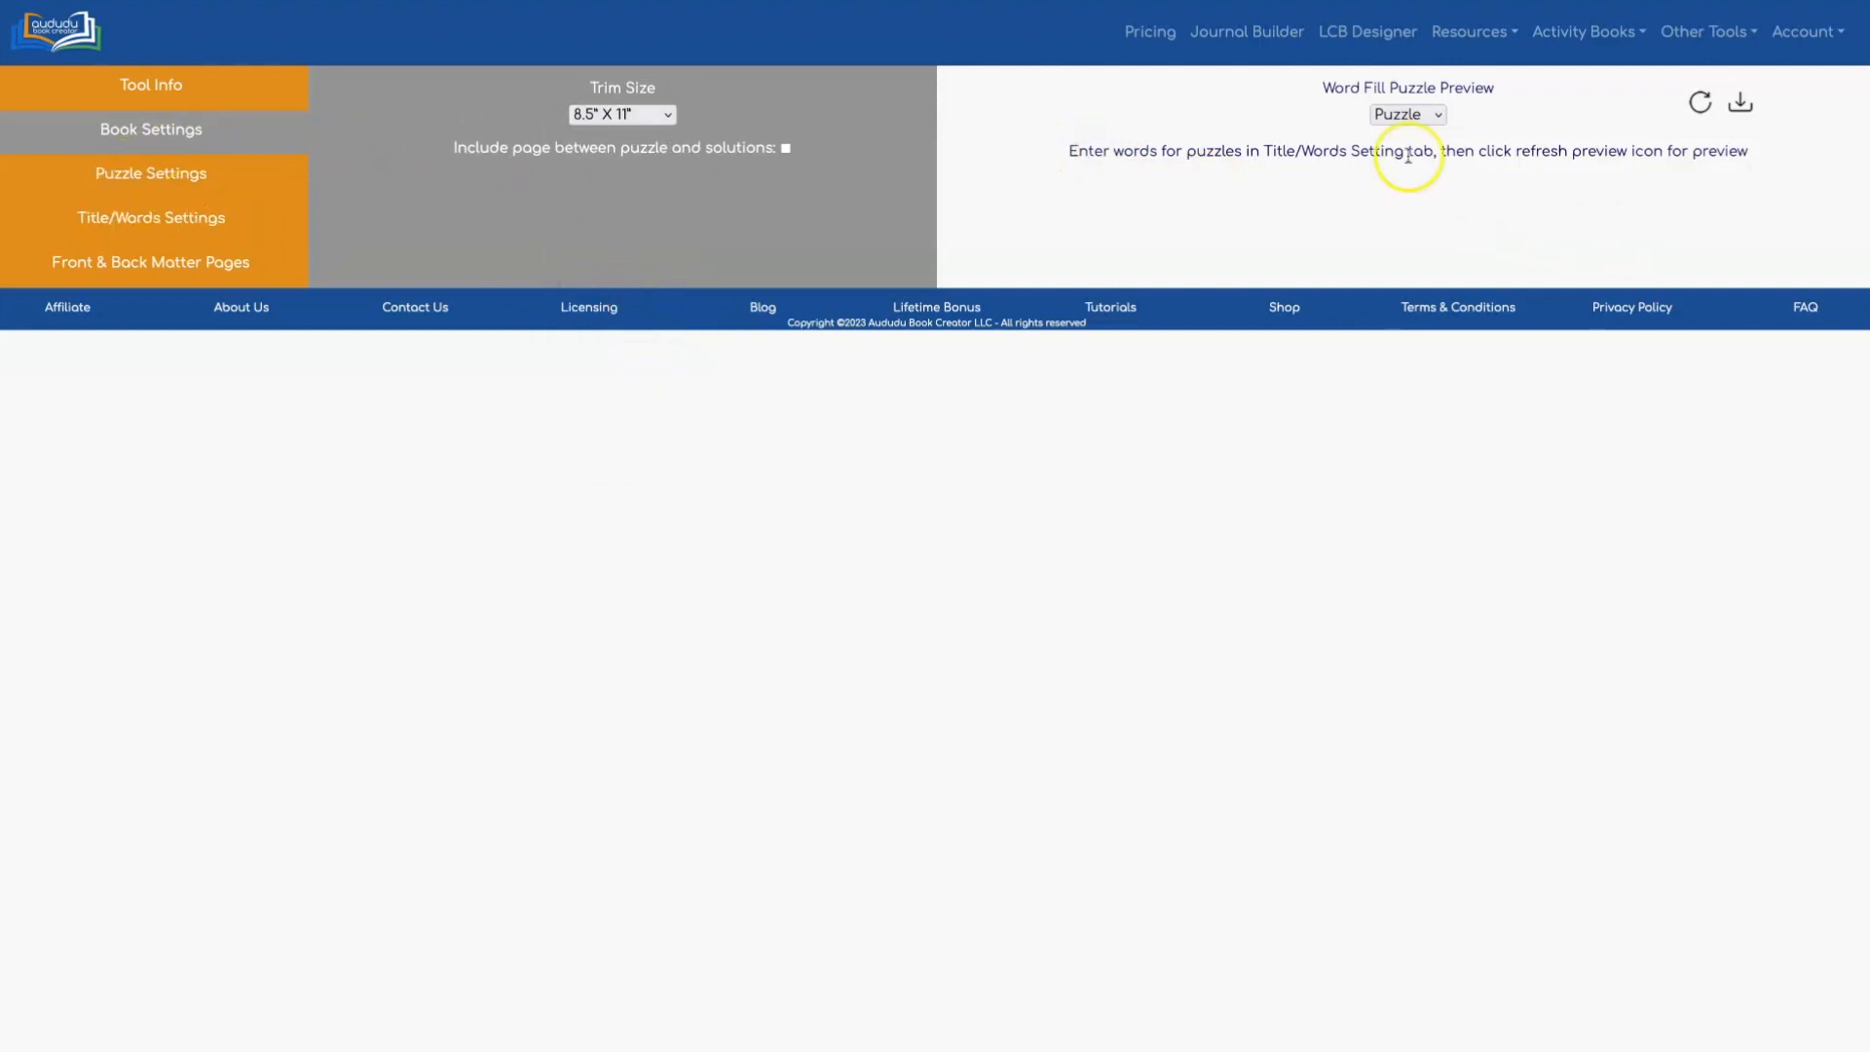
pyautogui.moveTo(1052, 159)
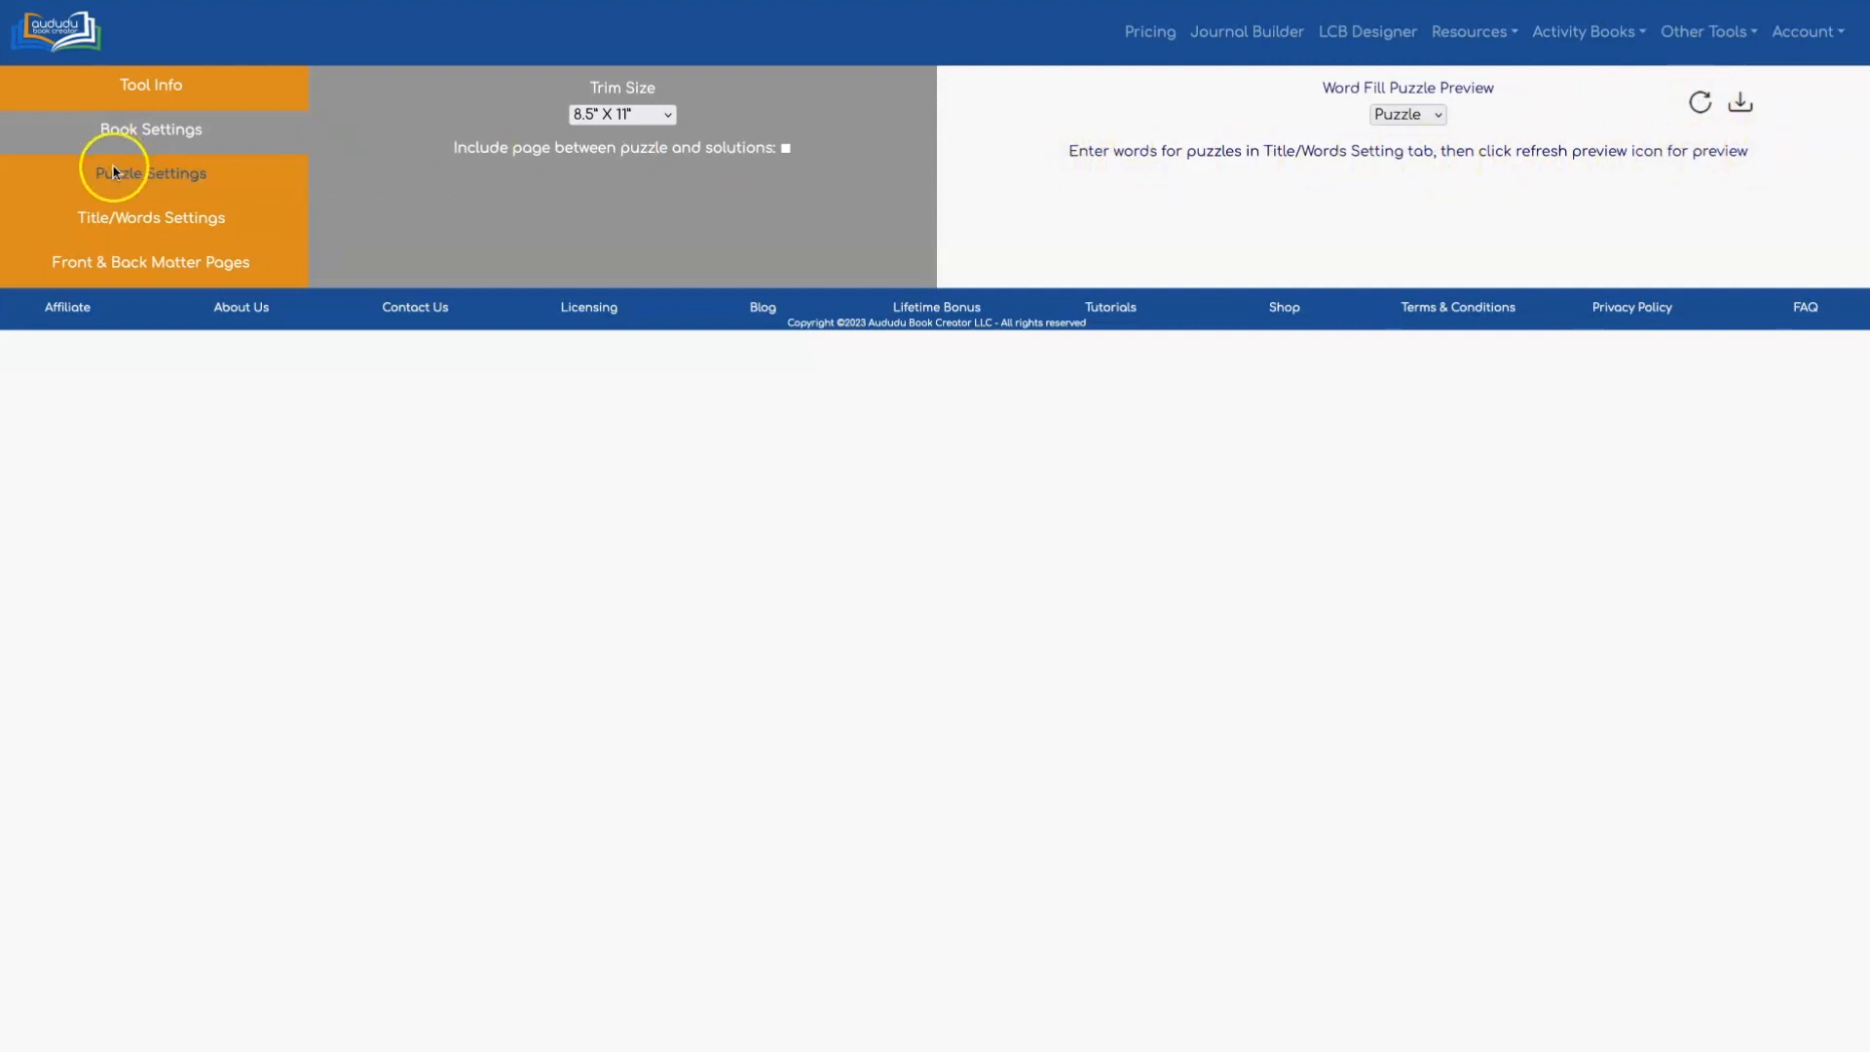
# Step: Enter the vegetable word list (carrot, tomato, broccoli) and show the 15 by 20 puzzle settings
pyautogui.click(149, 217)
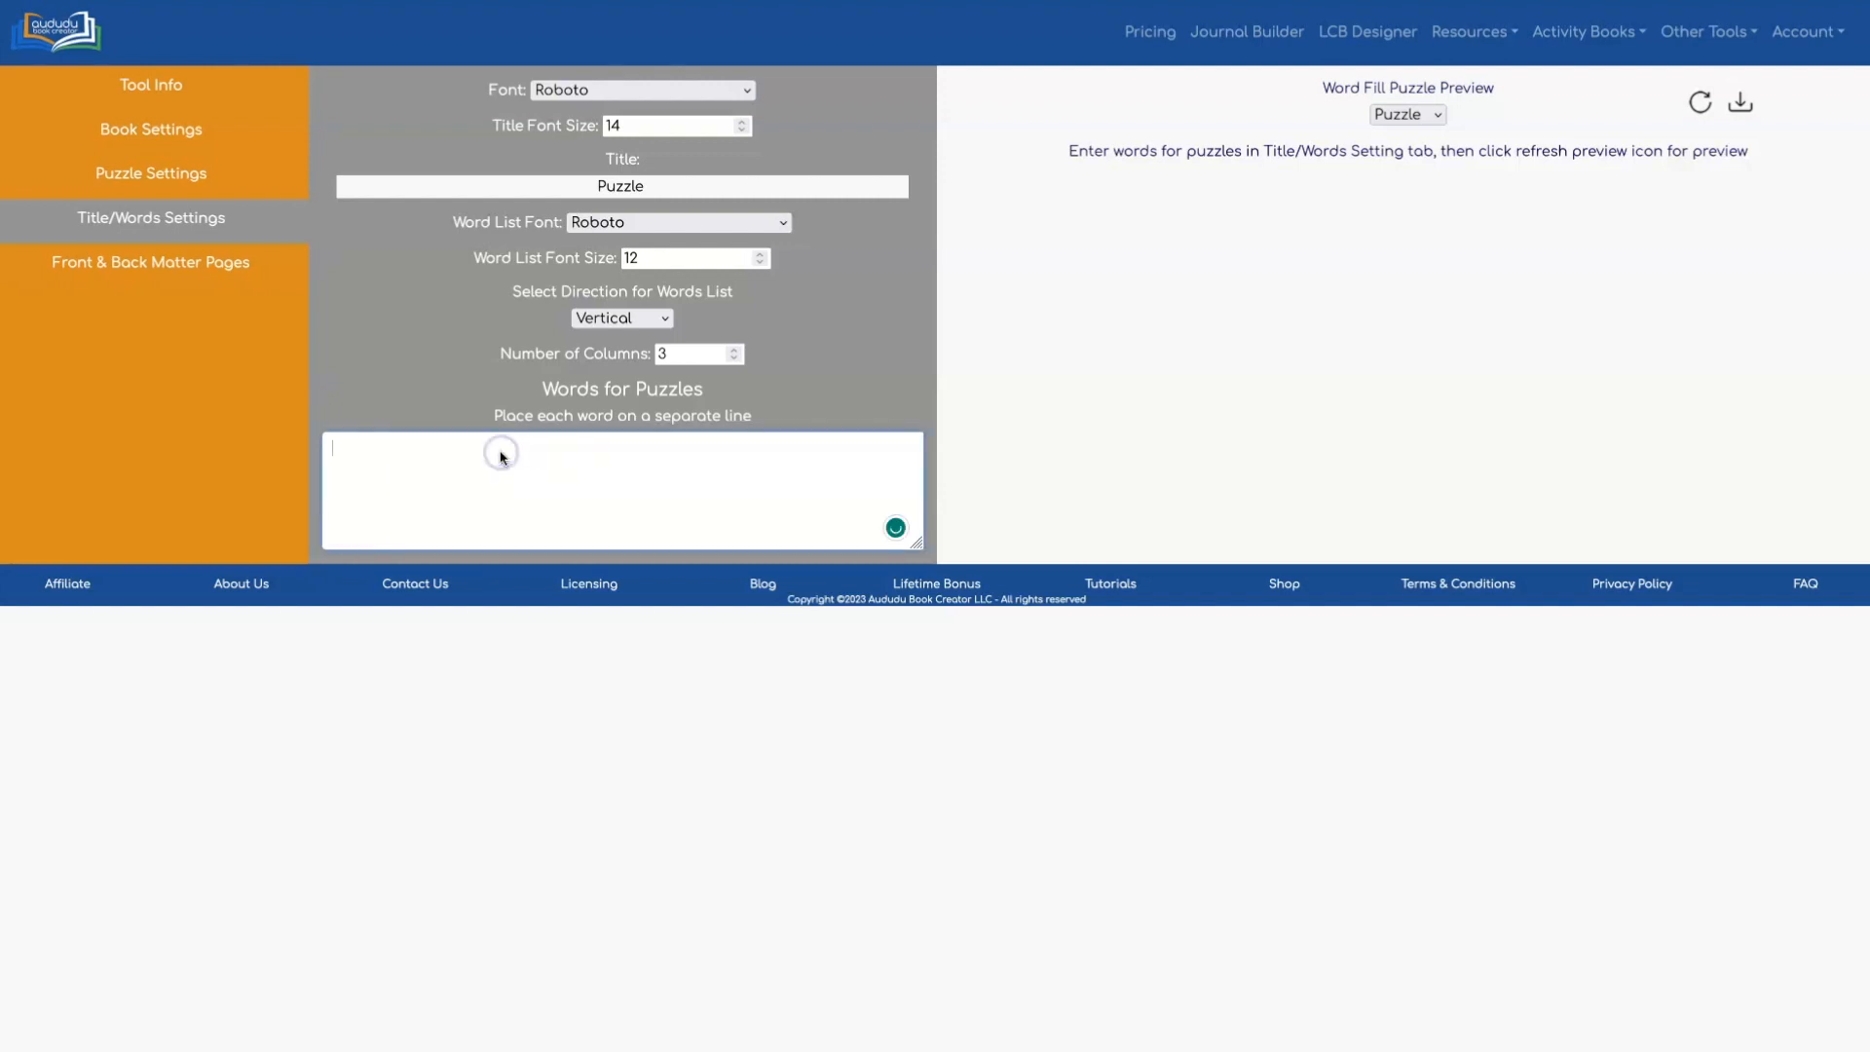
pyautogui.write('opinion')
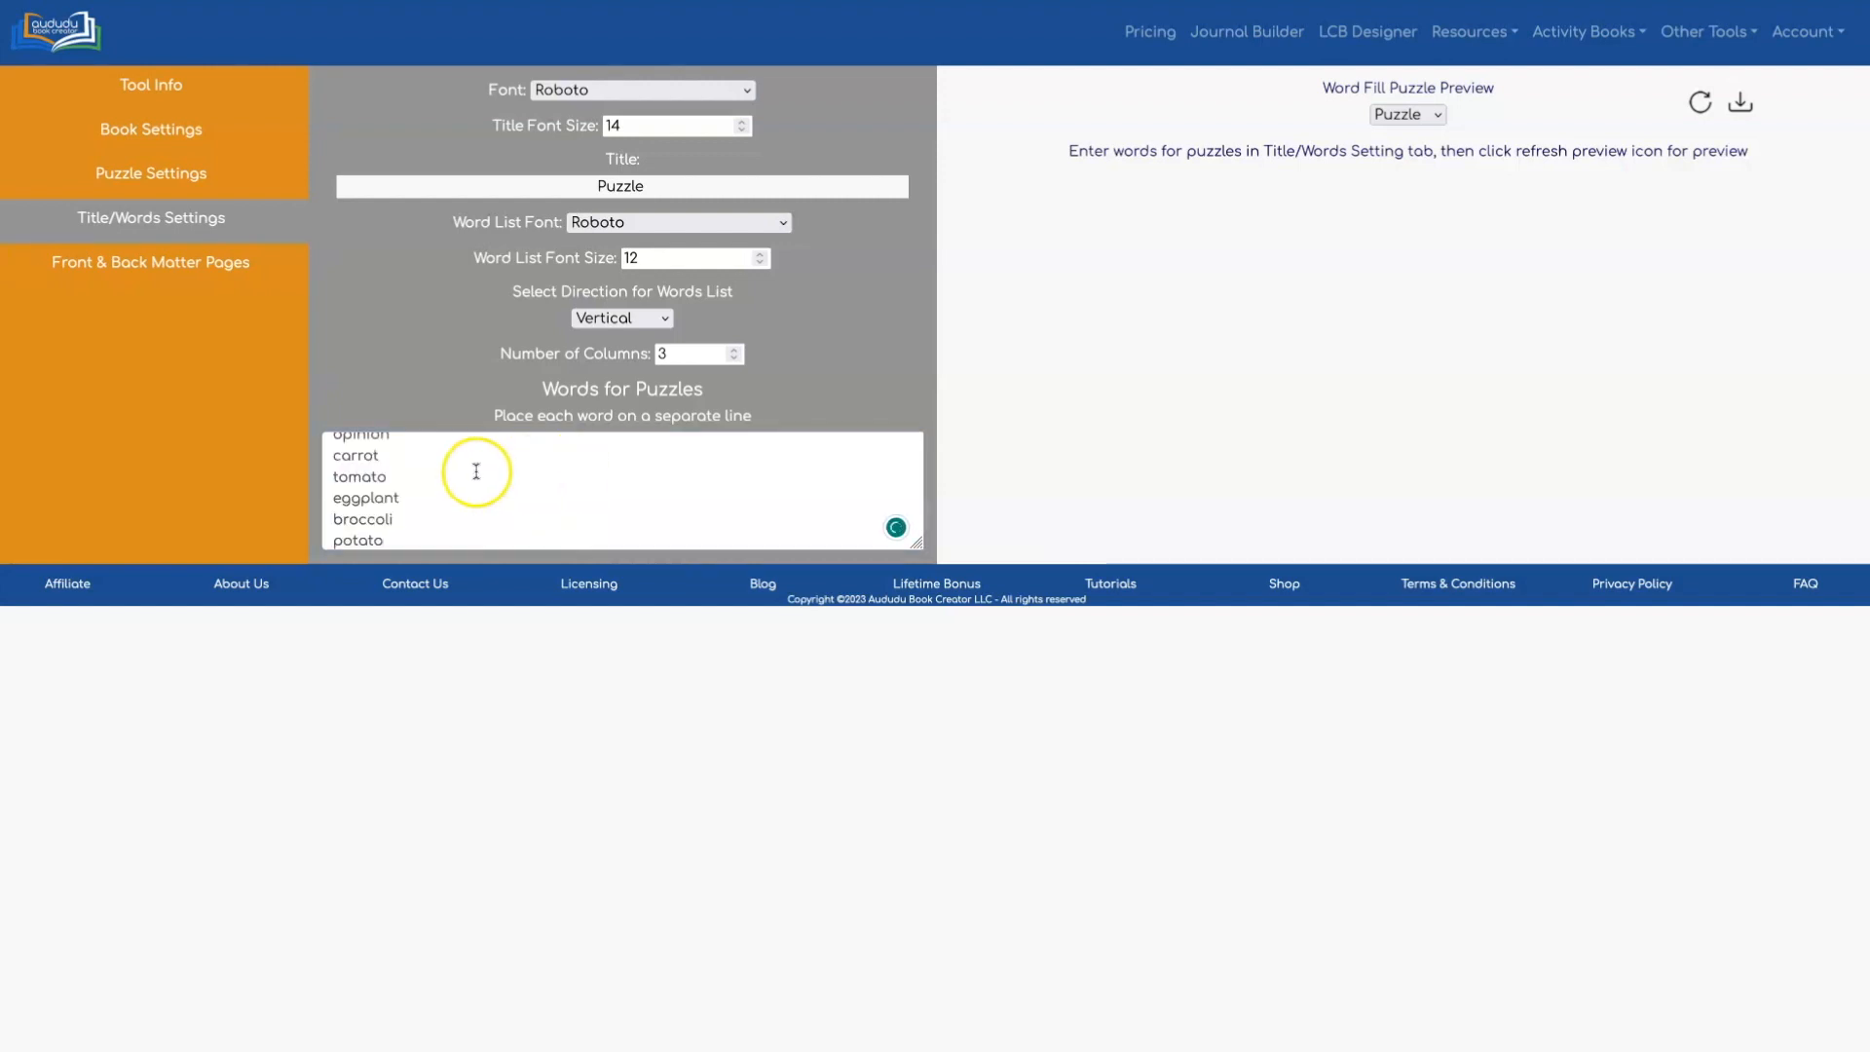
pyautogui.click(150, 173)
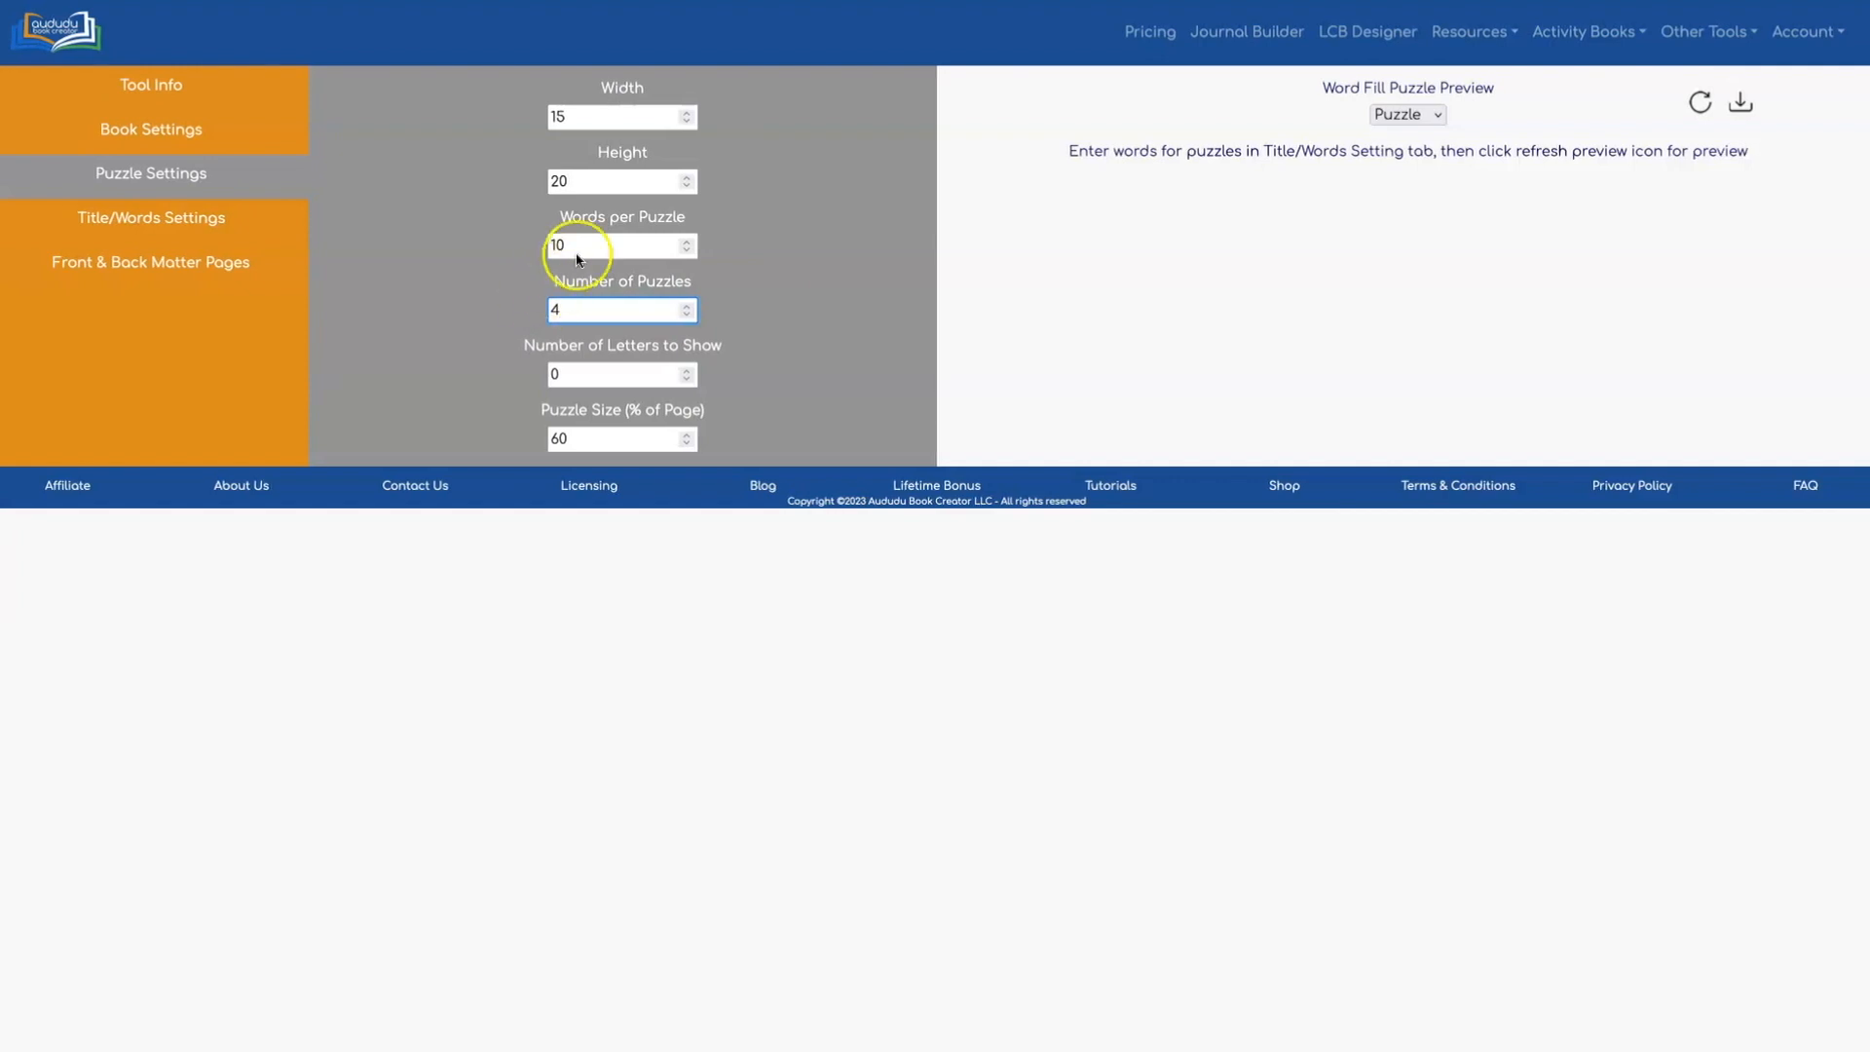
# Step: Set words per puzzle to 30 and refresh the Puzzle 1 preview
pyautogui.write('3')
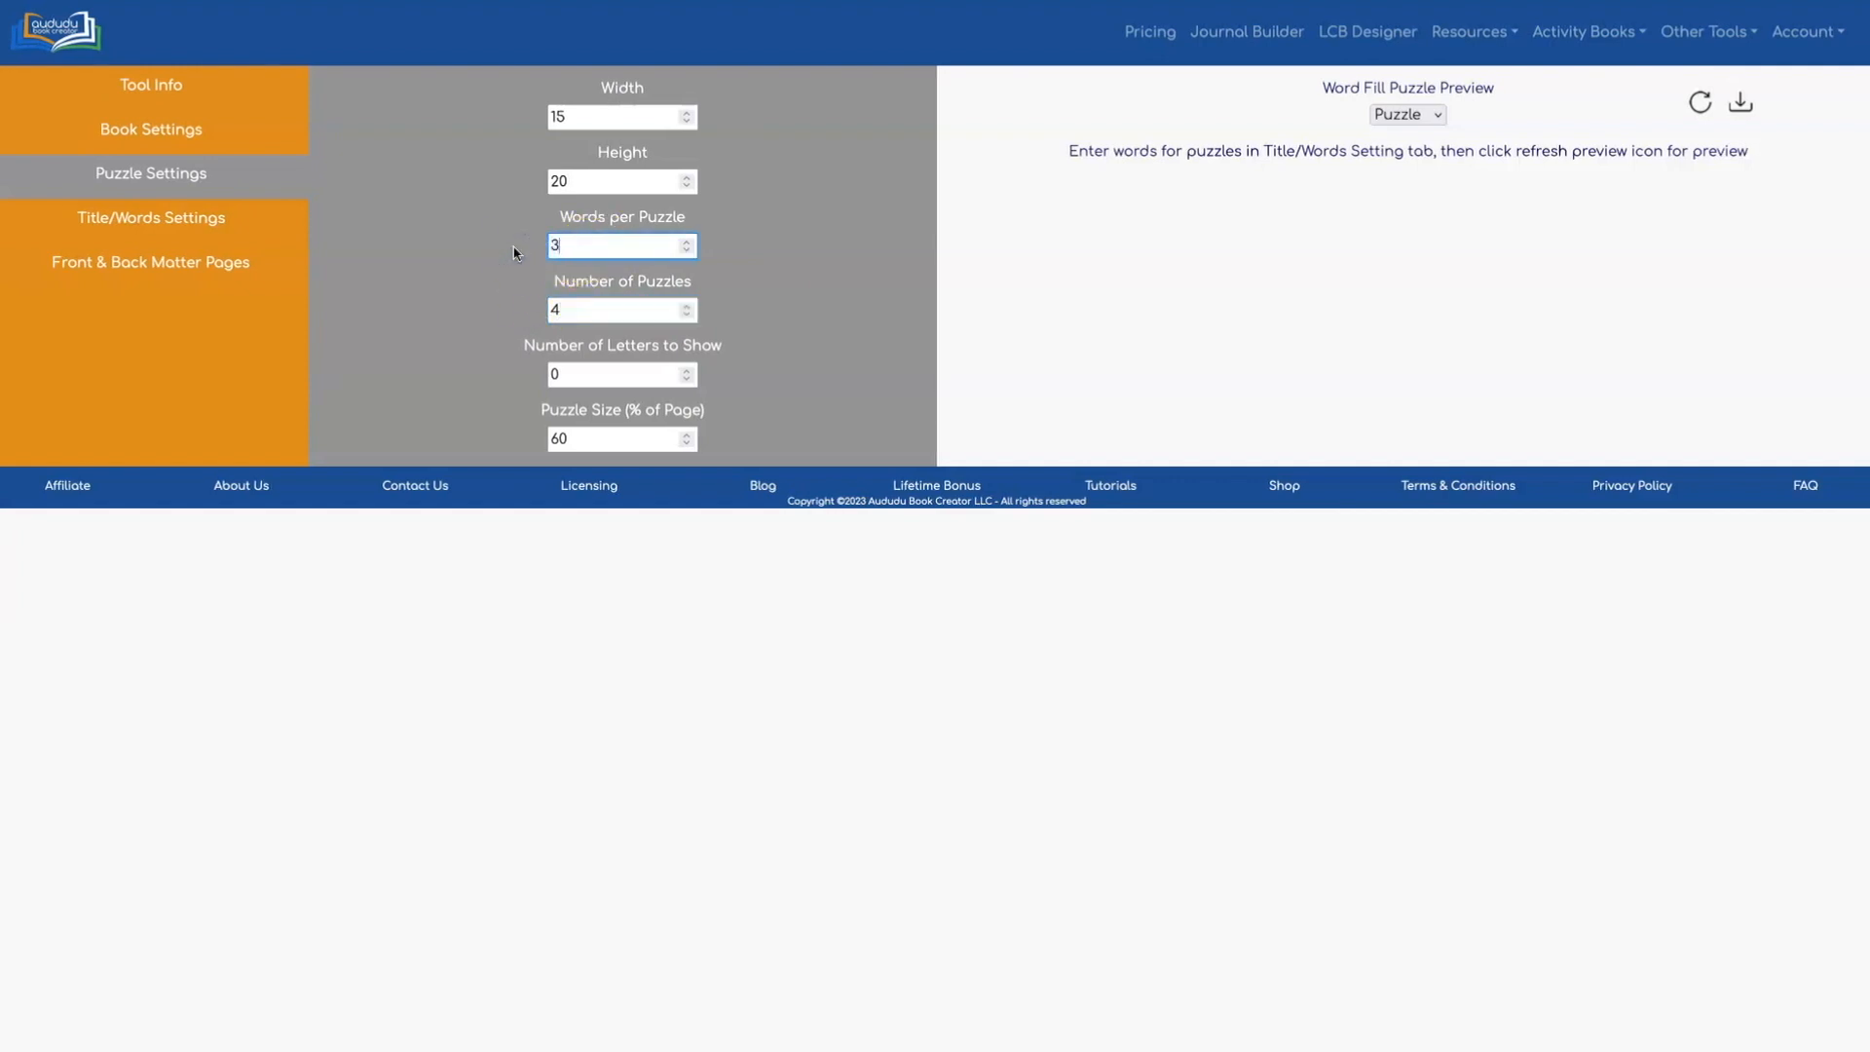
pyautogui.write('30')
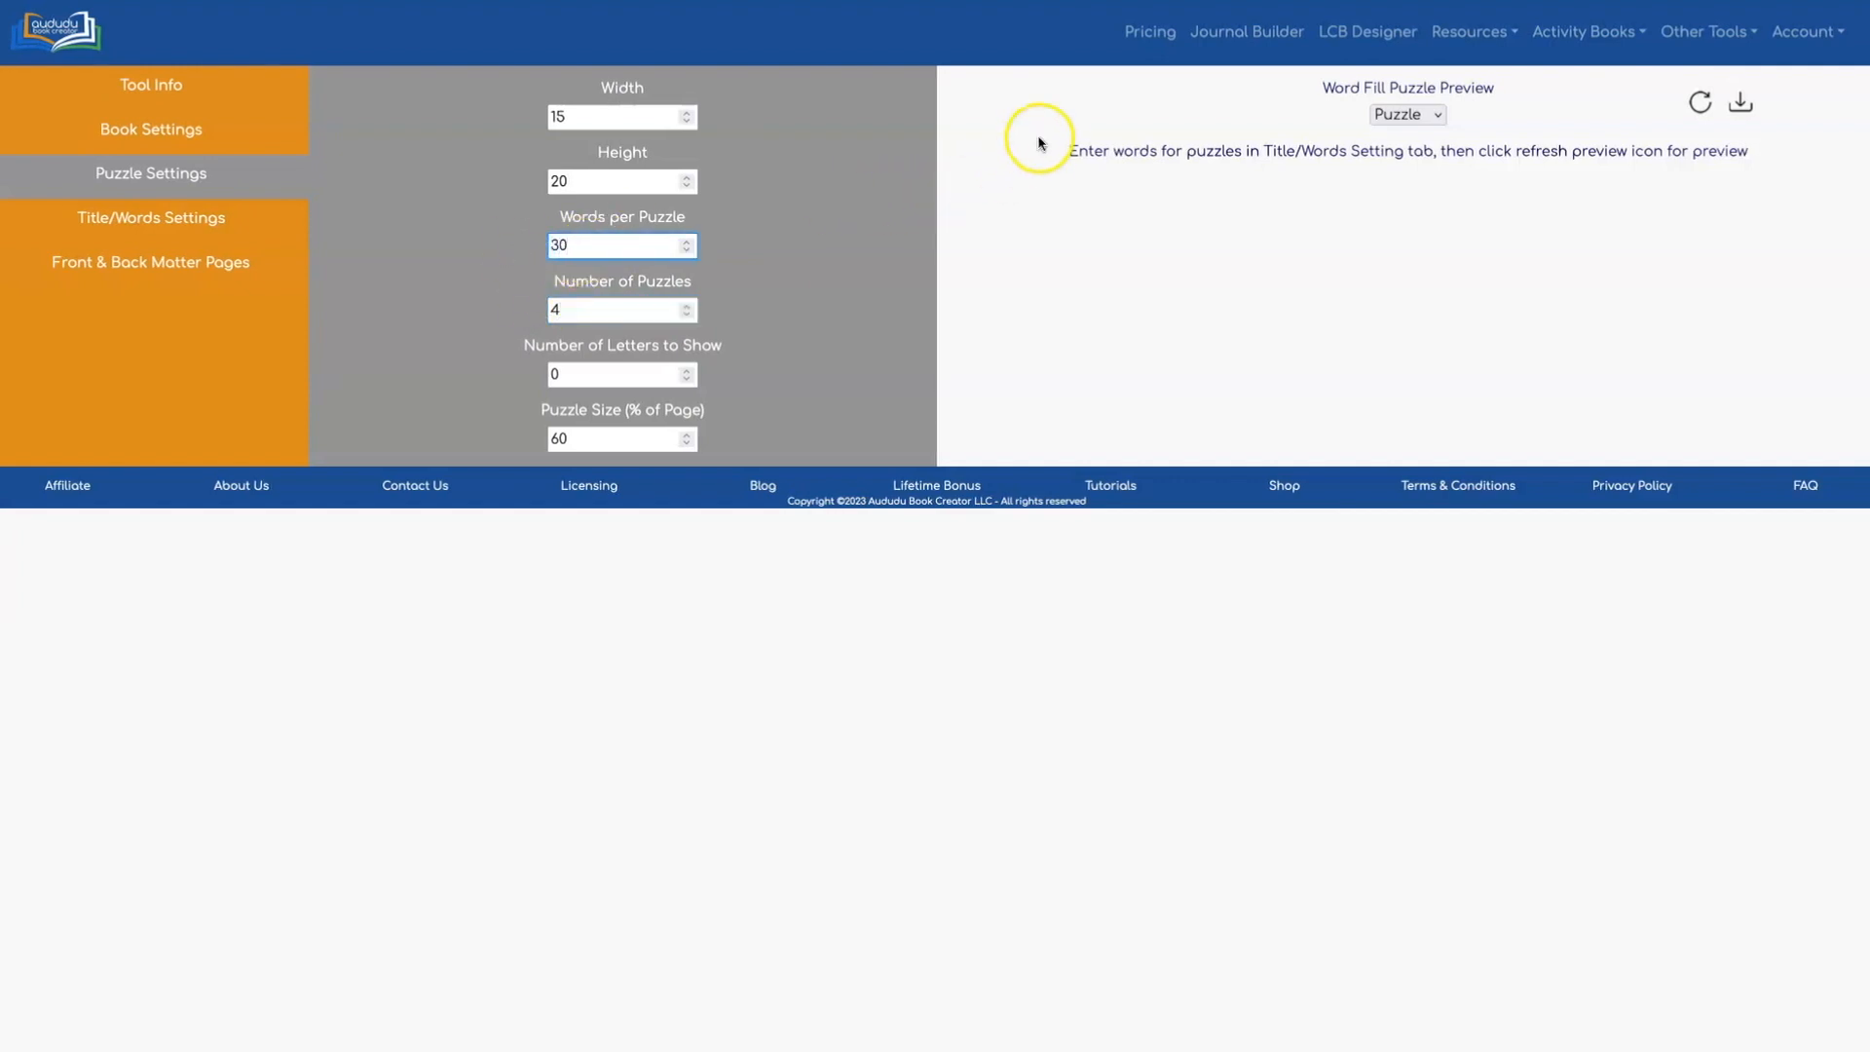
pyautogui.moveTo(1698, 102)
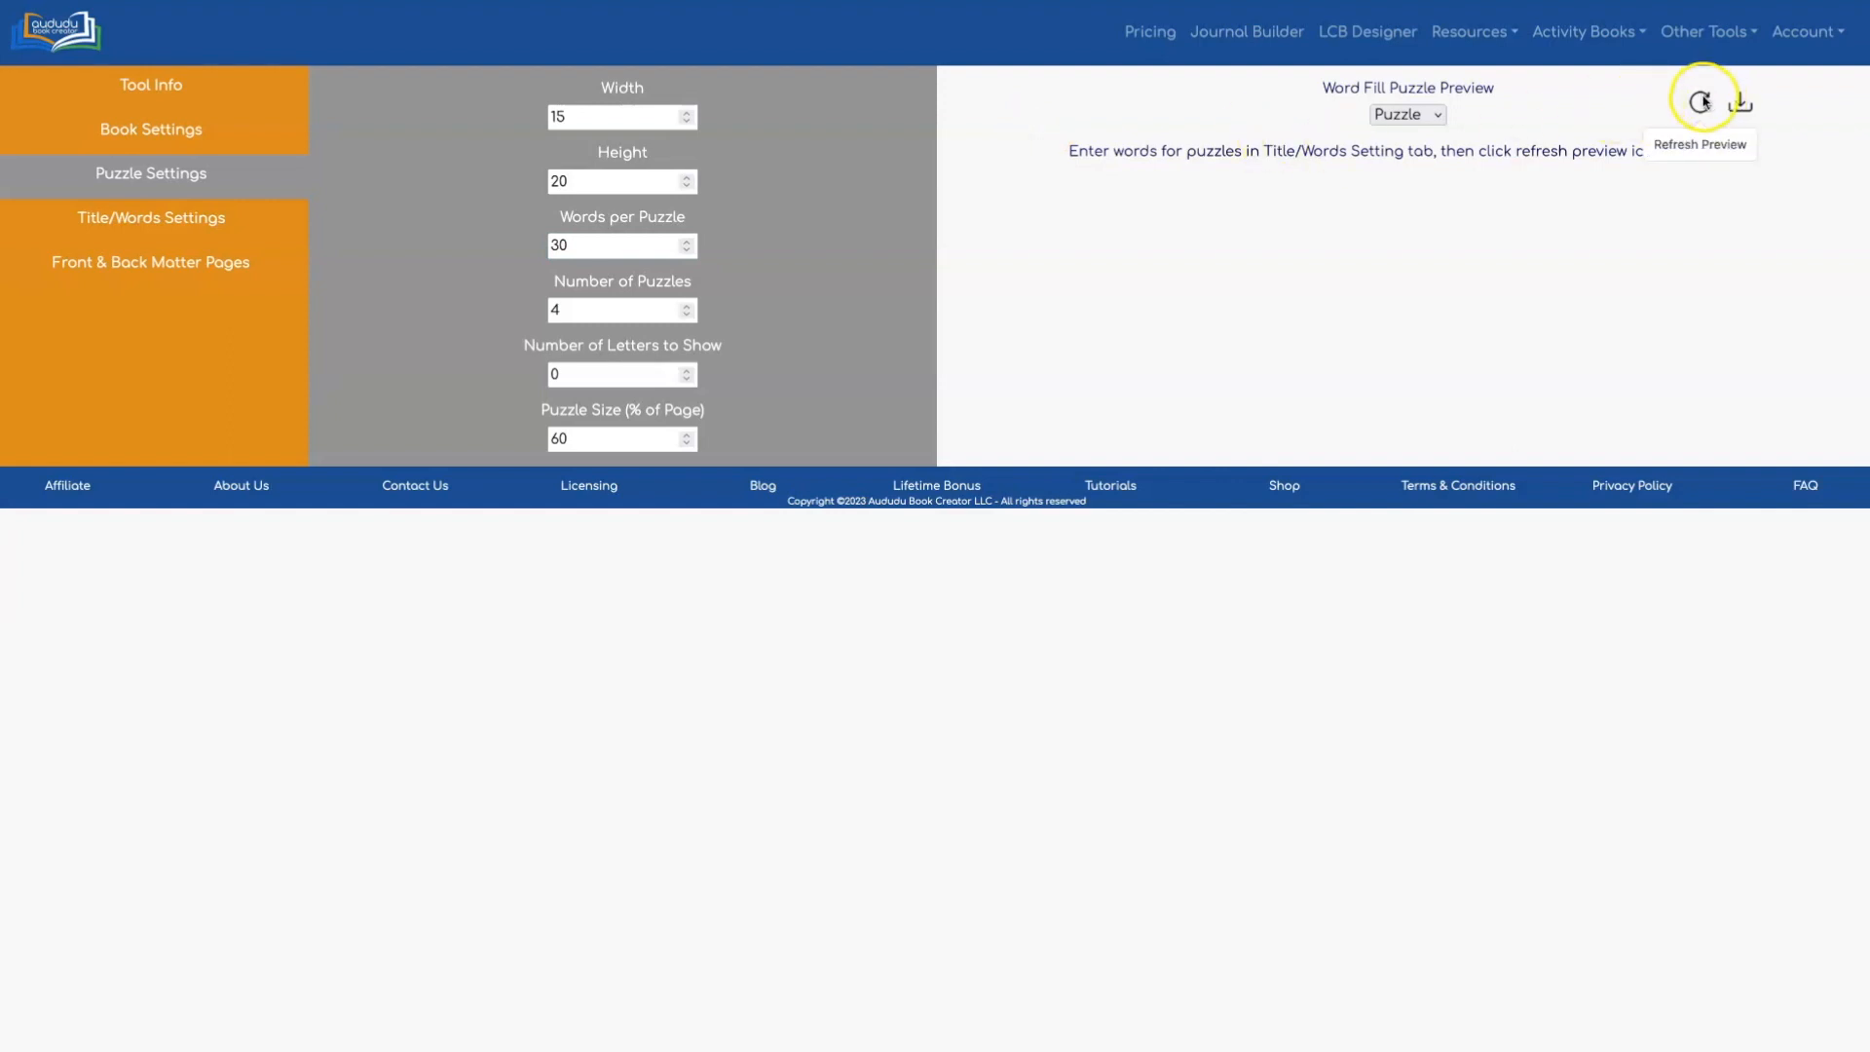
pyautogui.click(1700, 102)
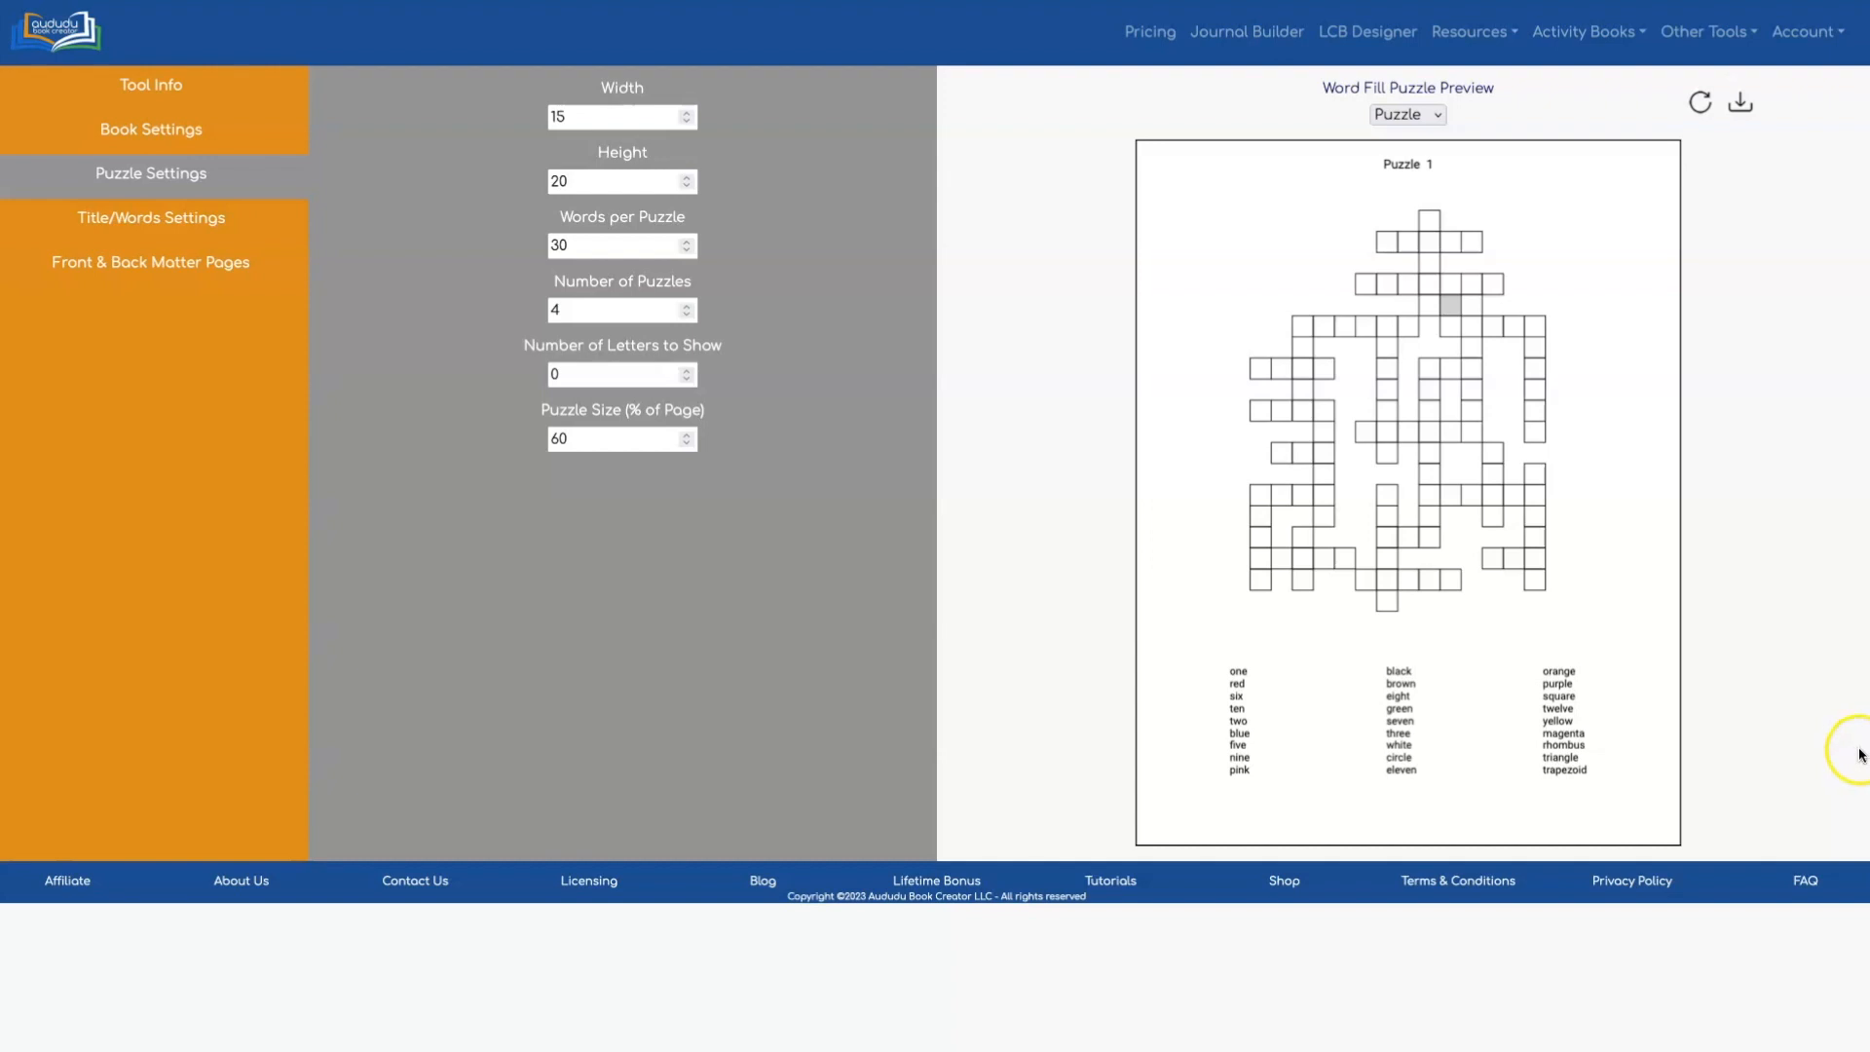
pyautogui.moveTo(1455, 171)
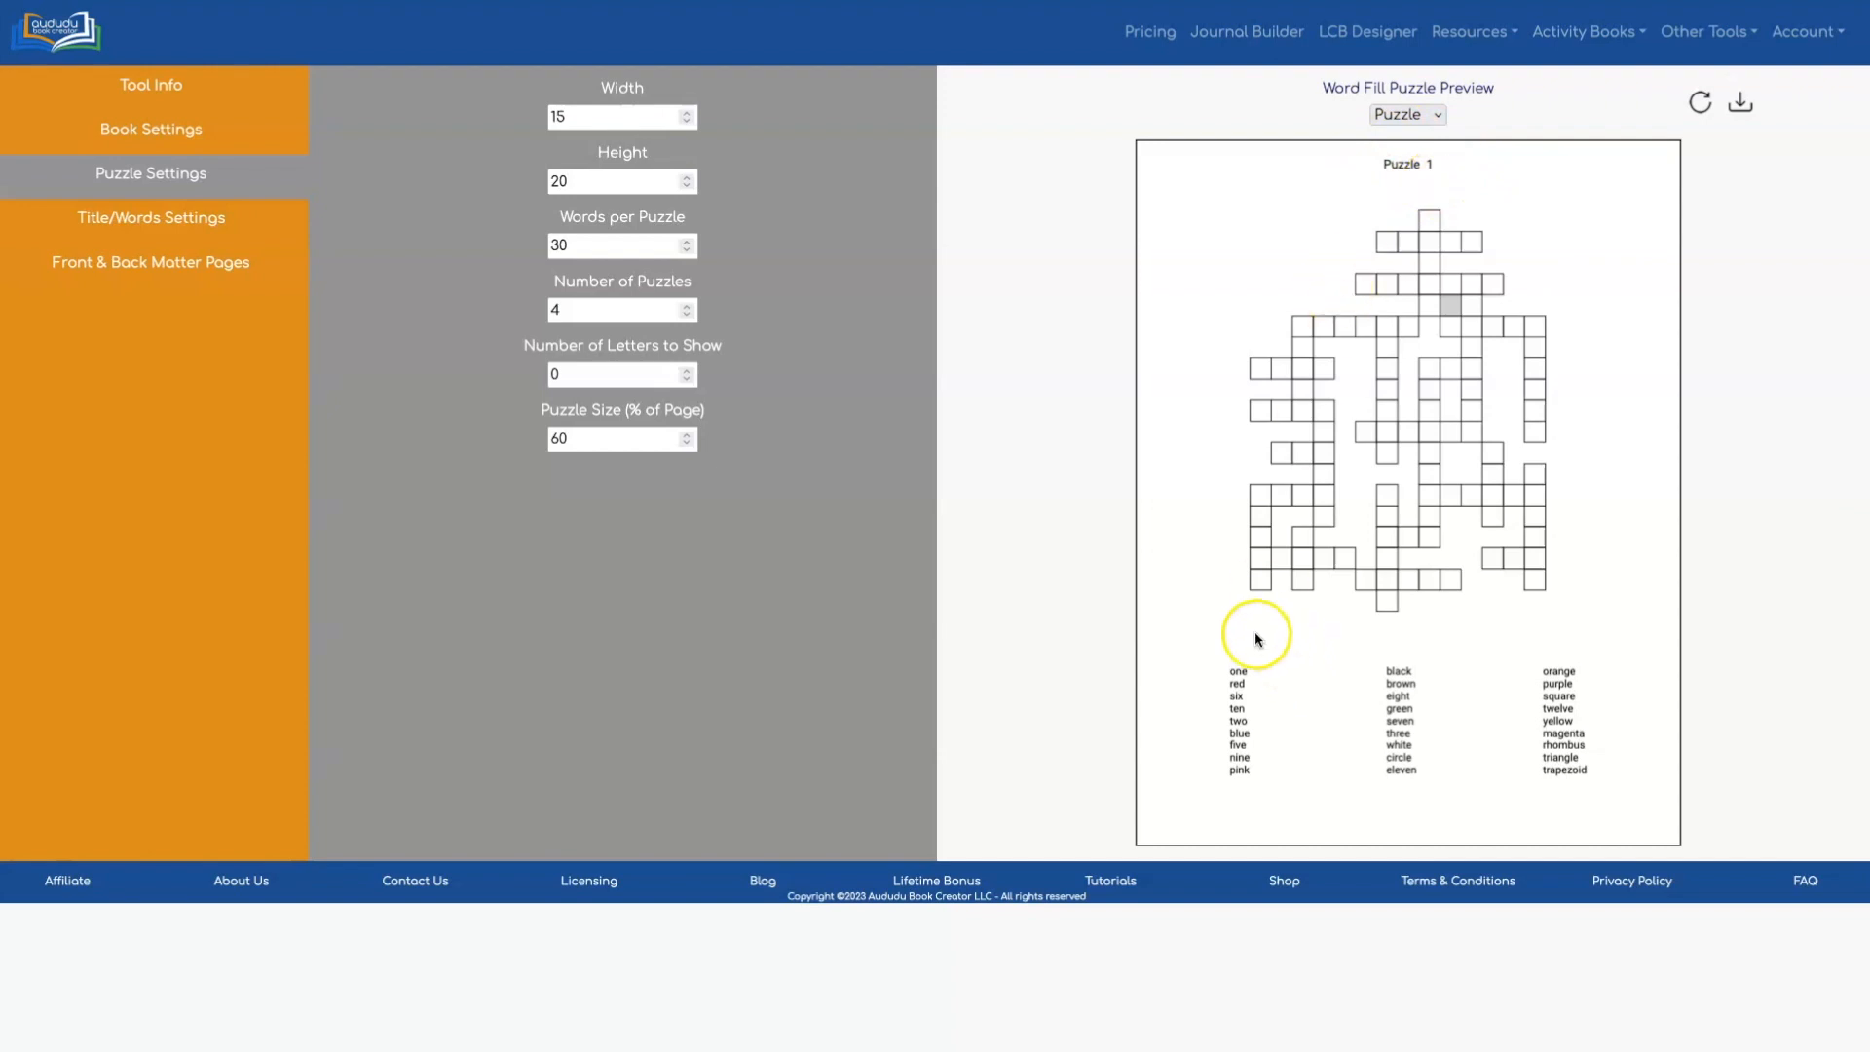
pyautogui.moveTo(1303, 633)
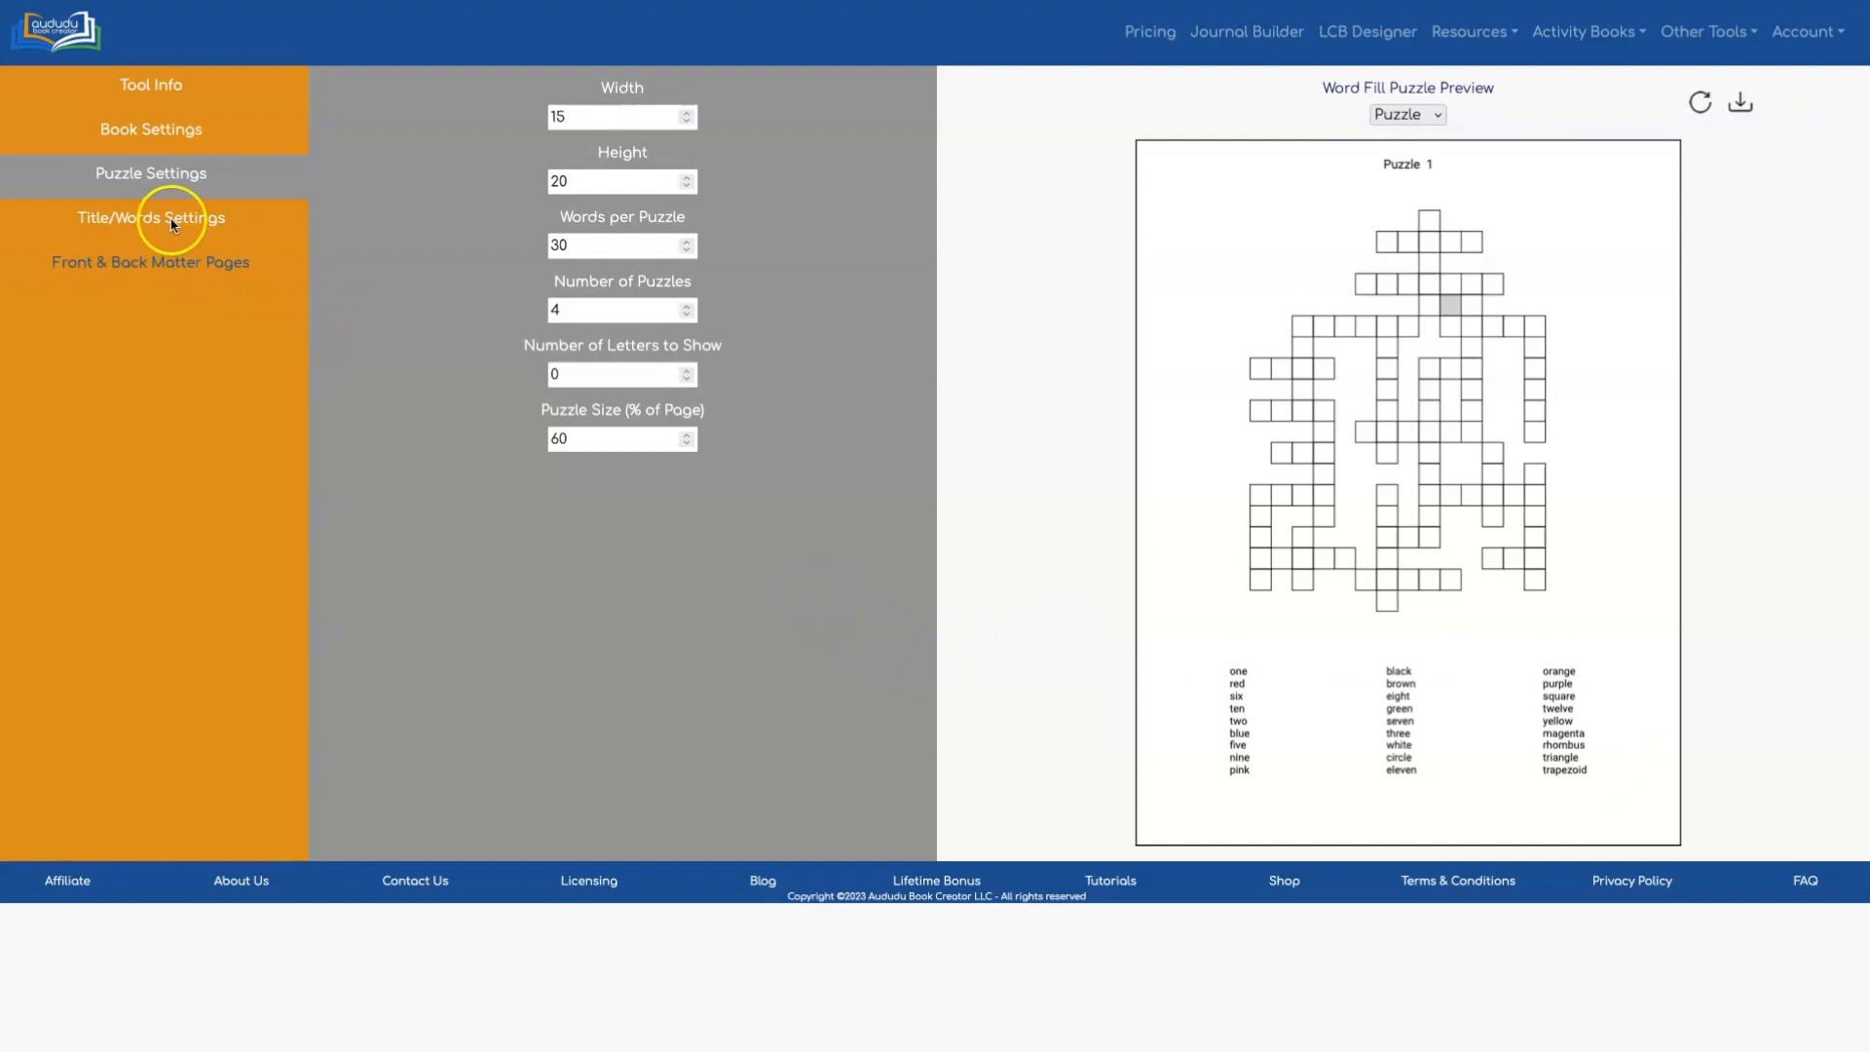
# Step: Set the puzzle title font to Merriweather at size 20
pyautogui.click(150, 217)
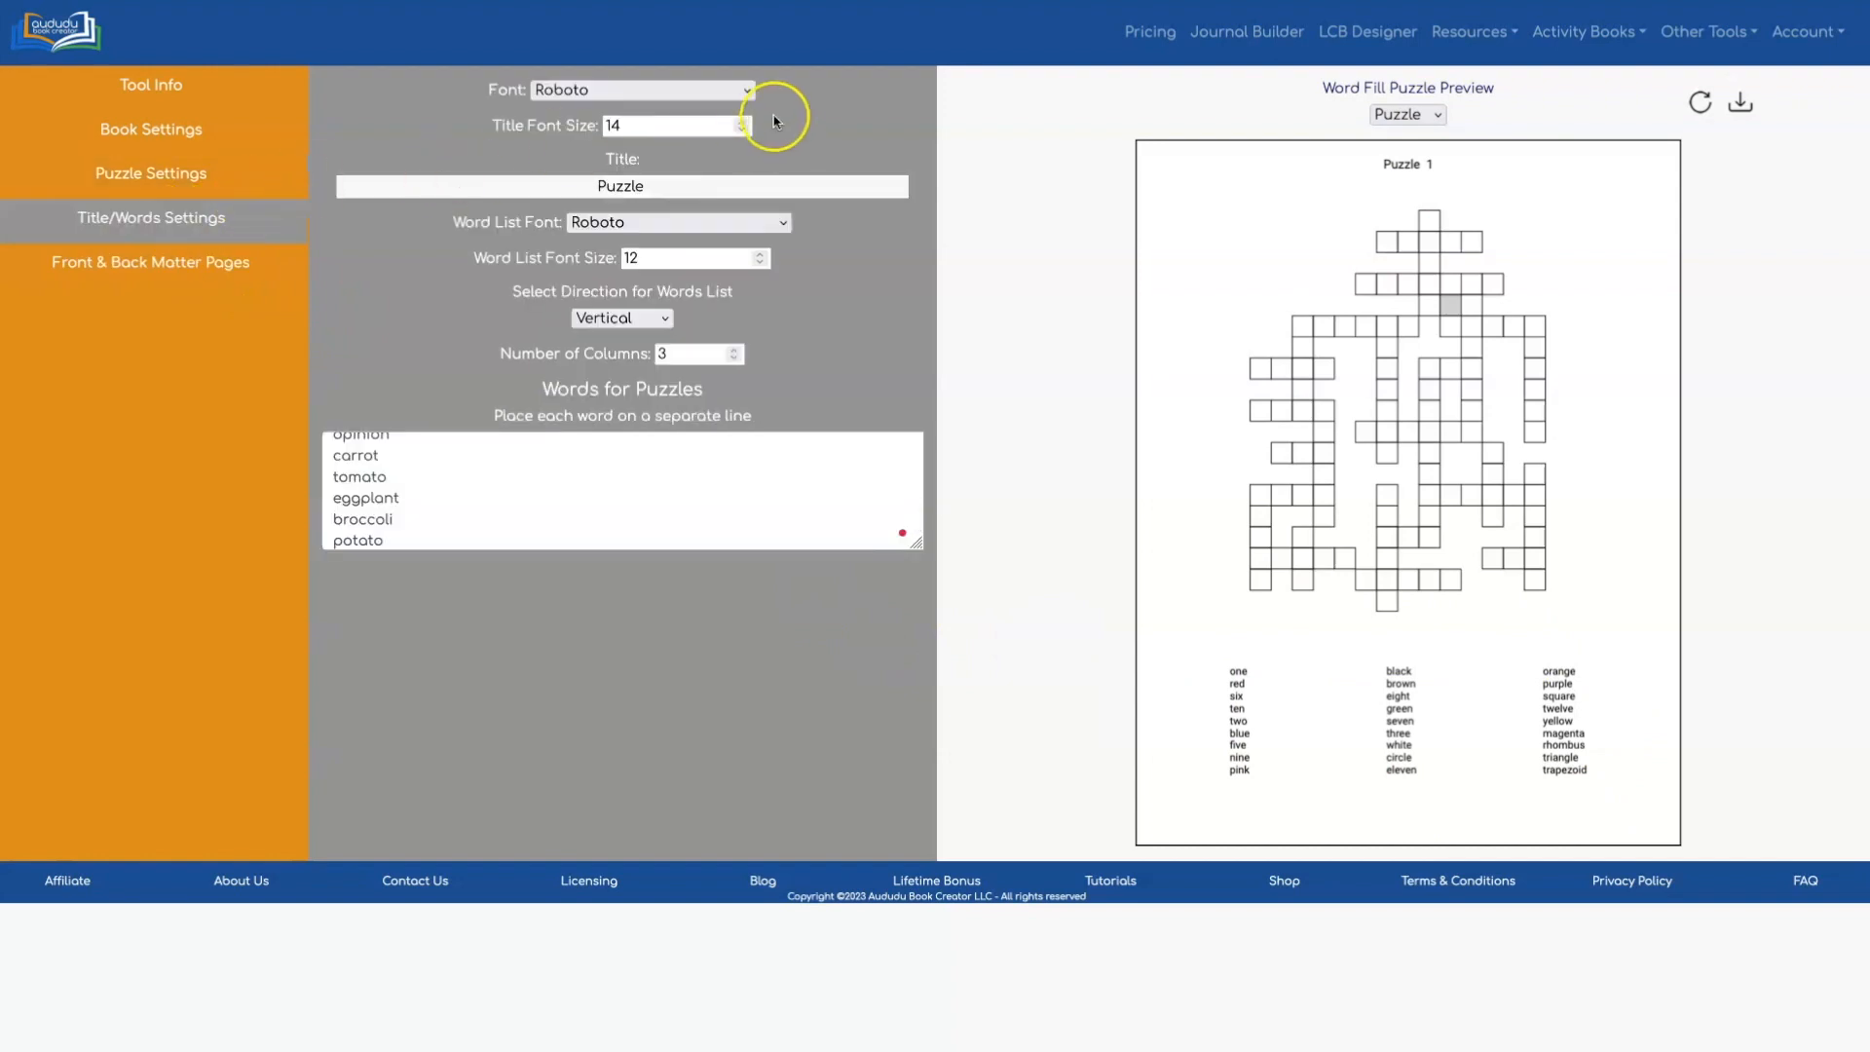
pyautogui.click(640, 90)
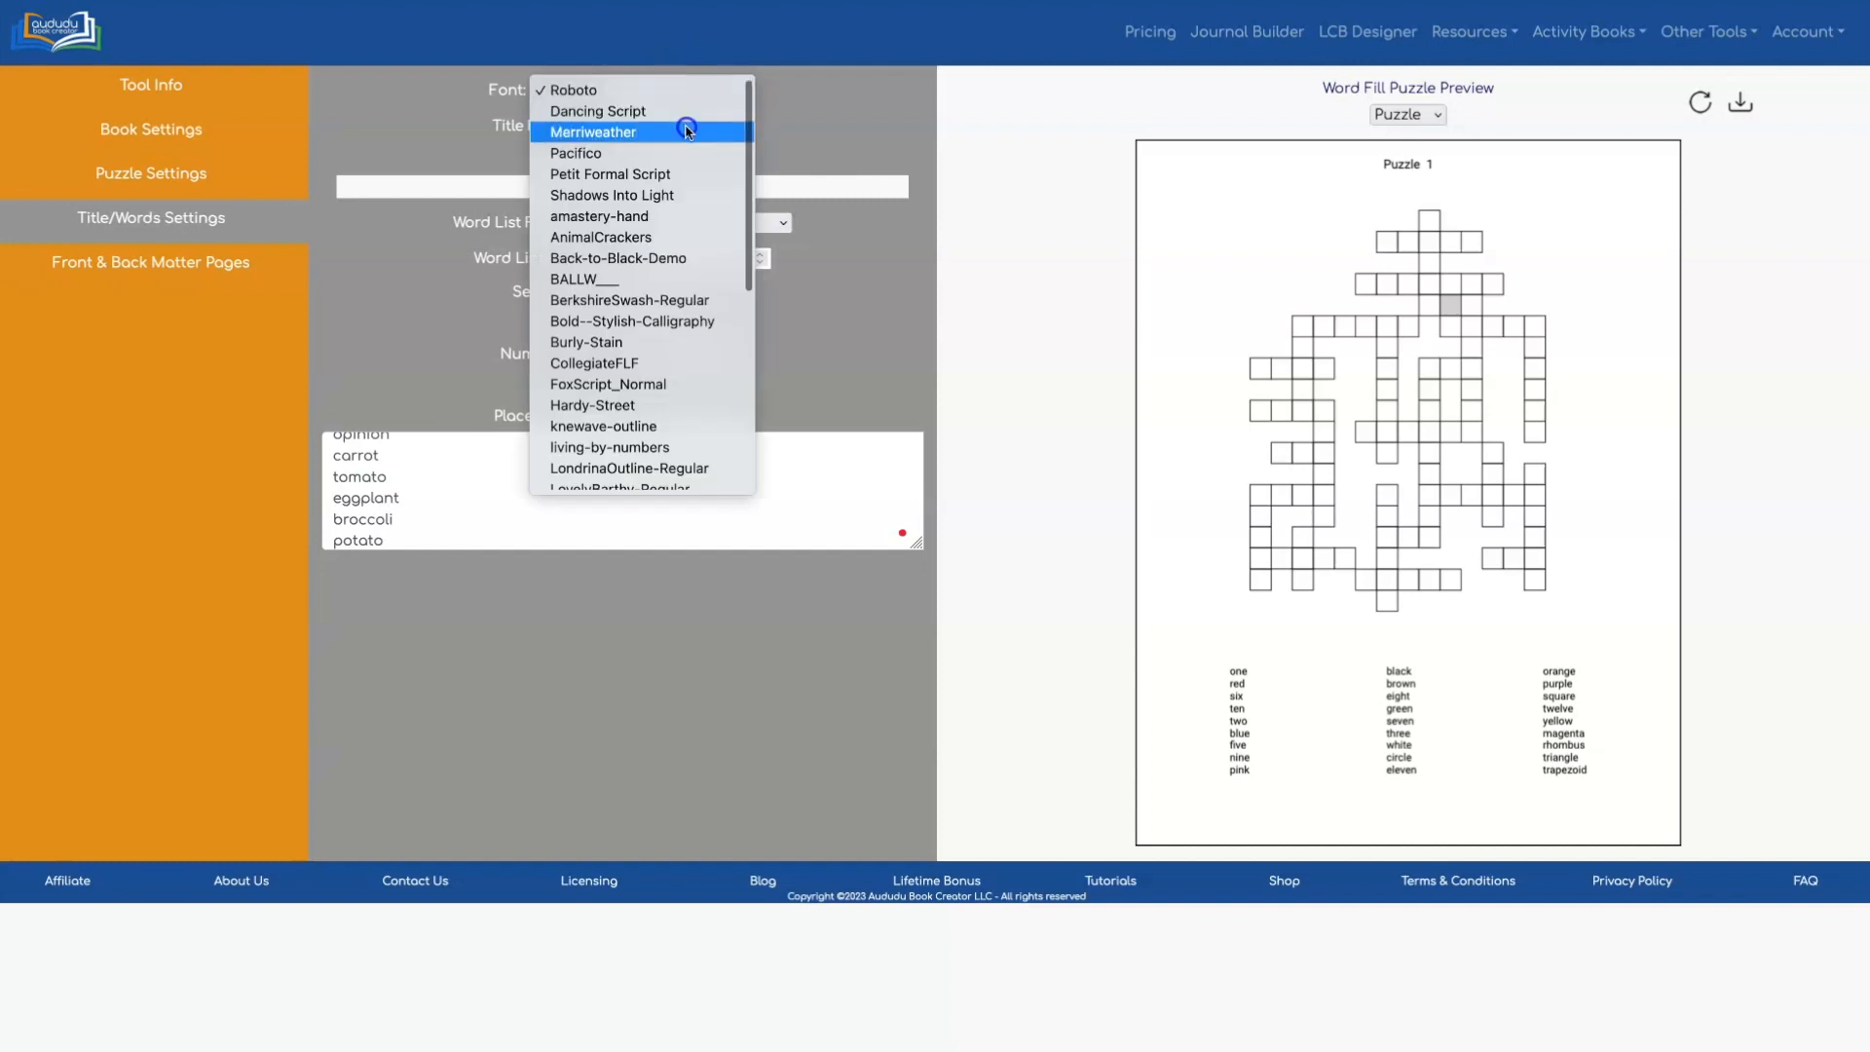
pyautogui.click(593, 132)
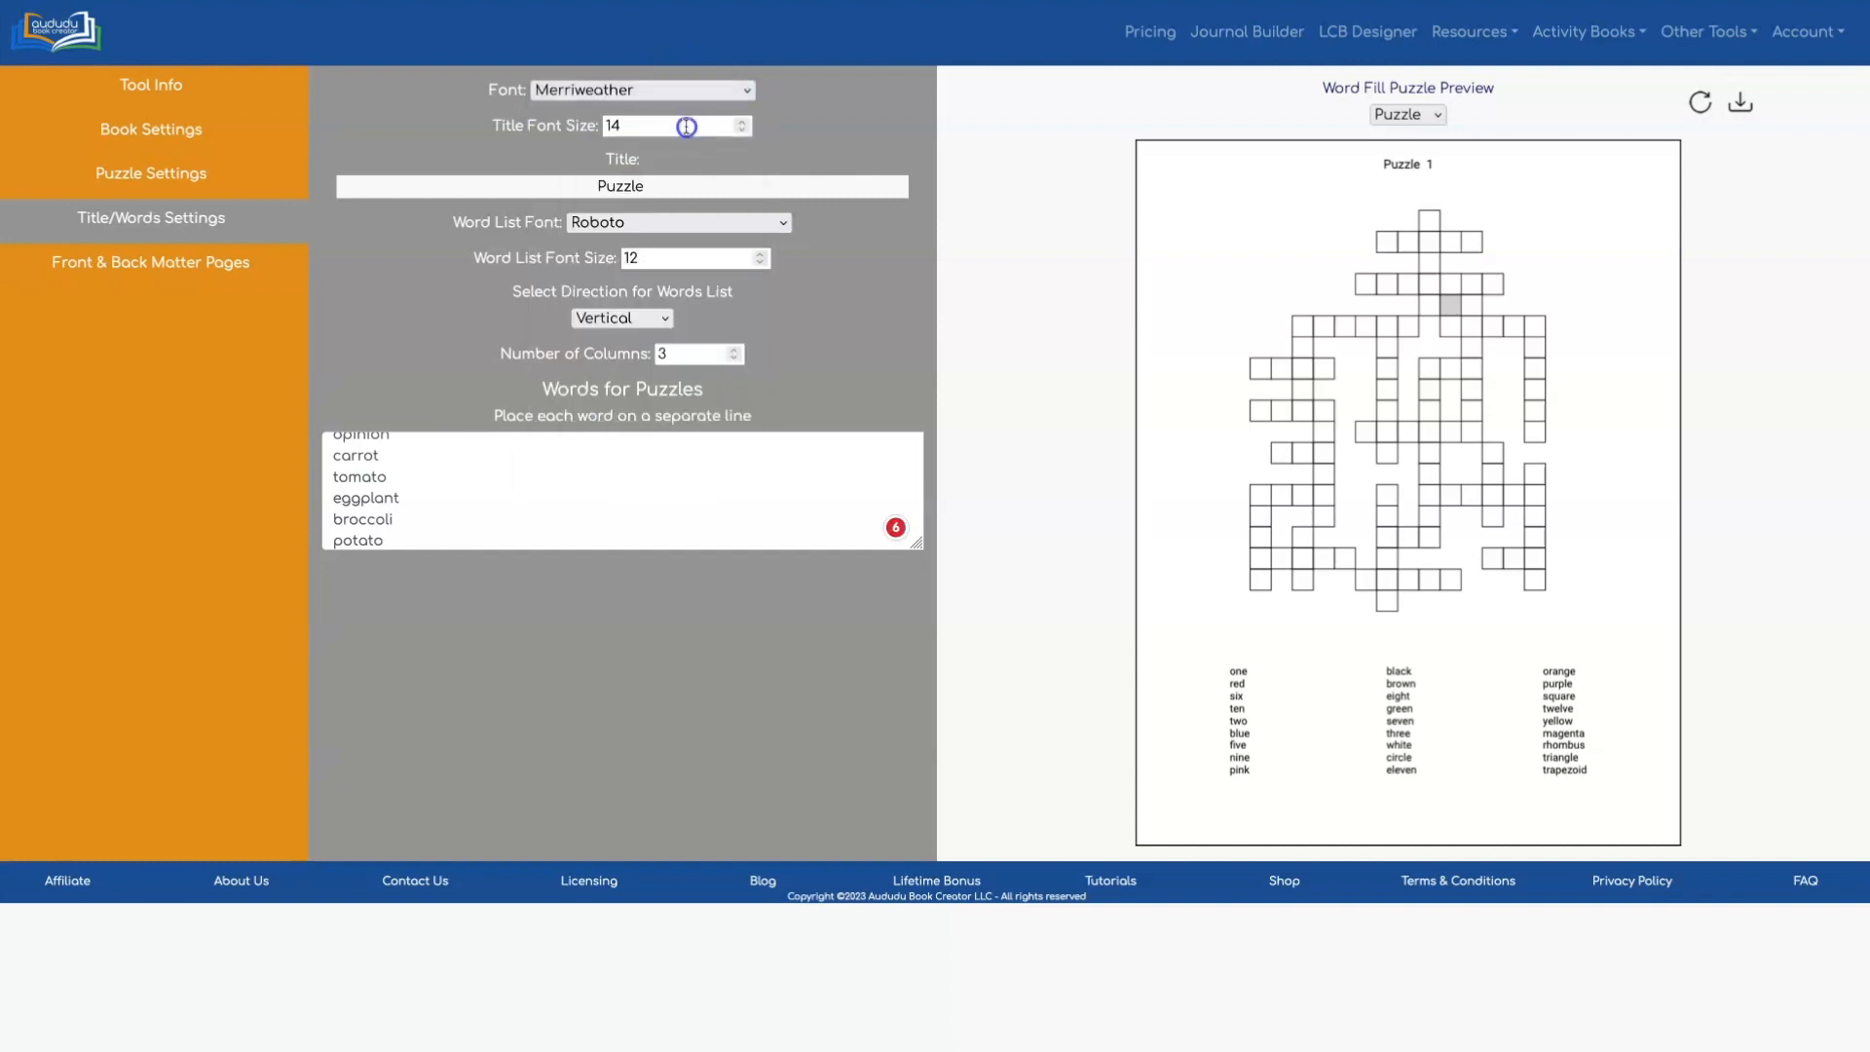
pyautogui.write('2-')
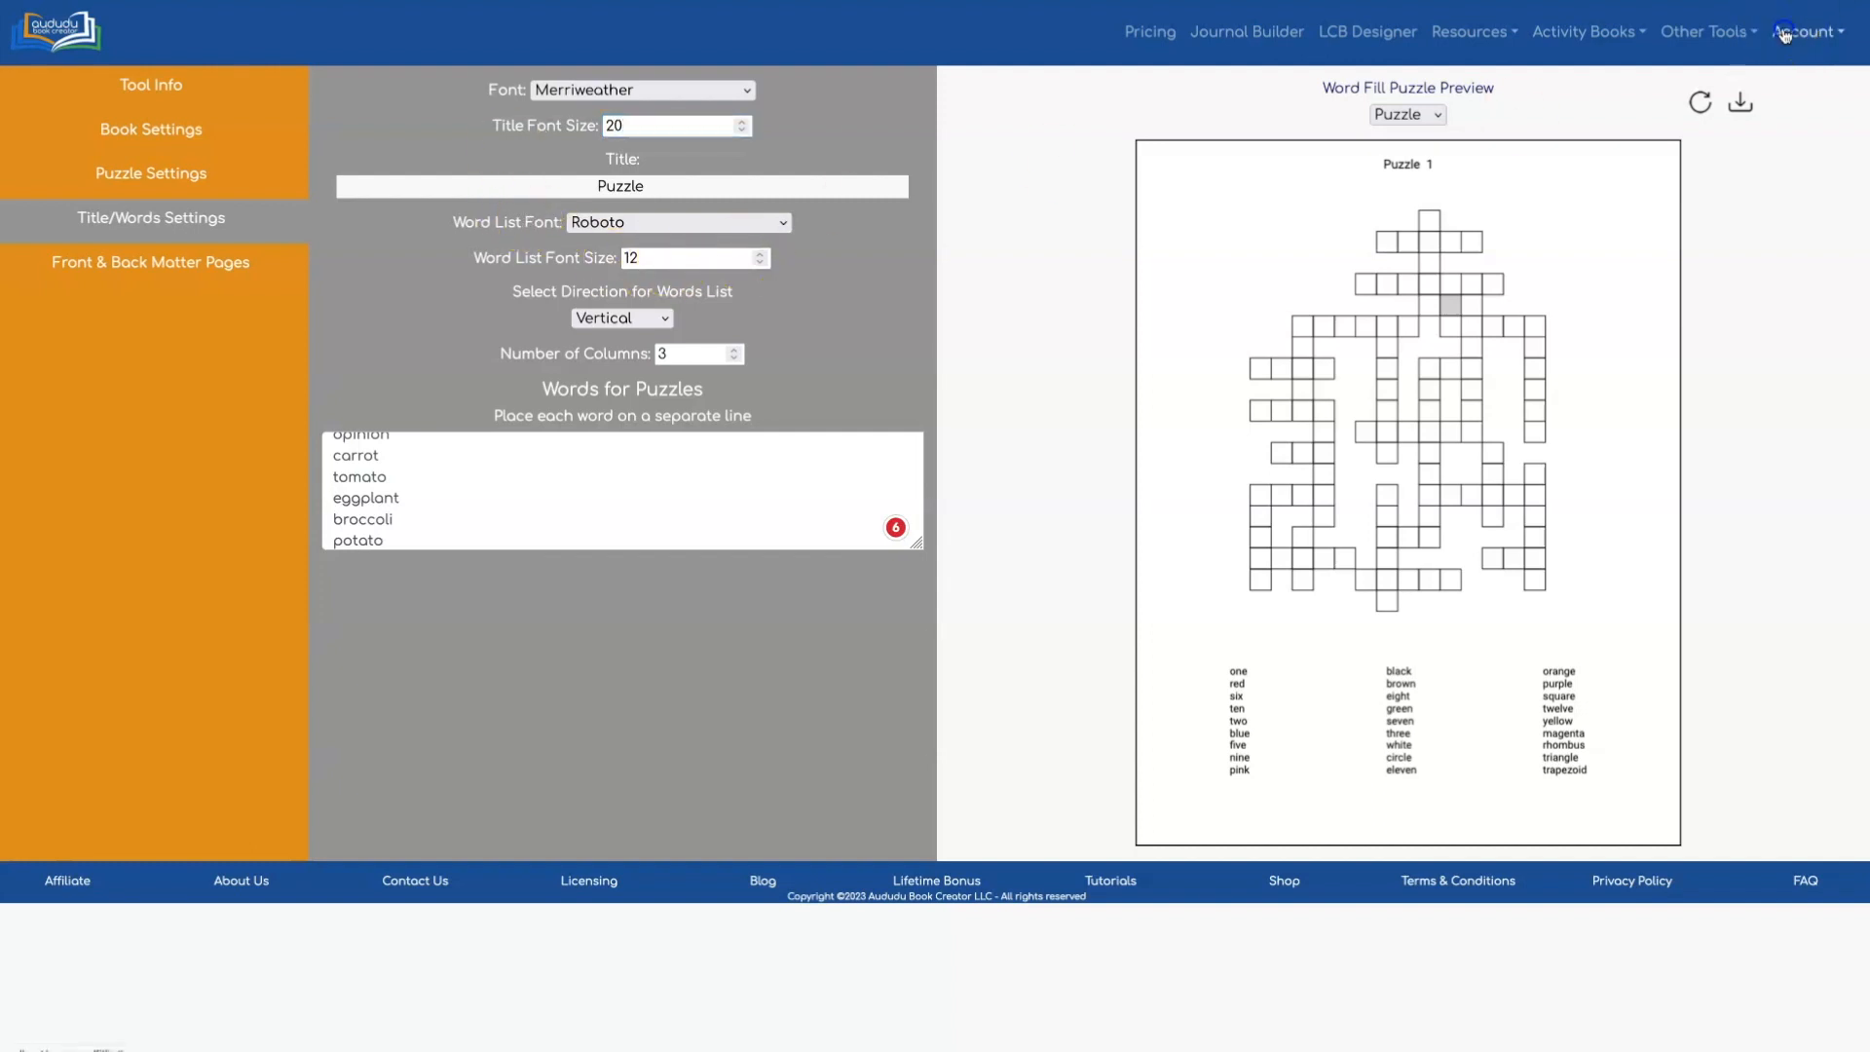
pyautogui.click(1803, 32)
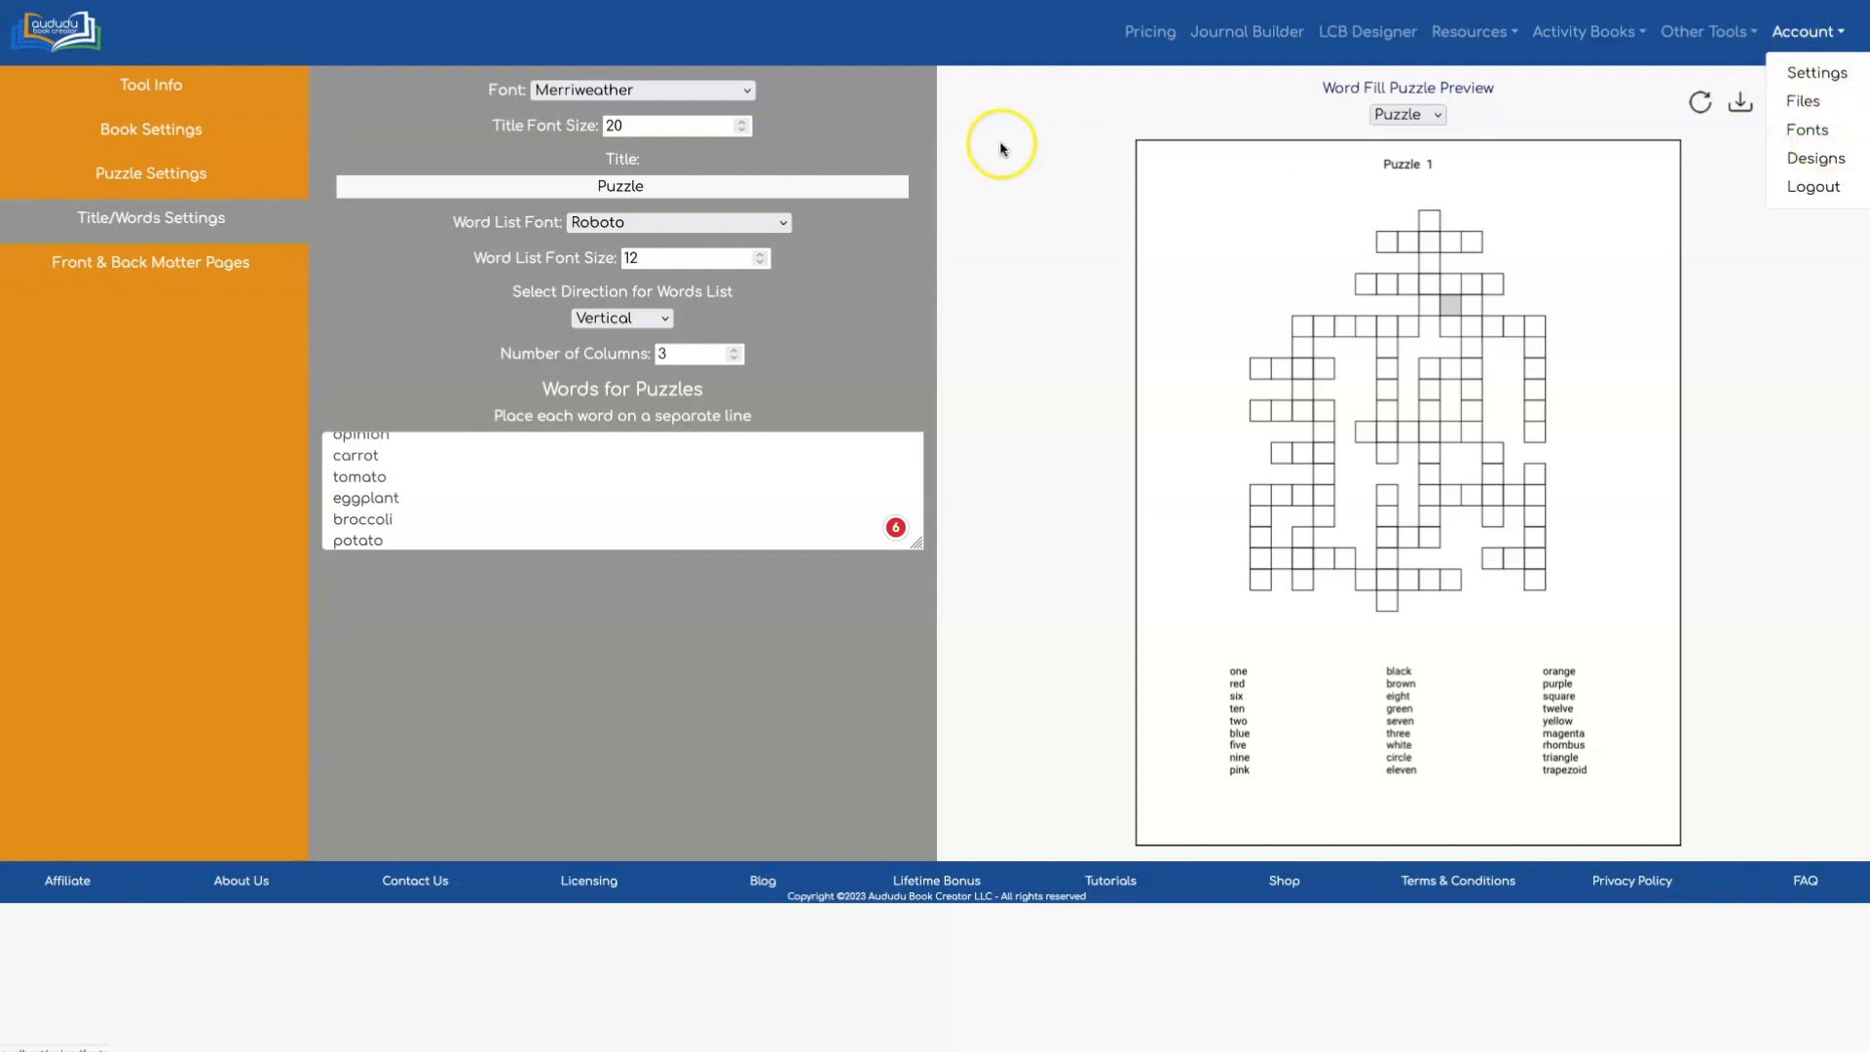
pyautogui.click(678, 222)
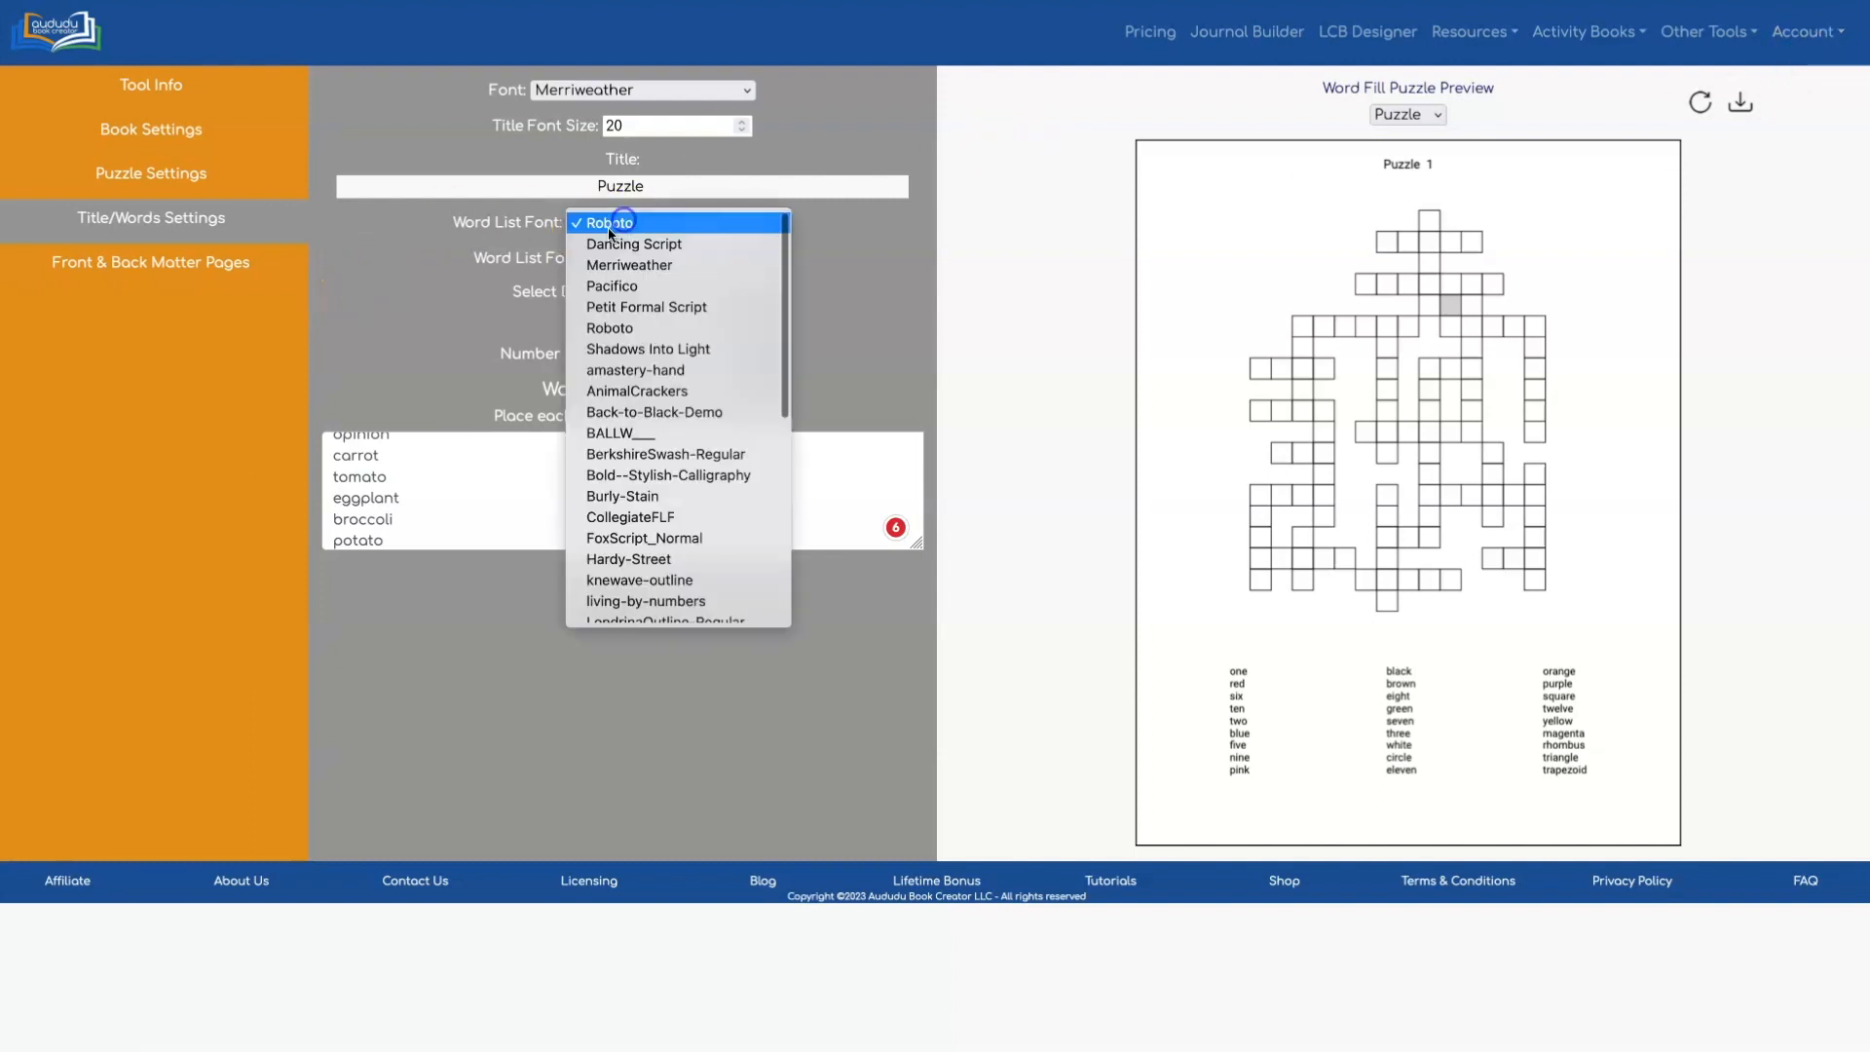
# Step: Set word list font size to 14, refresh, and check the Answer preview
pyautogui.click(607, 223)
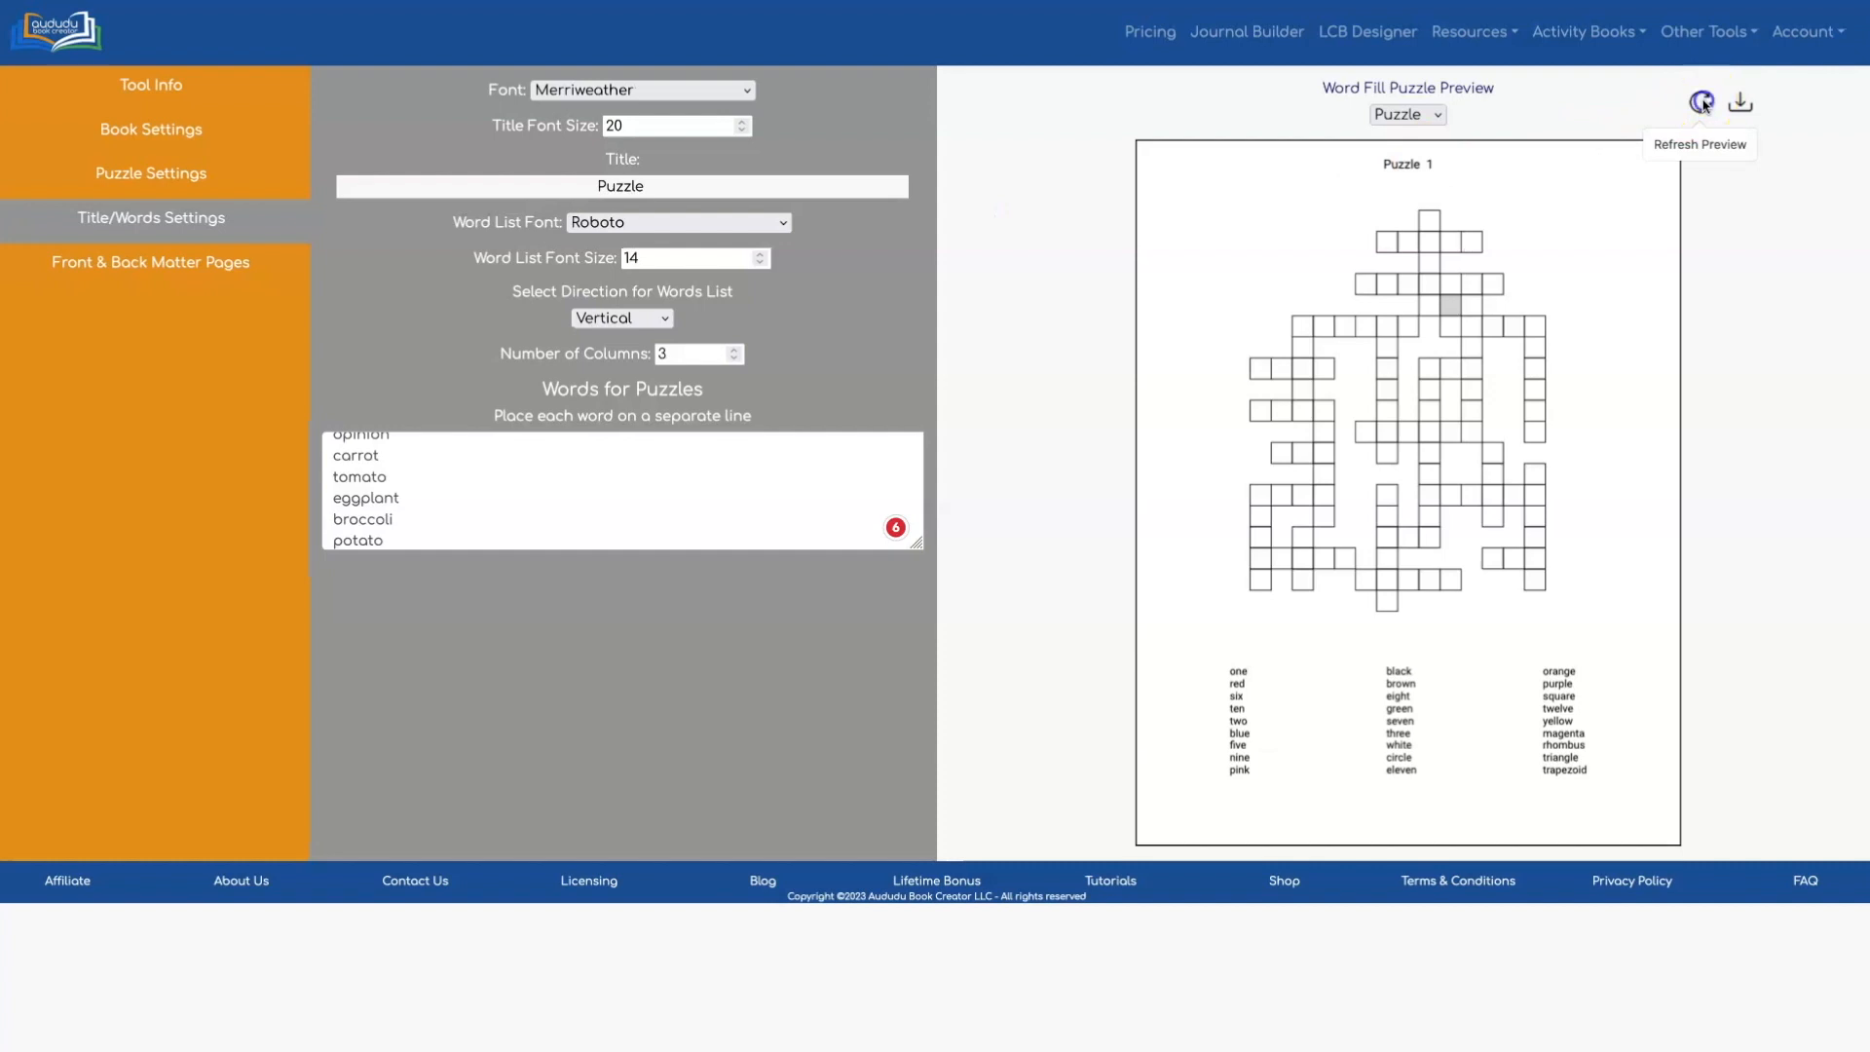
pyautogui.click(1701, 103)
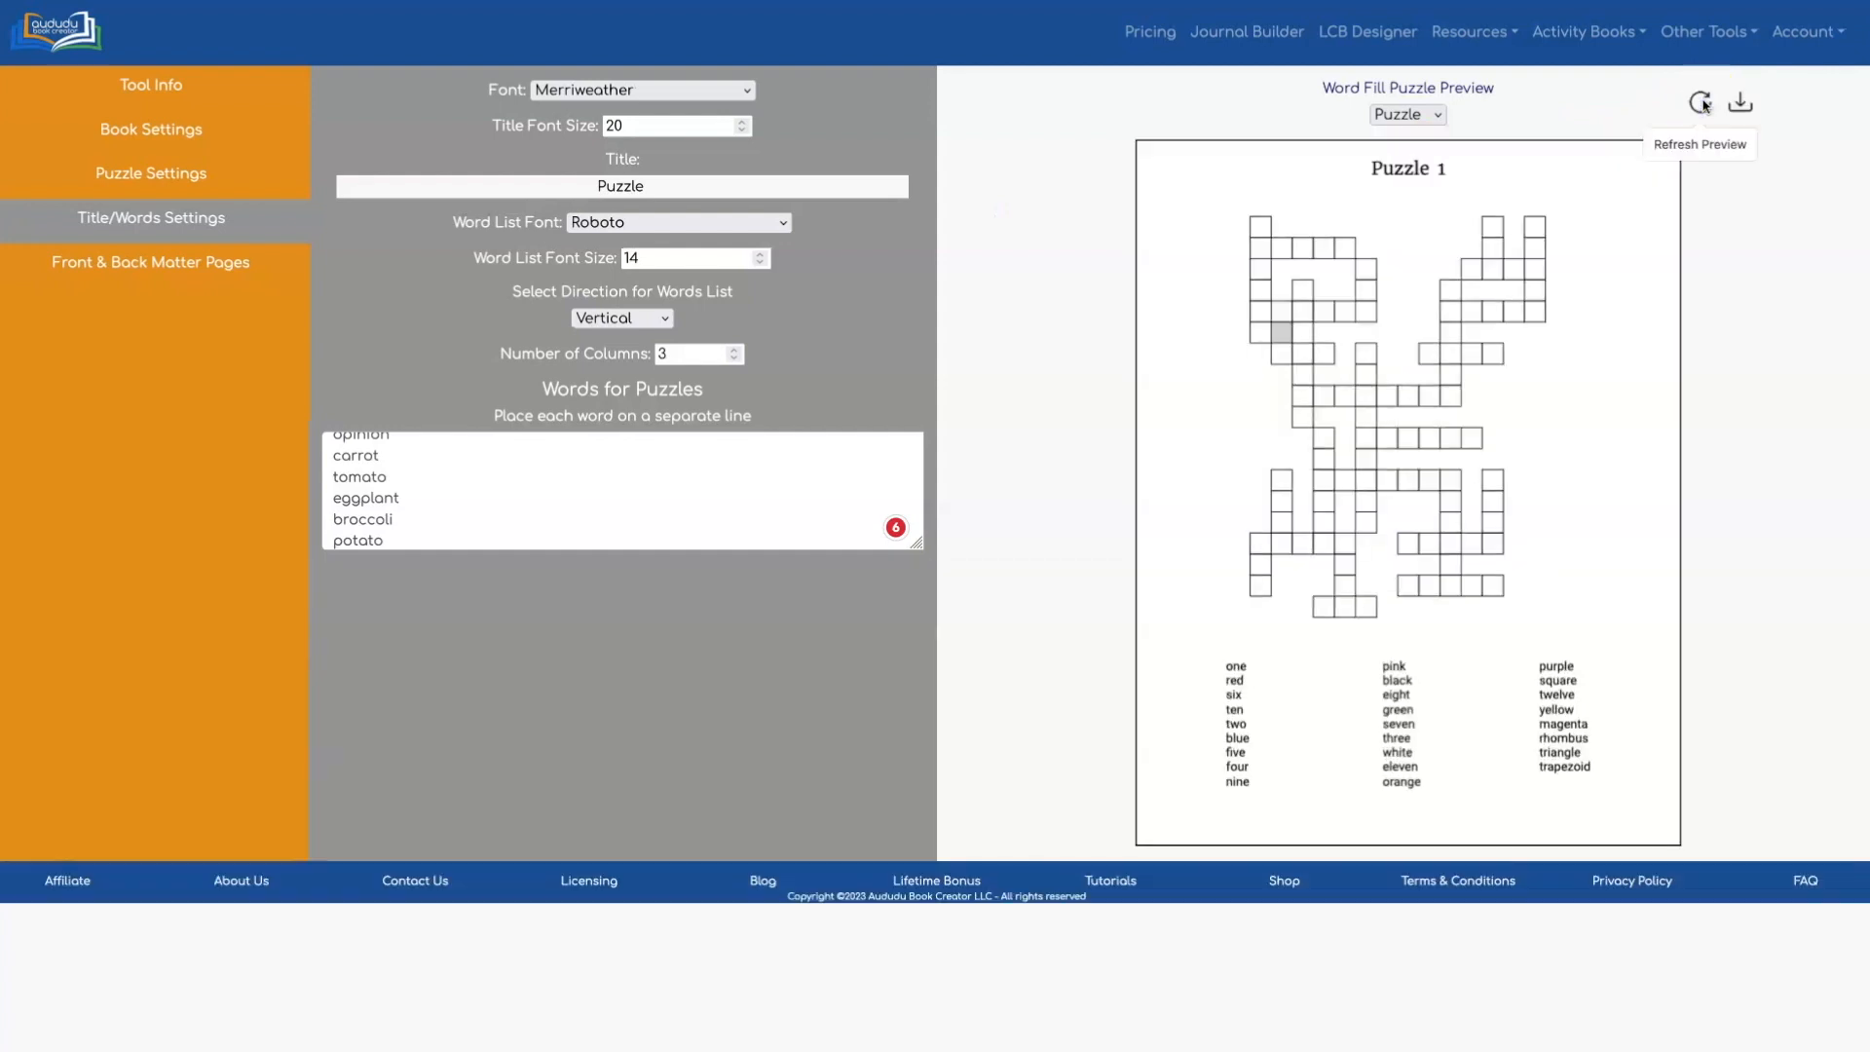
pyautogui.click(1406, 115)
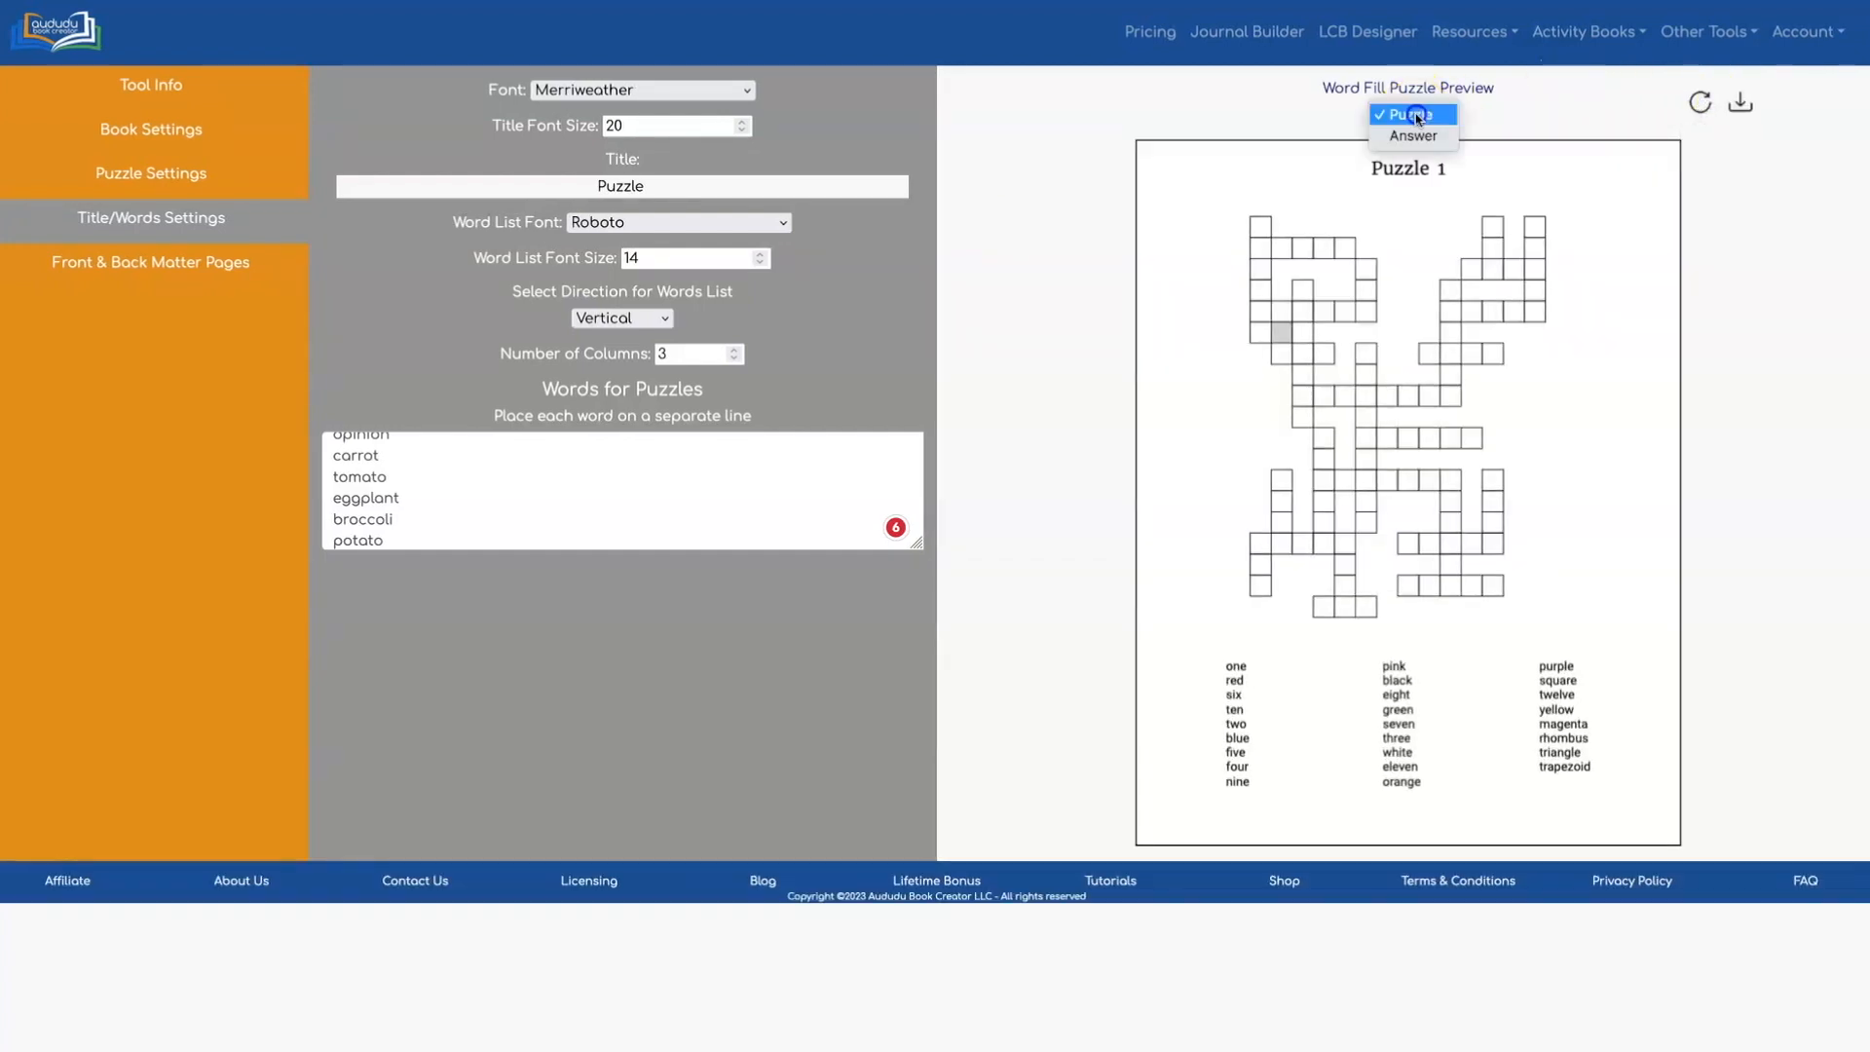
pyautogui.click(1412, 134)
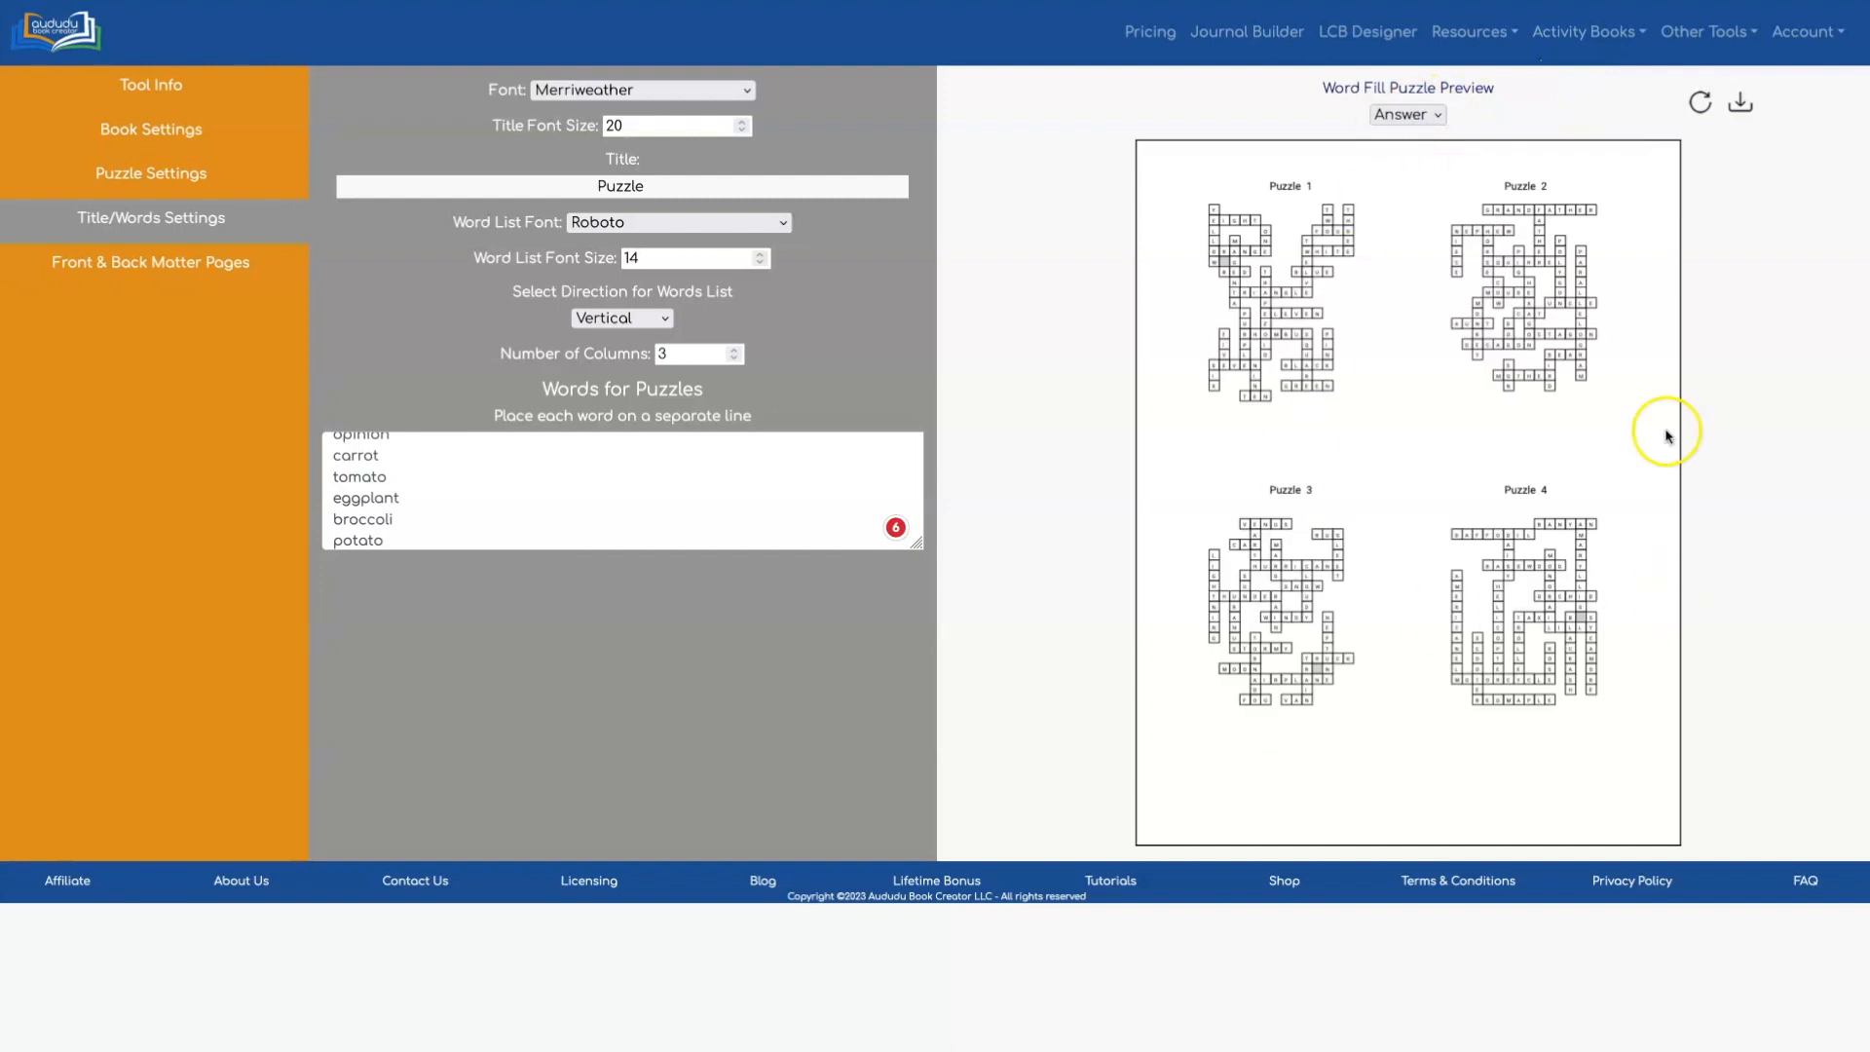
pyautogui.click(1407, 115)
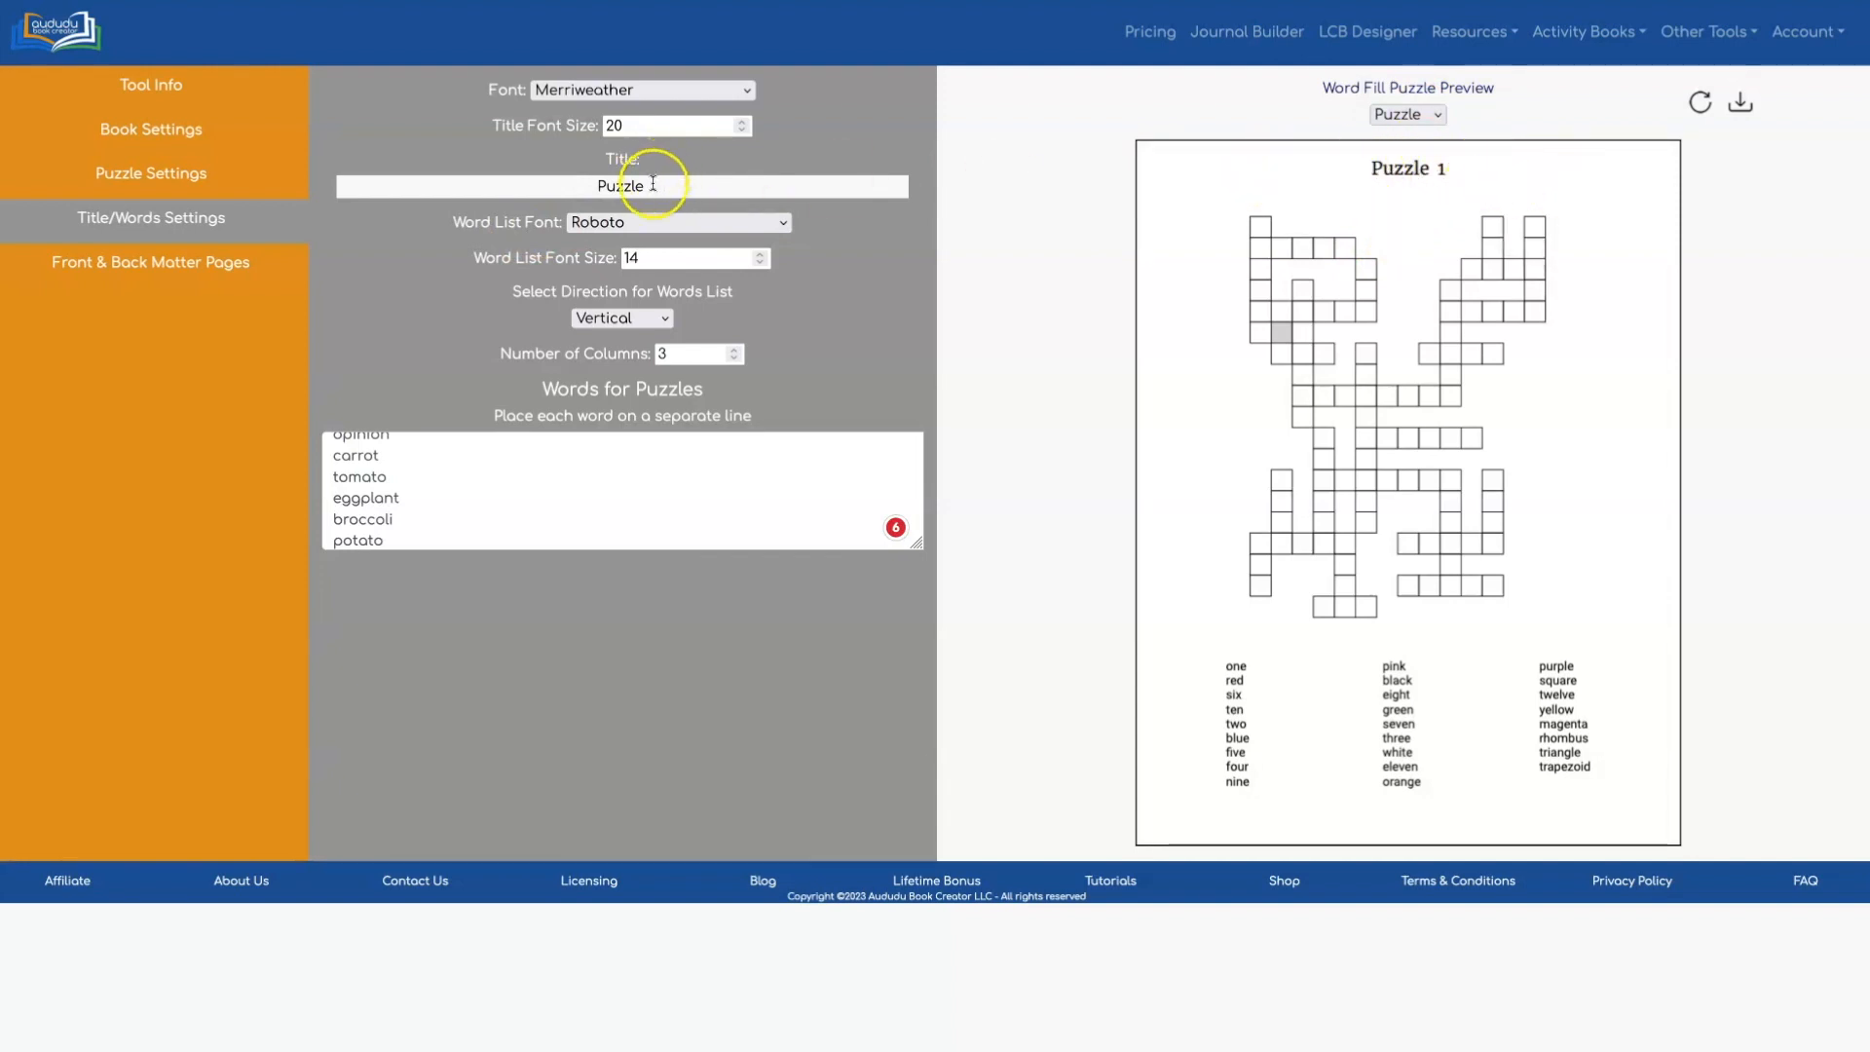
# Step: Retitle the puzzles 'Word Fill Puzzle', refresh the preview, and download the PDF
pyautogui.click(620, 186)
pyautogui.write('Word Fill ')
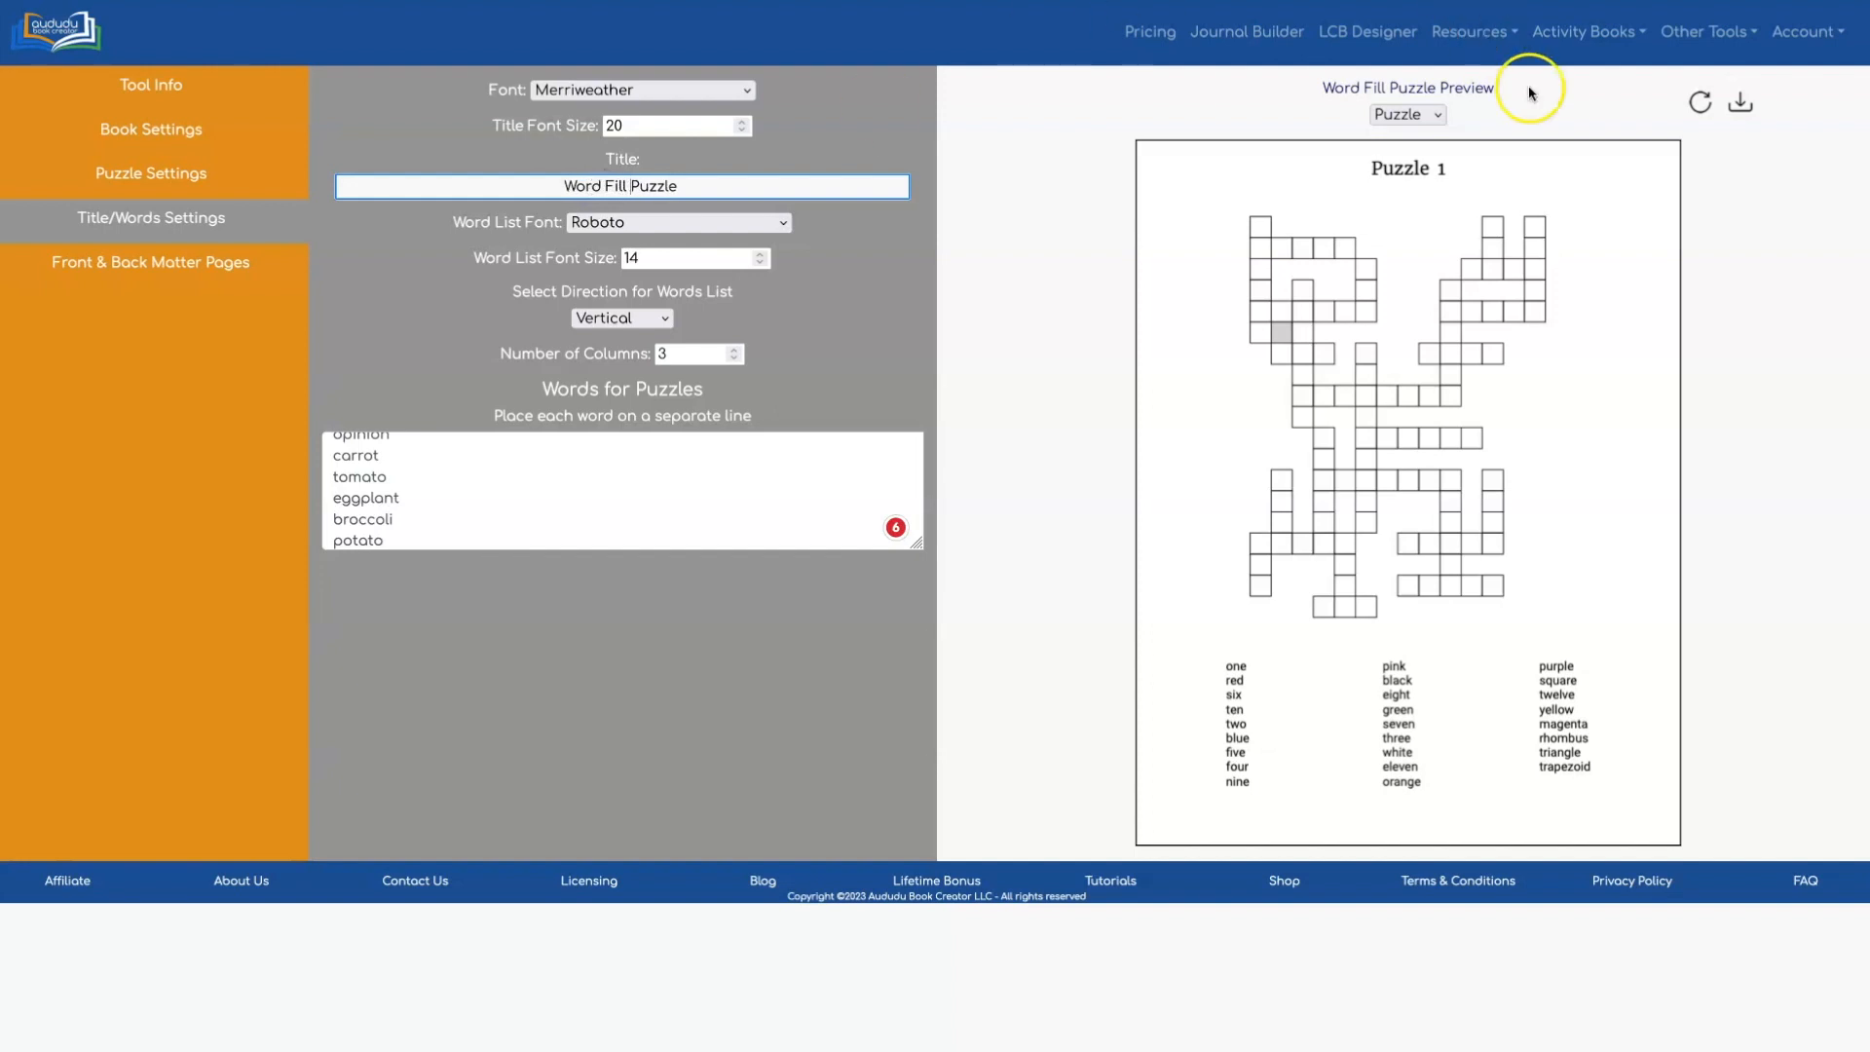
pyautogui.click(1699, 101)
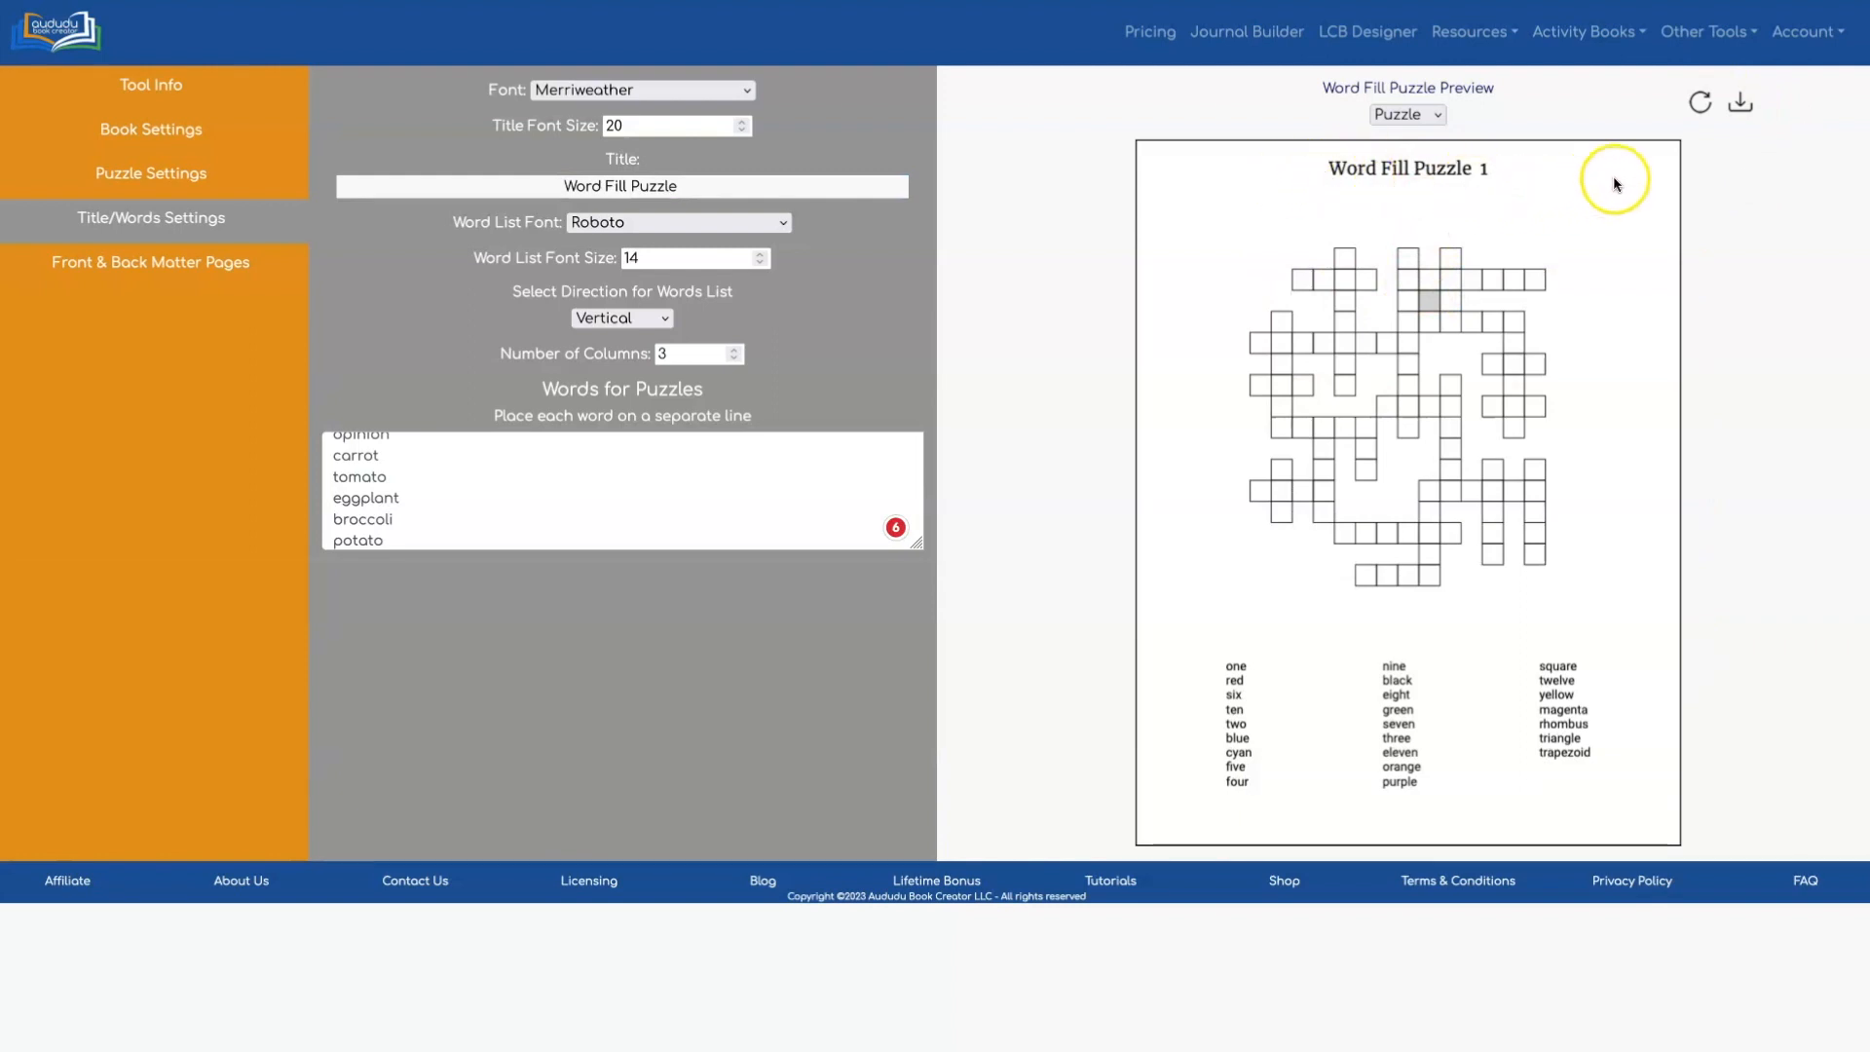
pyautogui.moveTo(1740, 103)
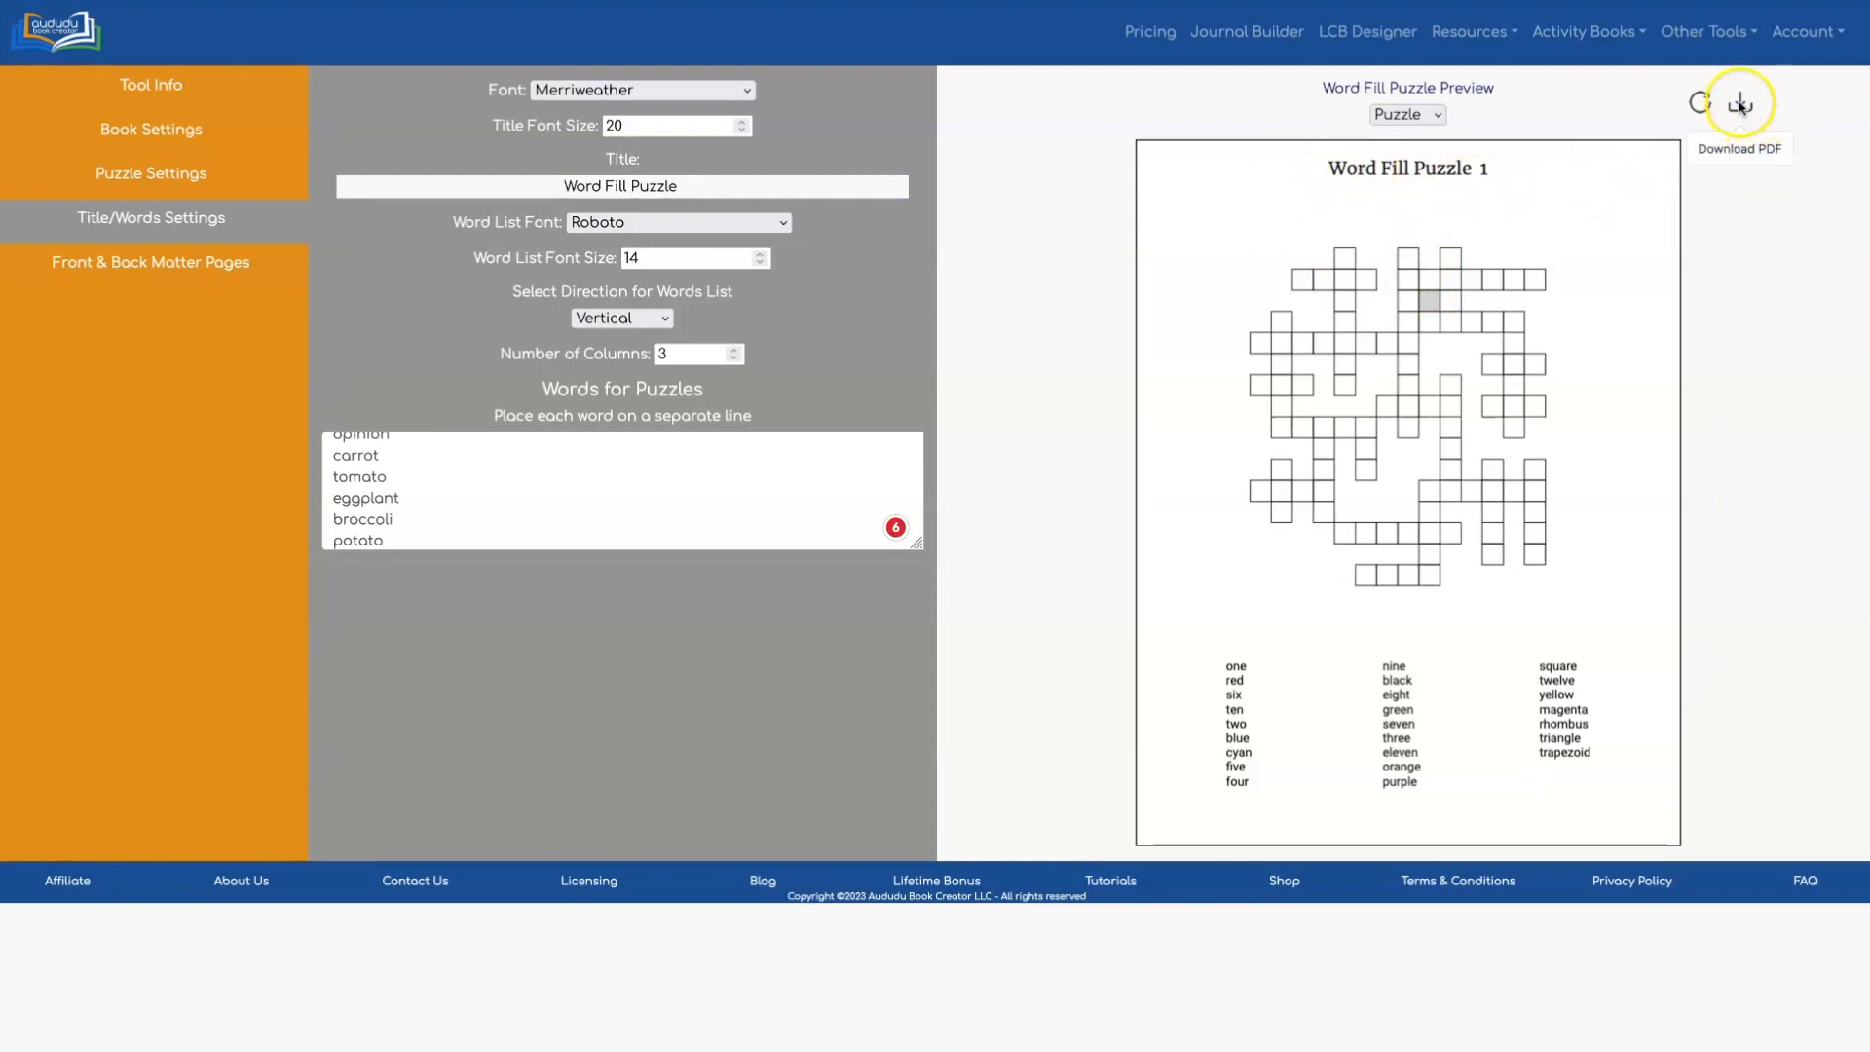
pyautogui.click(1738, 103)
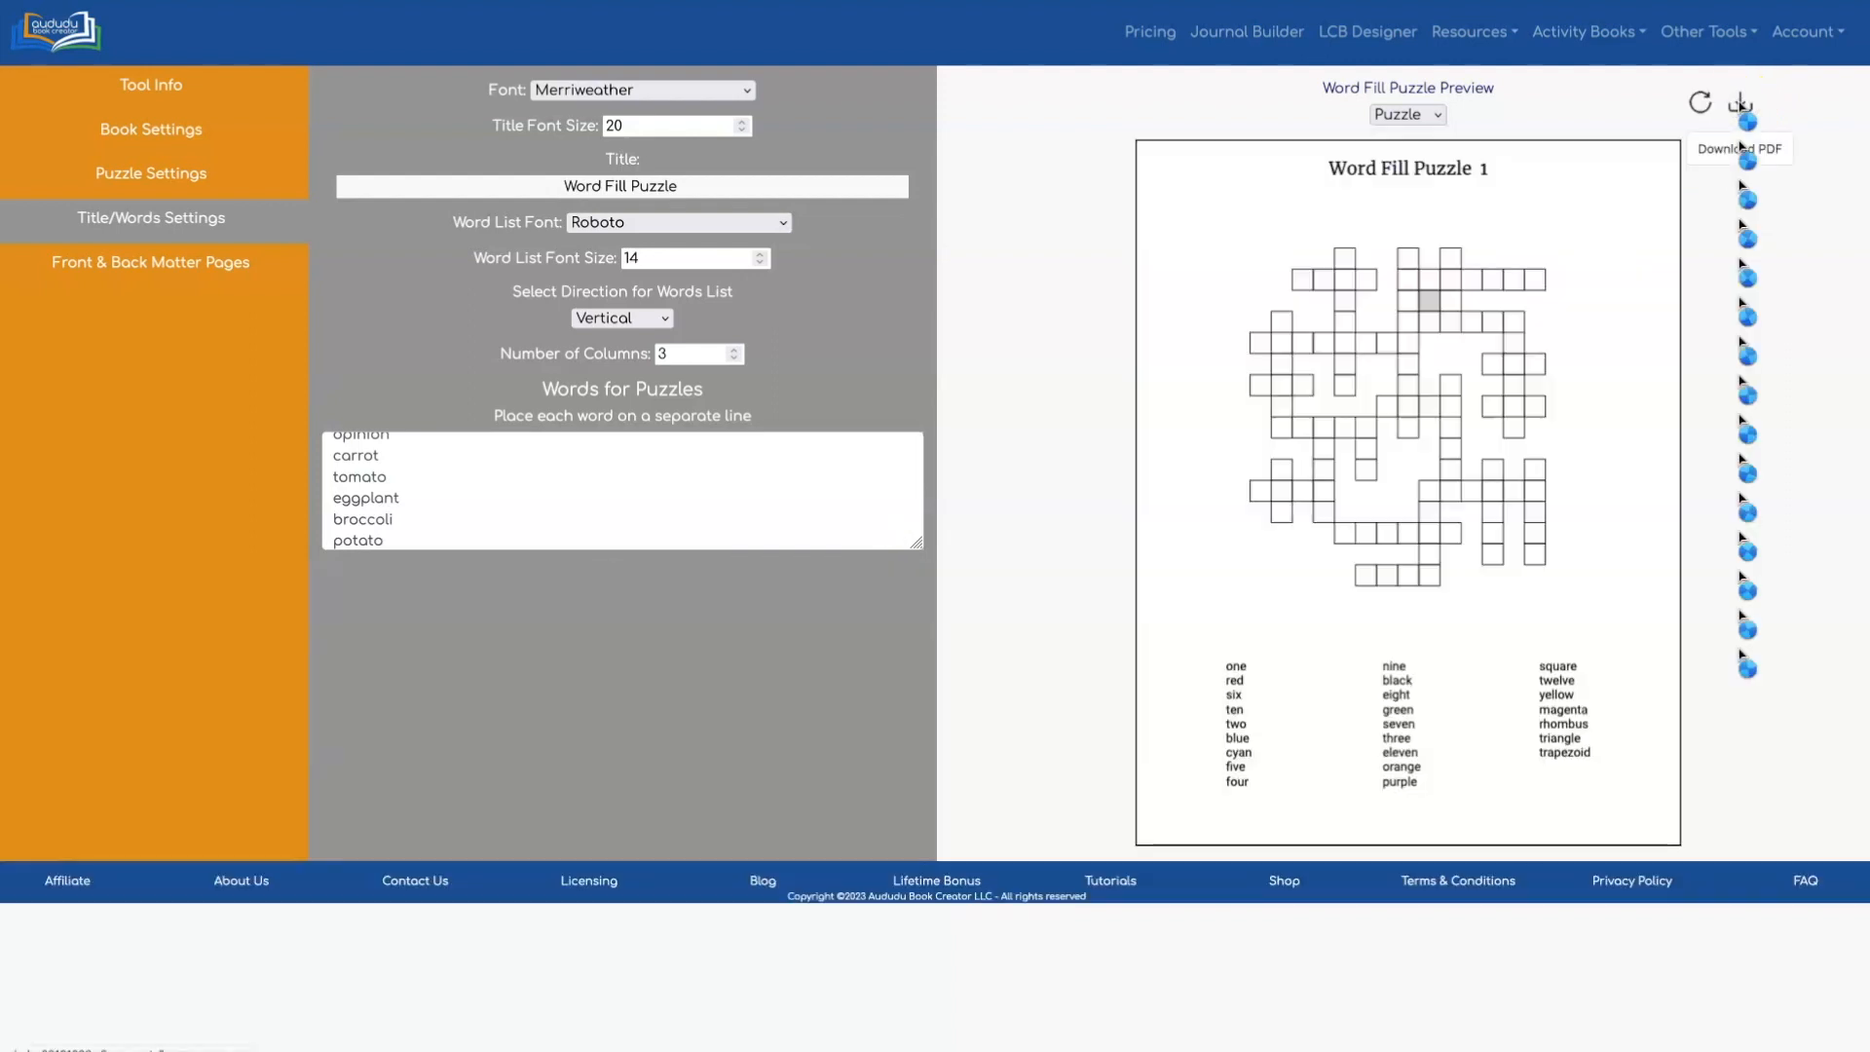
pyautogui.click(1740, 102)
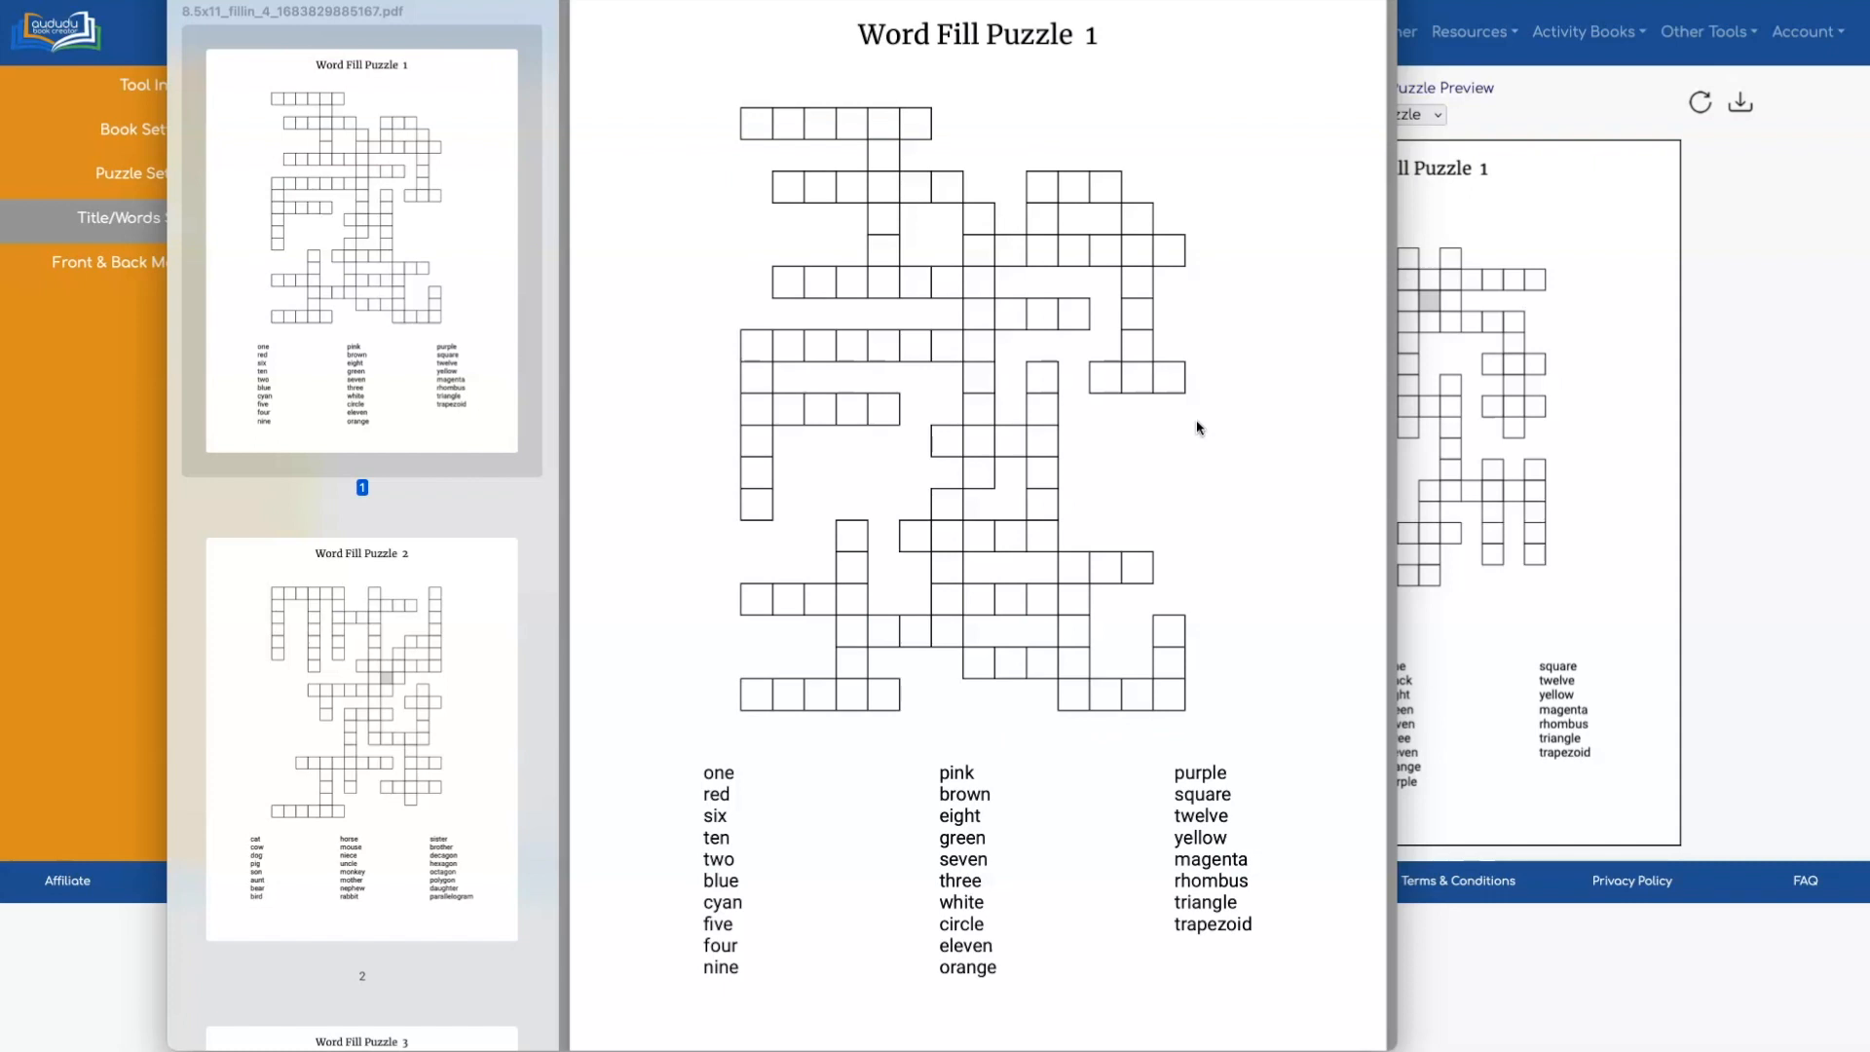
# Step: Scroll the PDF to the fifth-page answer key showing all four solved puzzles
pyautogui.scroll(-3)
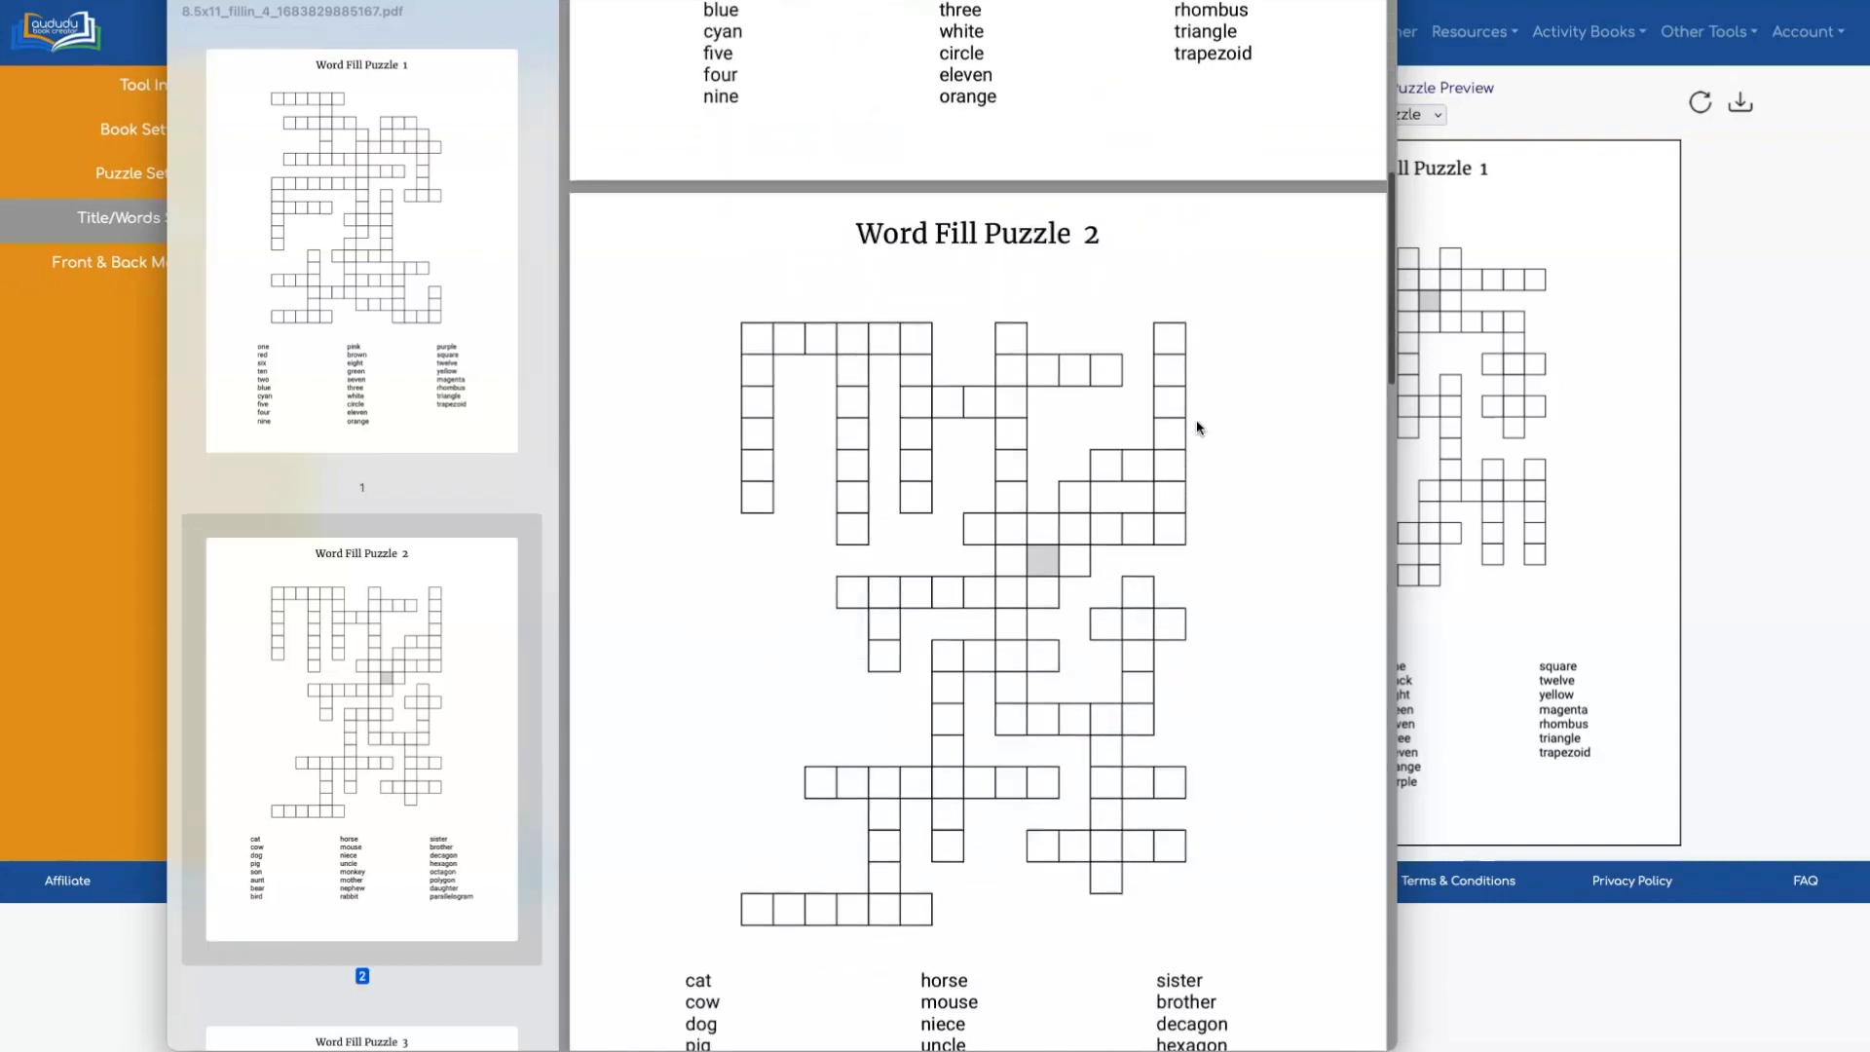
pyautogui.scroll(-3)
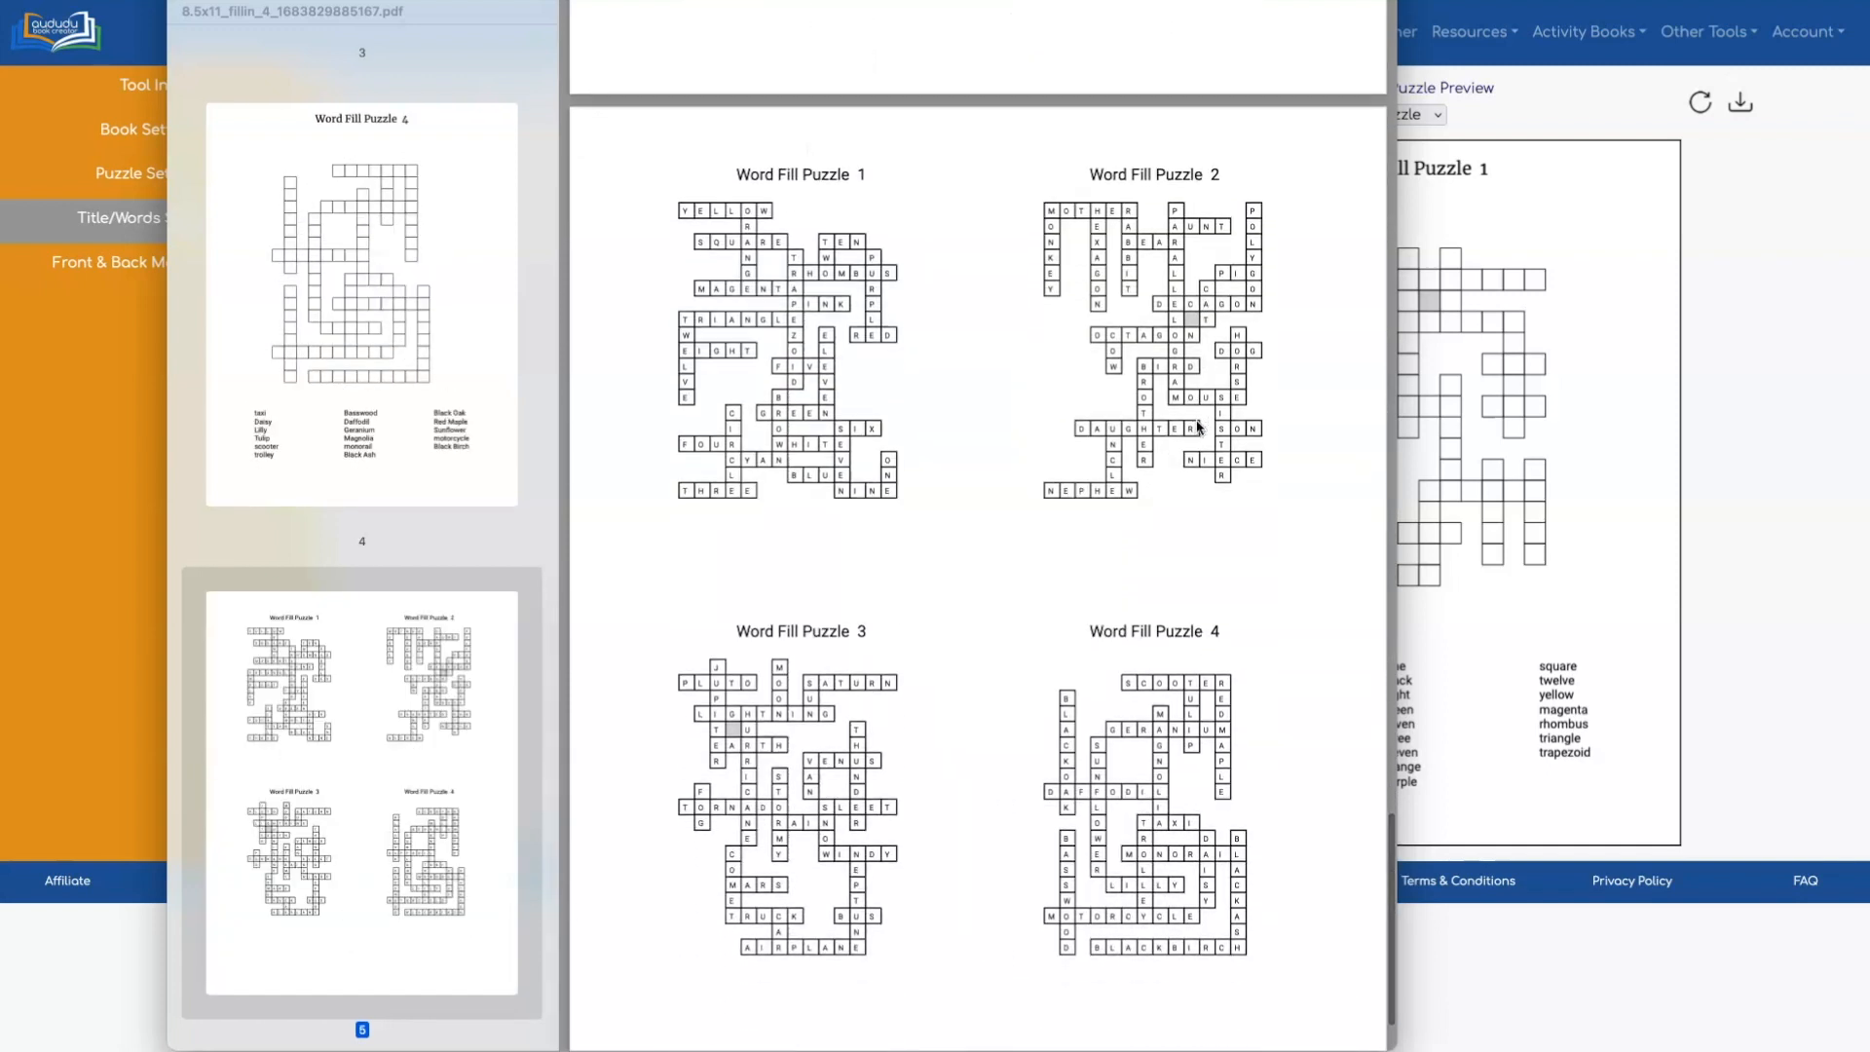
# Step: Resize the puzzle grid to width 20 and height 30, refreshing after each change
pyautogui.click(150, 173)
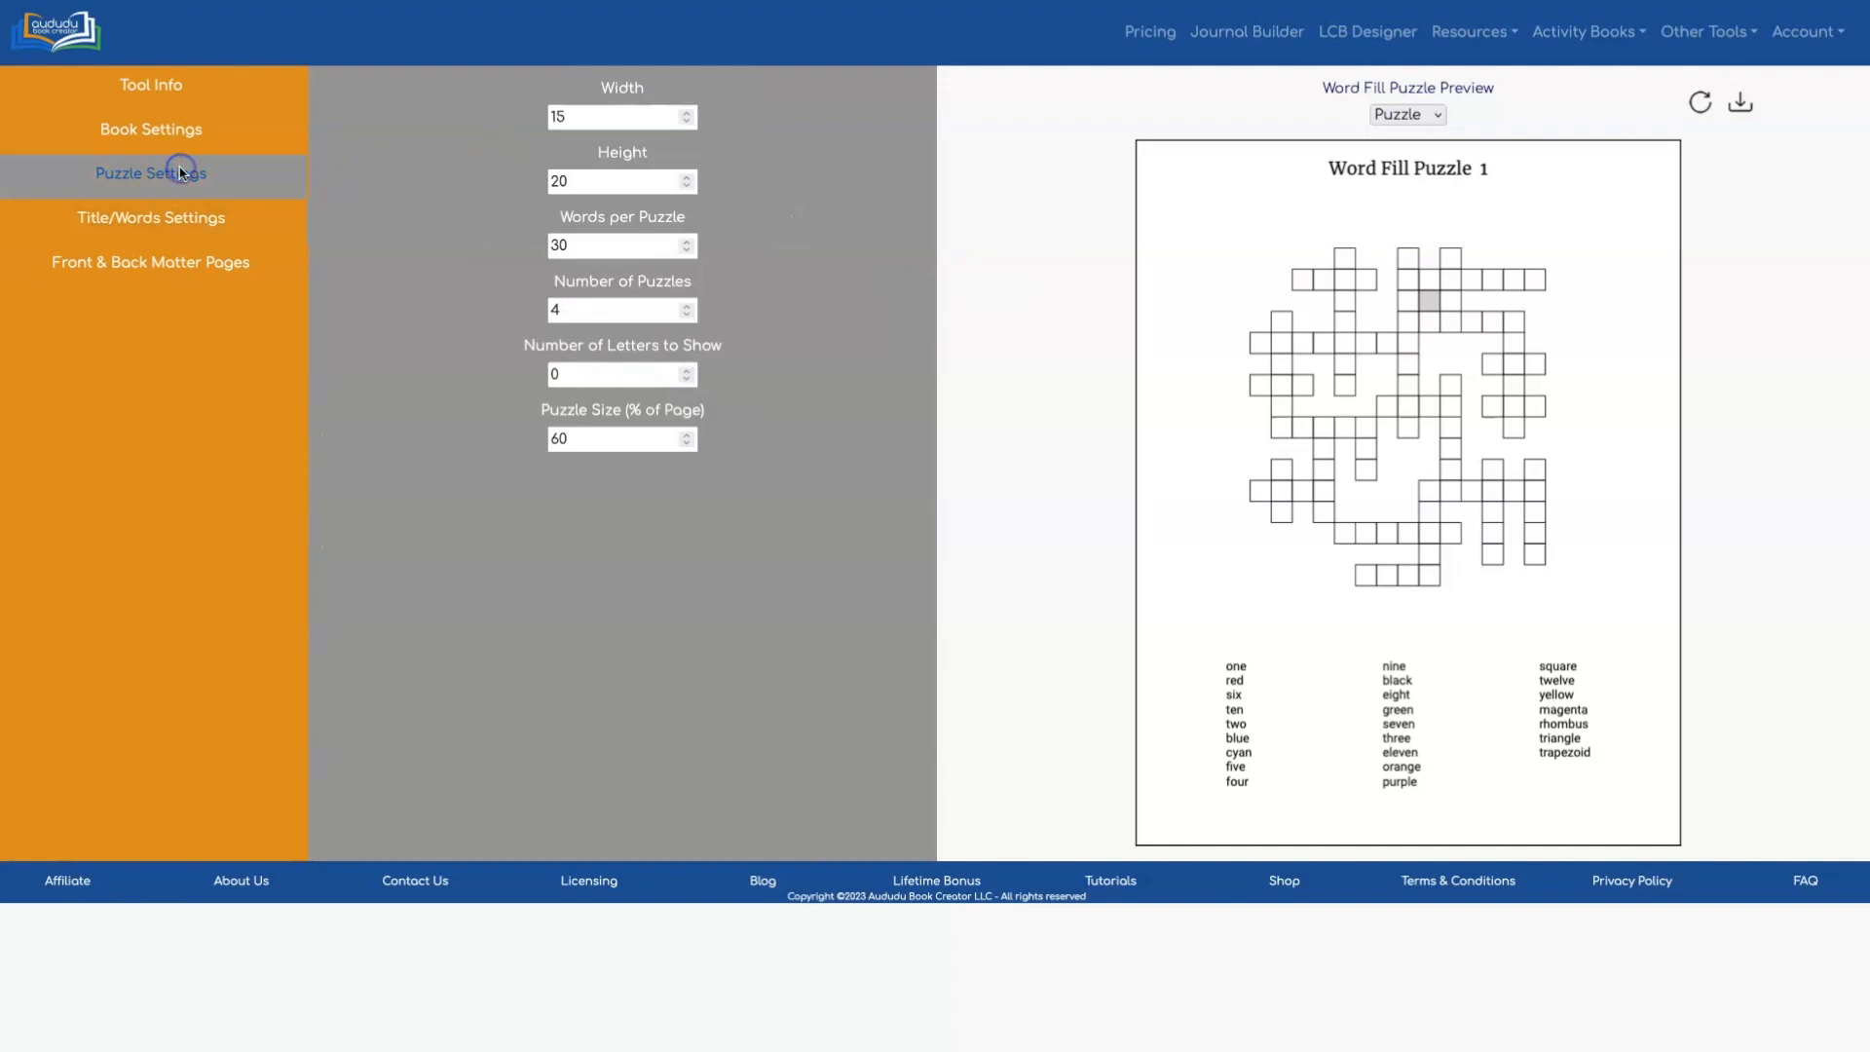
pyautogui.moveTo(619, 373)
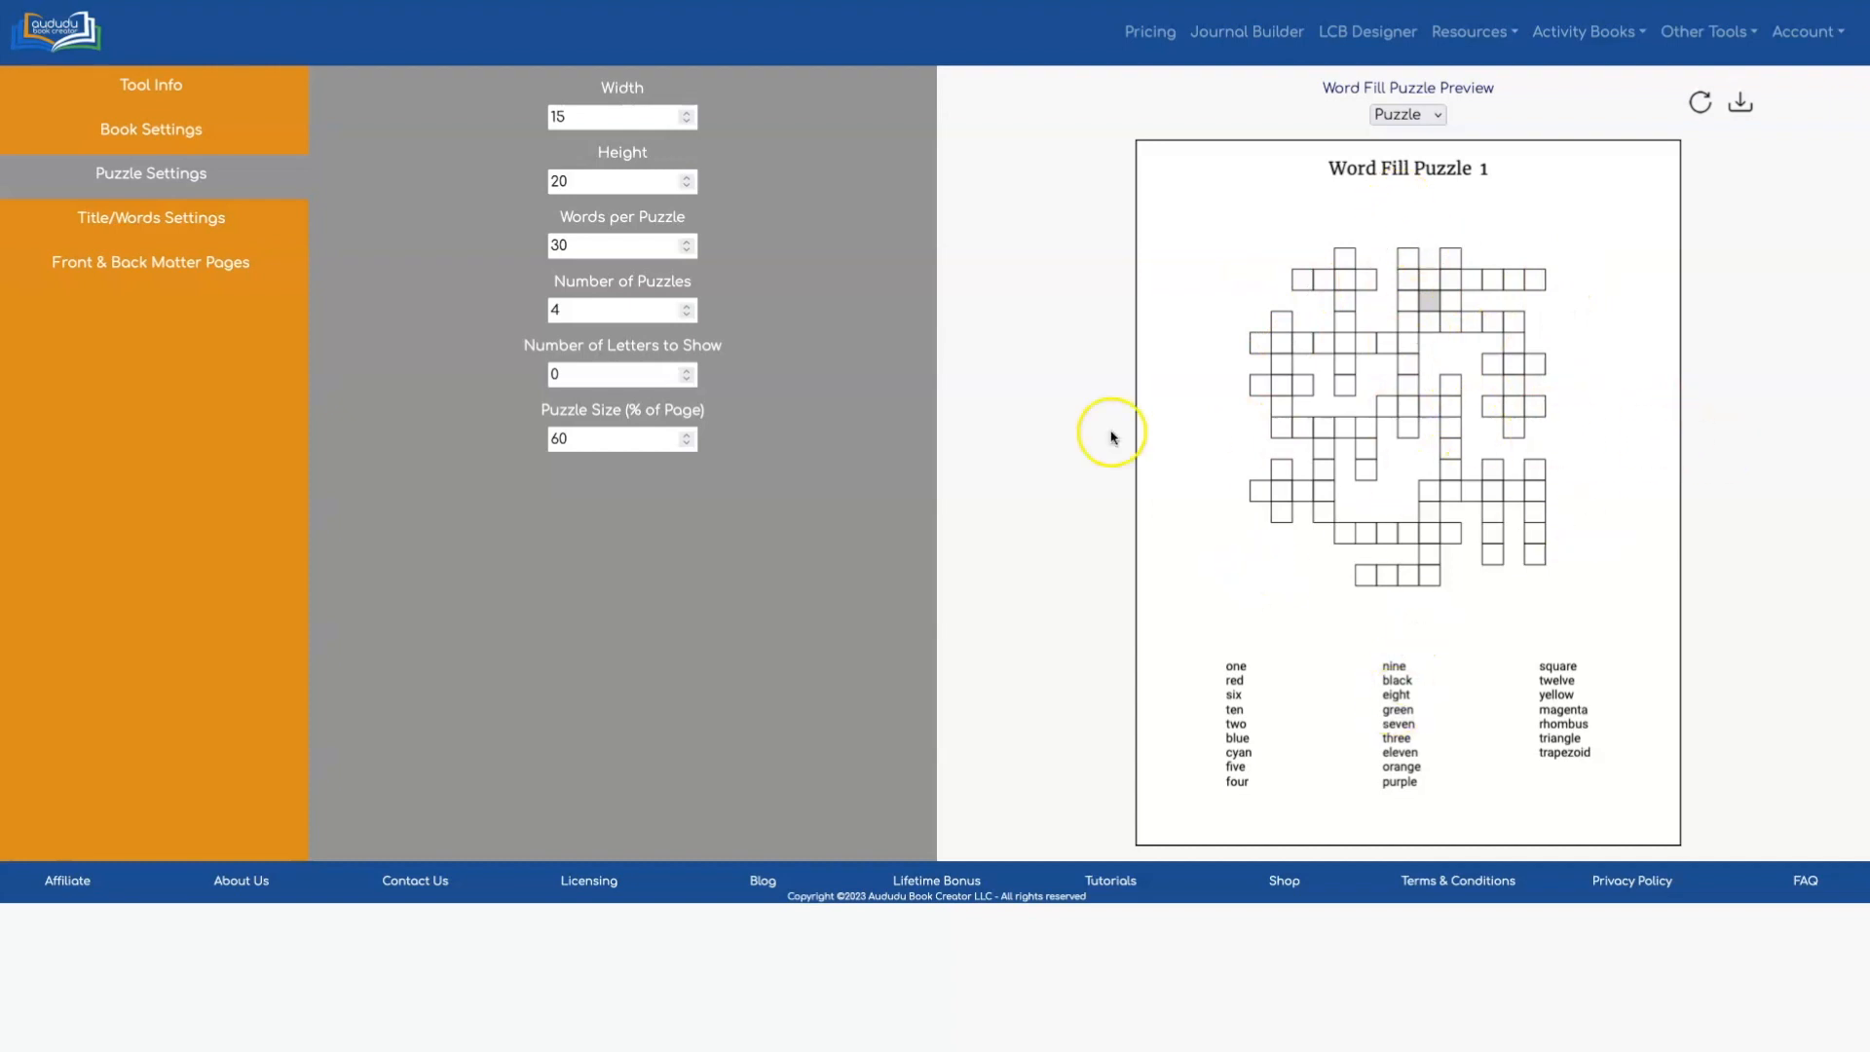
pyautogui.click(620, 116)
pyautogui.write('20')
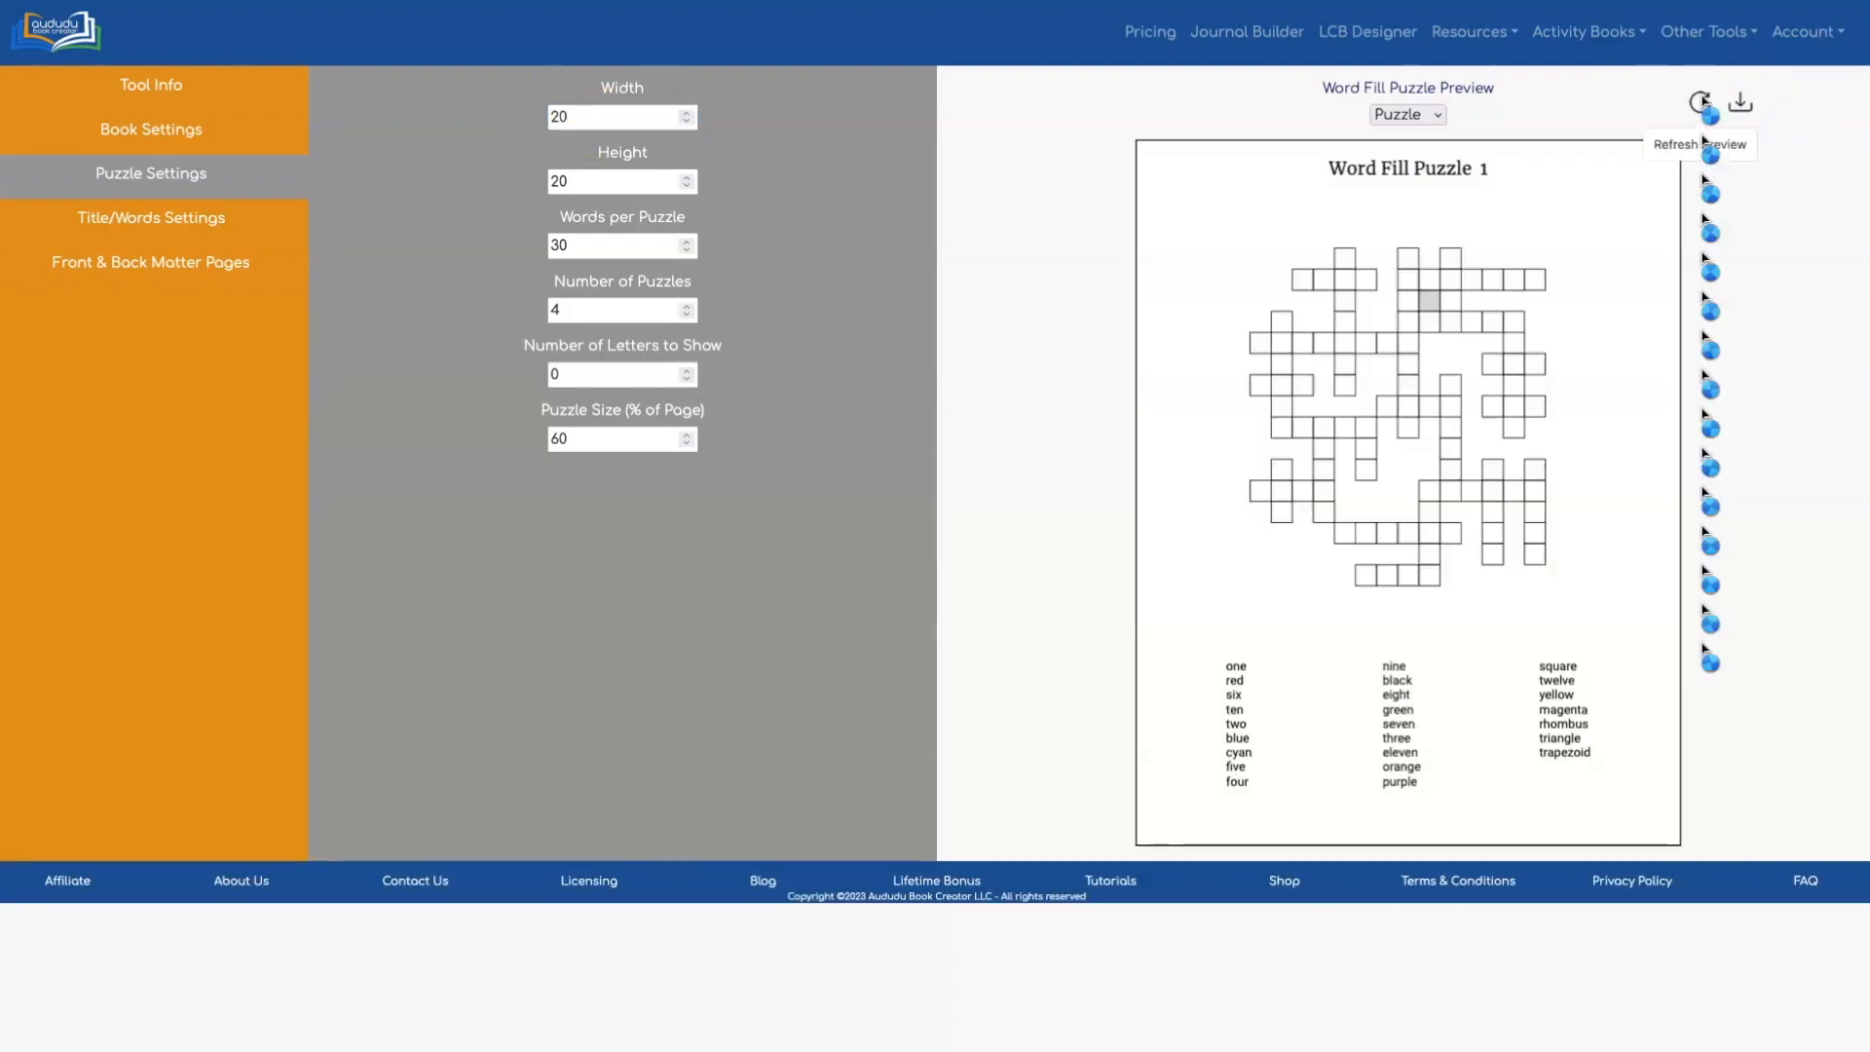
pyautogui.click(1698, 101)
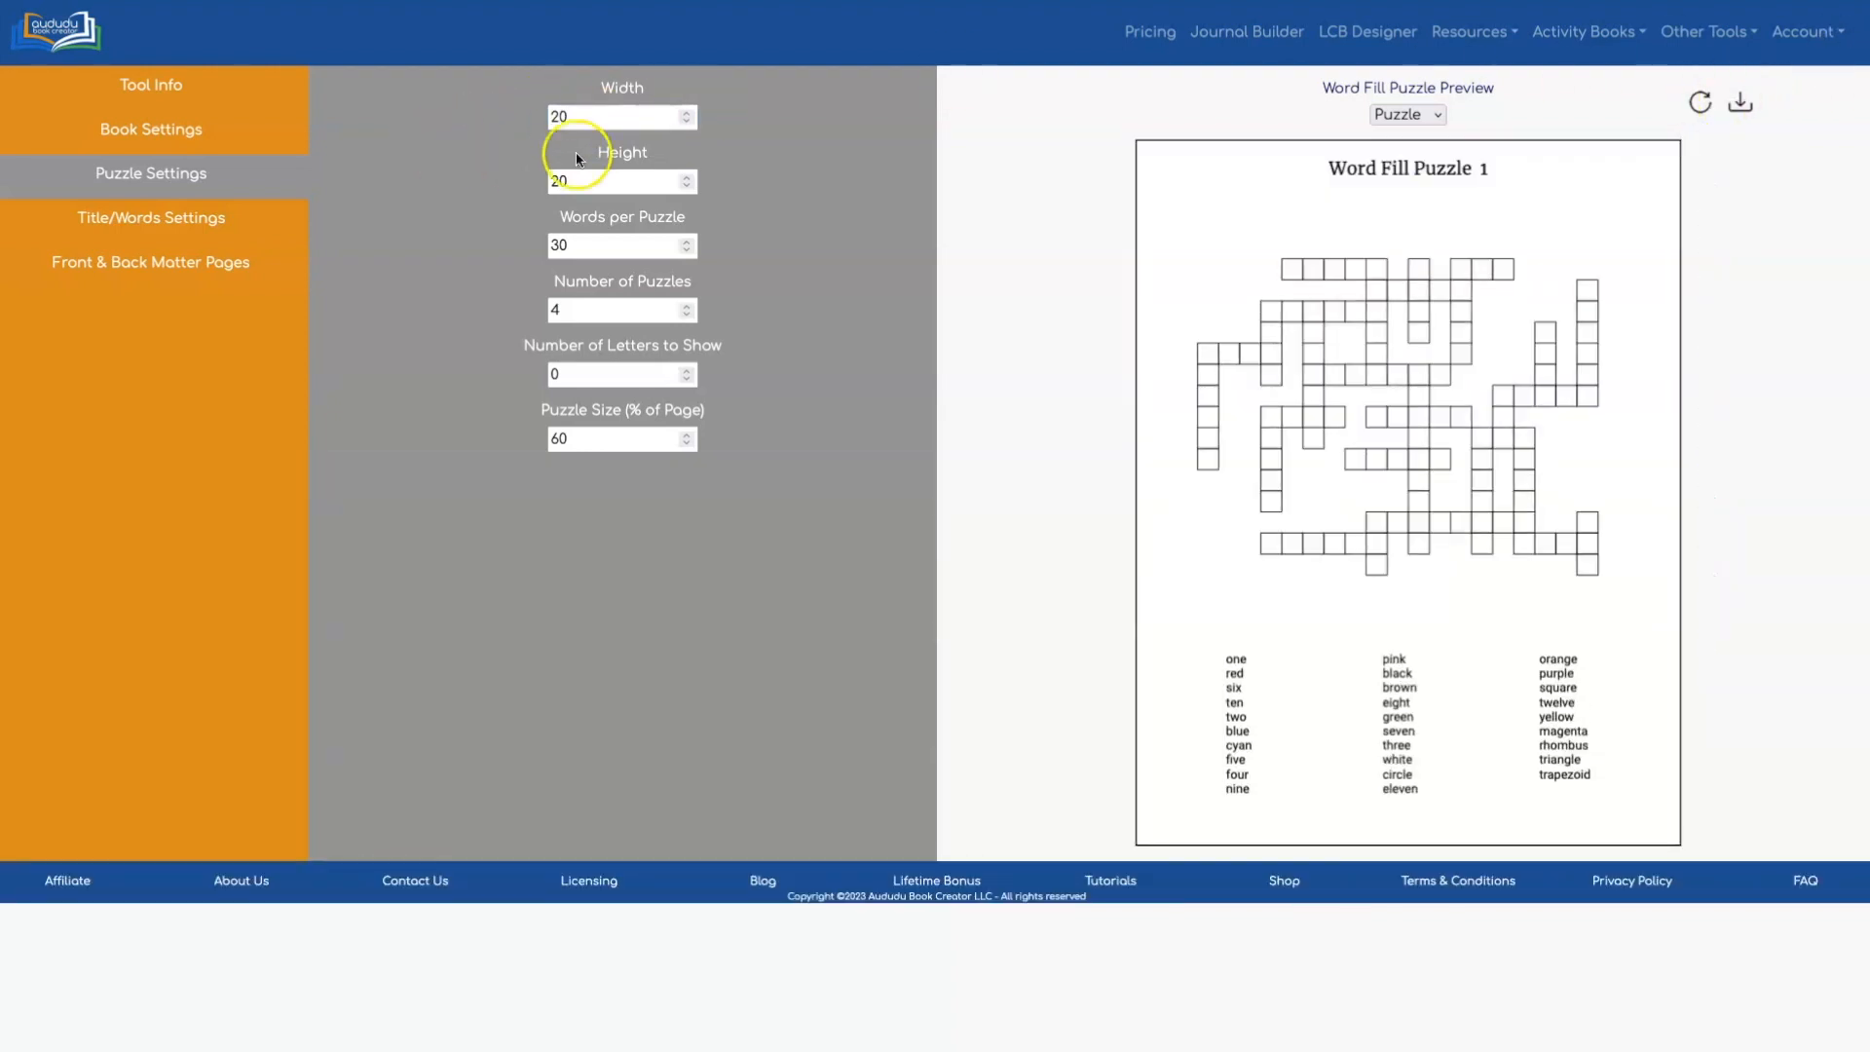
pyautogui.click(607, 181)
pyautogui.write('30')
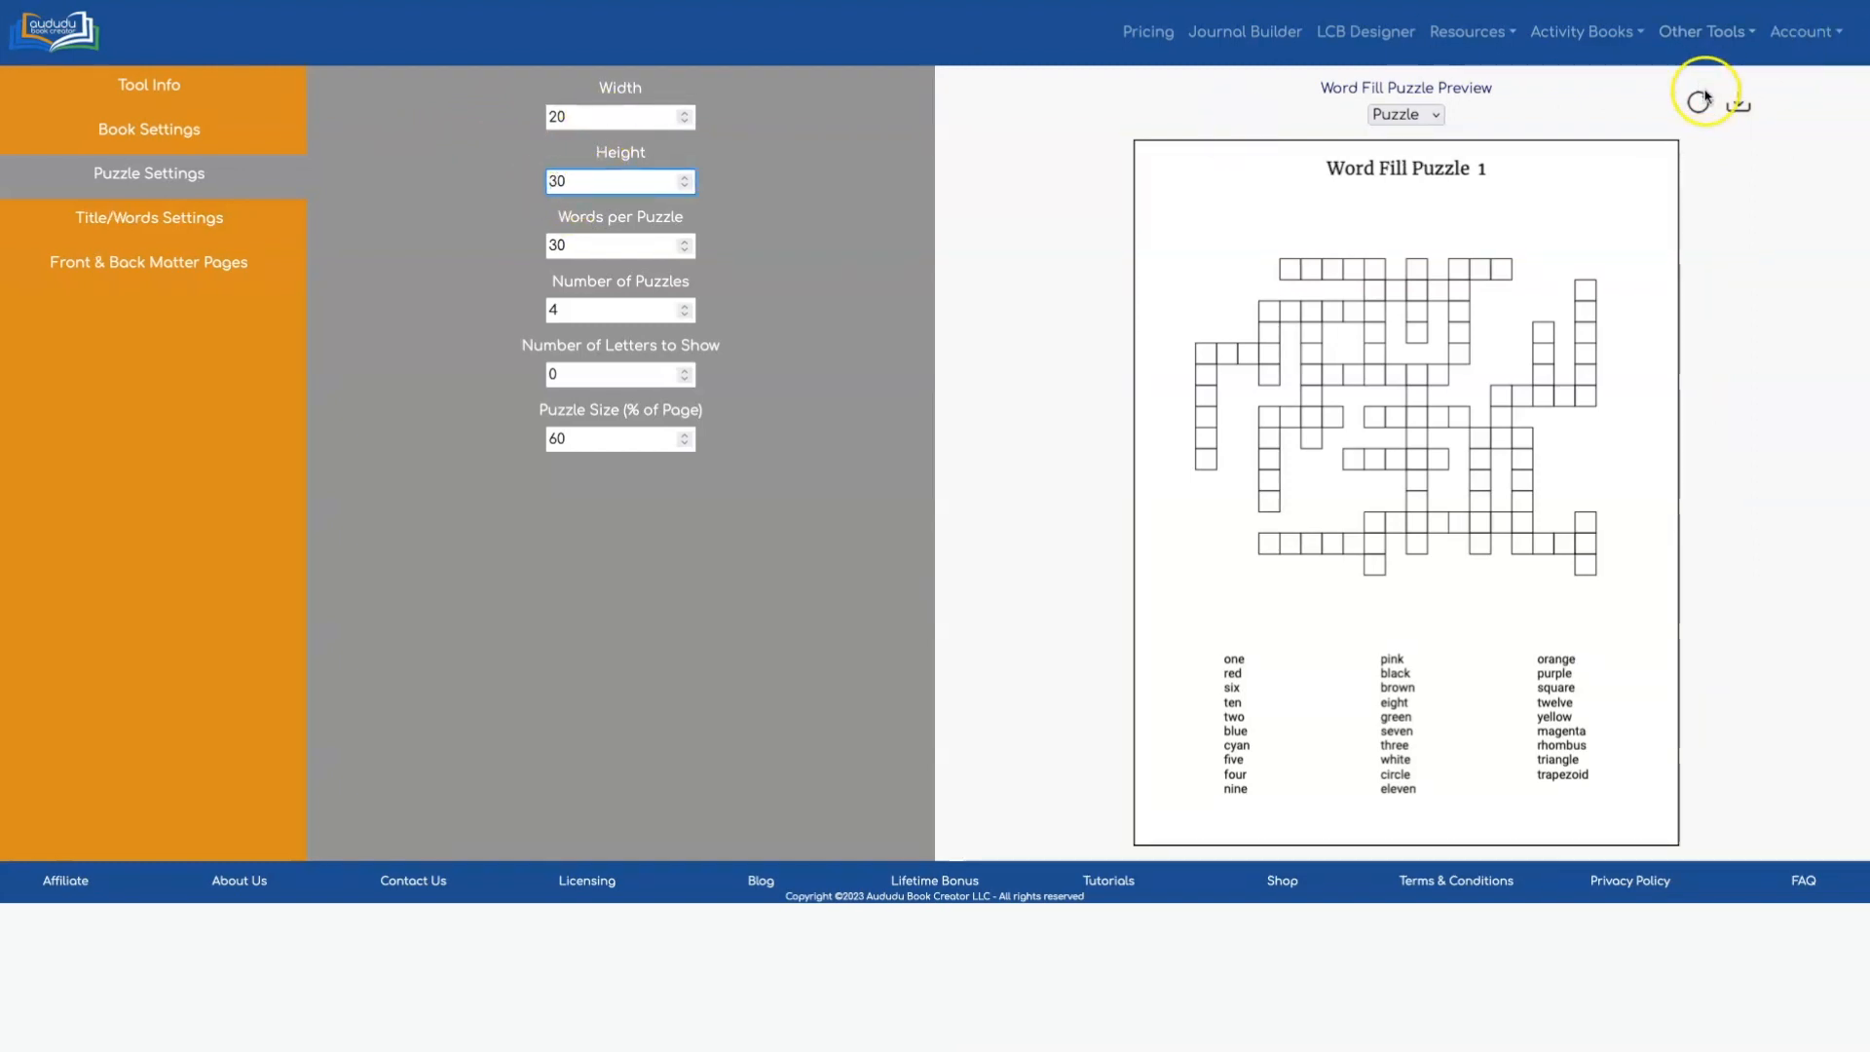
pyautogui.click(1695, 102)
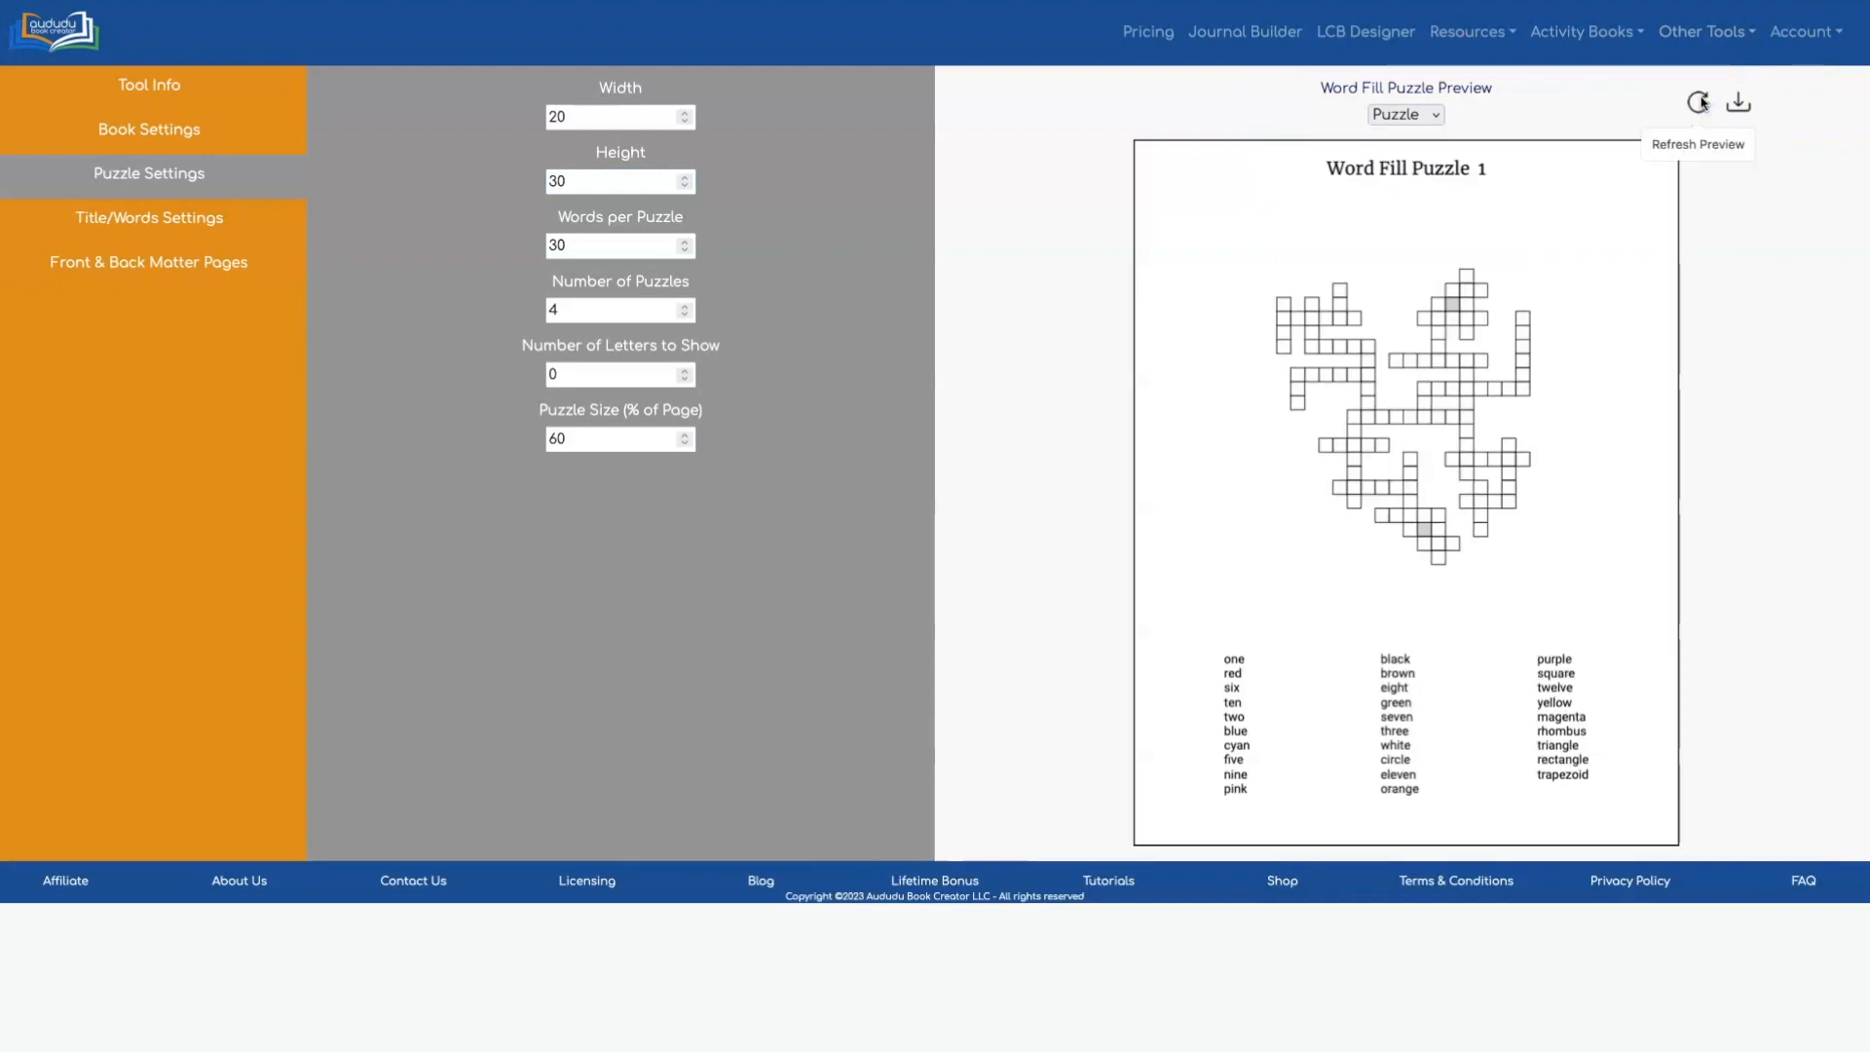
pyautogui.moveTo(1137, 364)
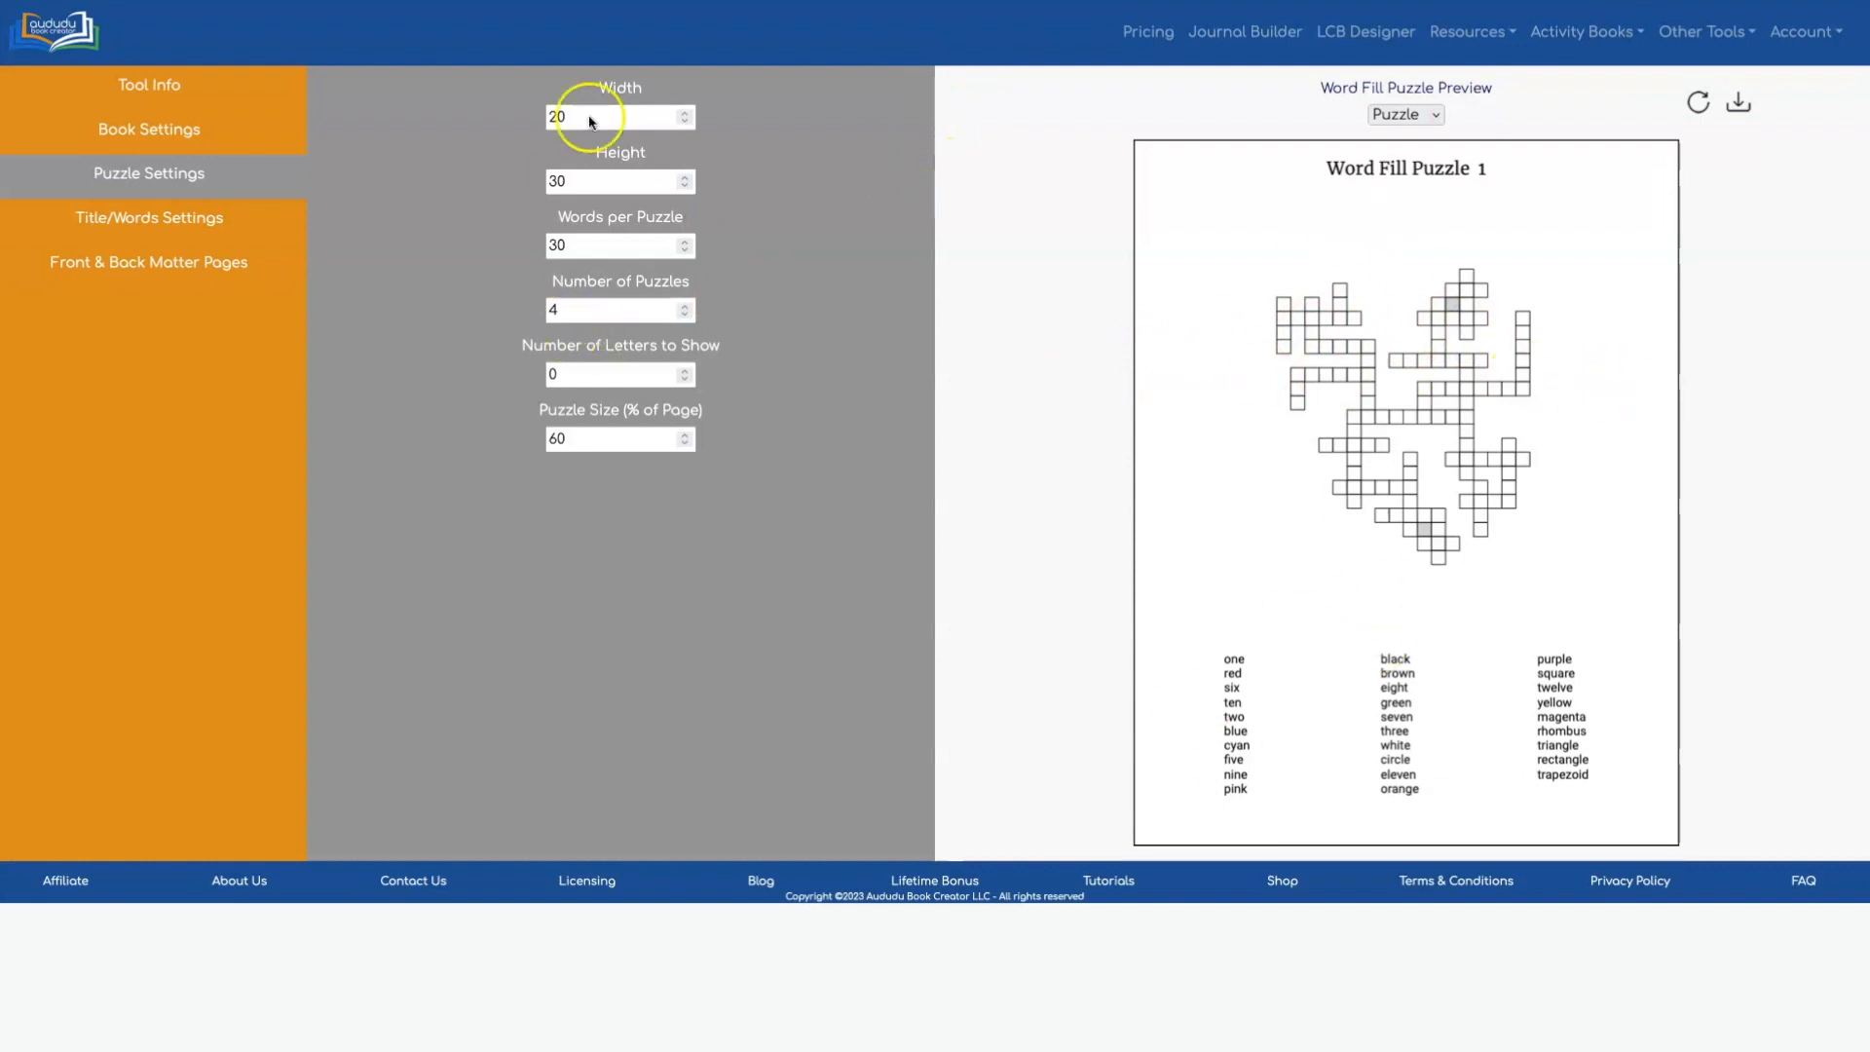
# Step: Set the grid to 10 by 15 with 10 words per puzzle and refresh
pyautogui.click(619, 117)
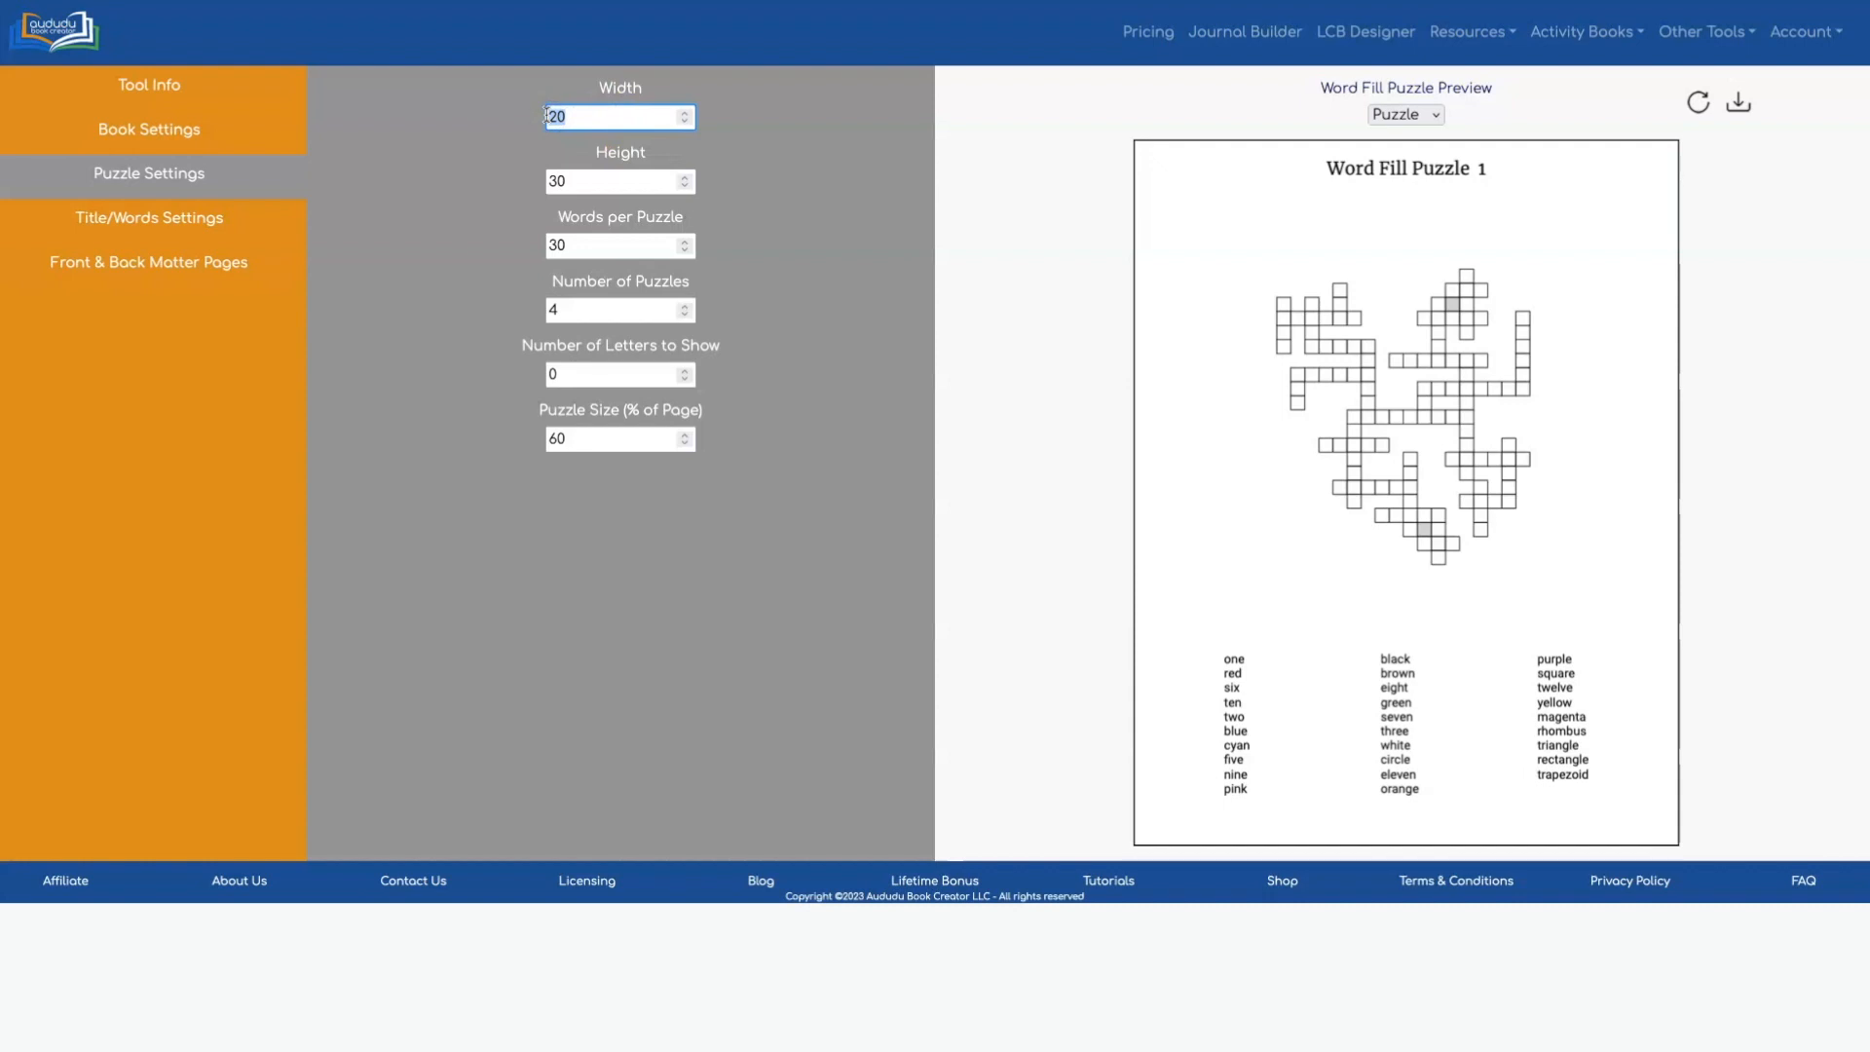
pyautogui.write('1')
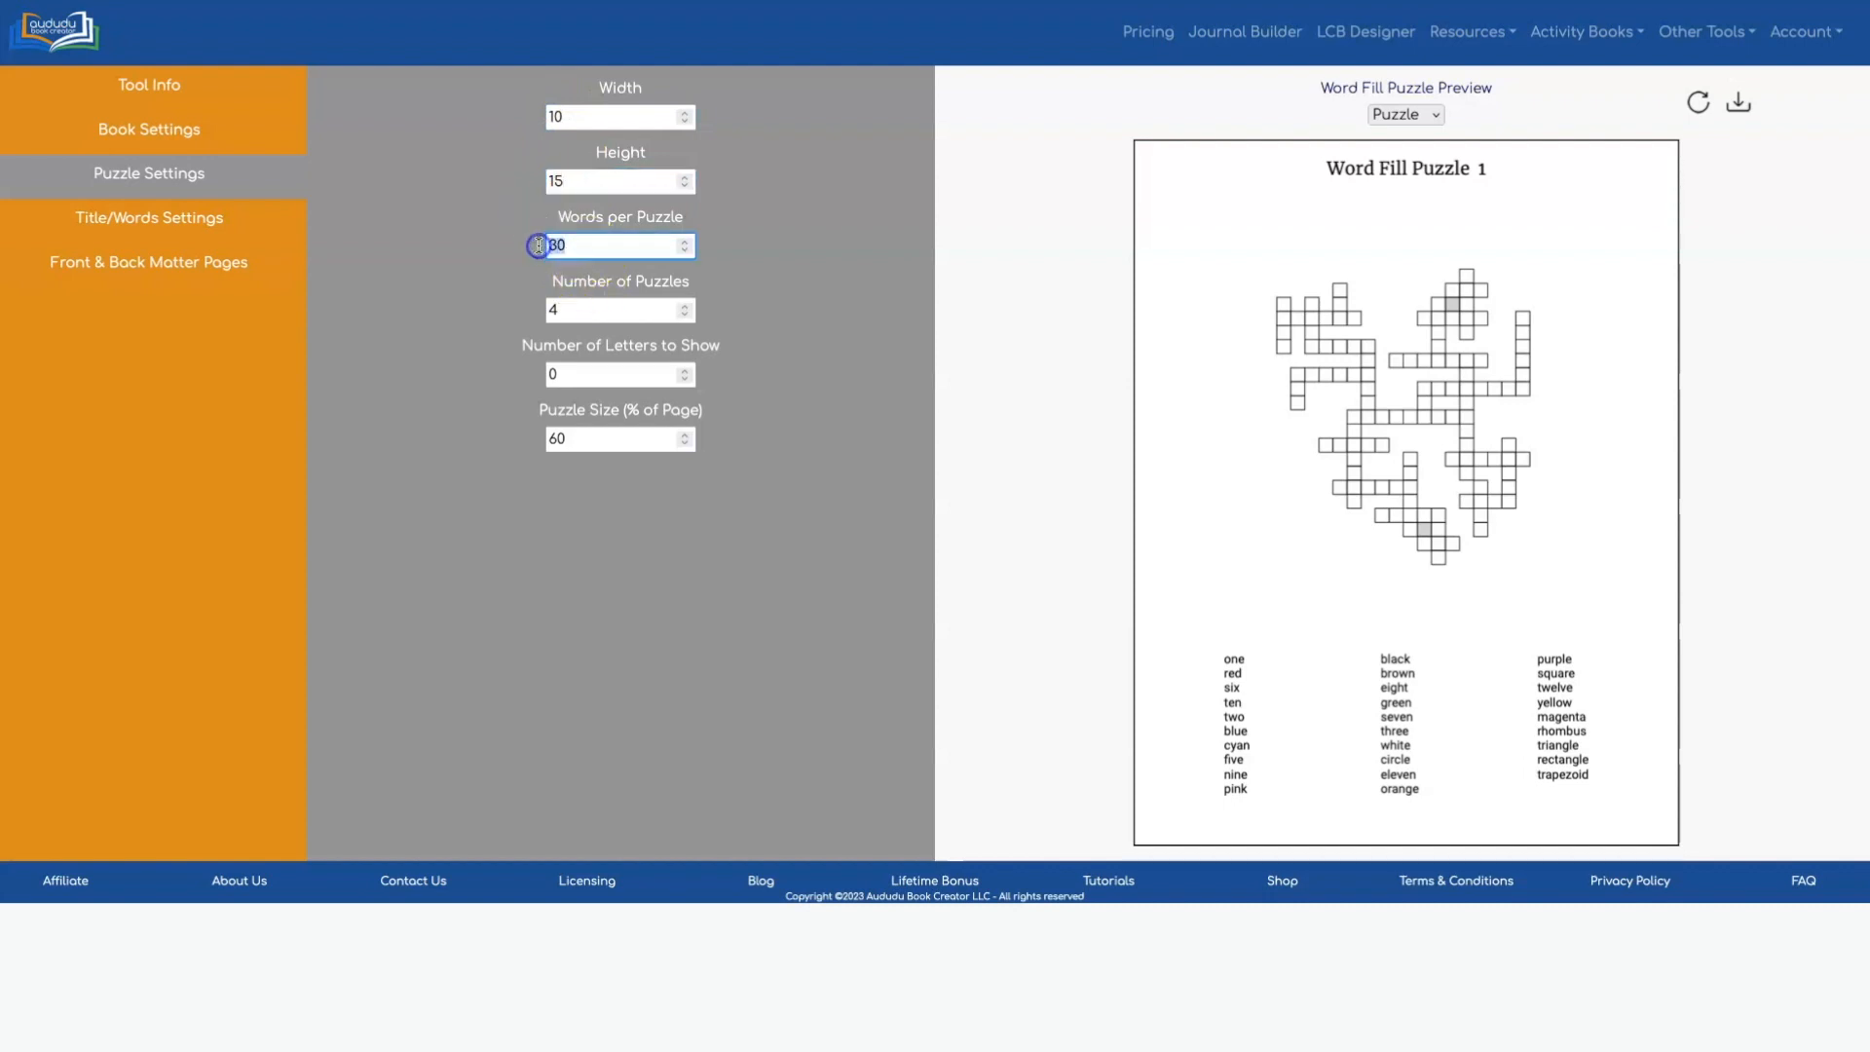
pyautogui.write('10')
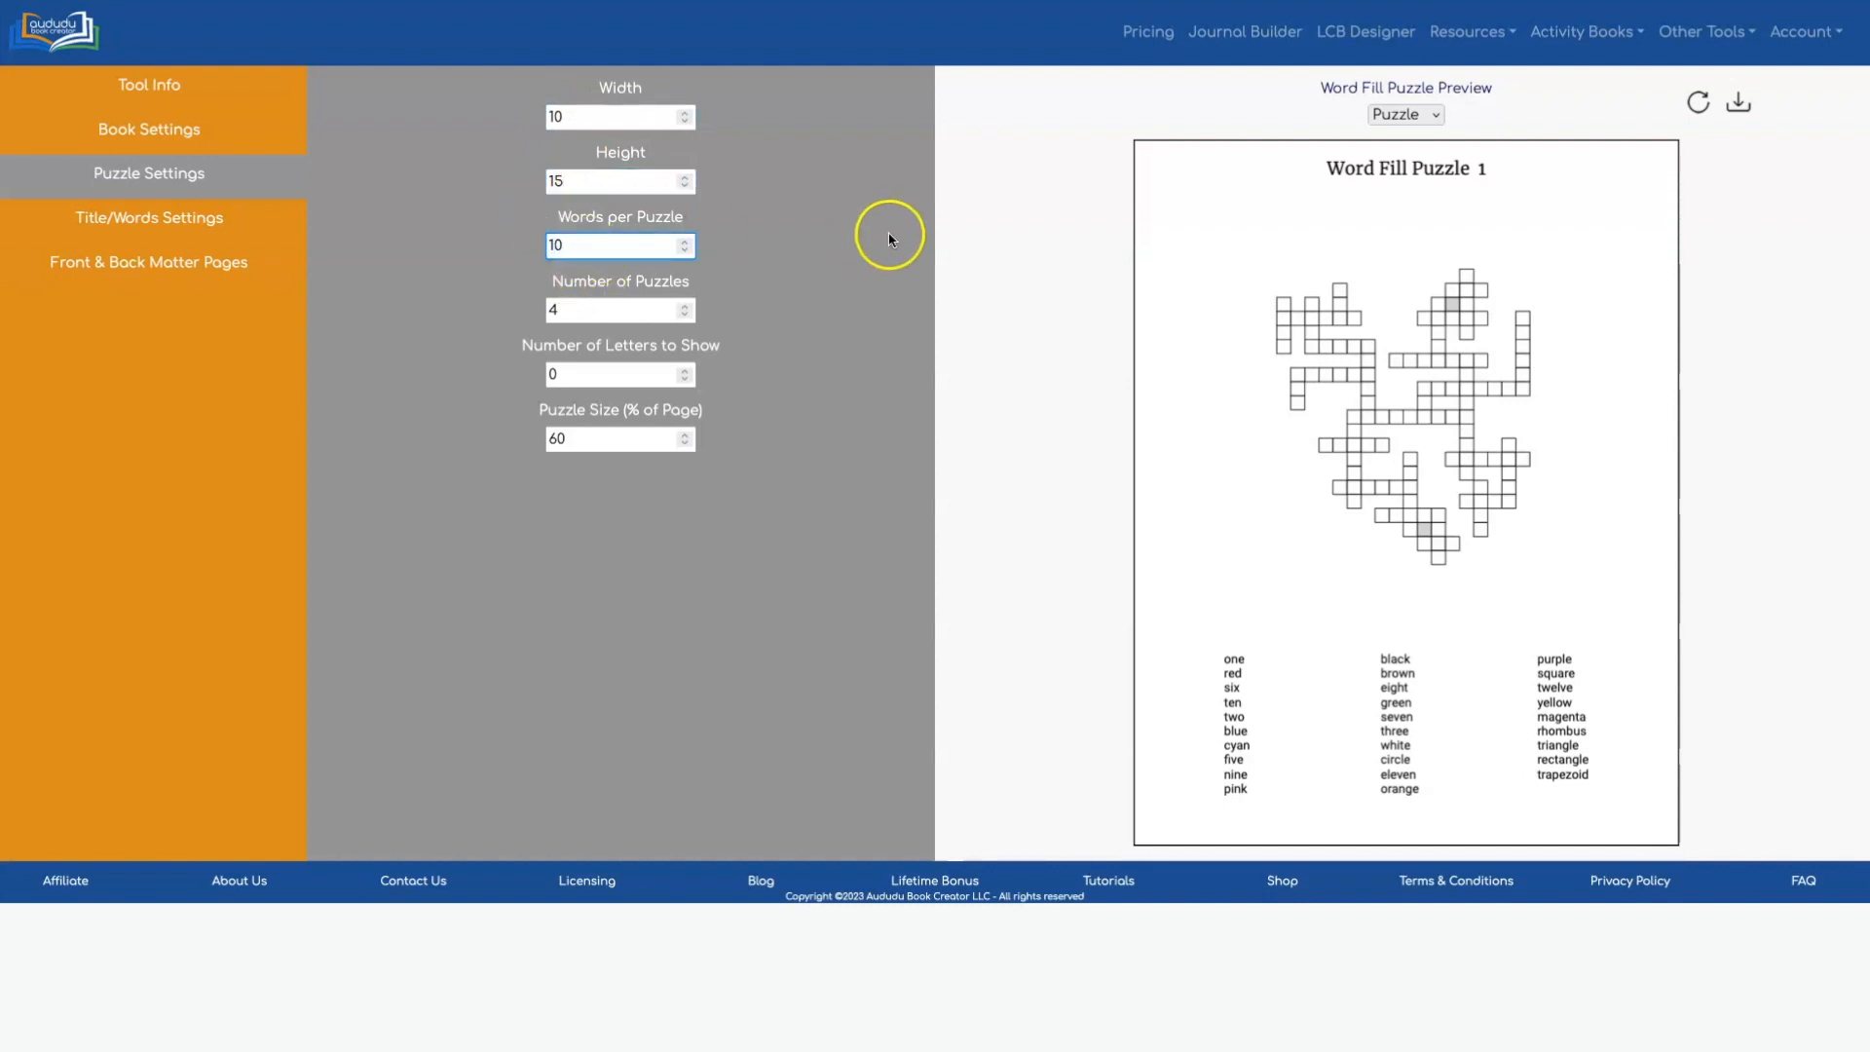
pyautogui.click(1695, 101)
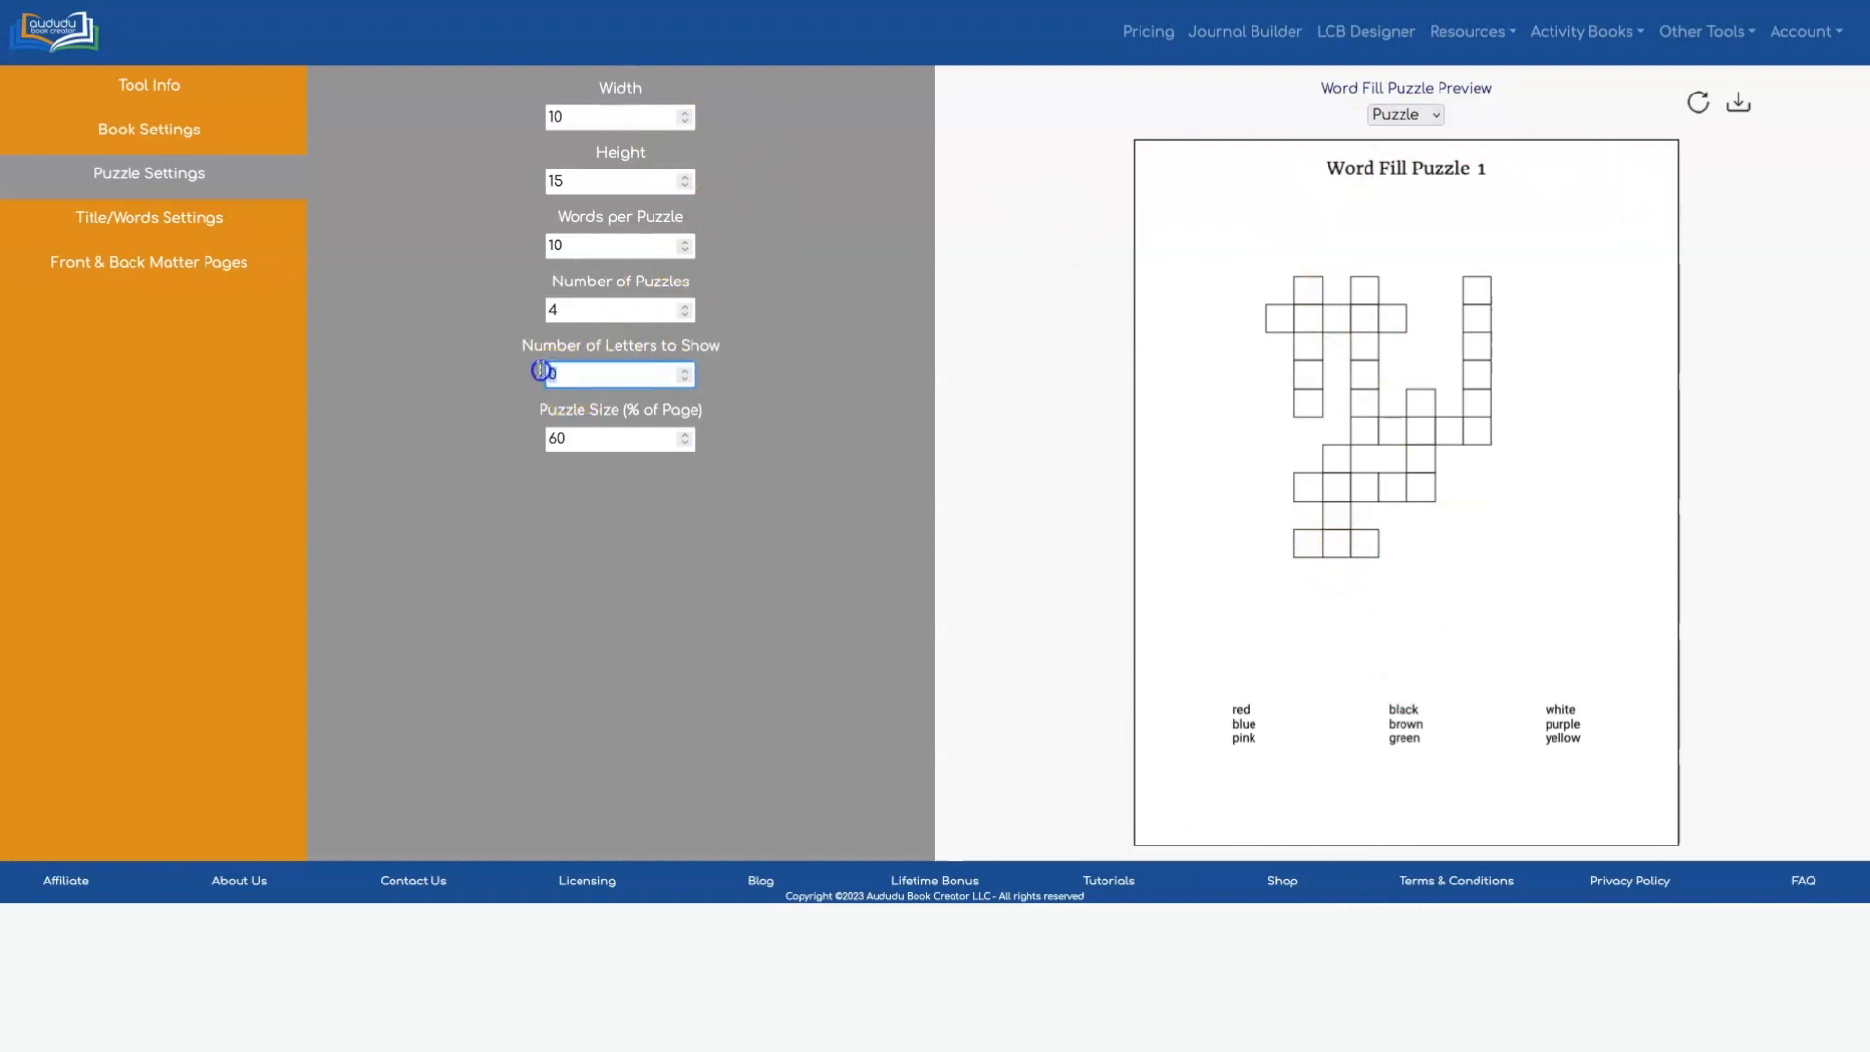
# Step: Try revealing 1, 5 and 11 letters, dismiss the warning, and settle on 10
pyautogui.write('1')
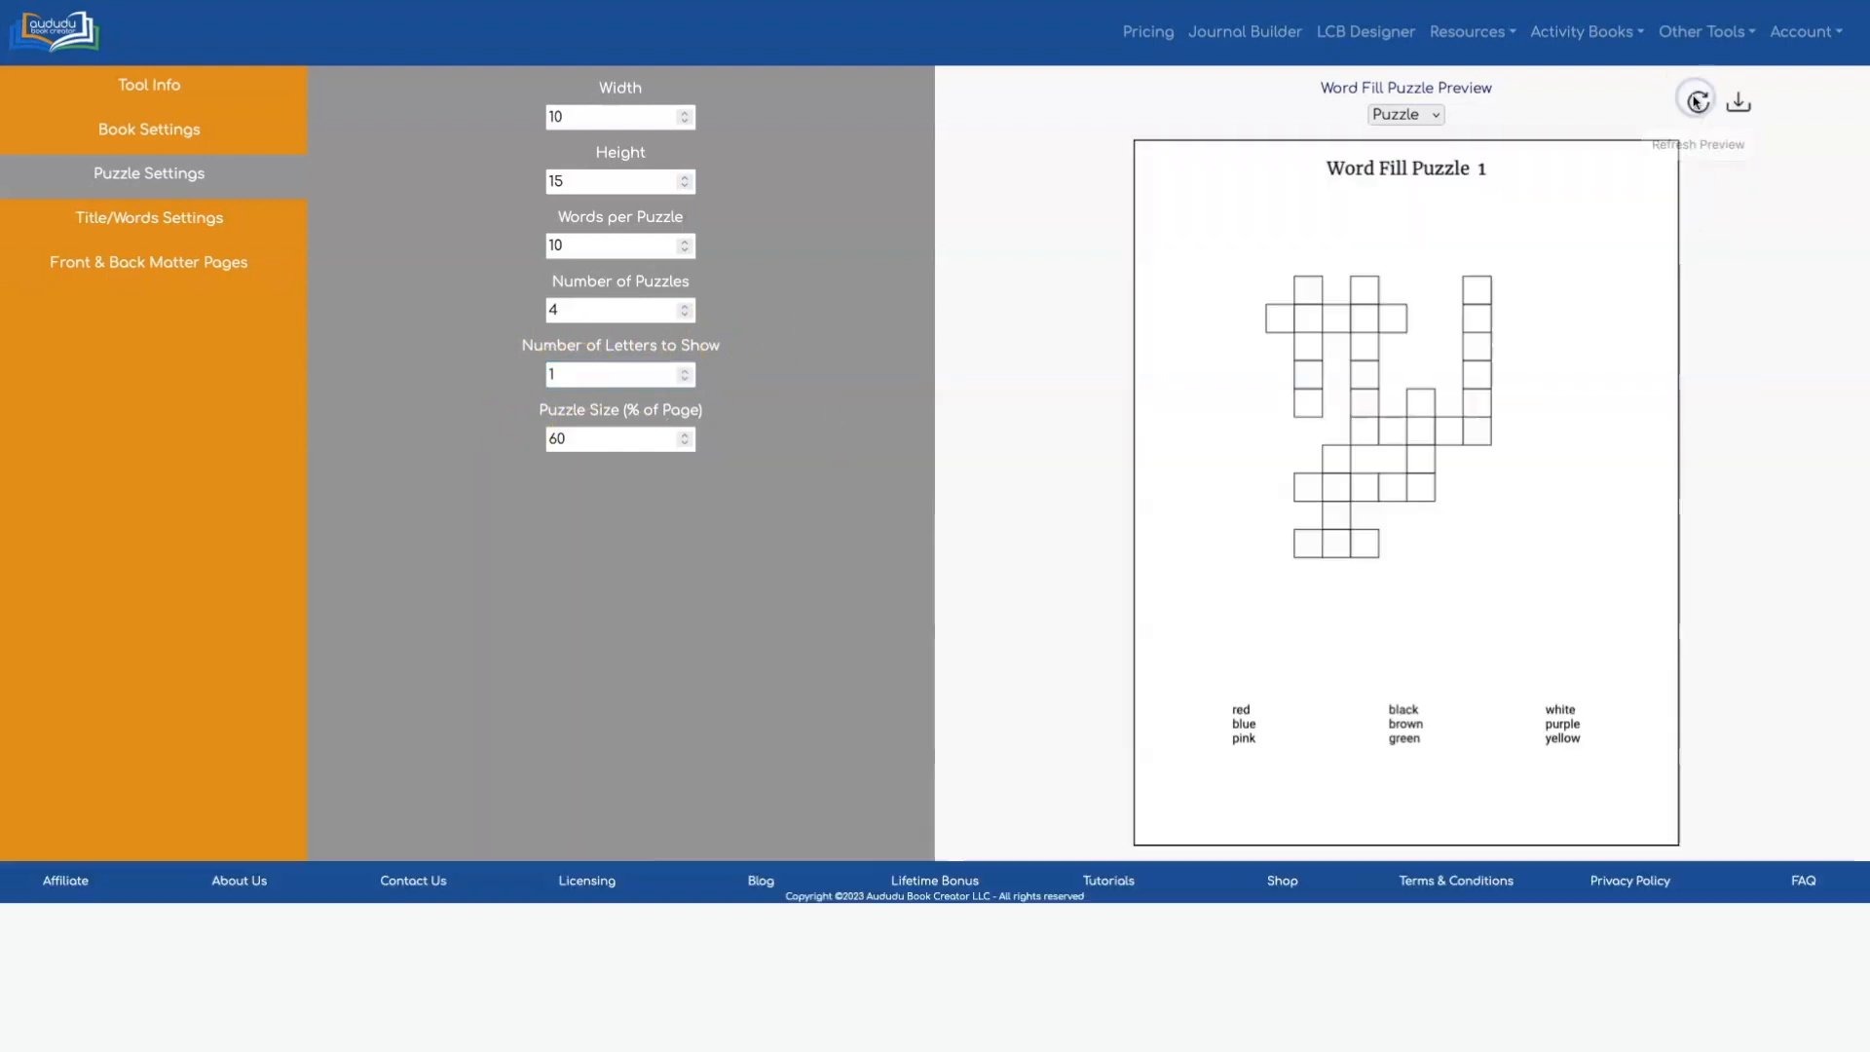
pyautogui.click(1695, 100)
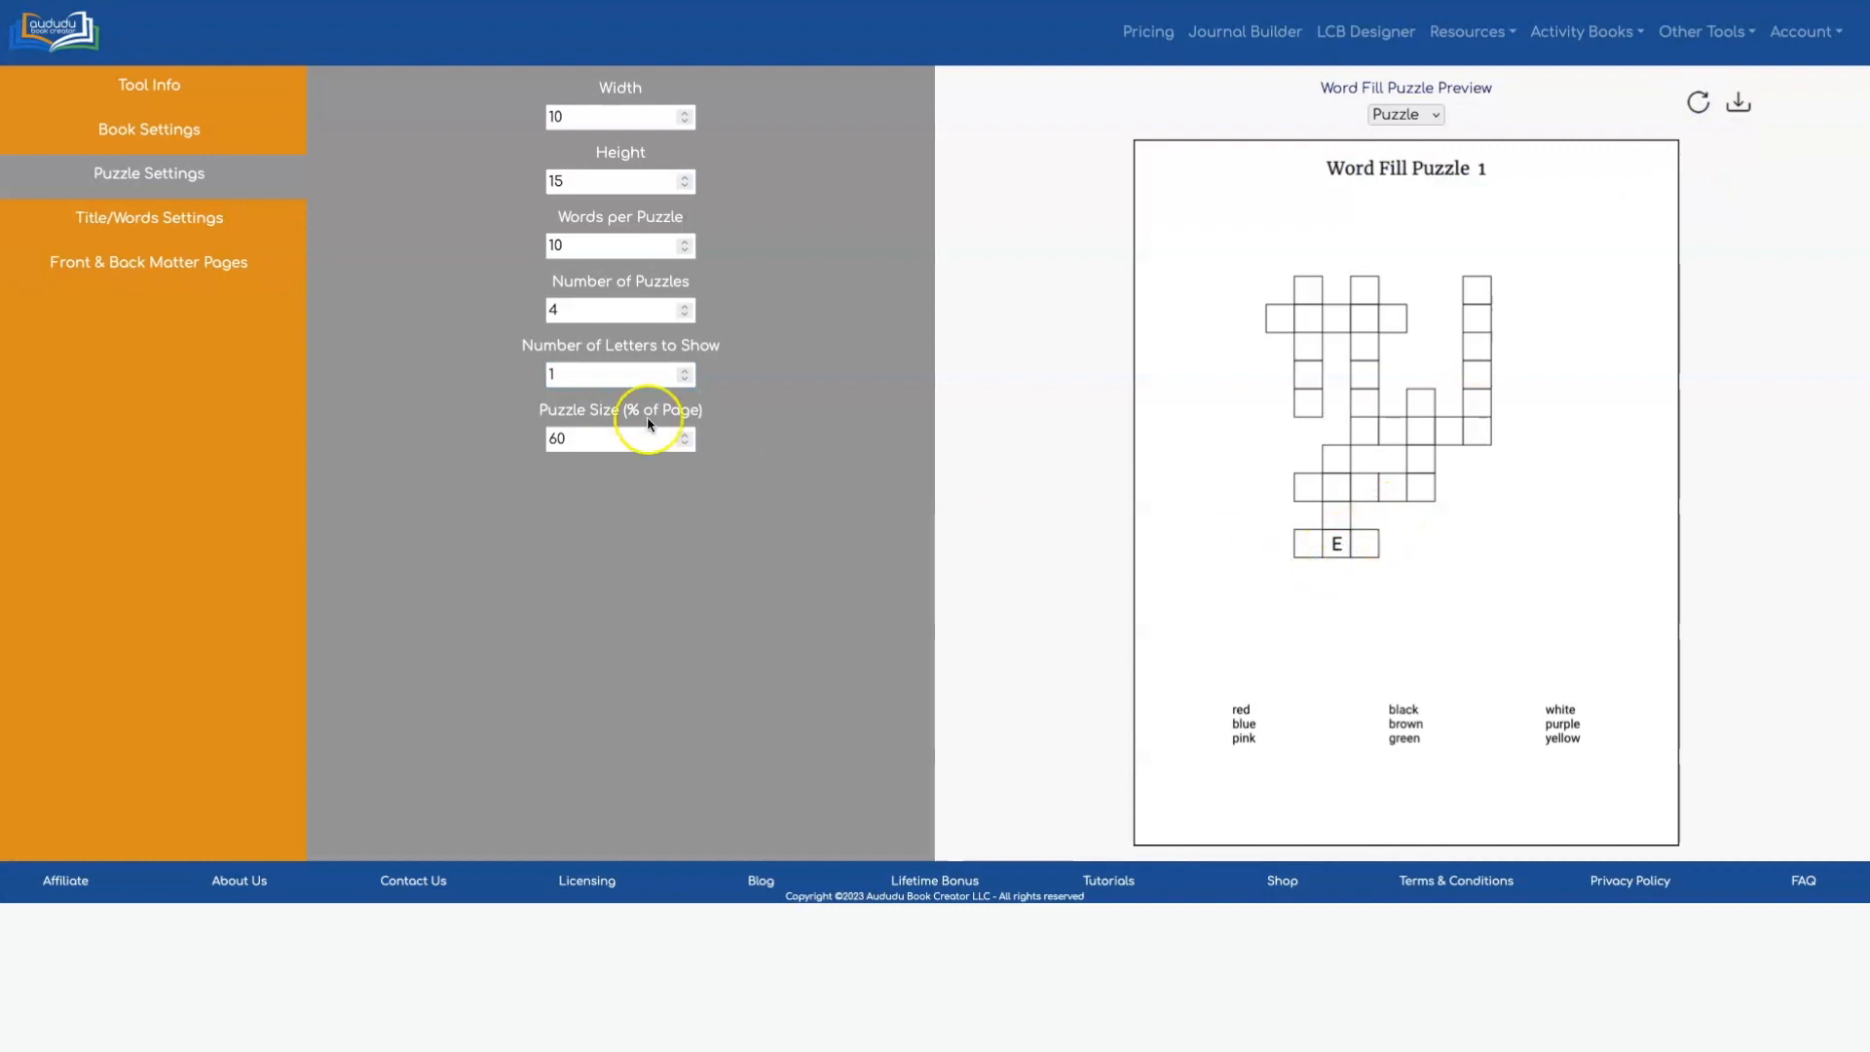
pyautogui.write('5')
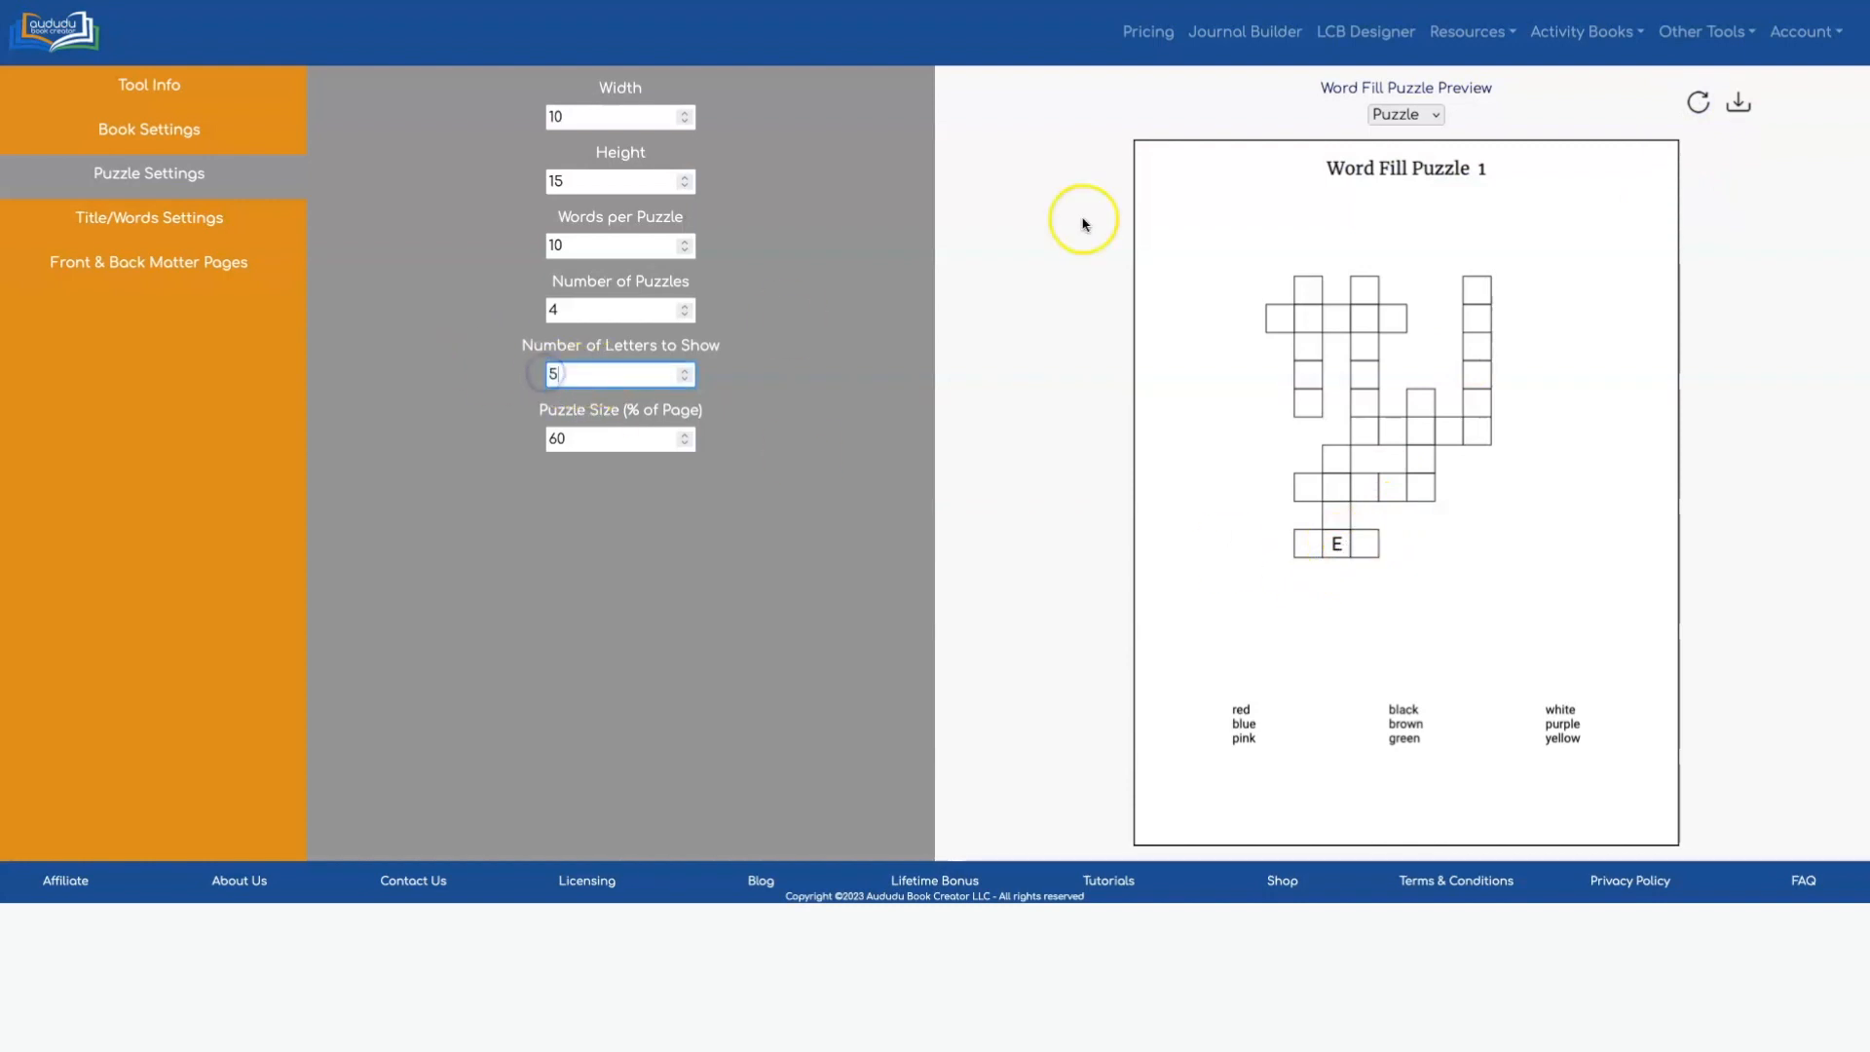
pyautogui.click(1696, 101)
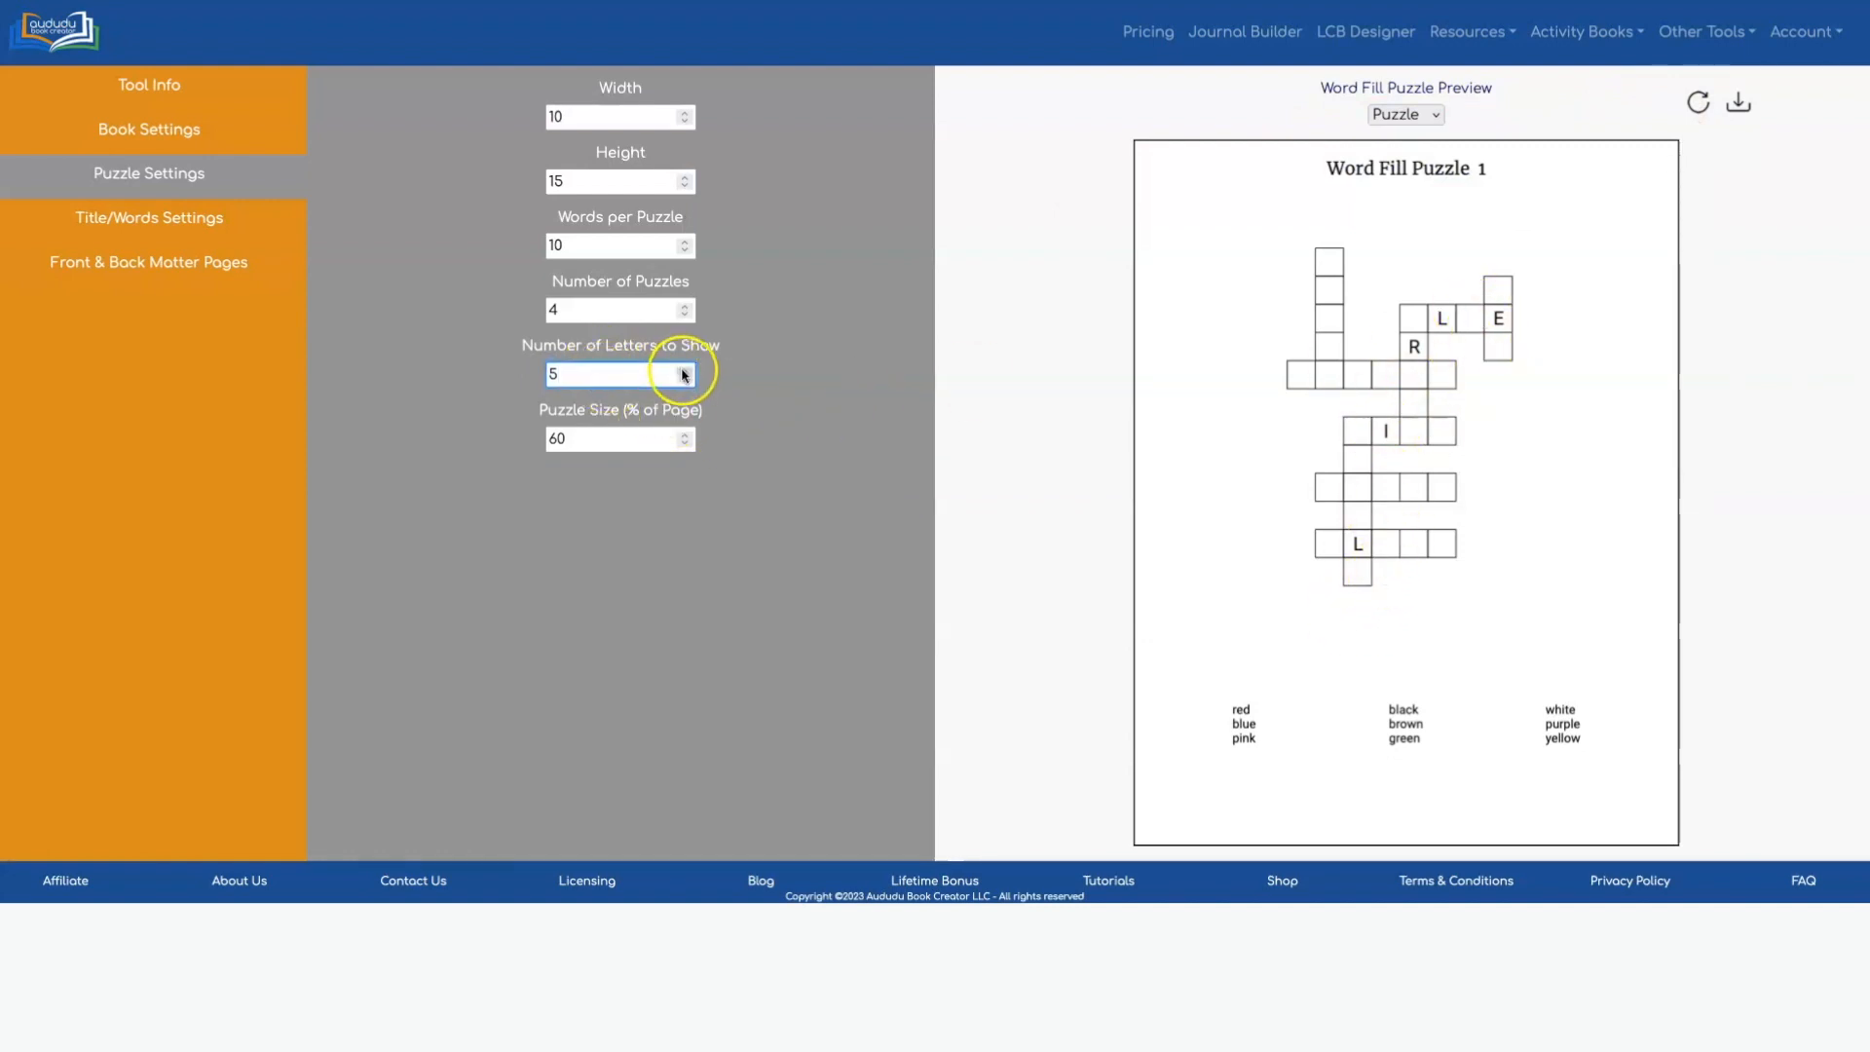
pyautogui.click(684, 367)
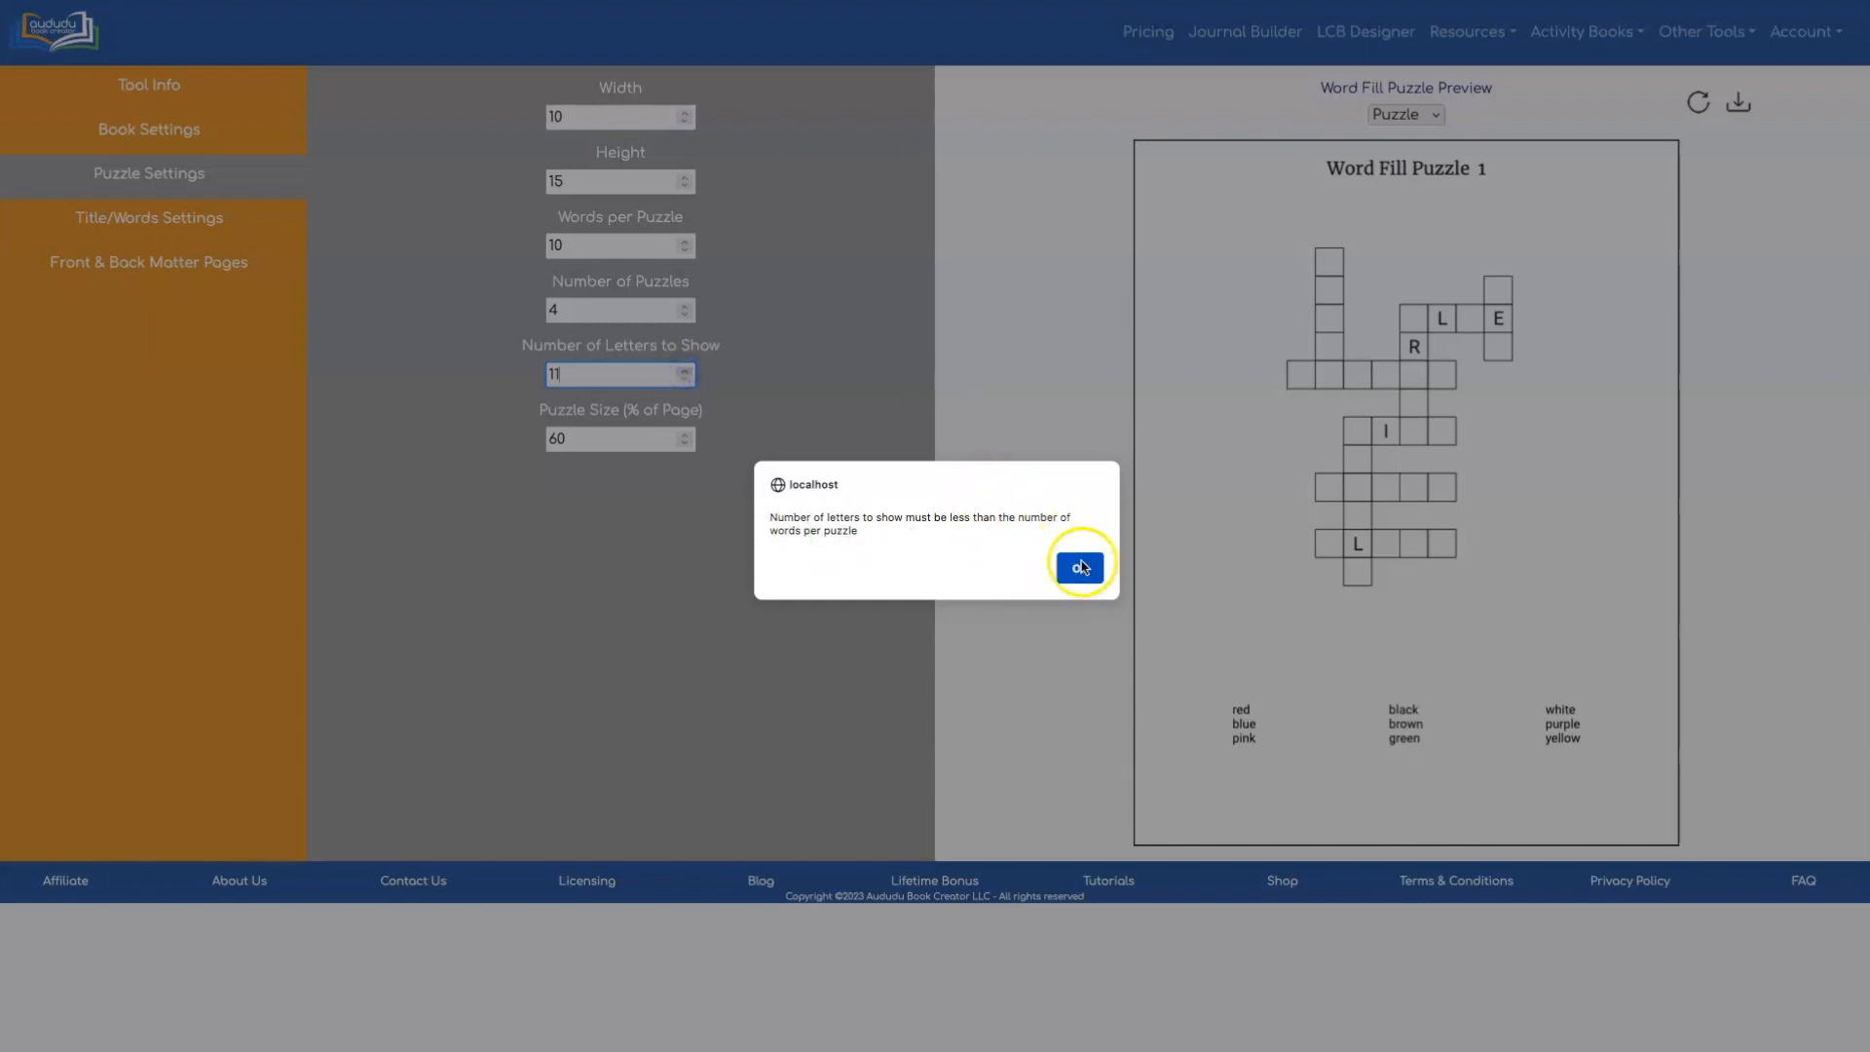
pyautogui.click(1077, 566)
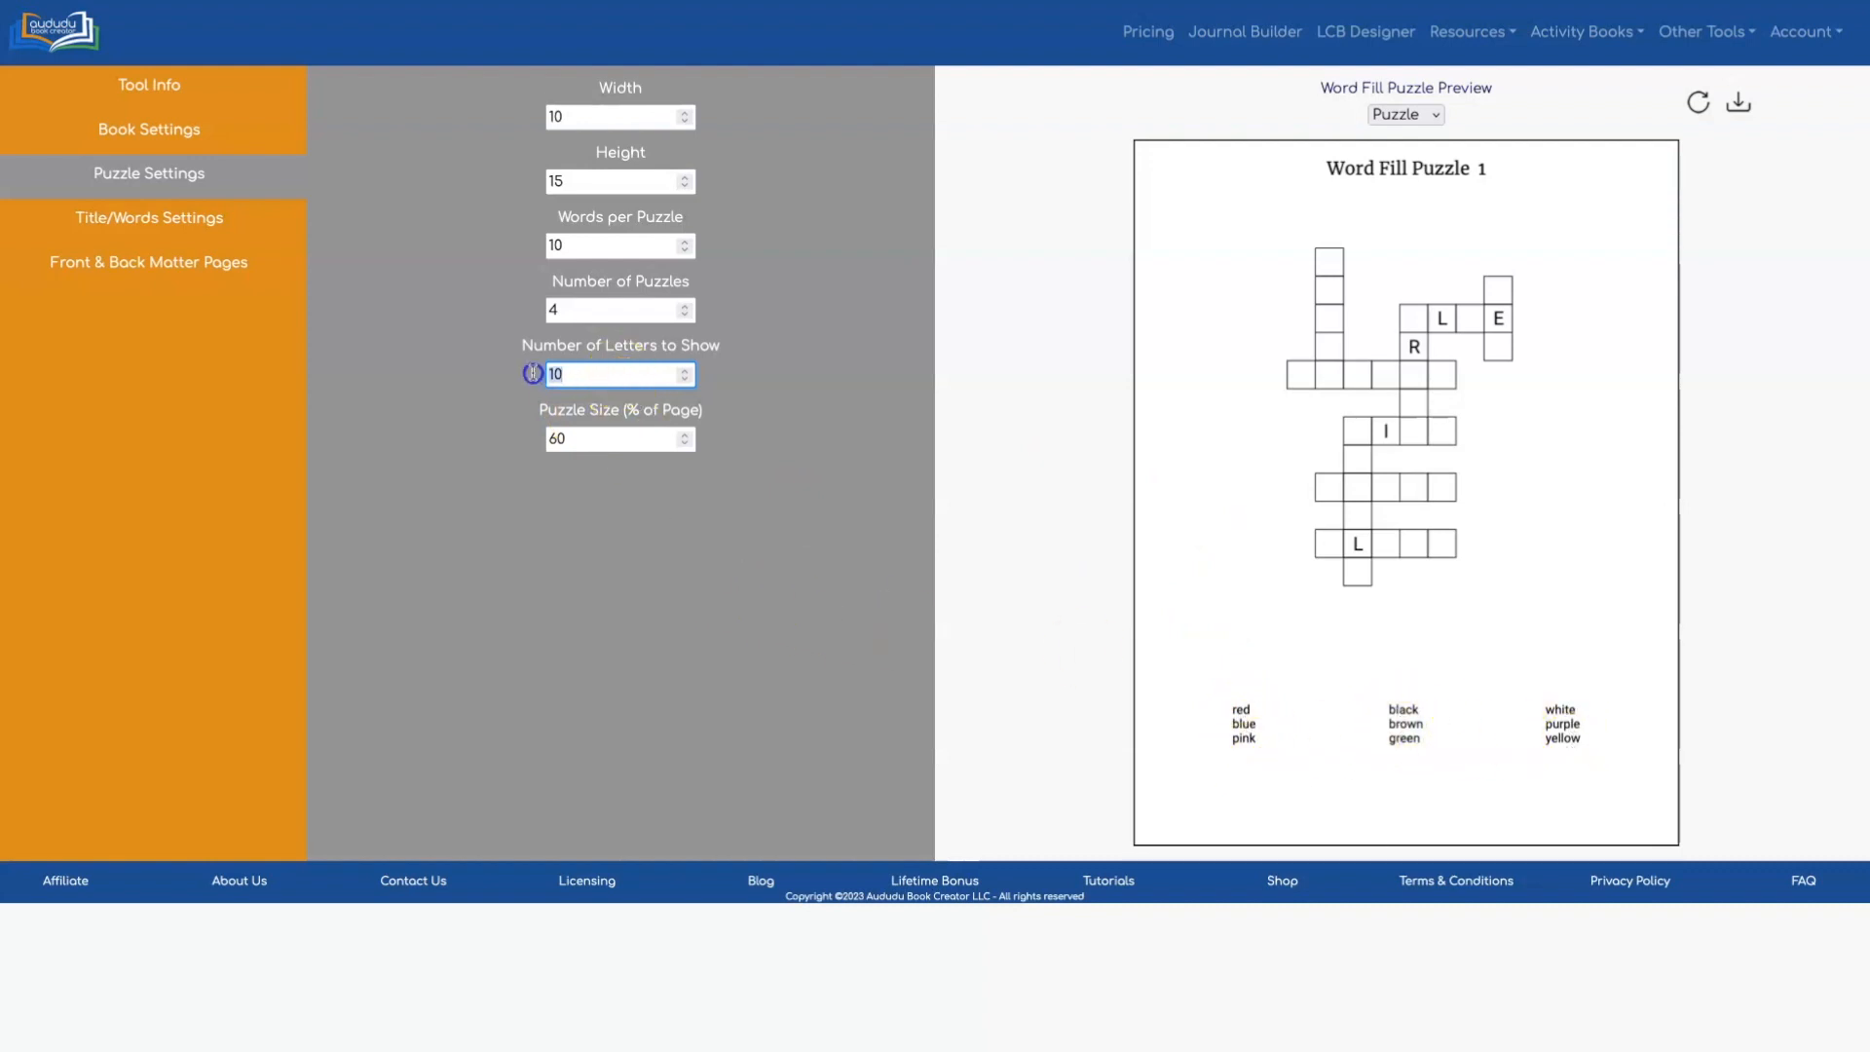
pyautogui.click(1695, 101)
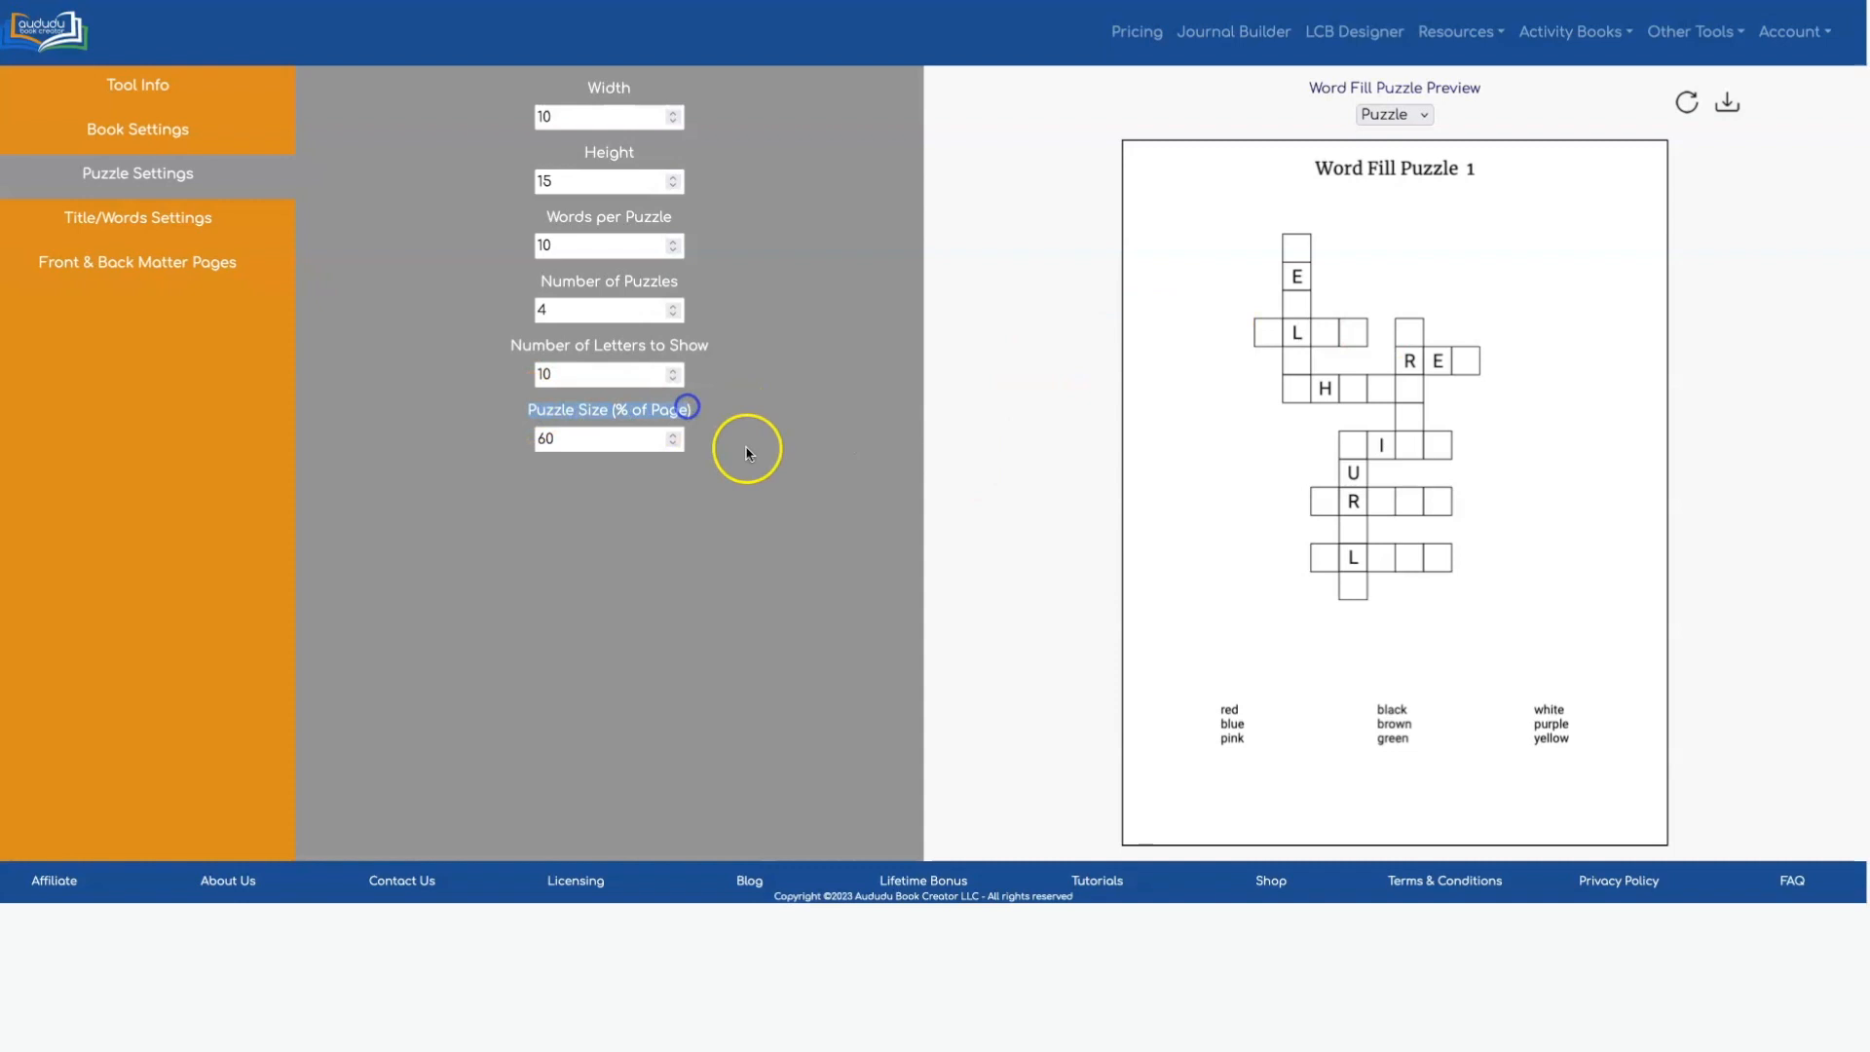
# Step: Set puzzle size to 70% of the page, refresh, and show Title/Words Settings
pyautogui.click(600, 437)
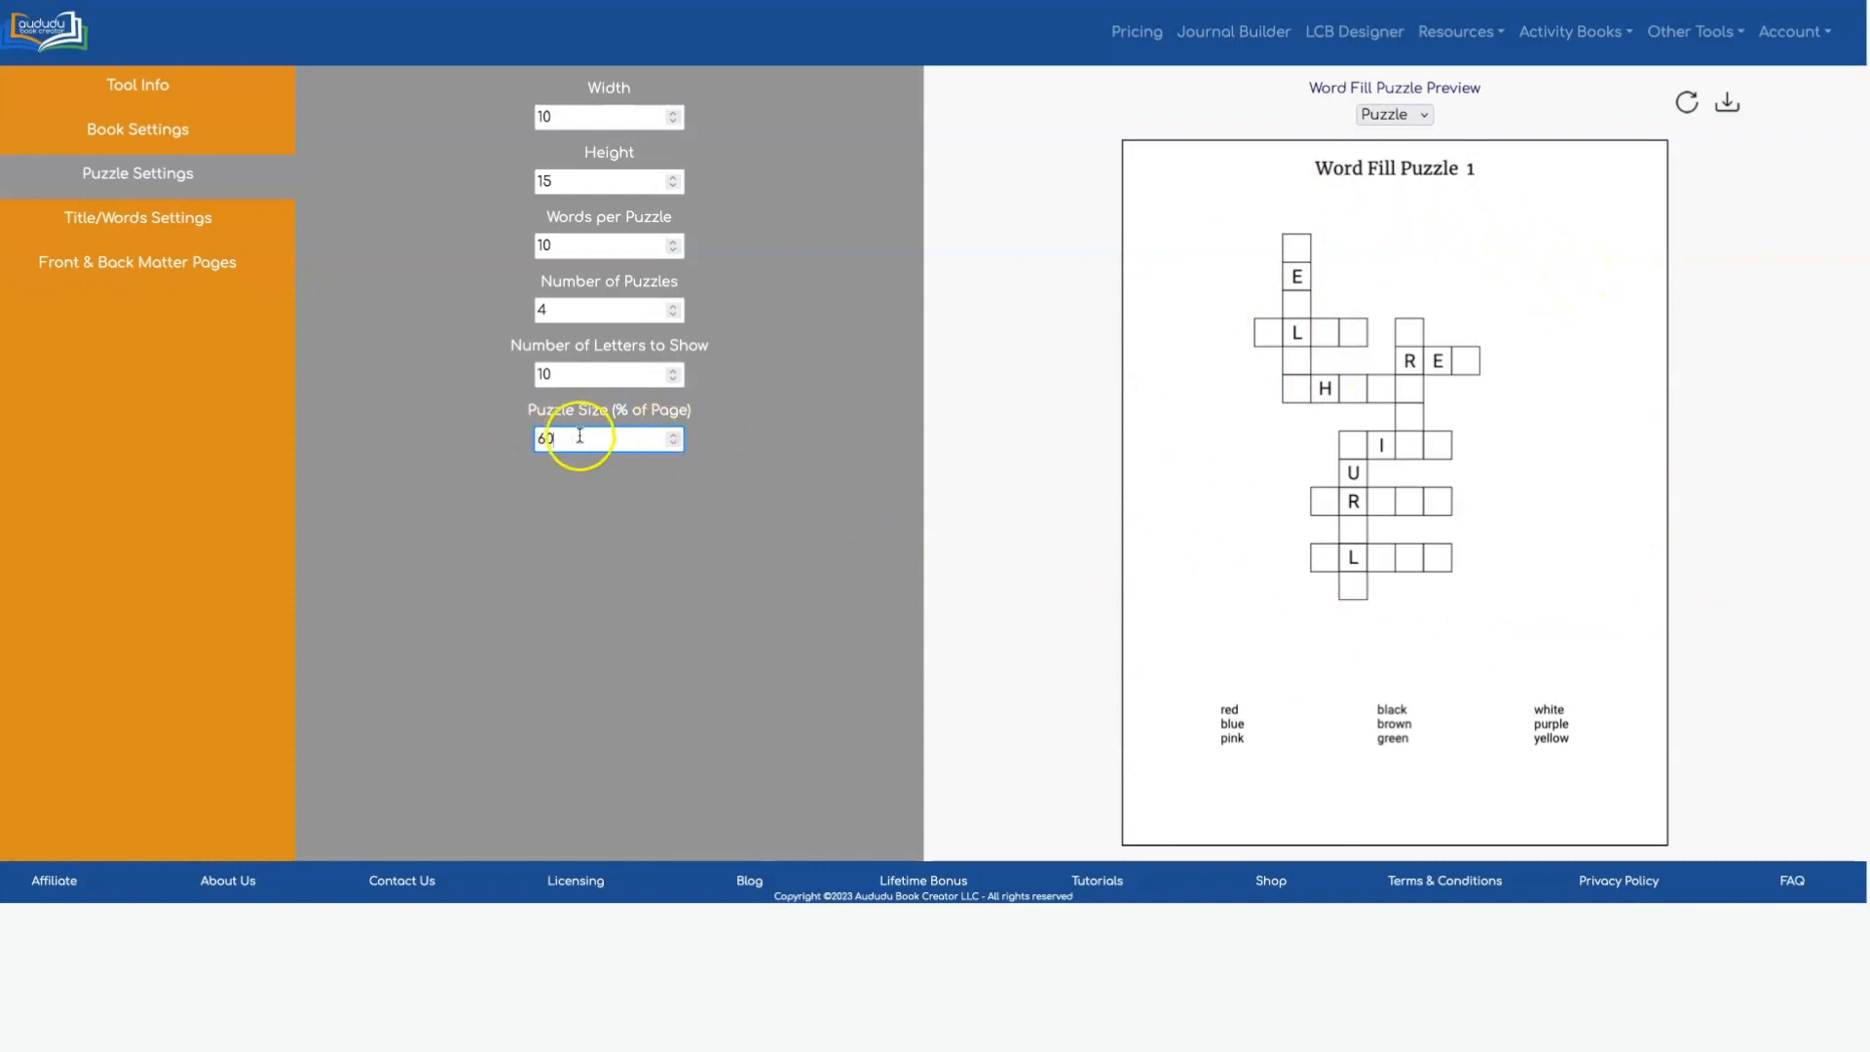
pyautogui.click(606, 437)
pyautogui.write('70')
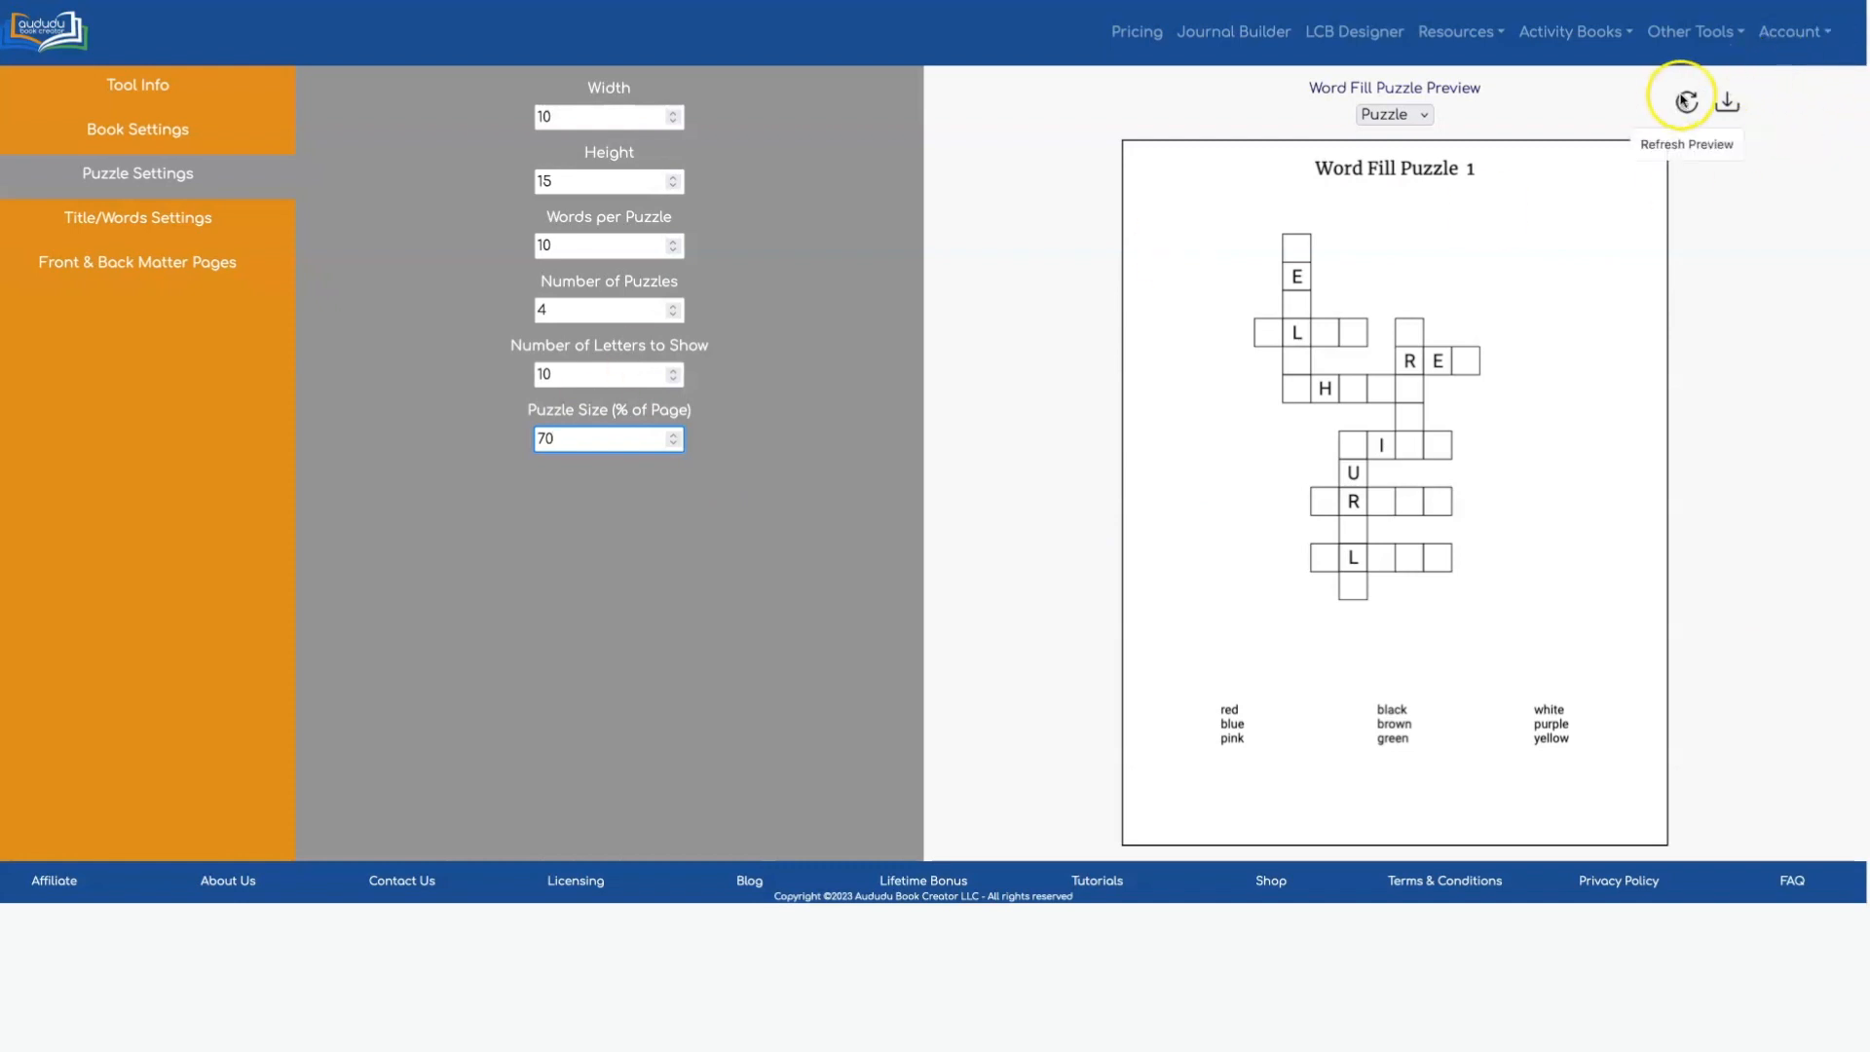
pyautogui.click(1683, 102)
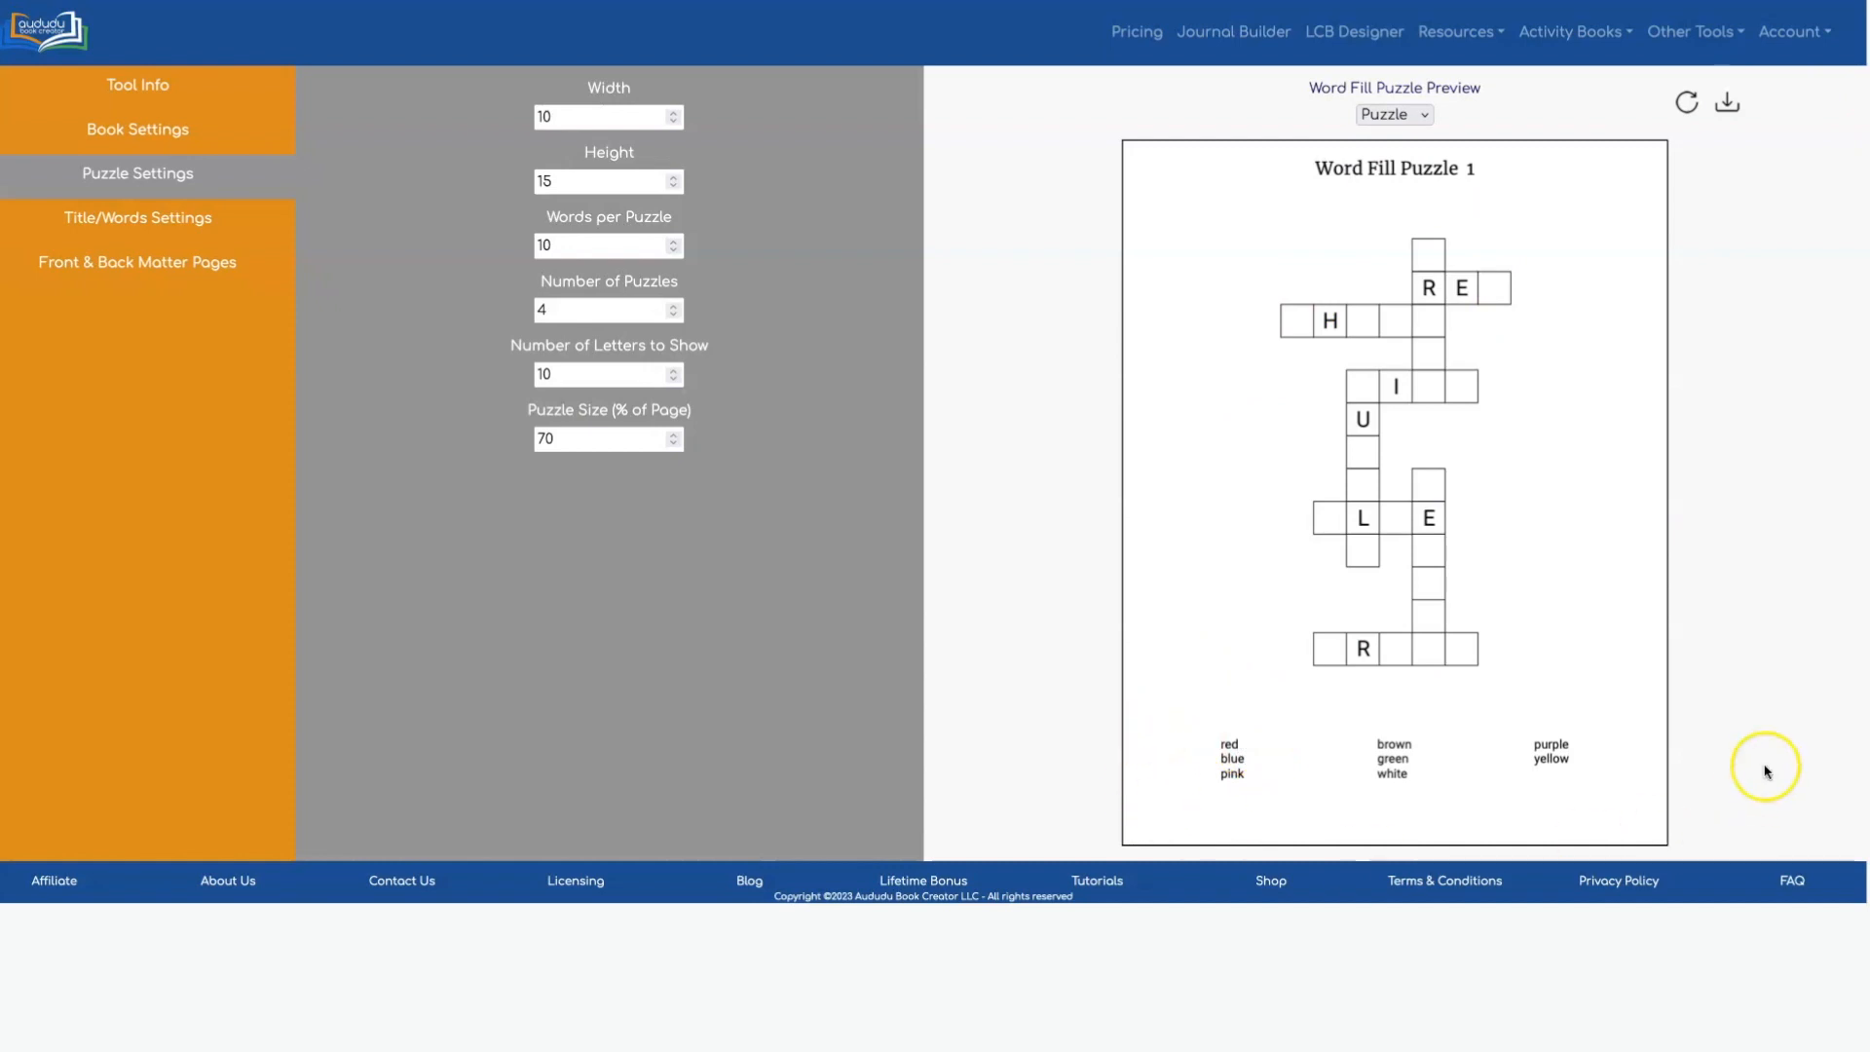
pyautogui.moveTo(934, 679)
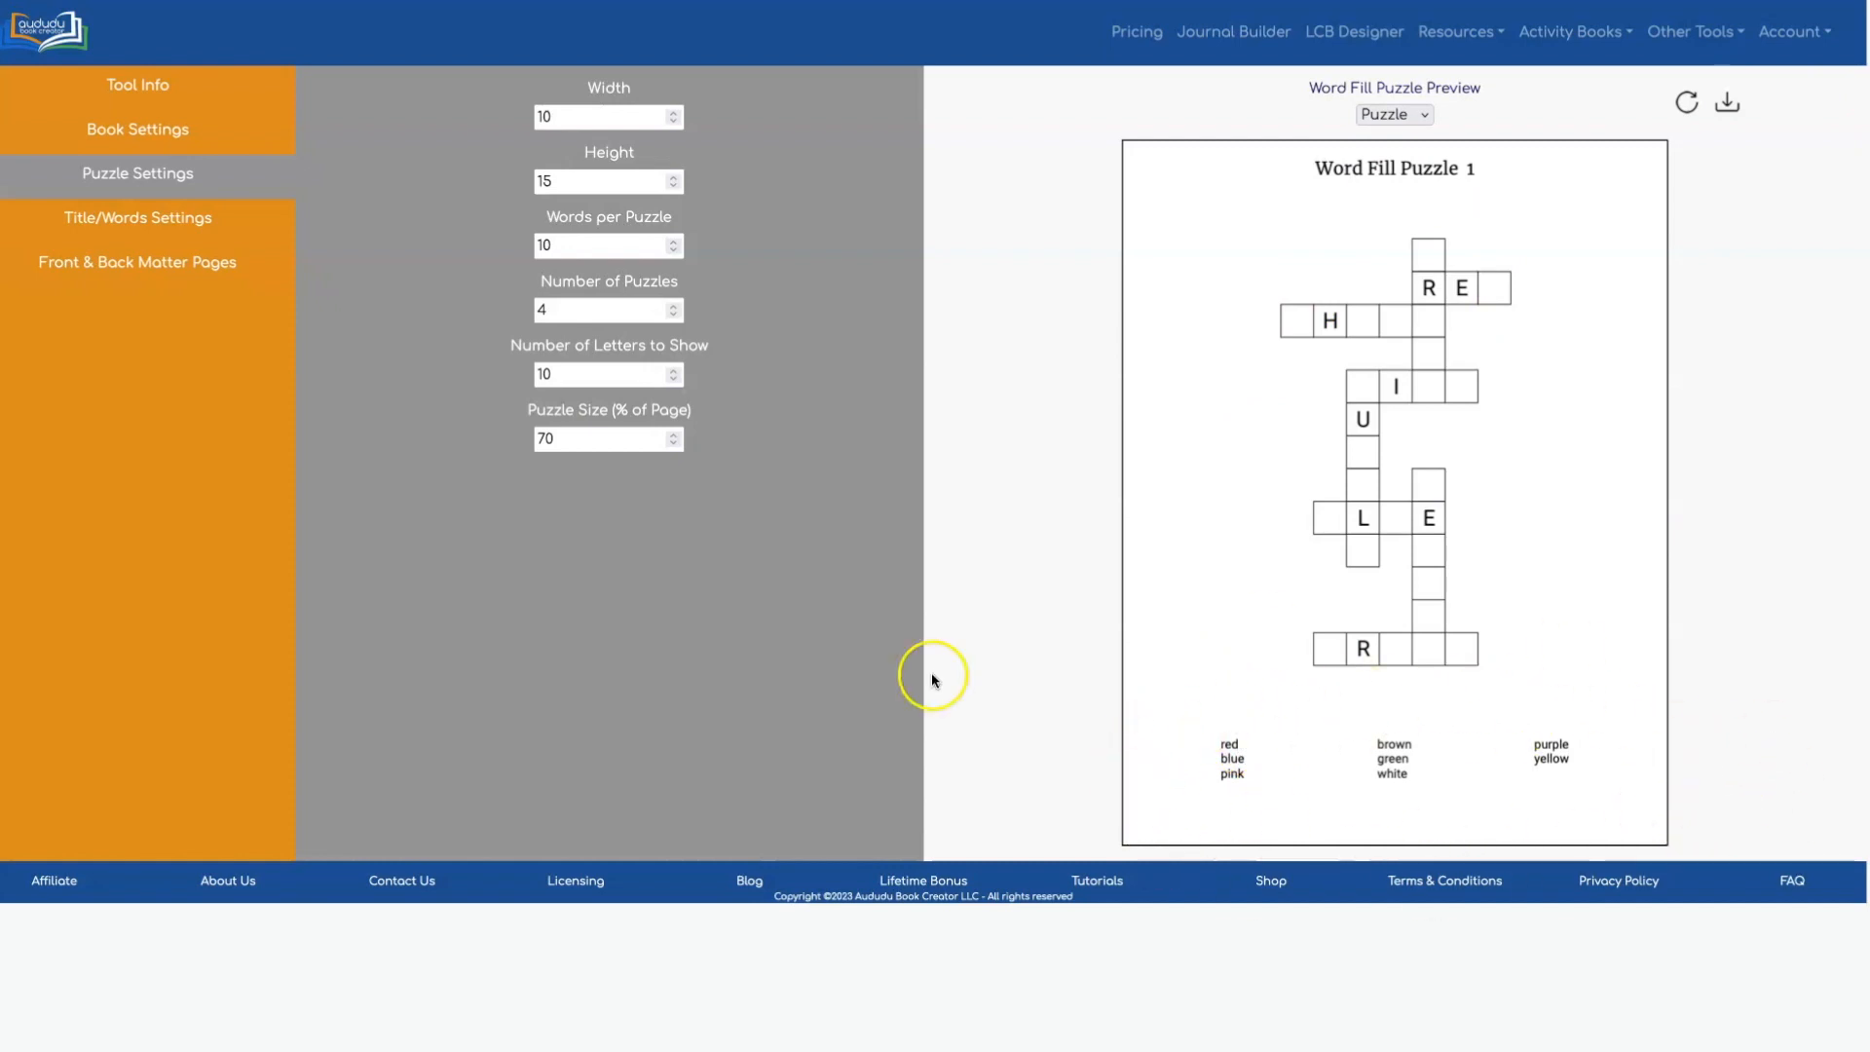
pyautogui.moveTo(1648, 365)
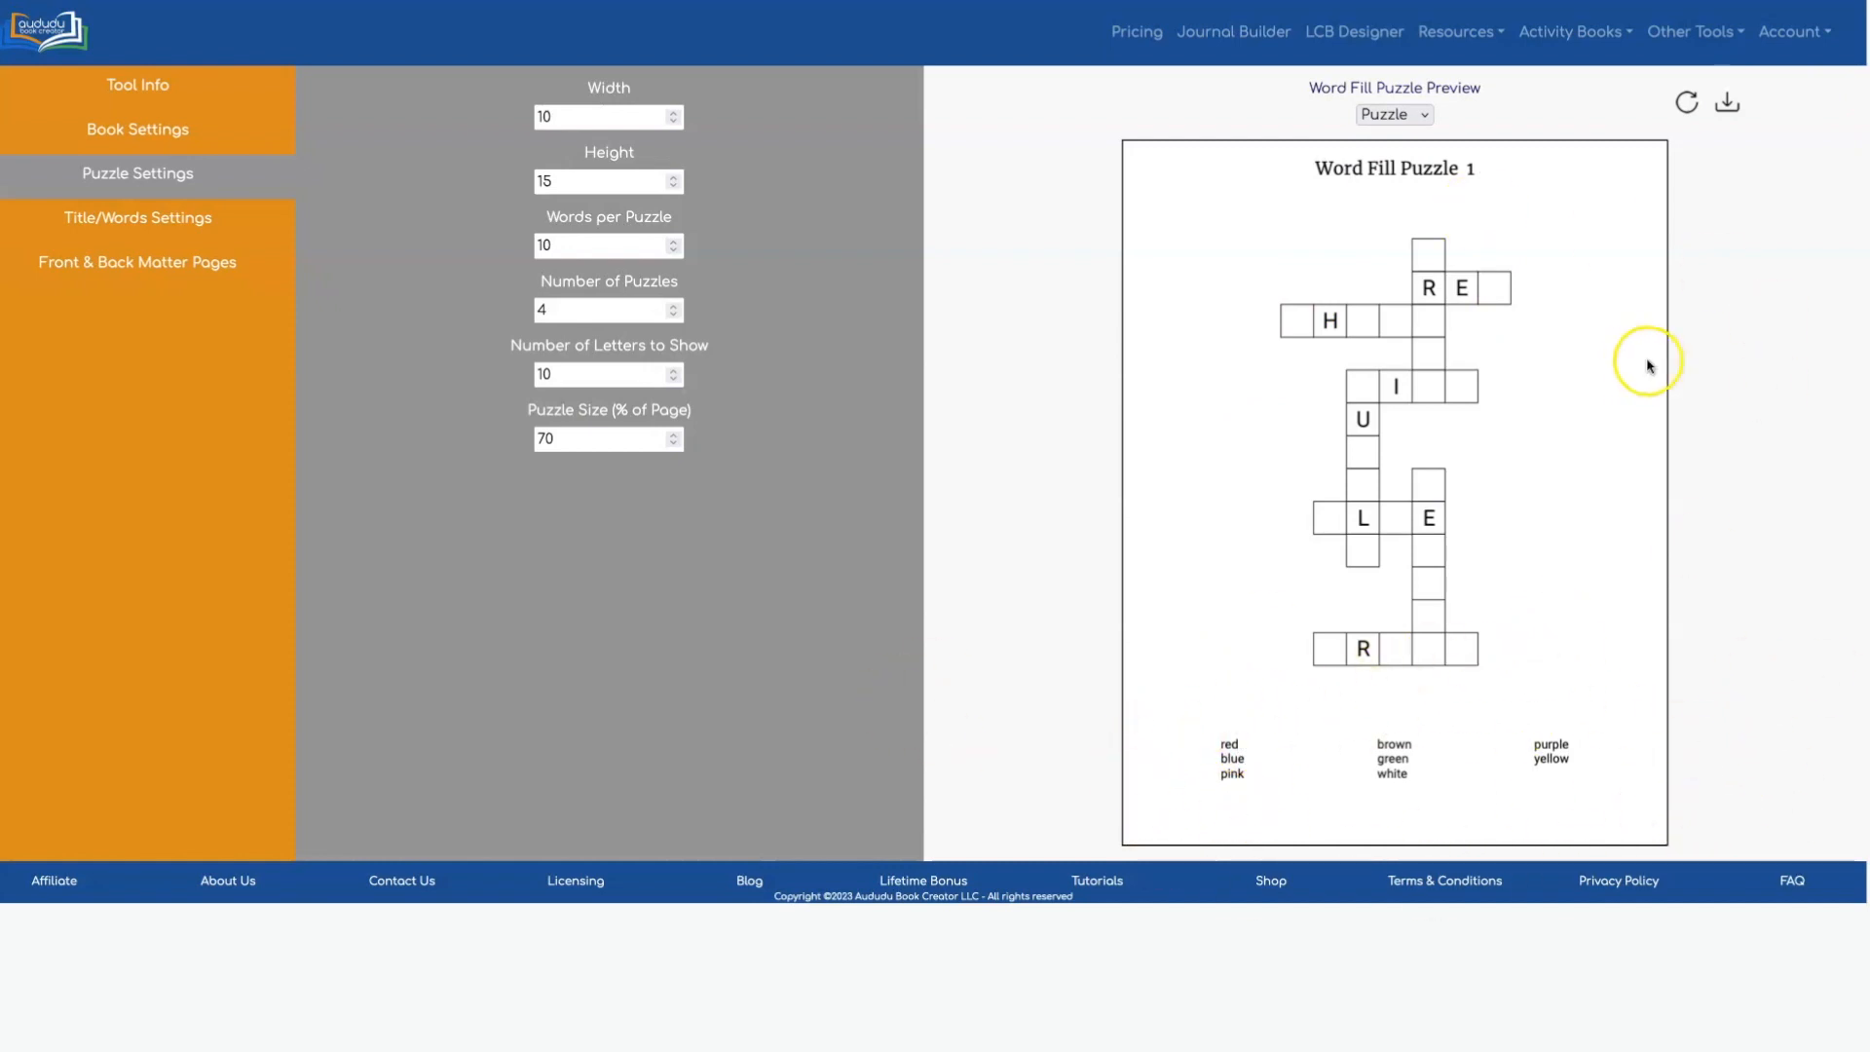
pyautogui.moveTo(1571, 210)
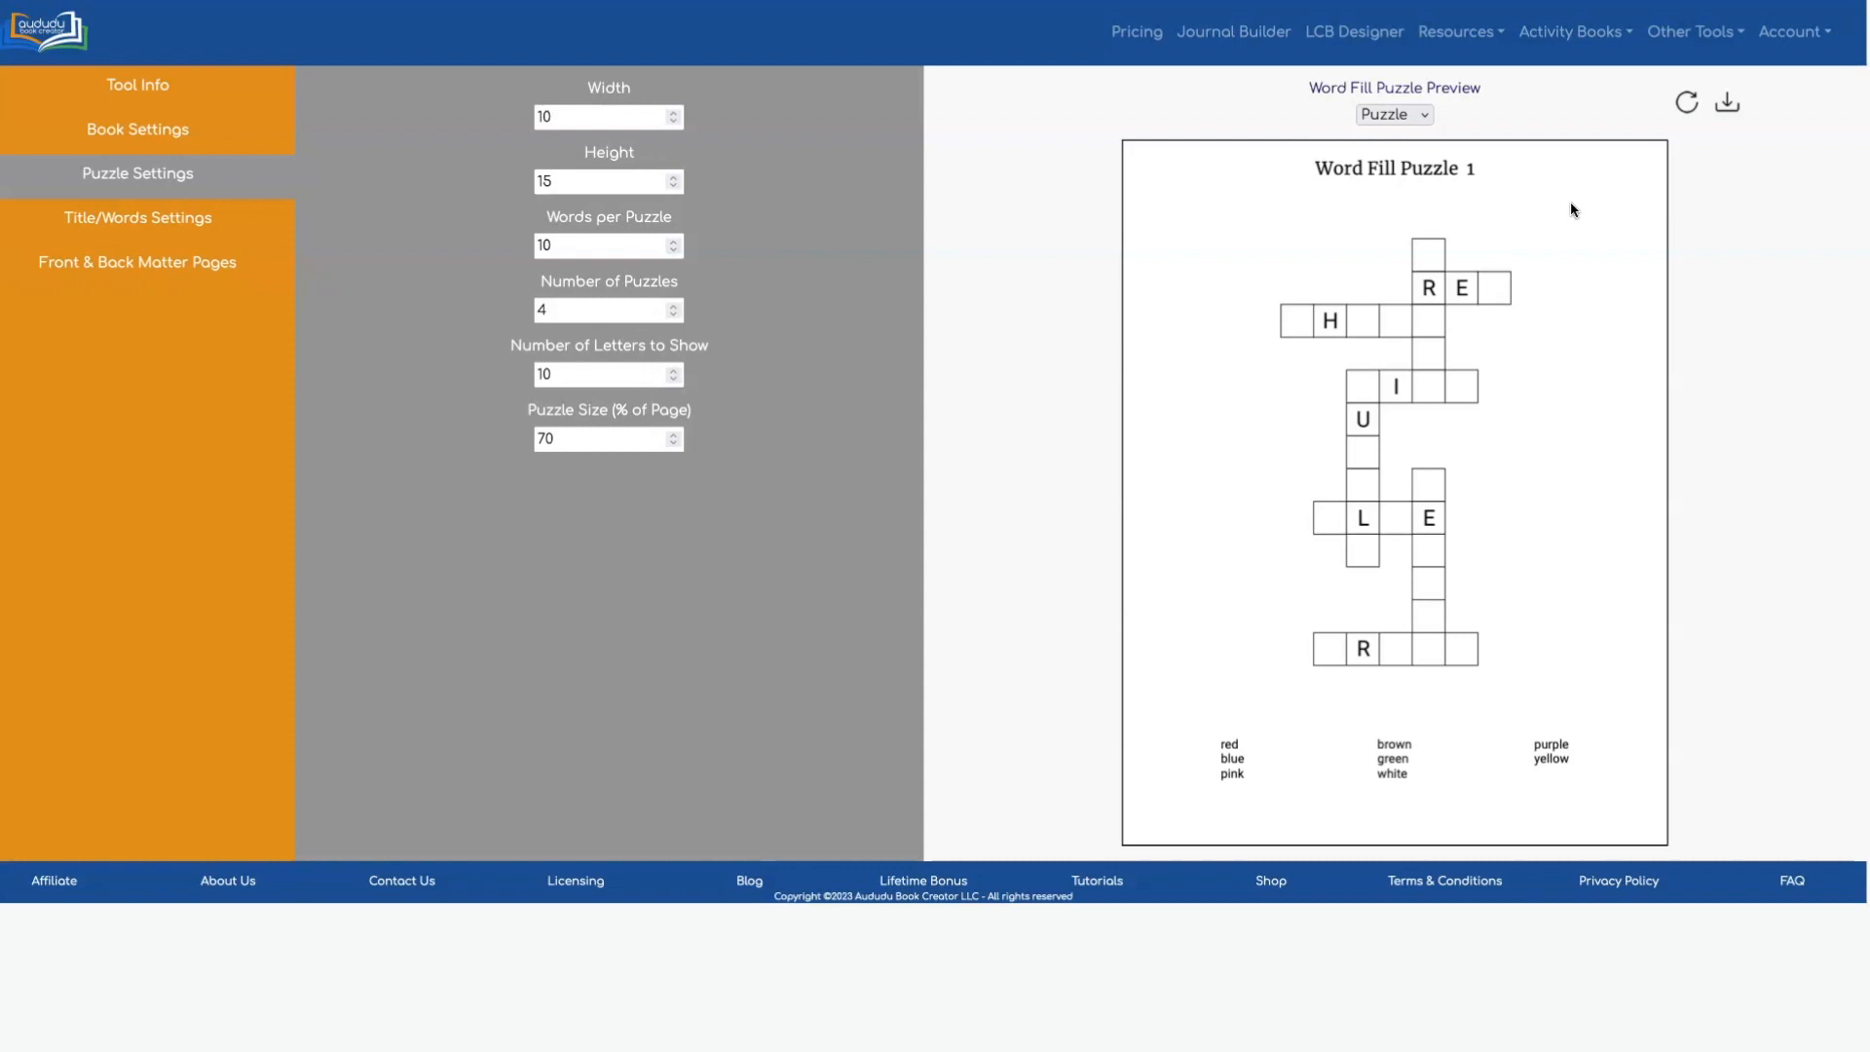
pyautogui.click(137, 218)
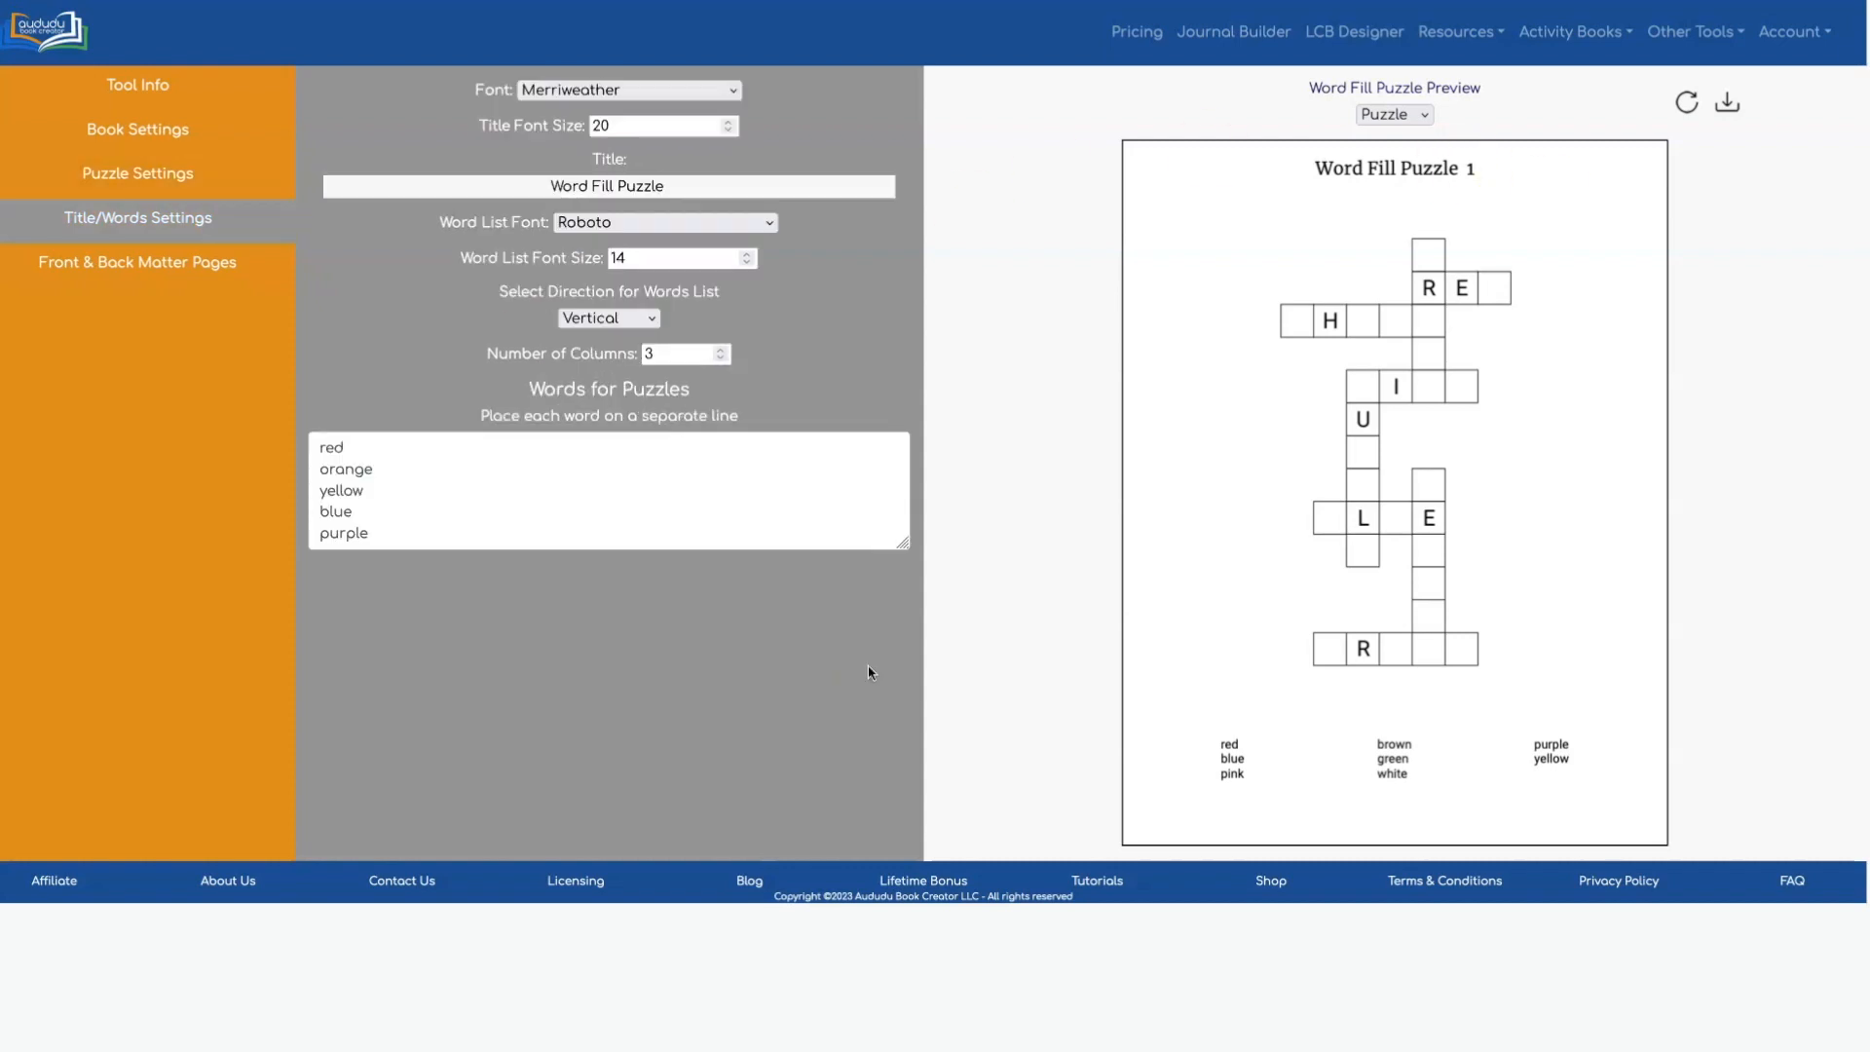
pyautogui.moveTo(982, 464)
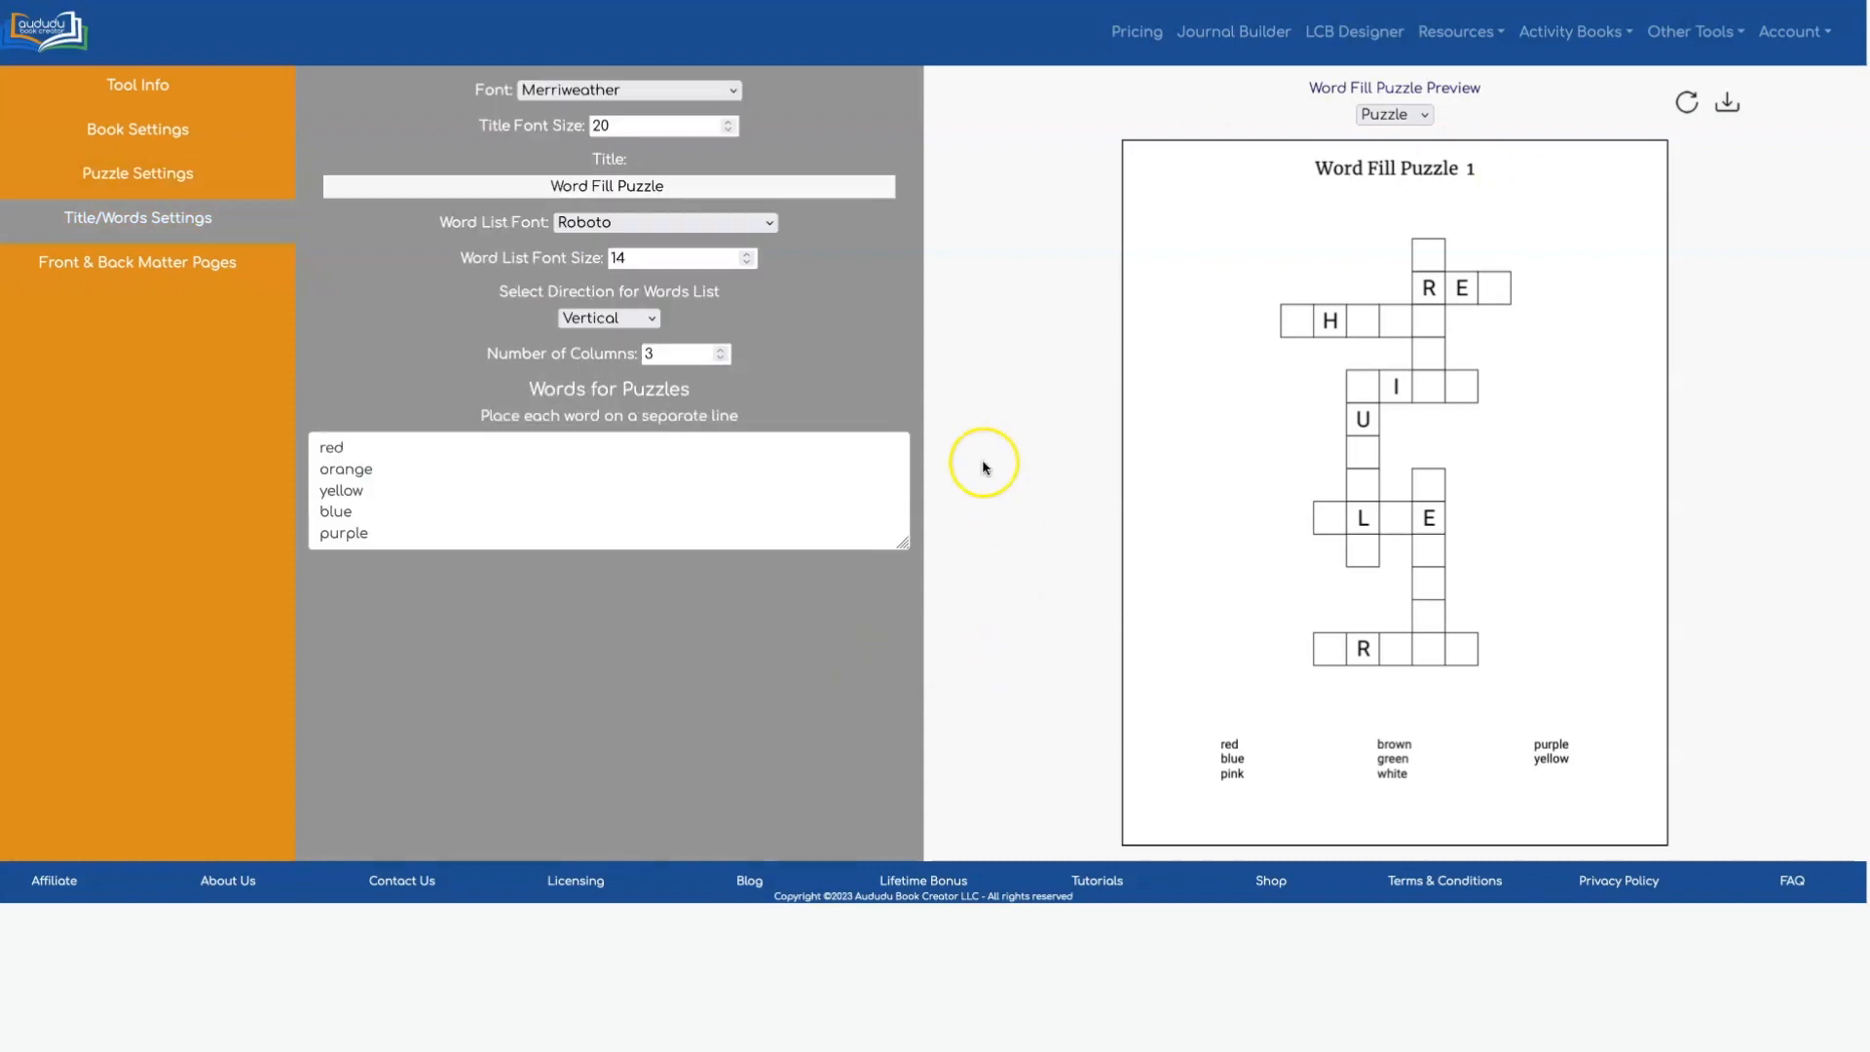
pyautogui.moveTo(993, 411)
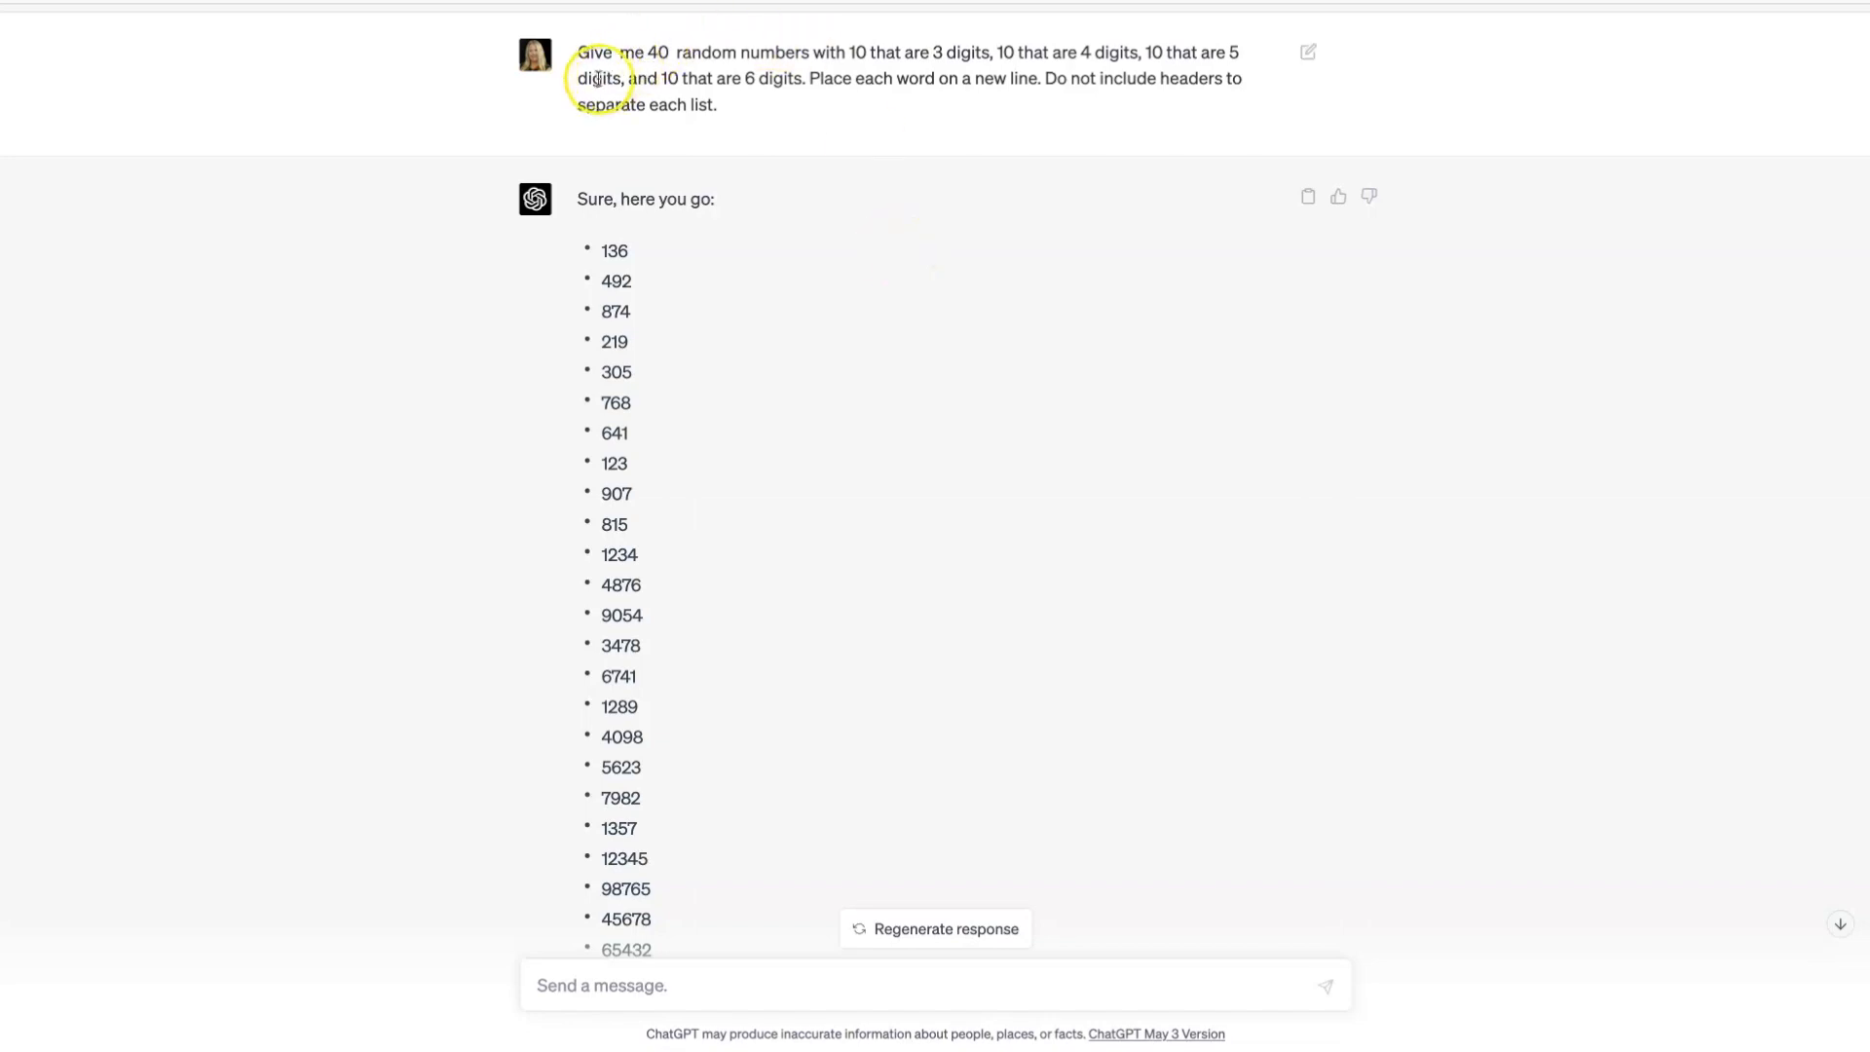
pyautogui.moveTo(763, 69)
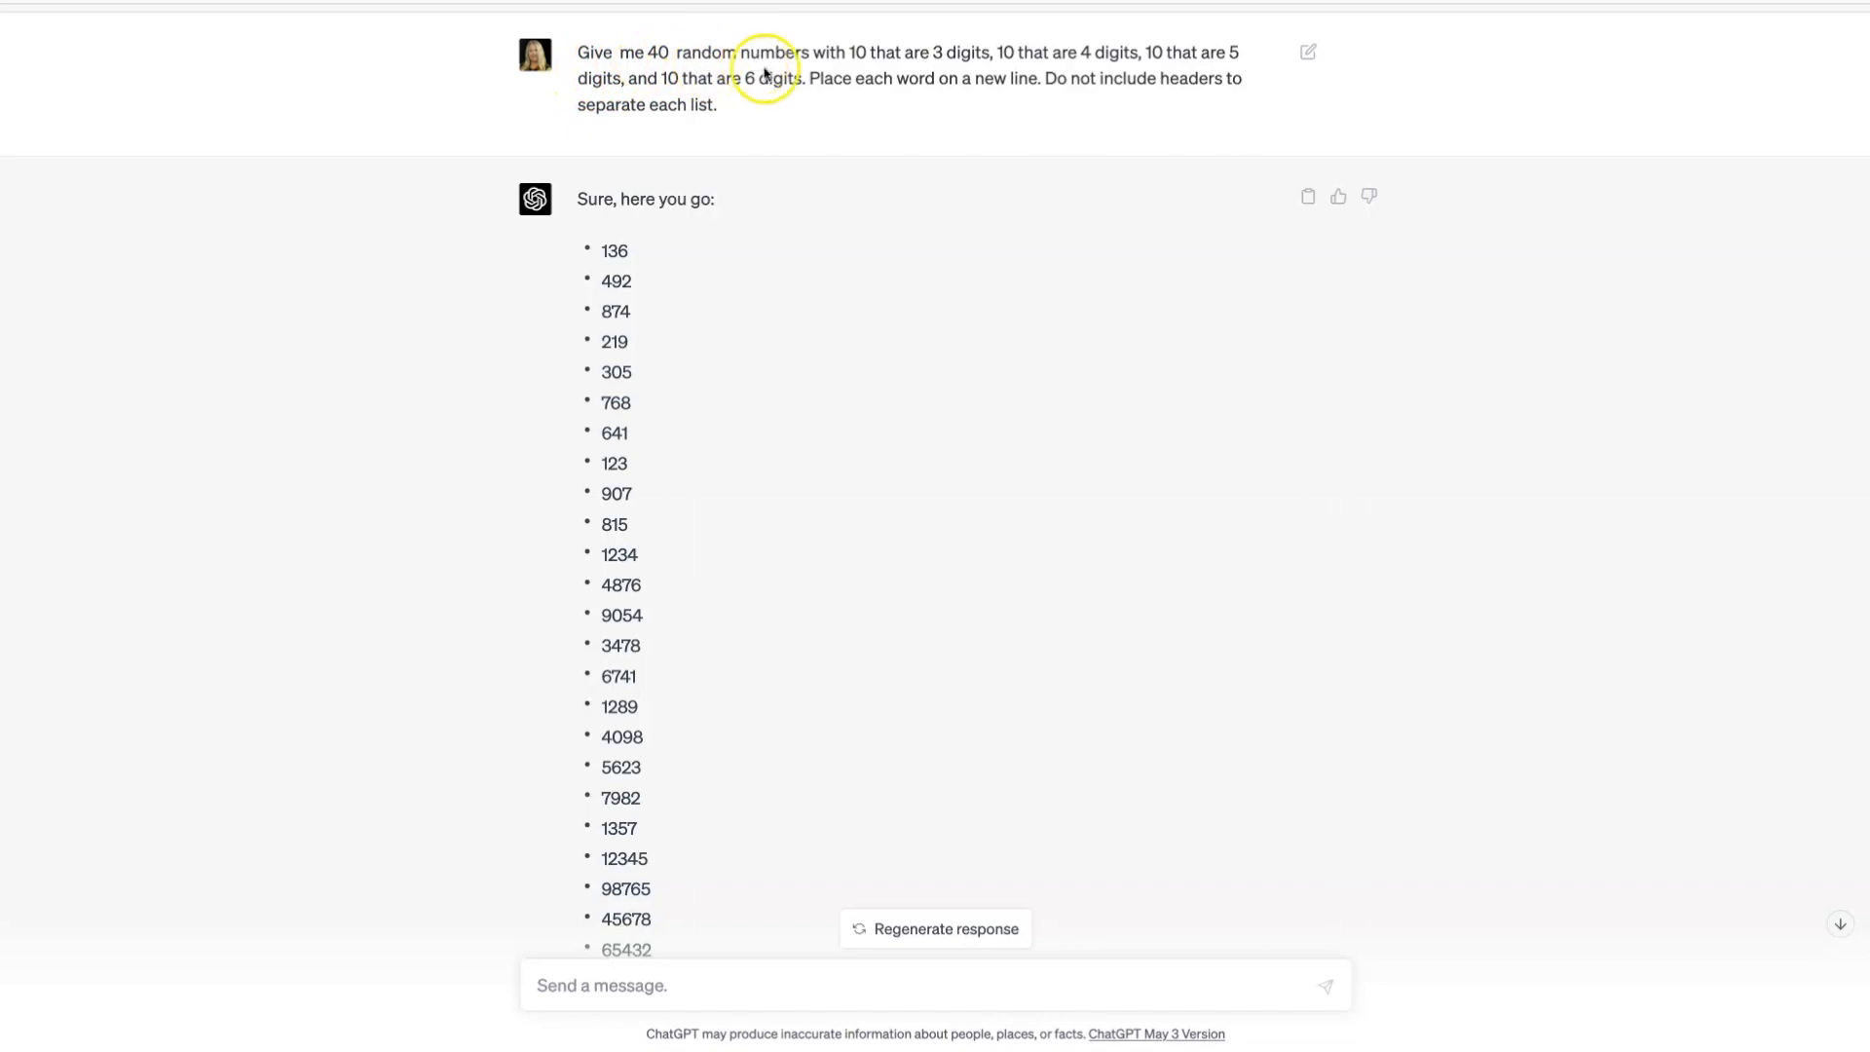
pyautogui.moveTo(918, 71)
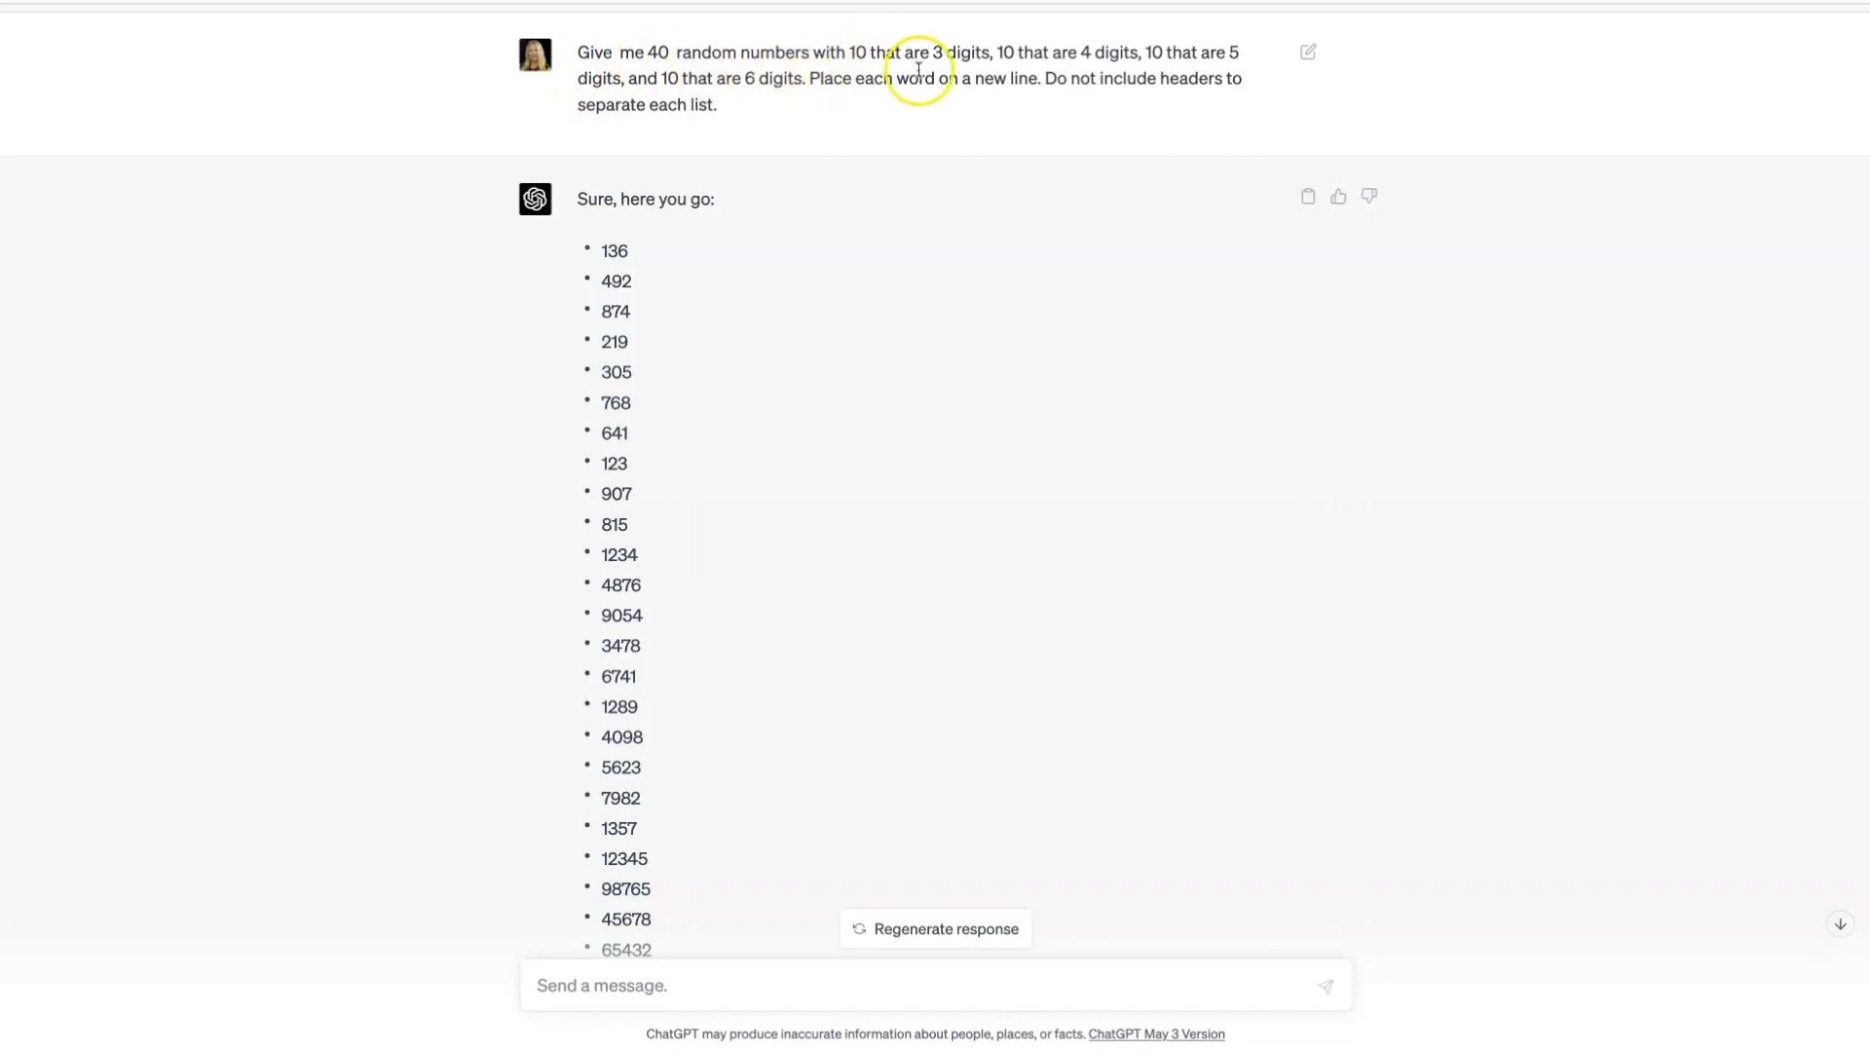
pyautogui.moveTo(1121, 63)
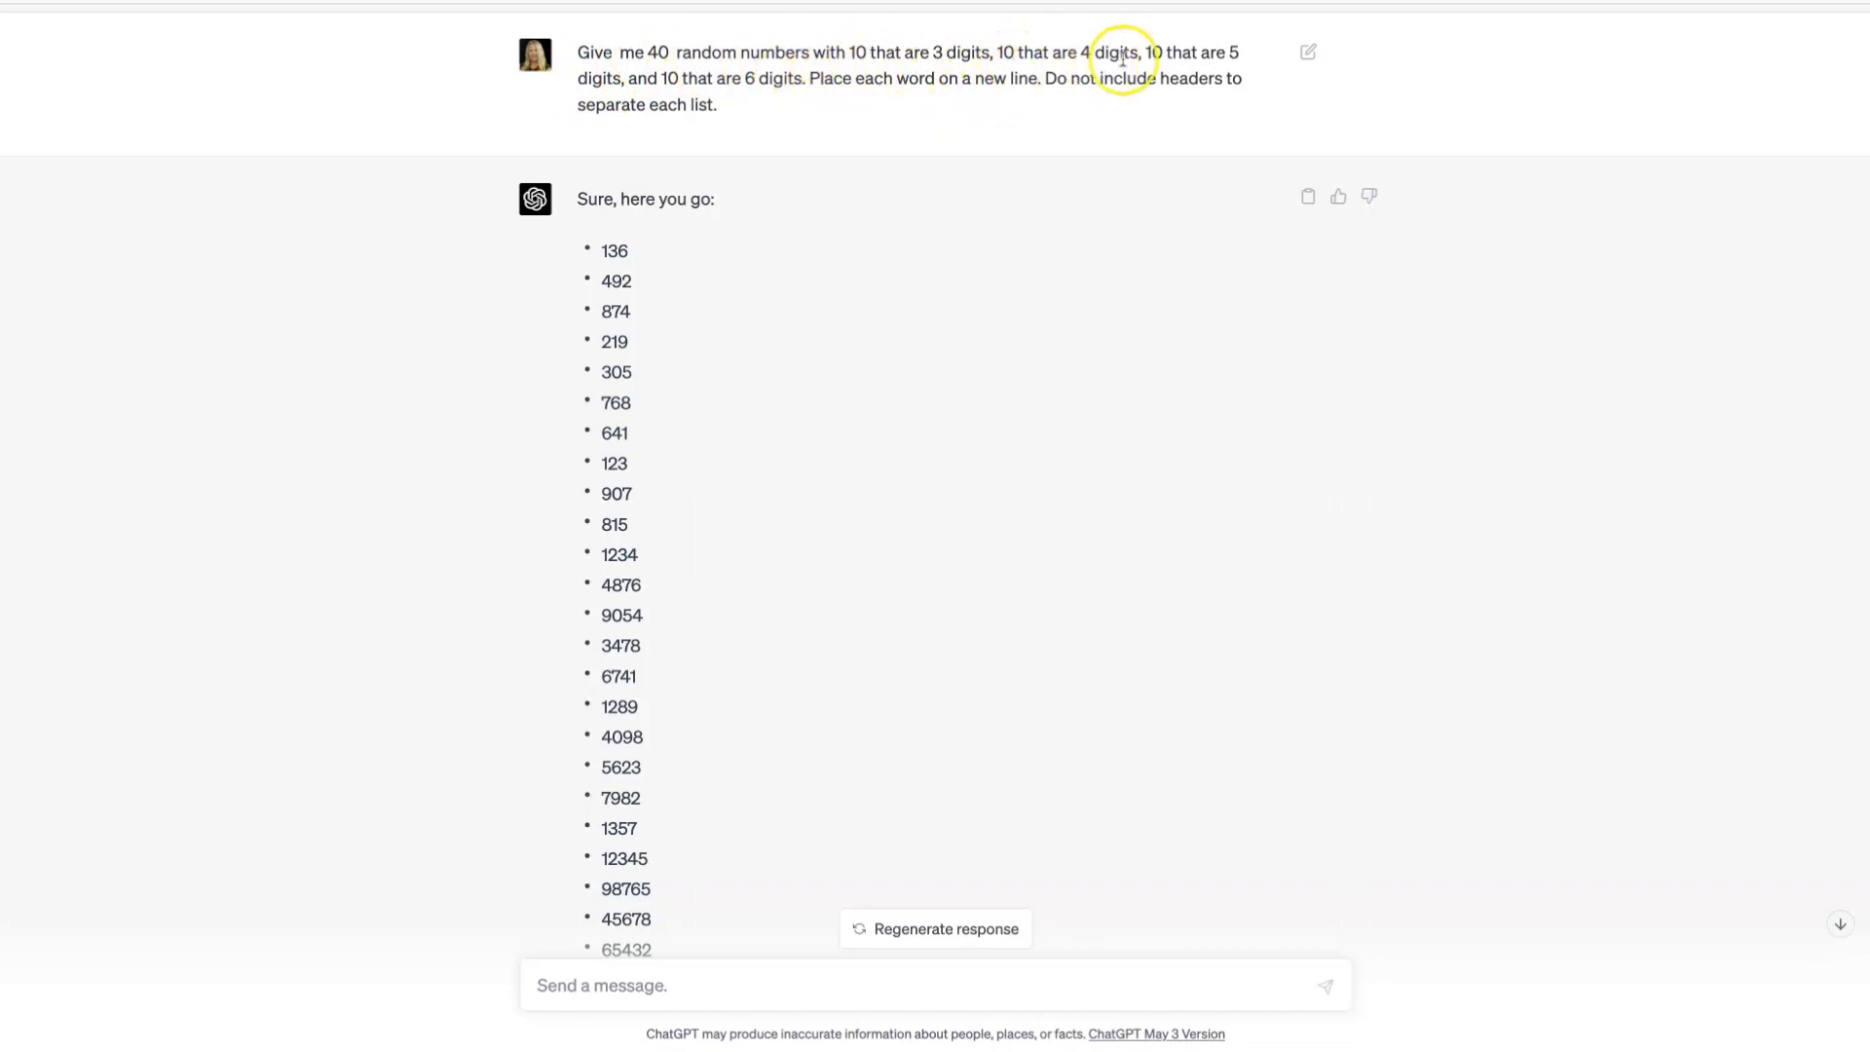
pyautogui.moveTo(644, 87)
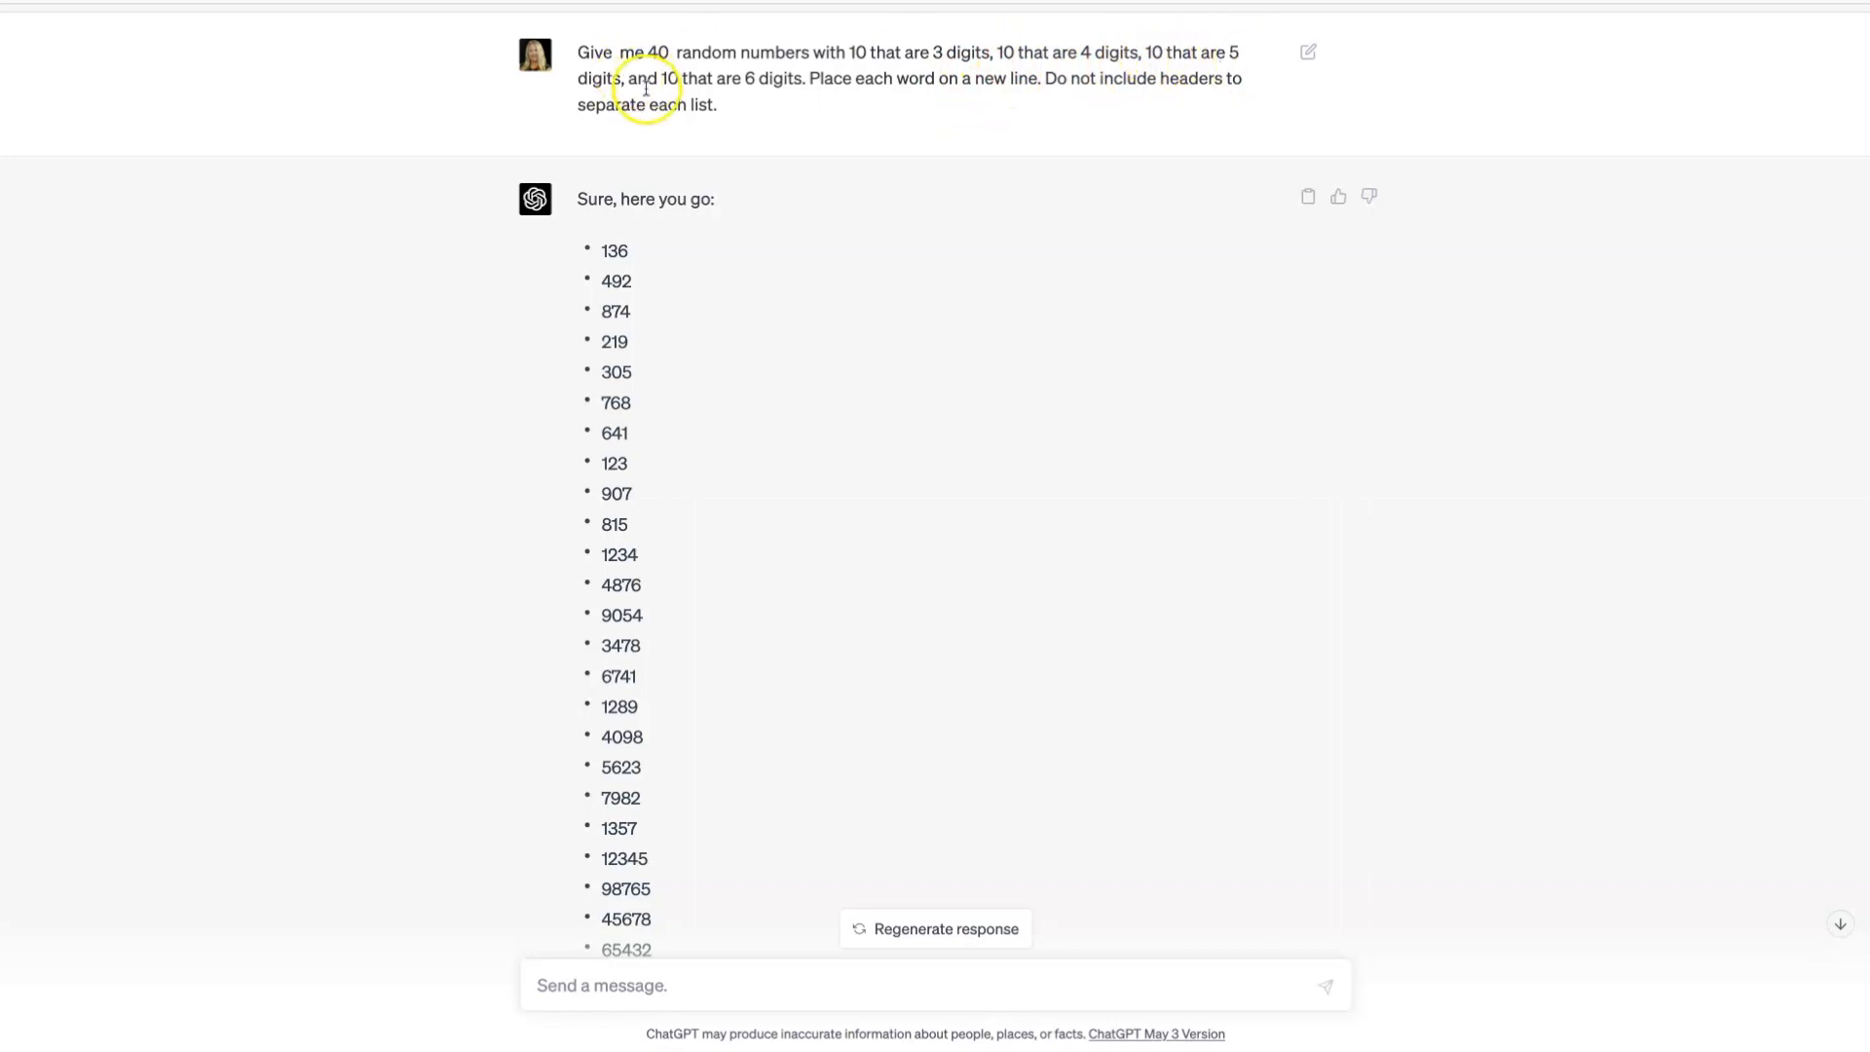
pyautogui.moveTo(771, 96)
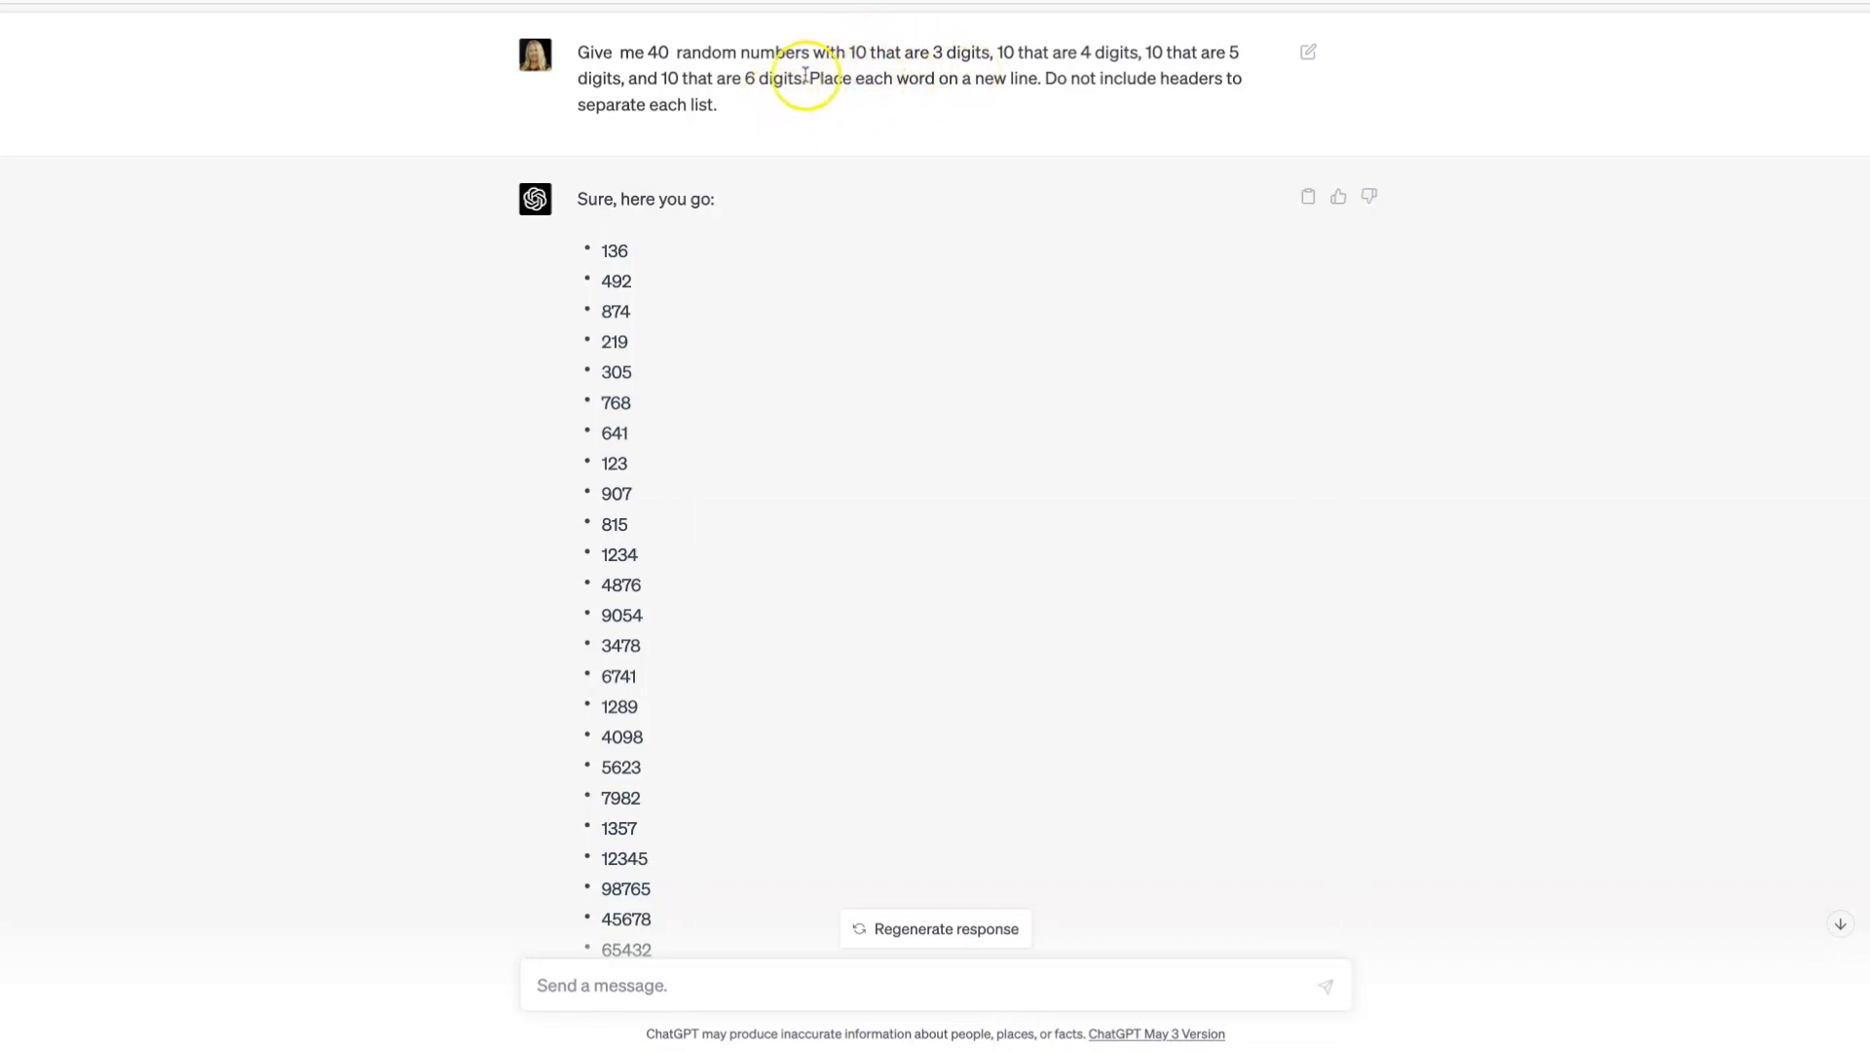
pyautogui.moveTo(986, 77)
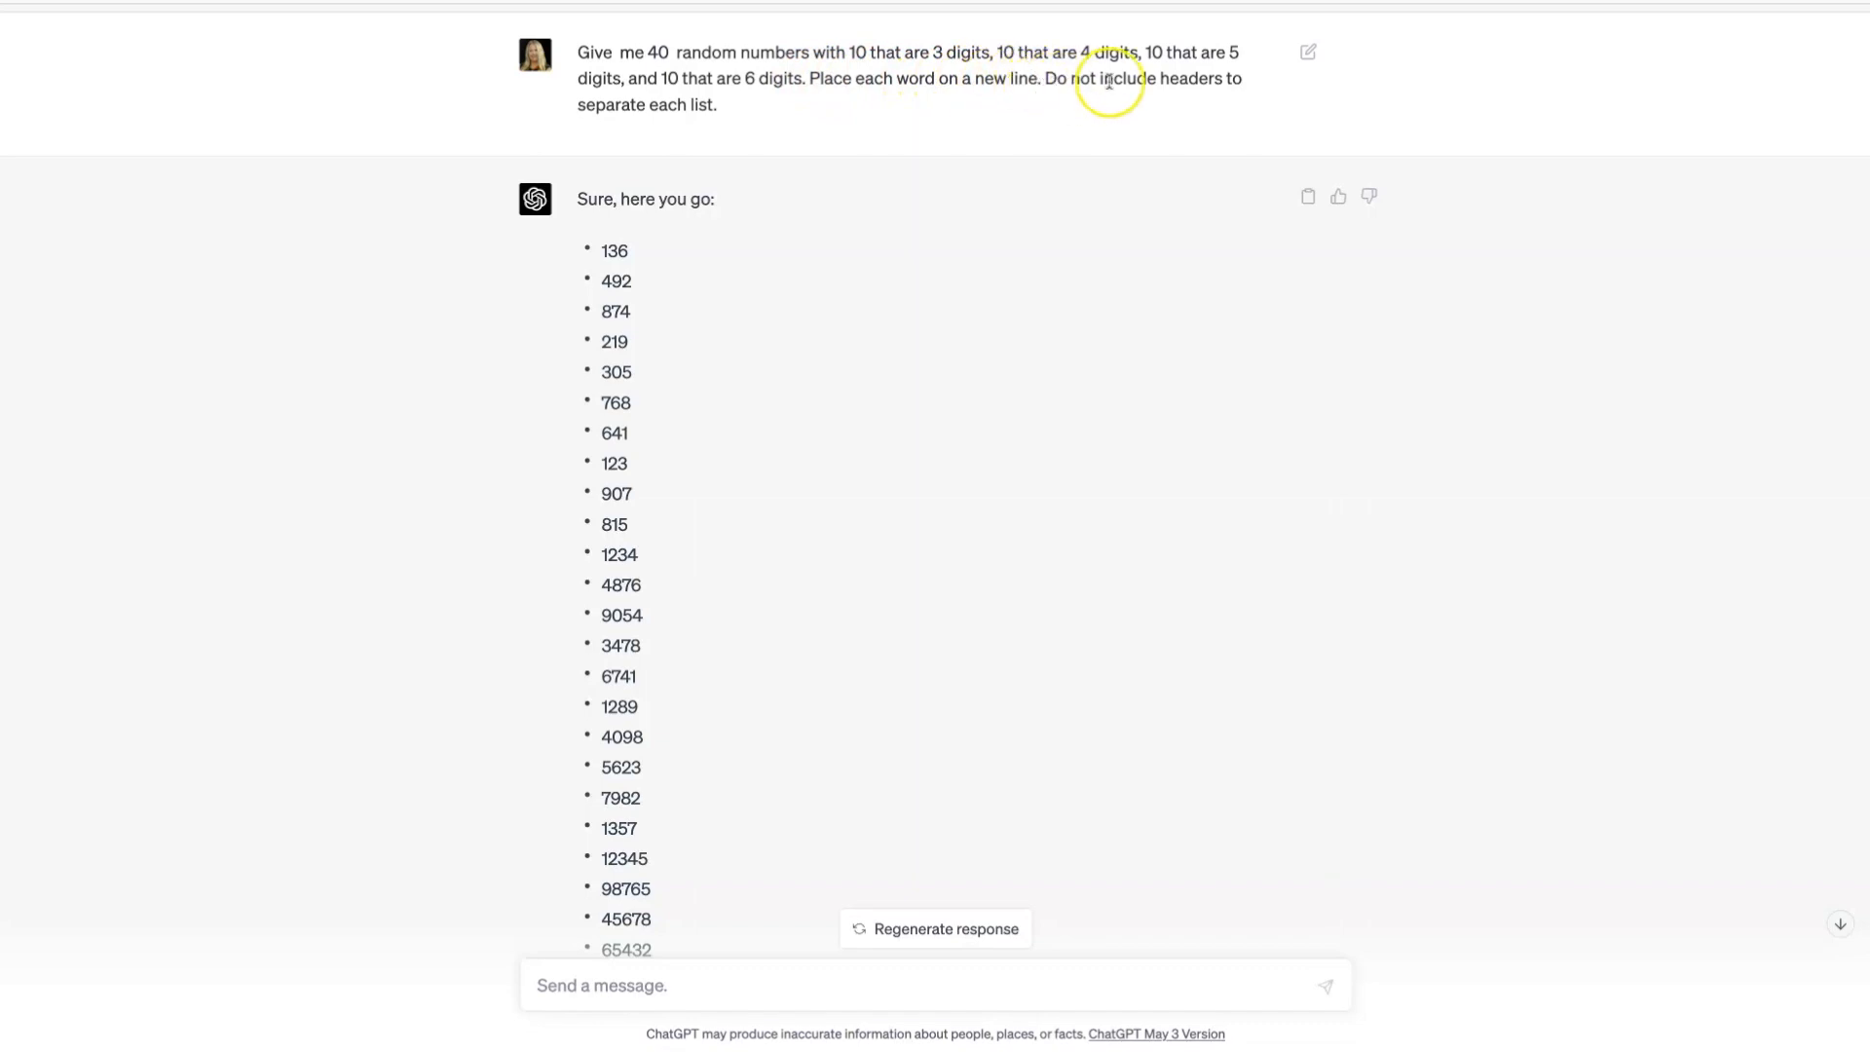
pyautogui.moveTo(695, 111)
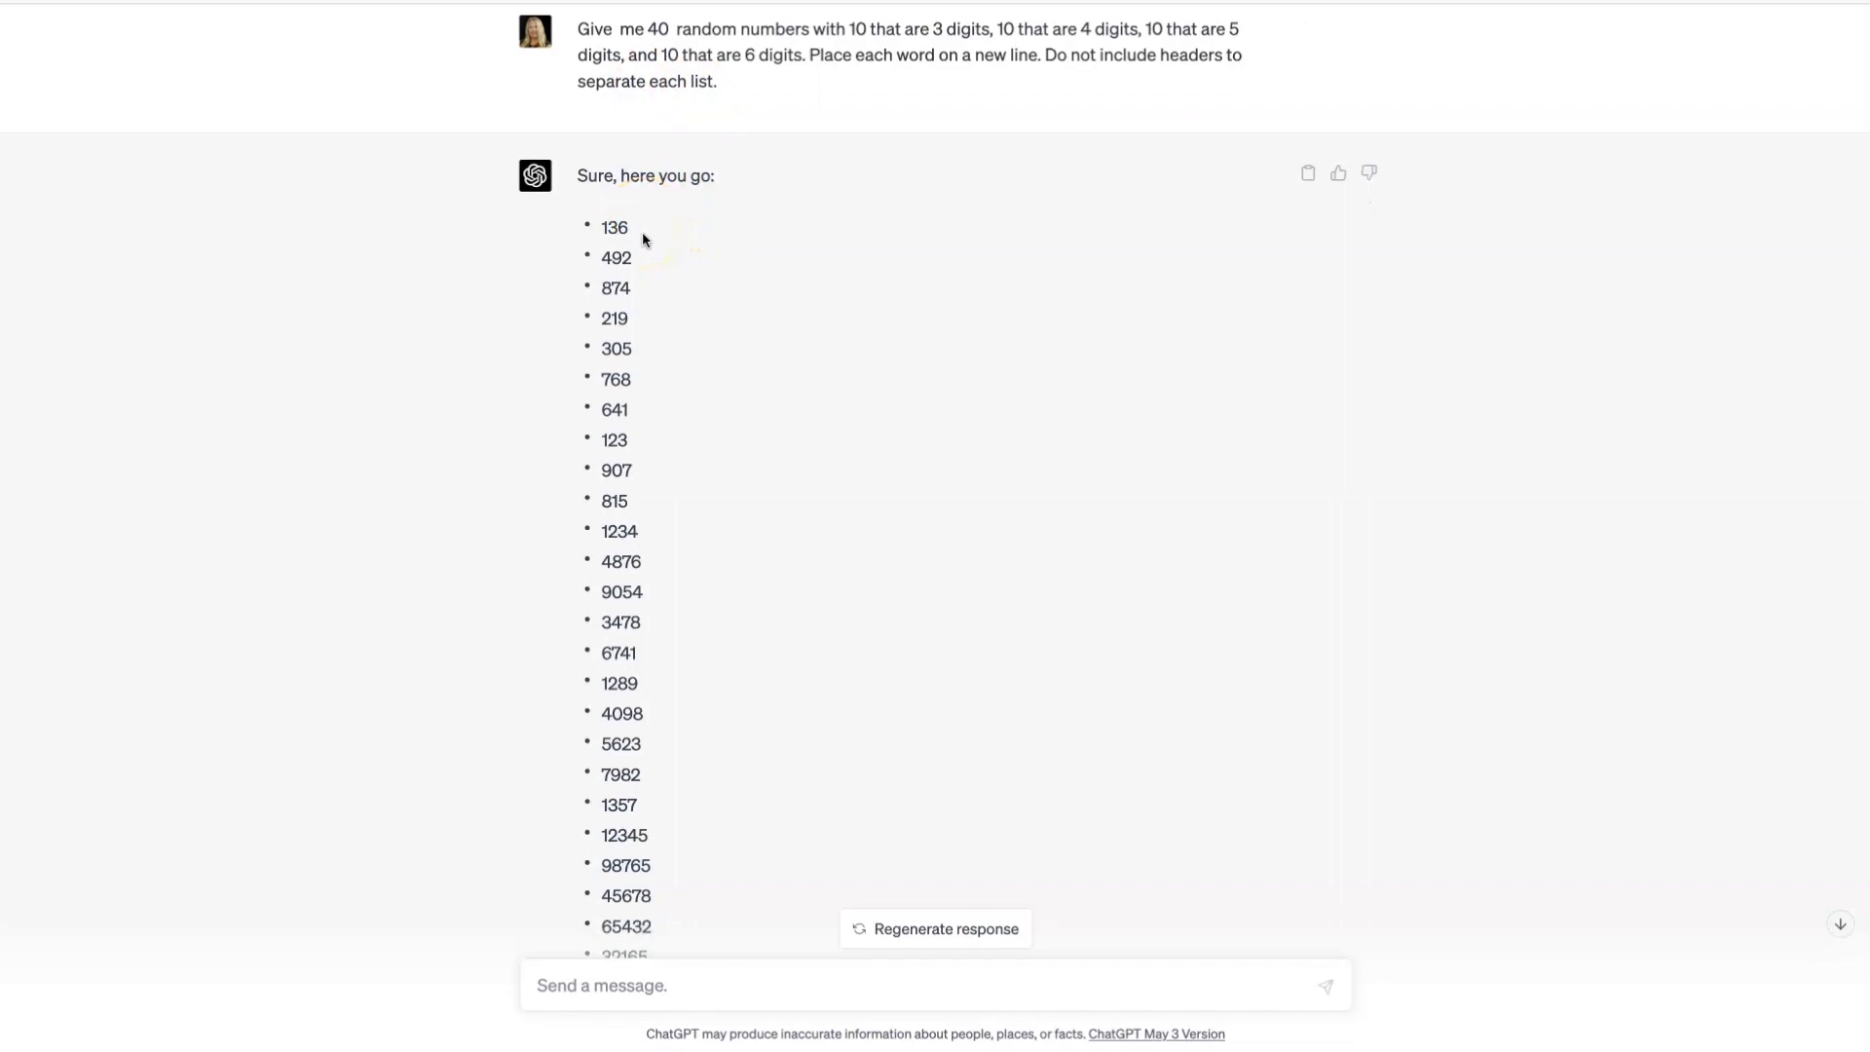
# Step: Scroll down through ChatGPT's bulleted reply of 40 random 3–6 digit numbers
pyautogui.scroll(-3)
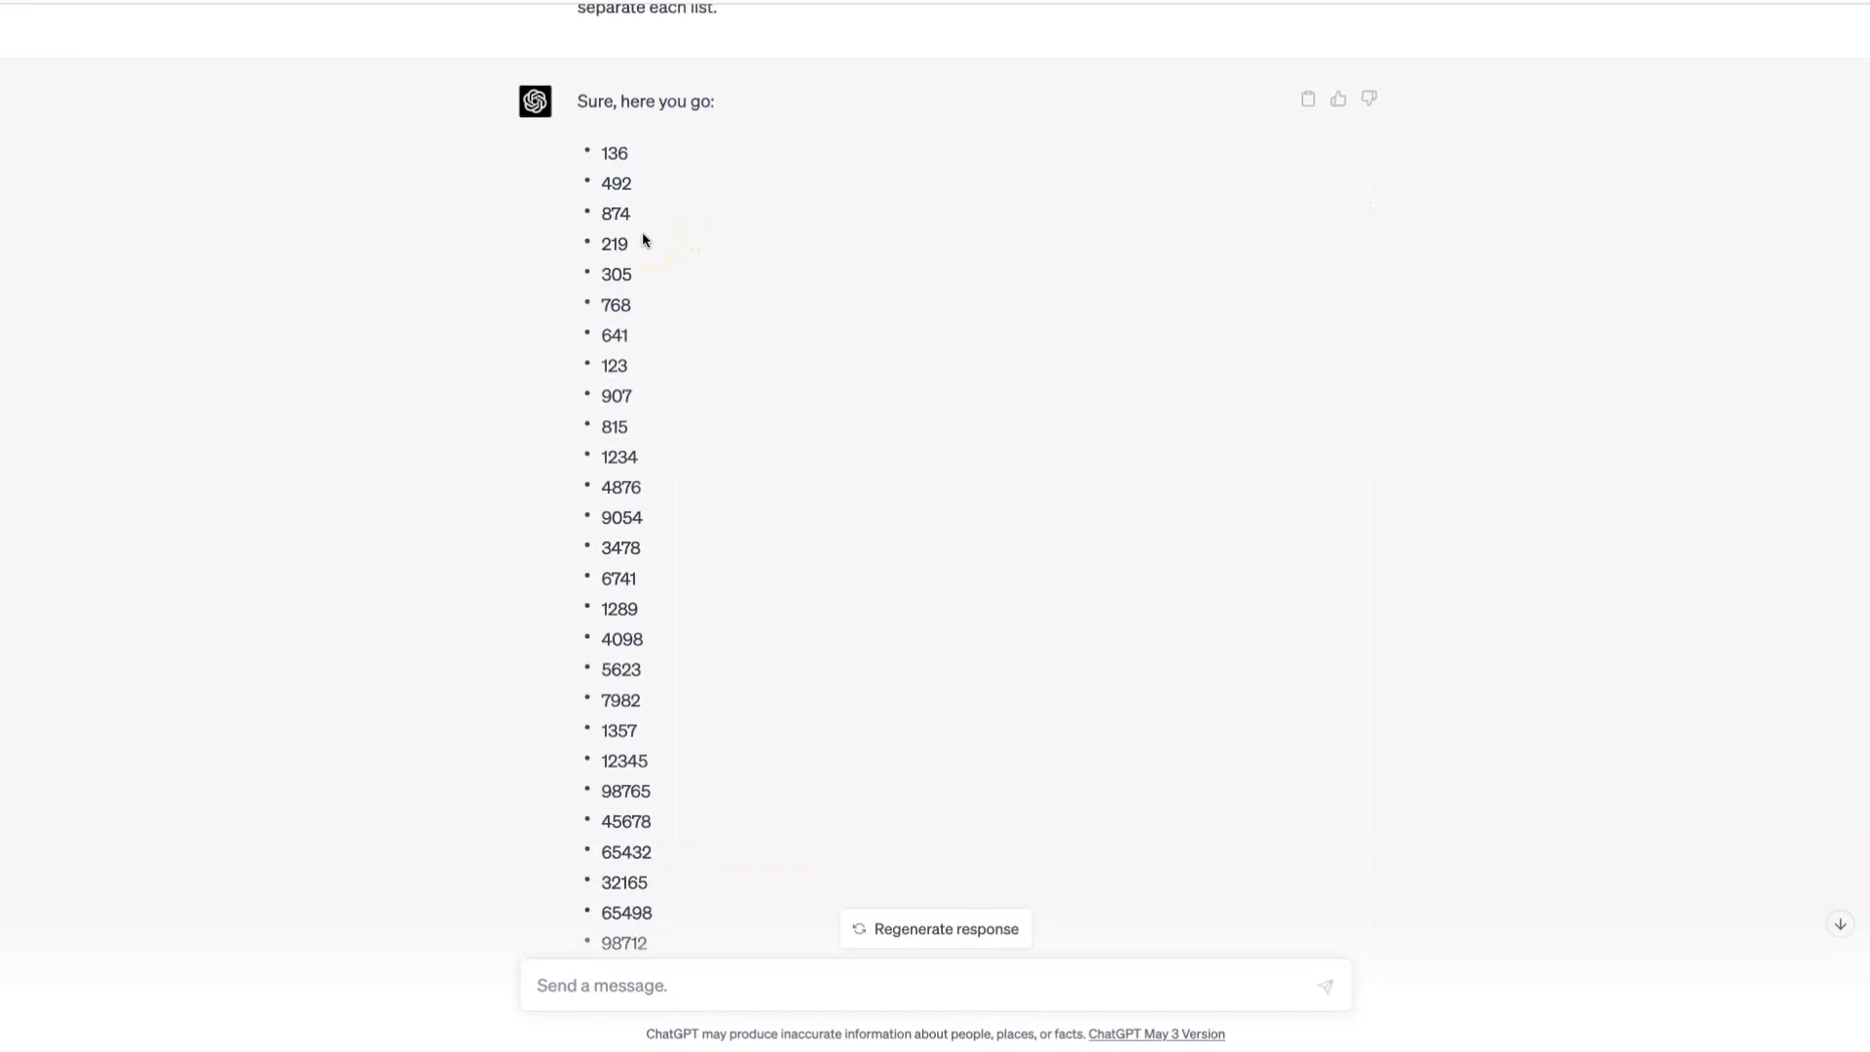
pyautogui.scroll(-3)
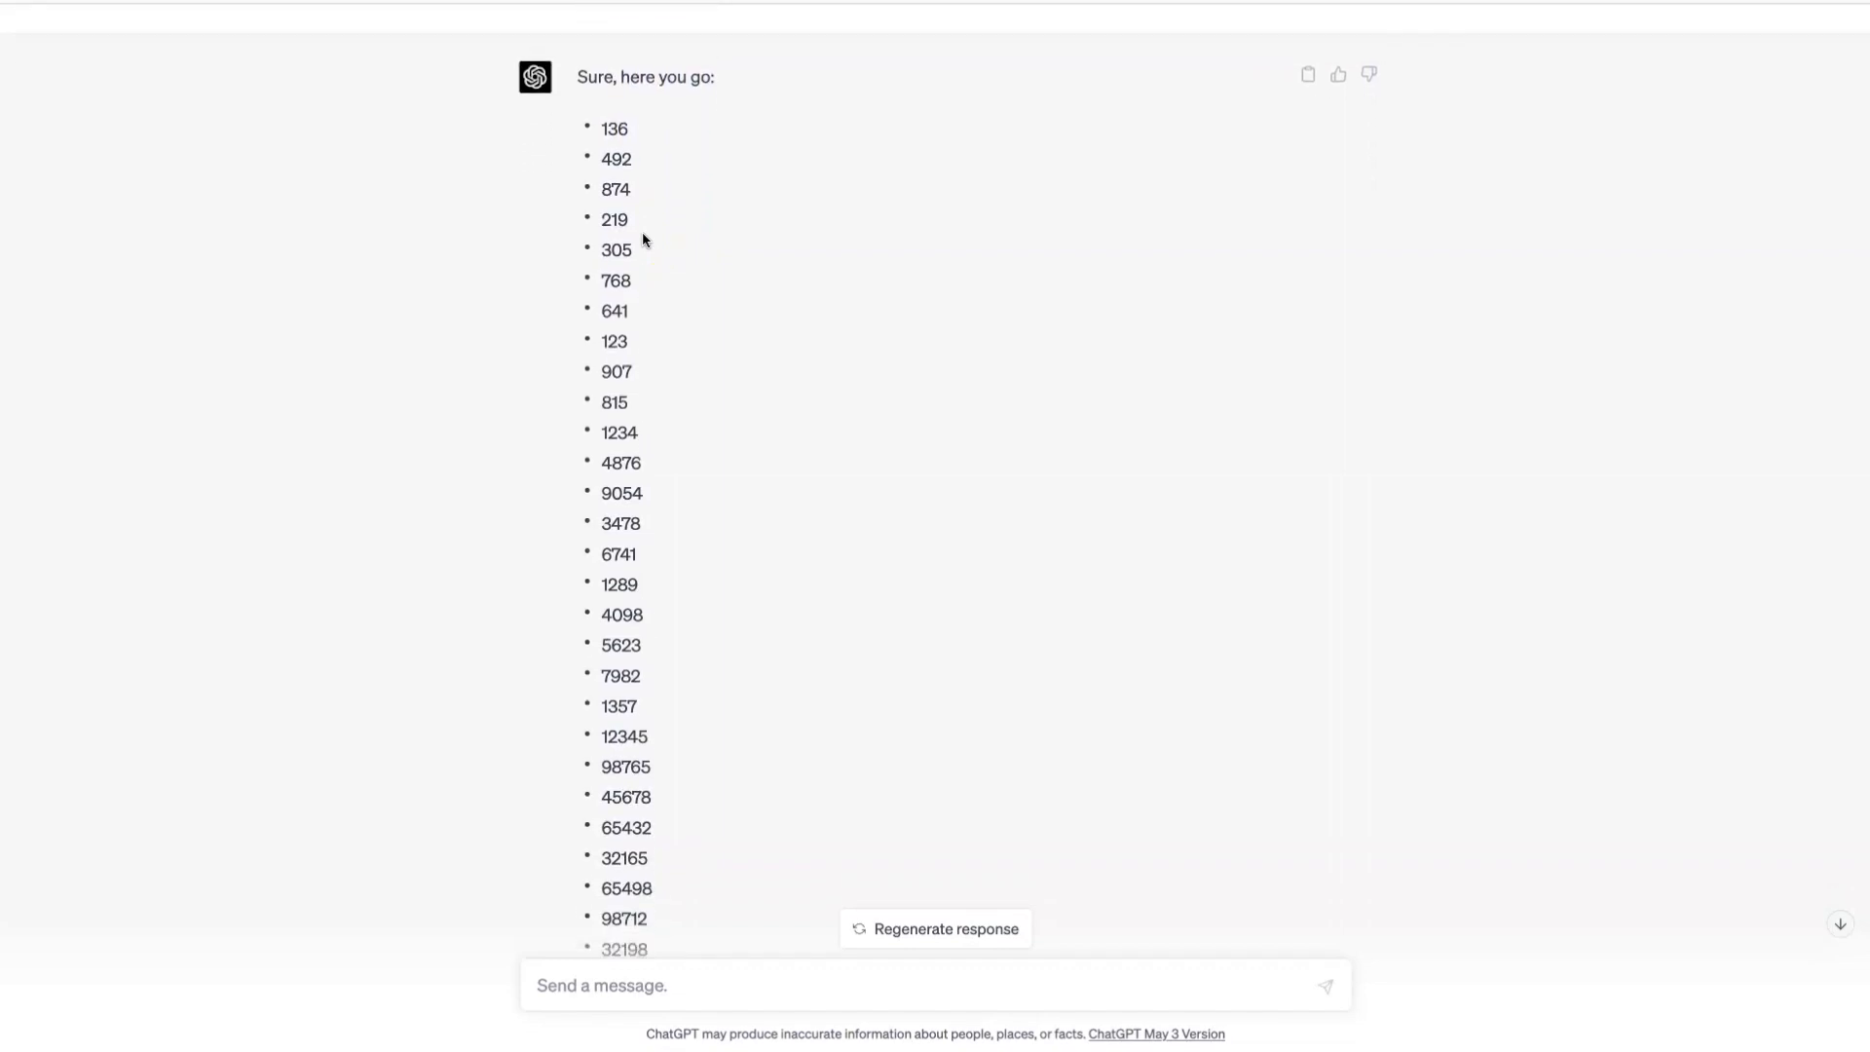
pyautogui.scroll(-3)
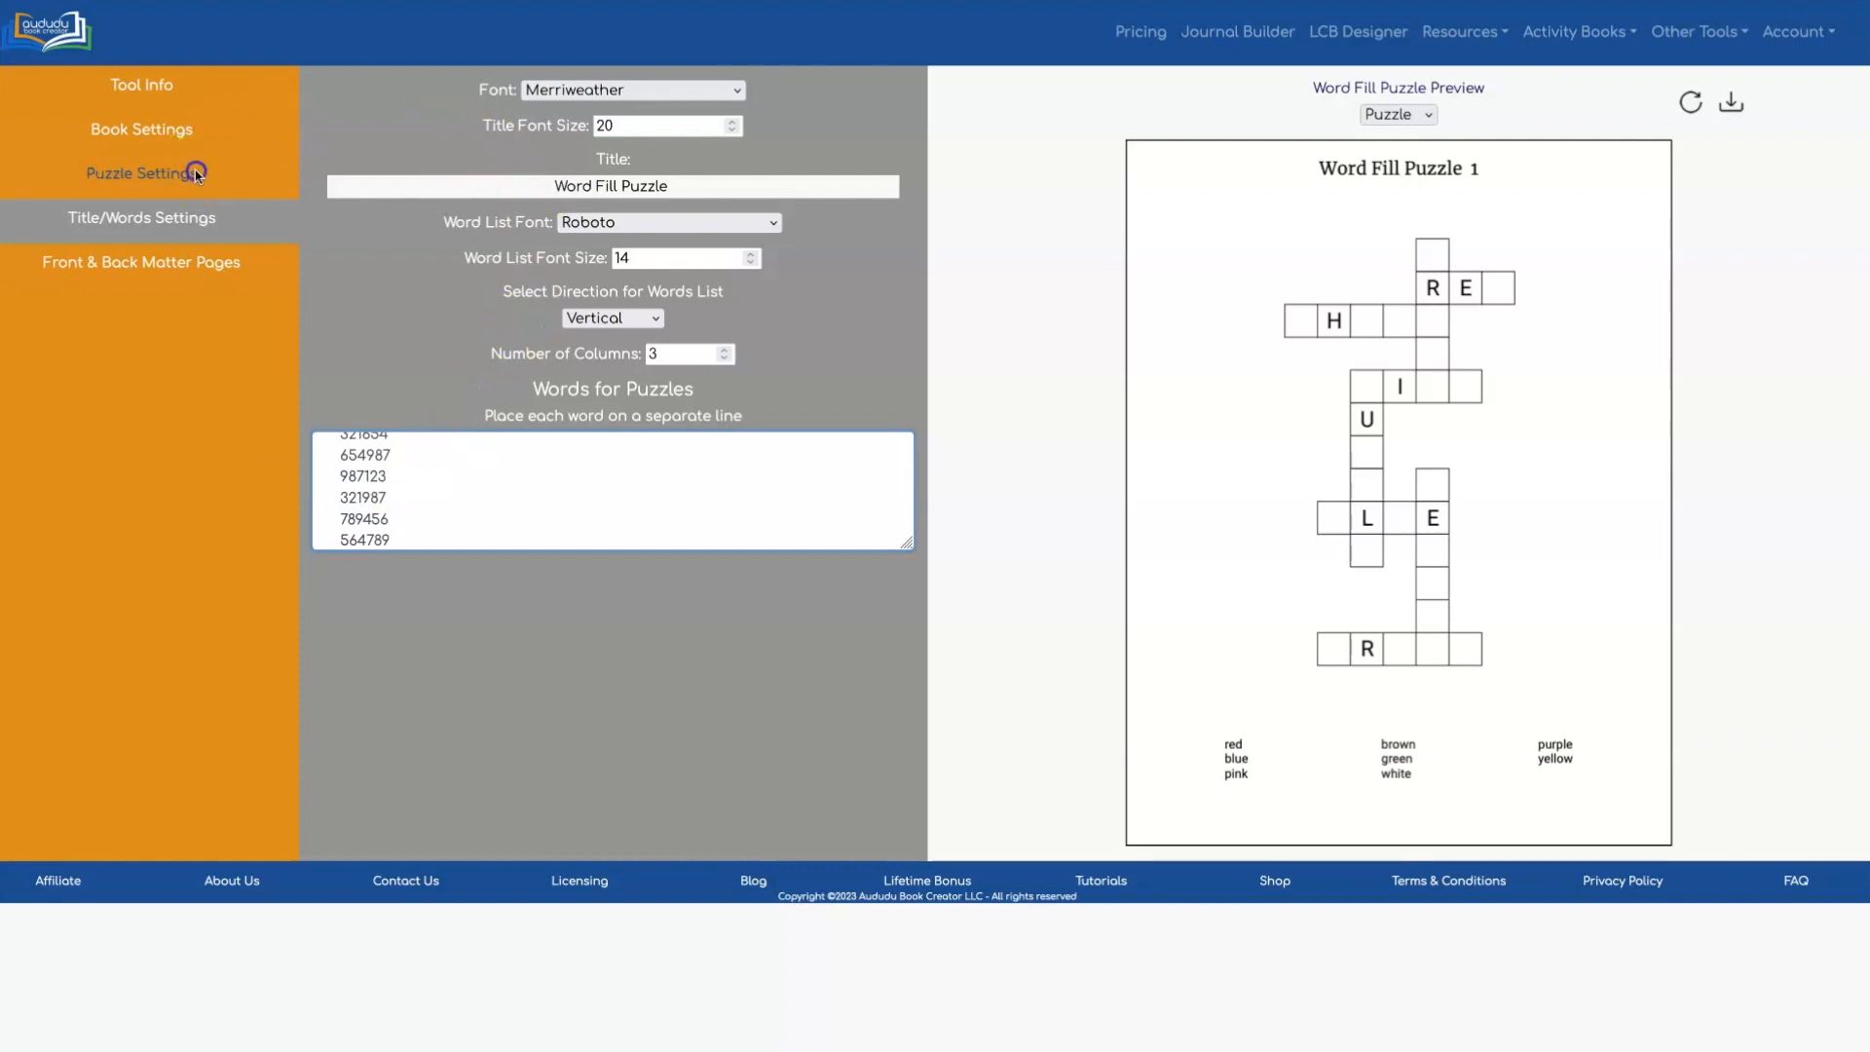
# Step: Set the puzzle size to 60% with one puzzle, and enter 1 in the title settings
pyautogui.click(139, 173)
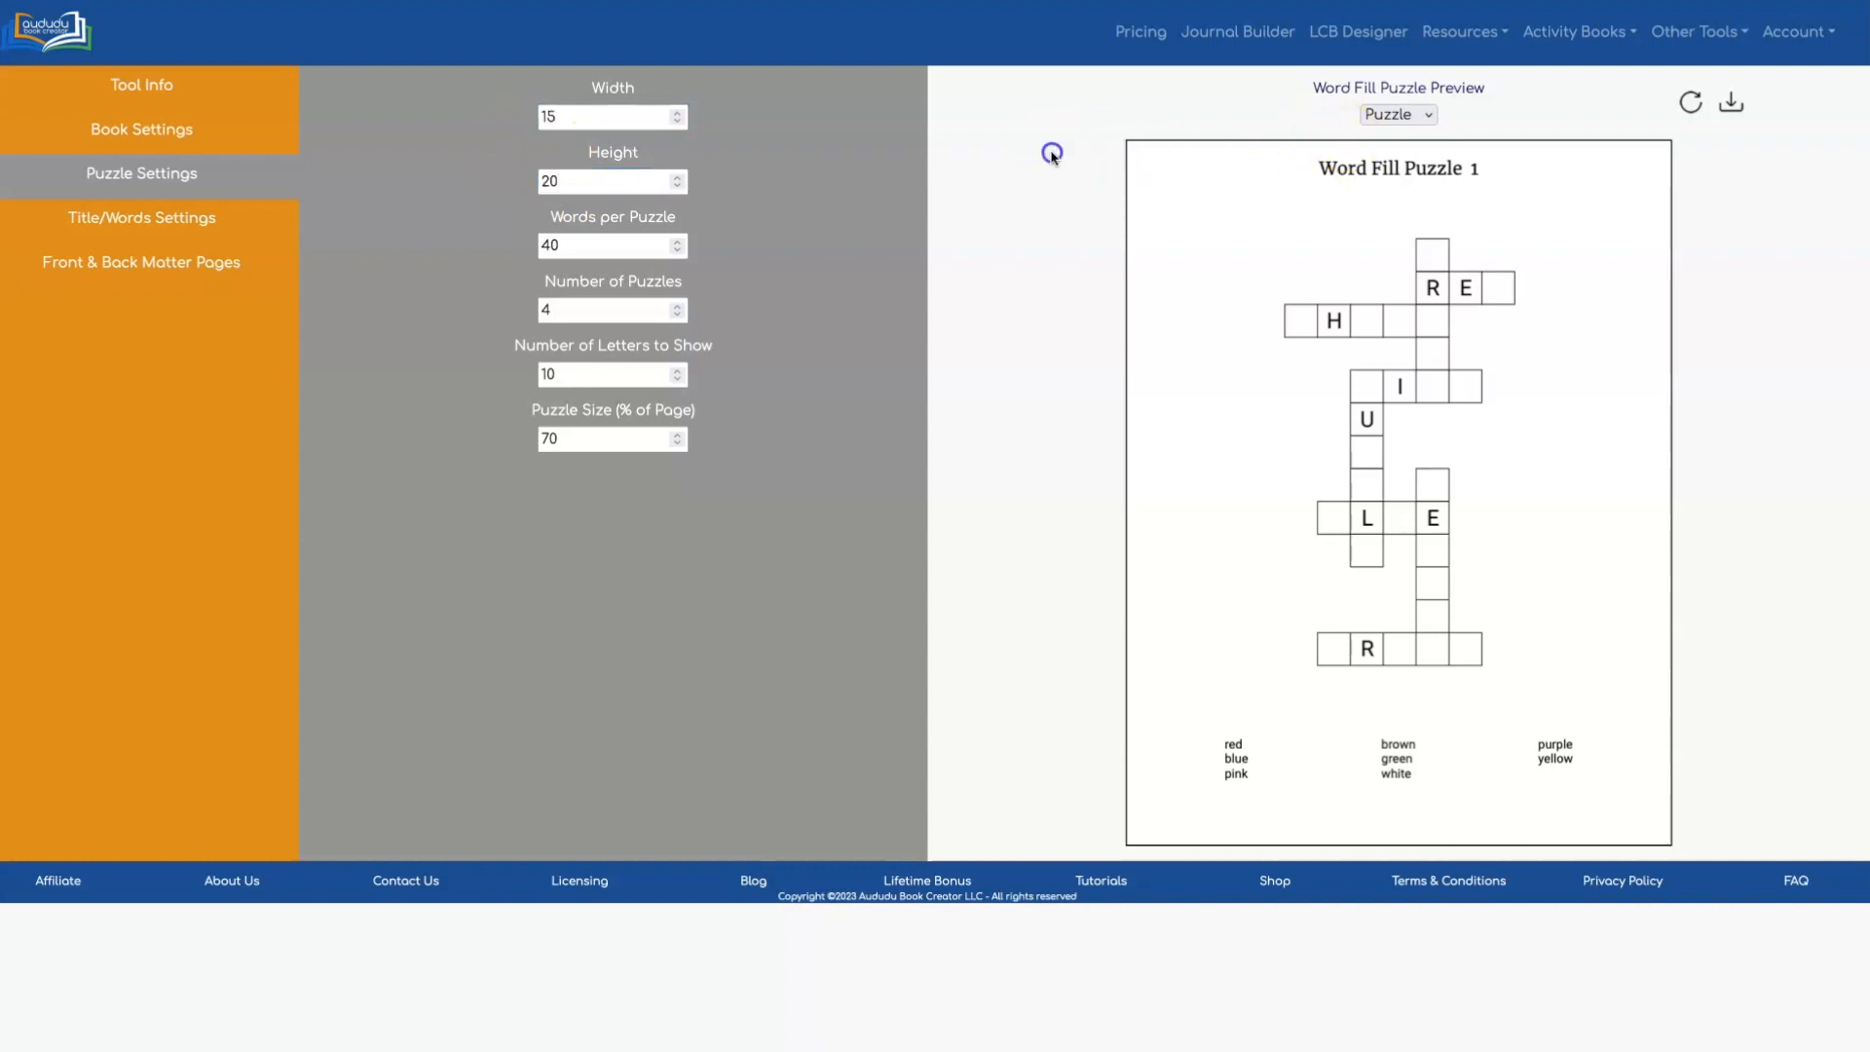
pyautogui.click(611, 437)
pyautogui.write('60')
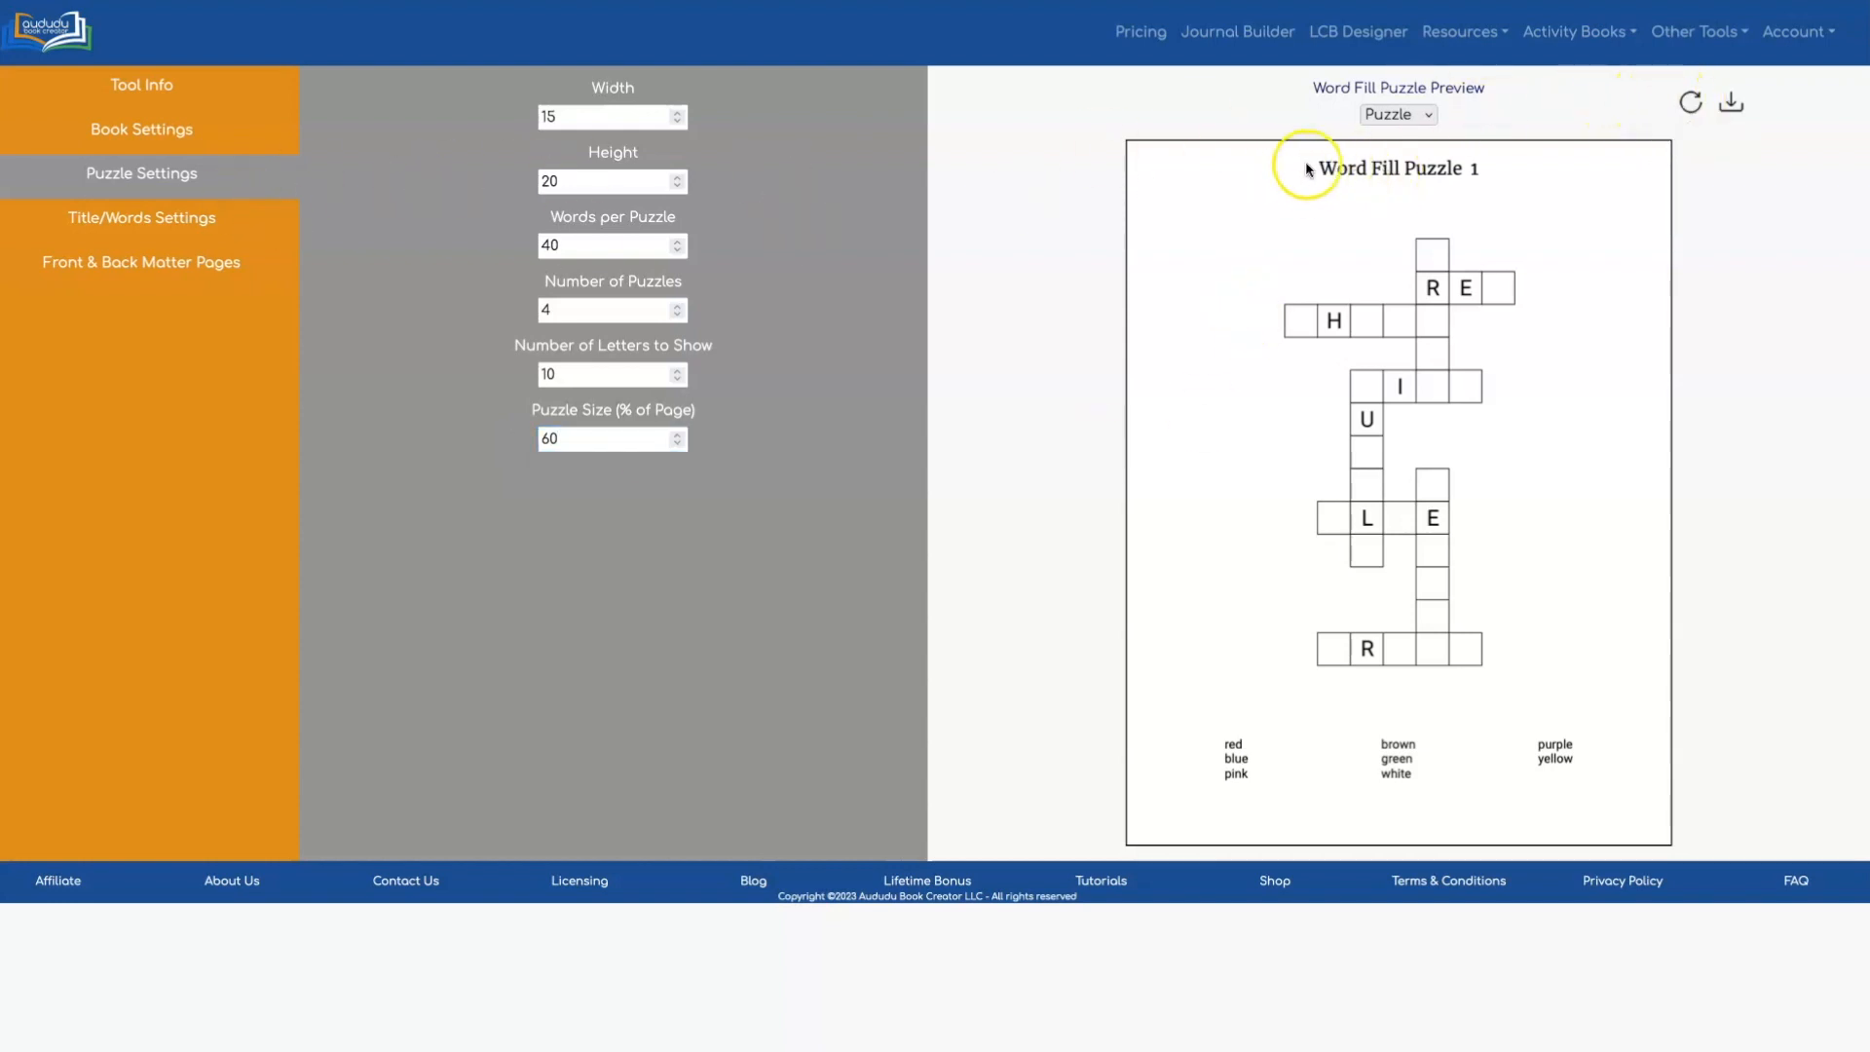
pyautogui.click(141, 217)
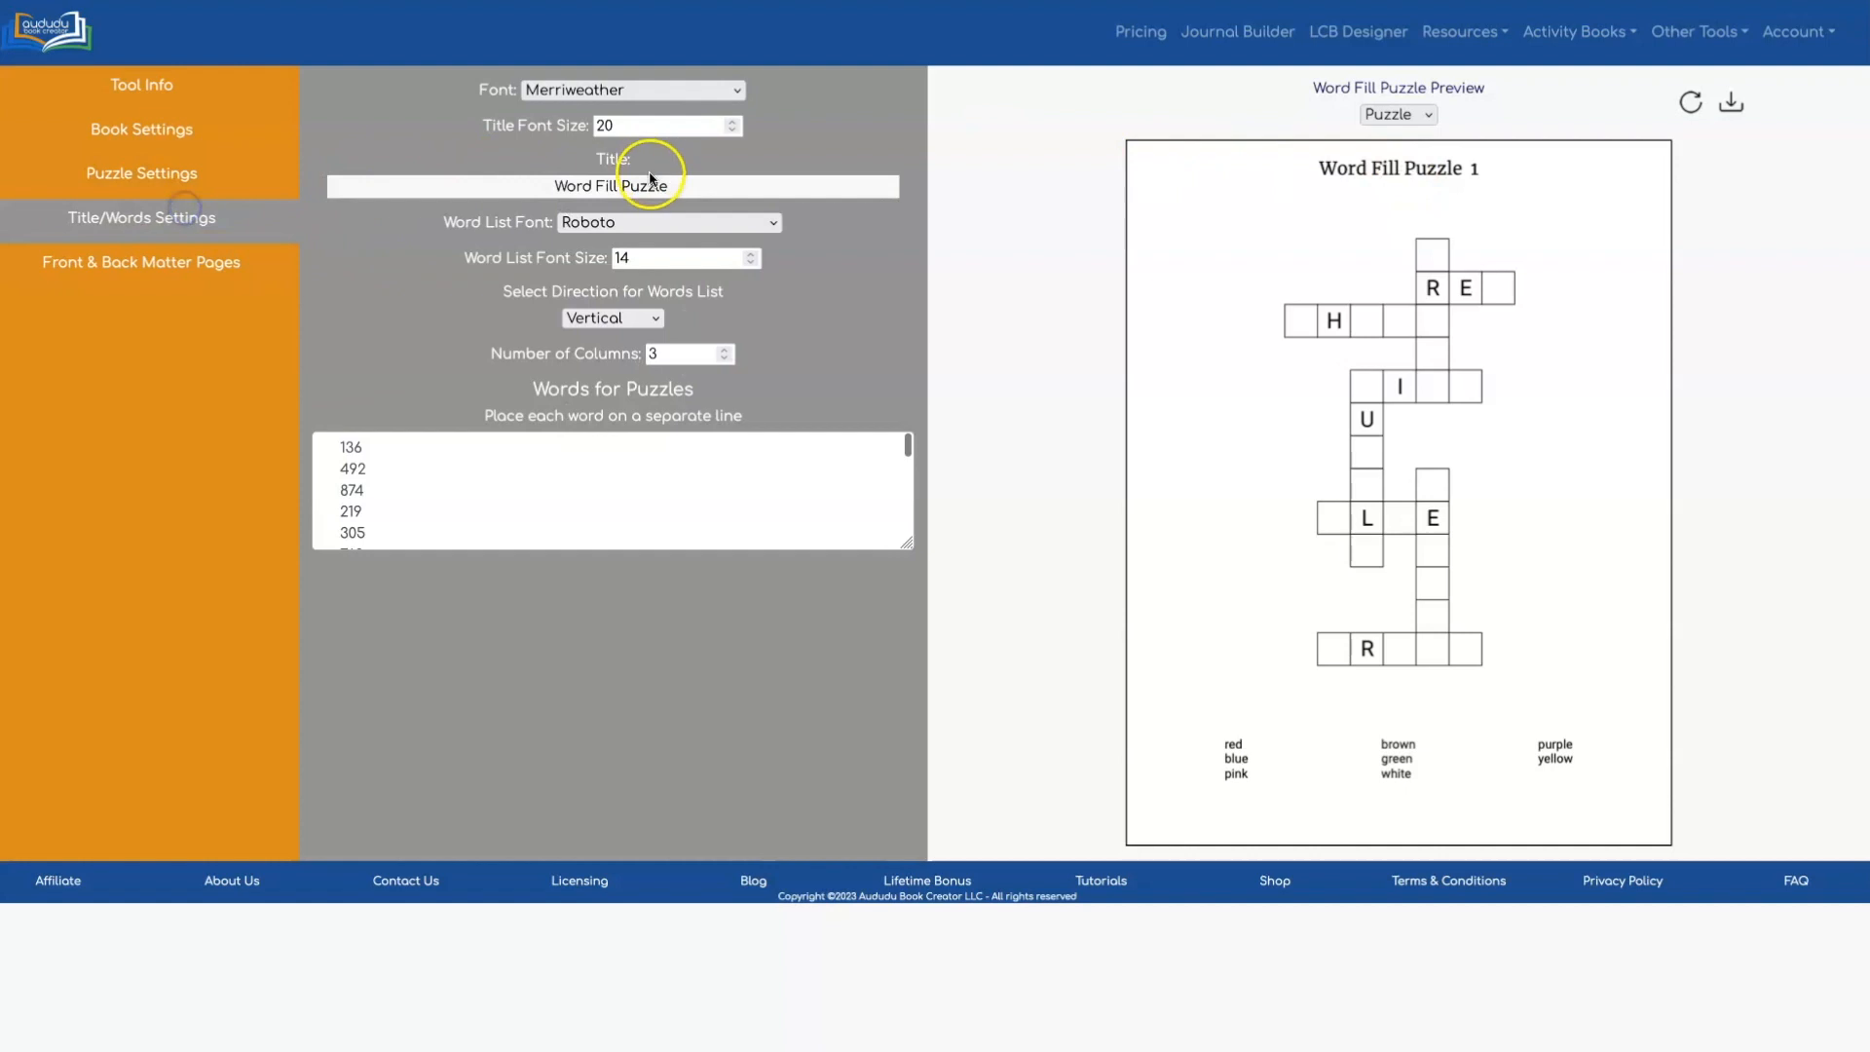
pyautogui.click(140, 173)
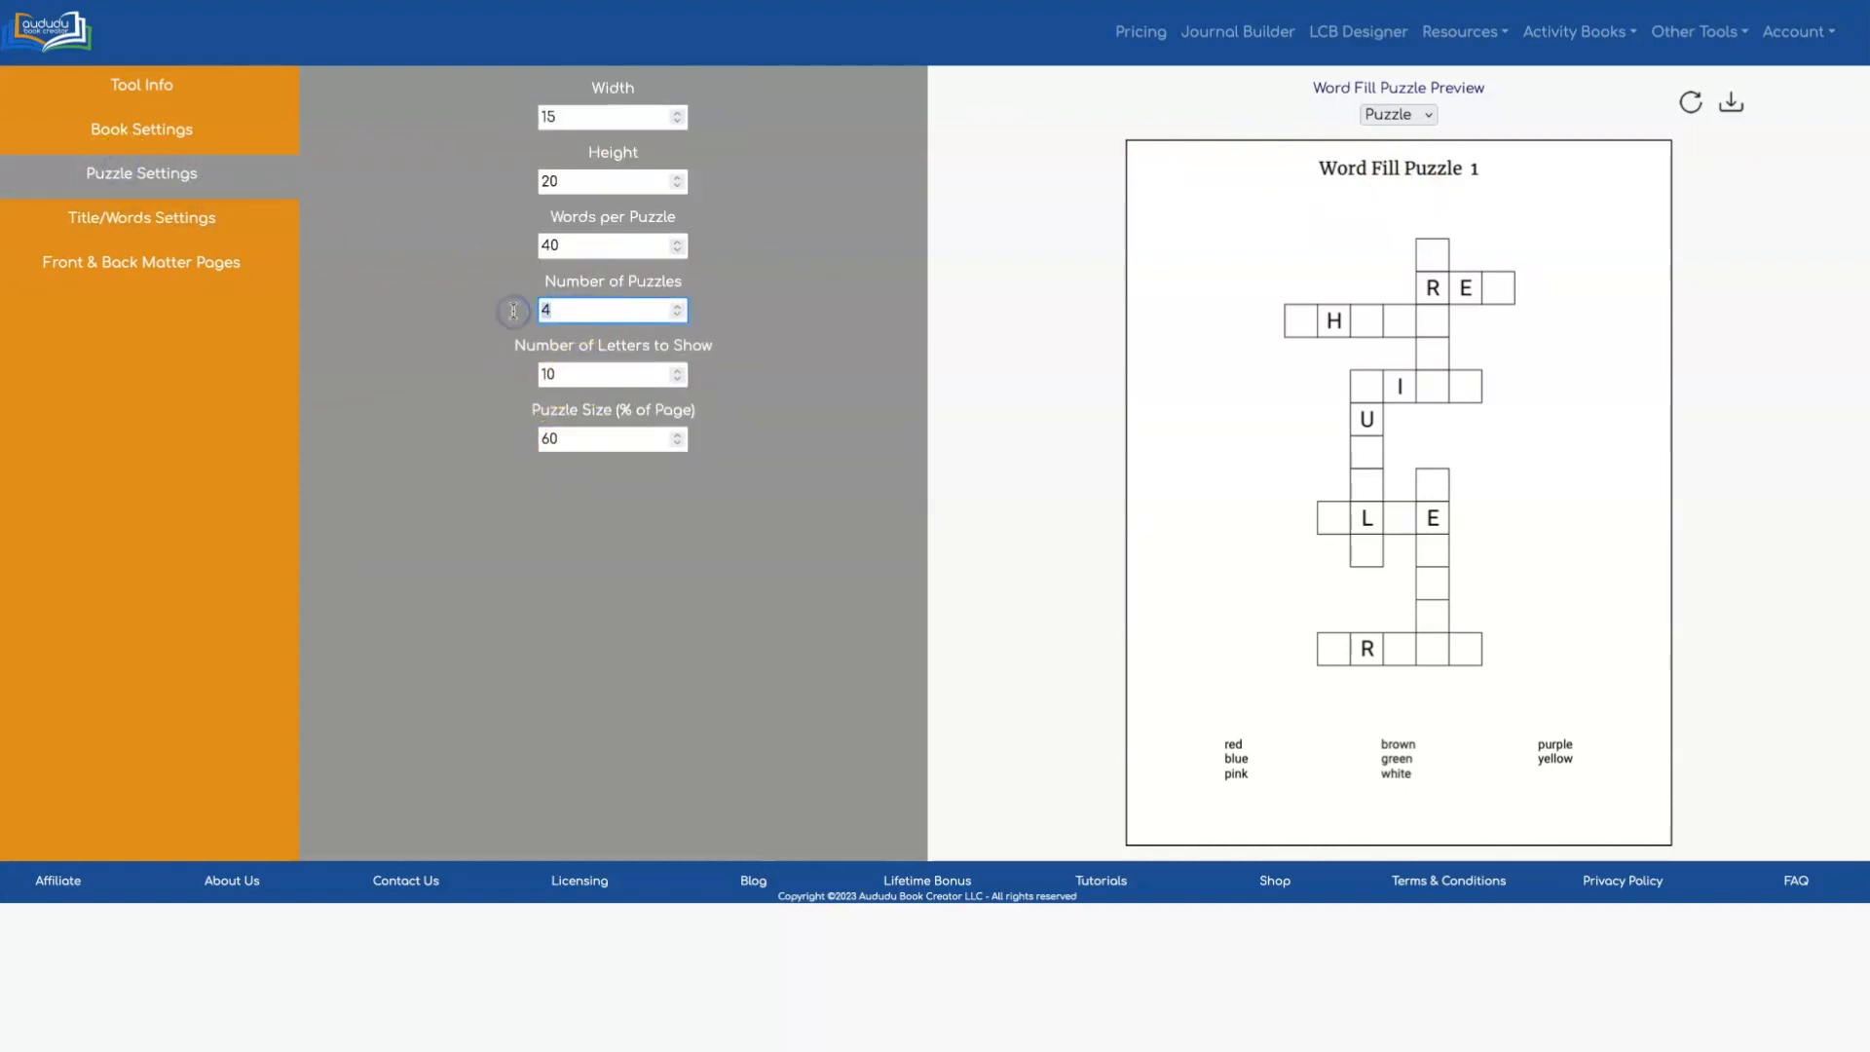
pyautogui.write('1')
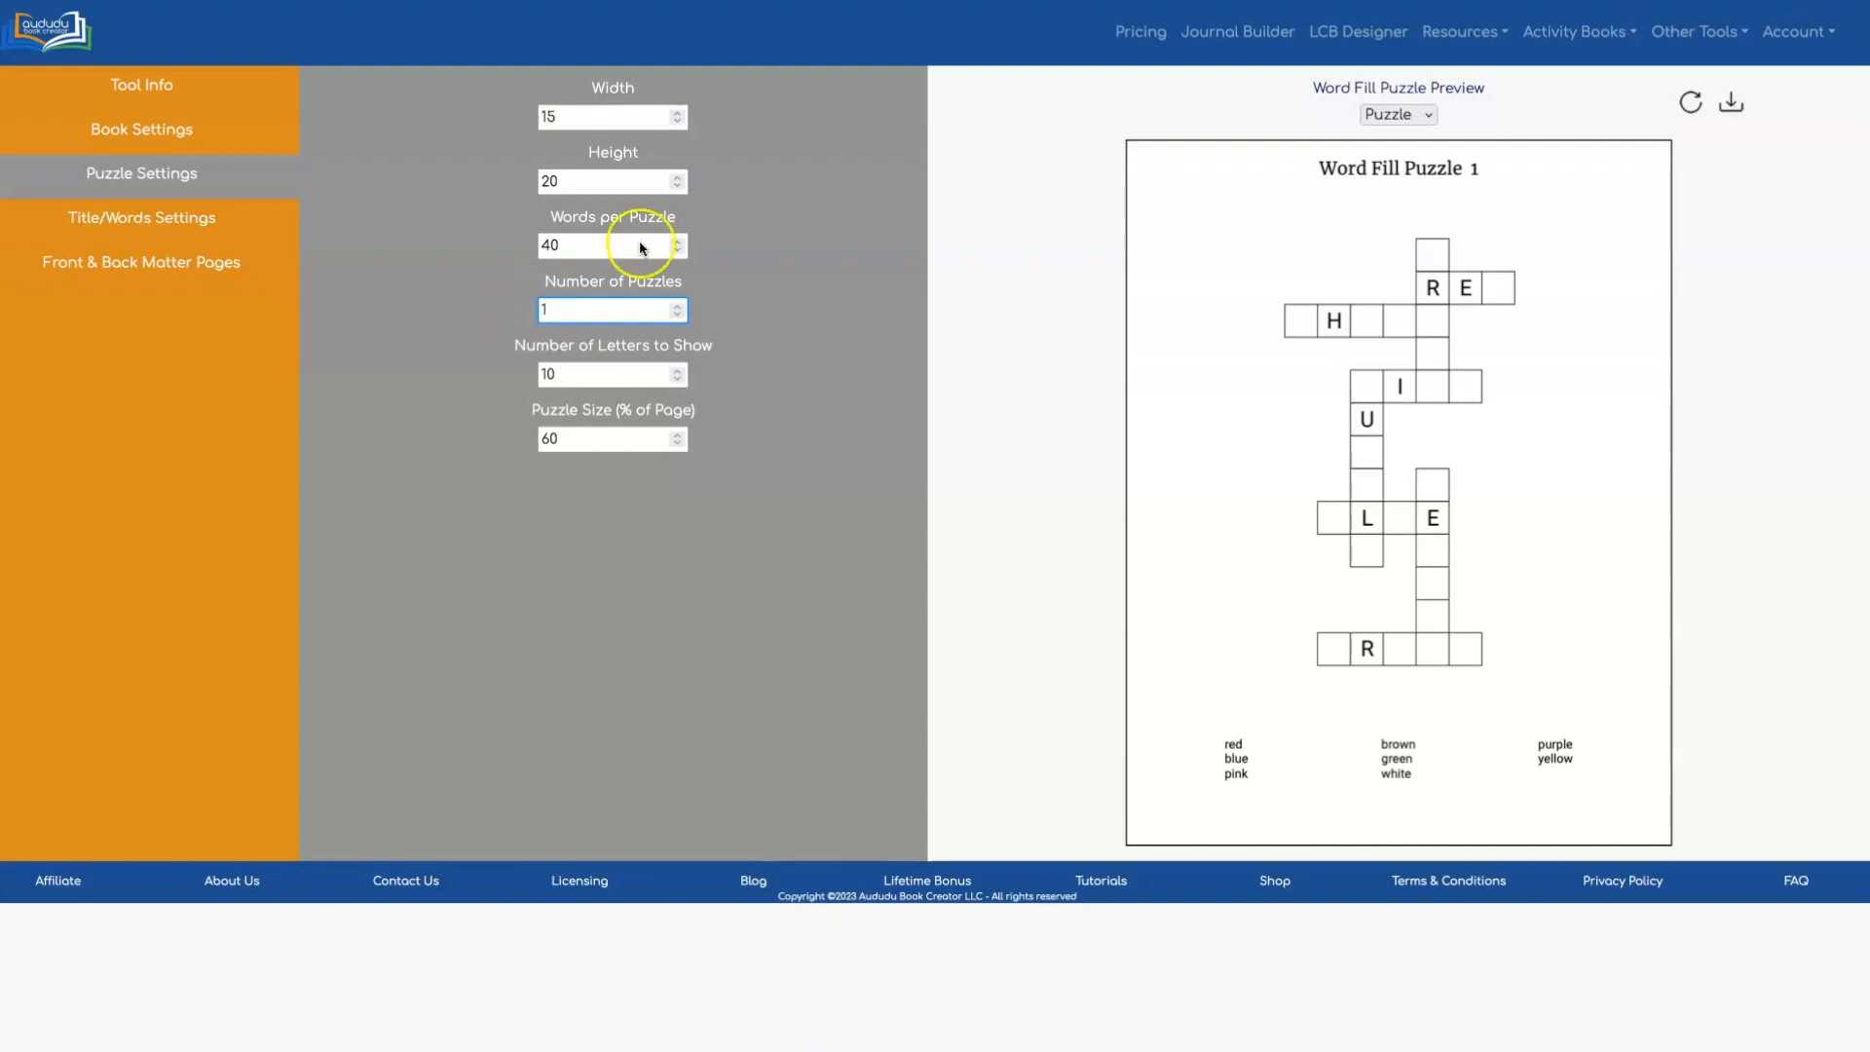
pyautogui.moveTo(1692, 101)
pyautogui.write('1')
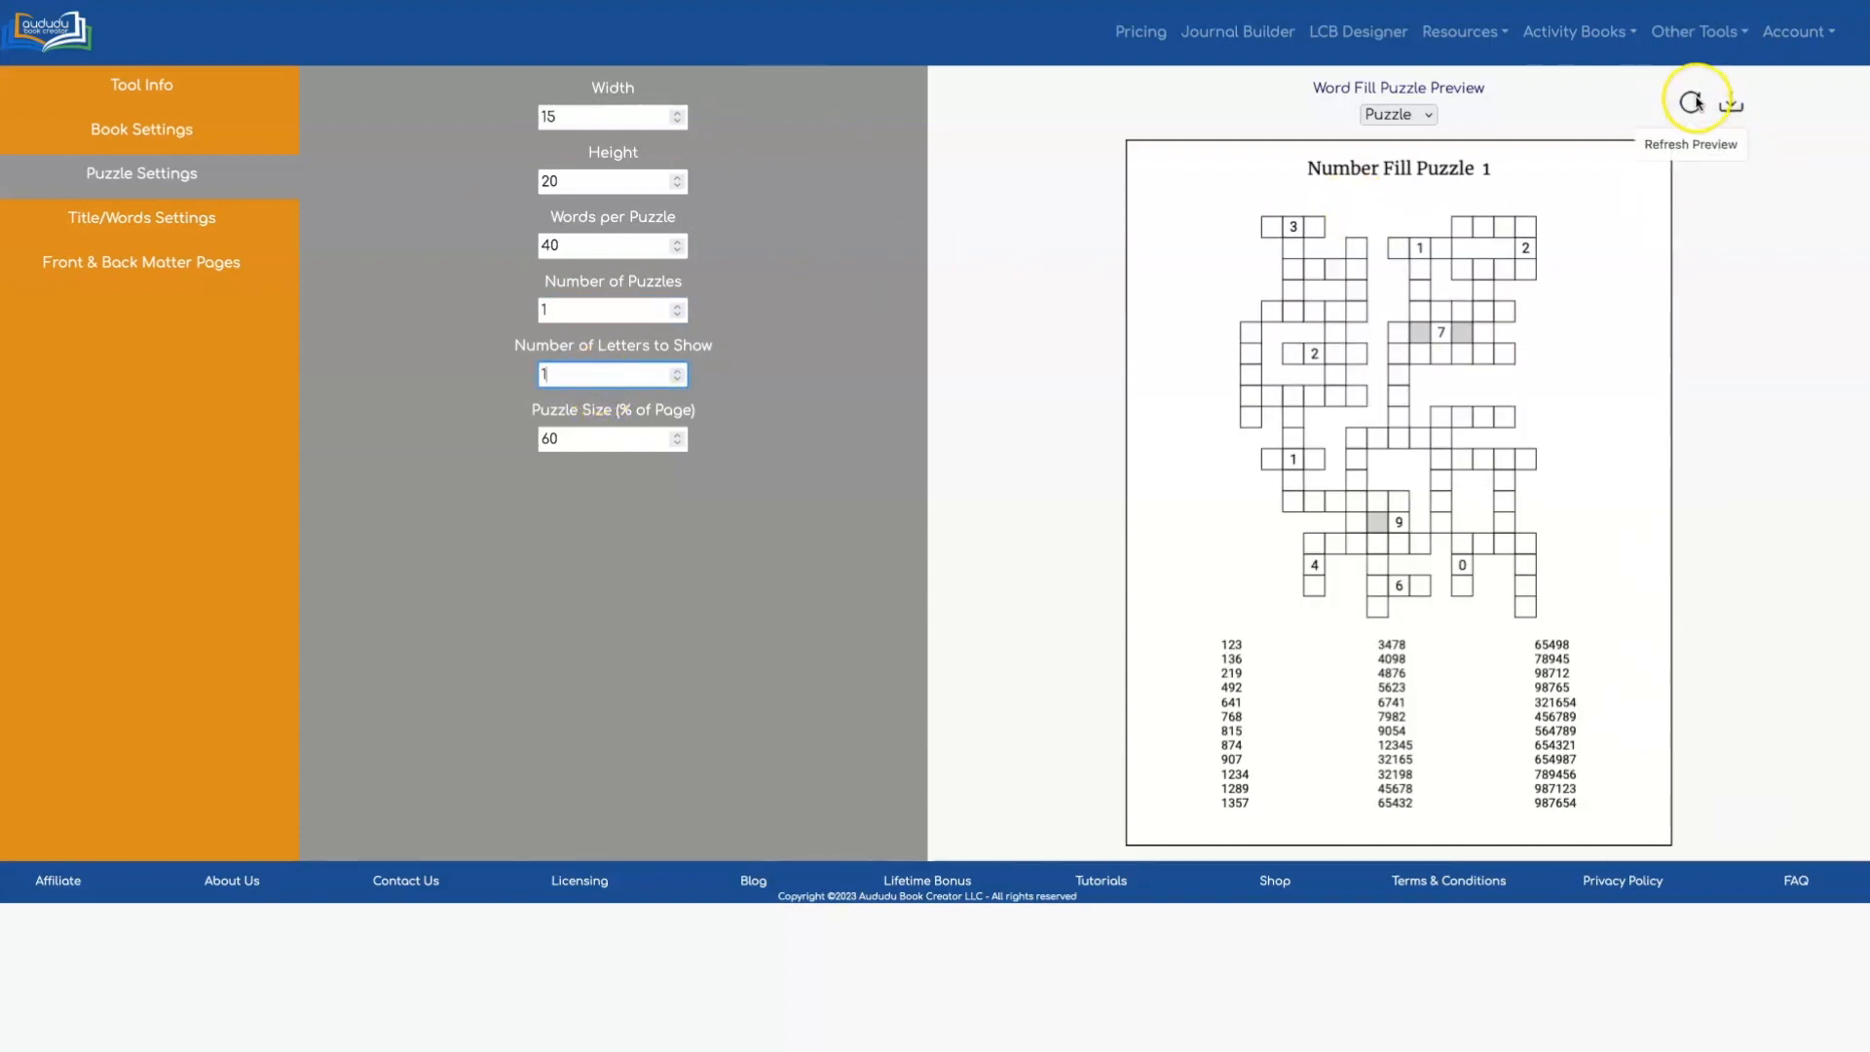
# Step: Refresh the preview to regenerate Number Fill Puzzle 1 with a new grid
pyautogui.click(1690, 100)
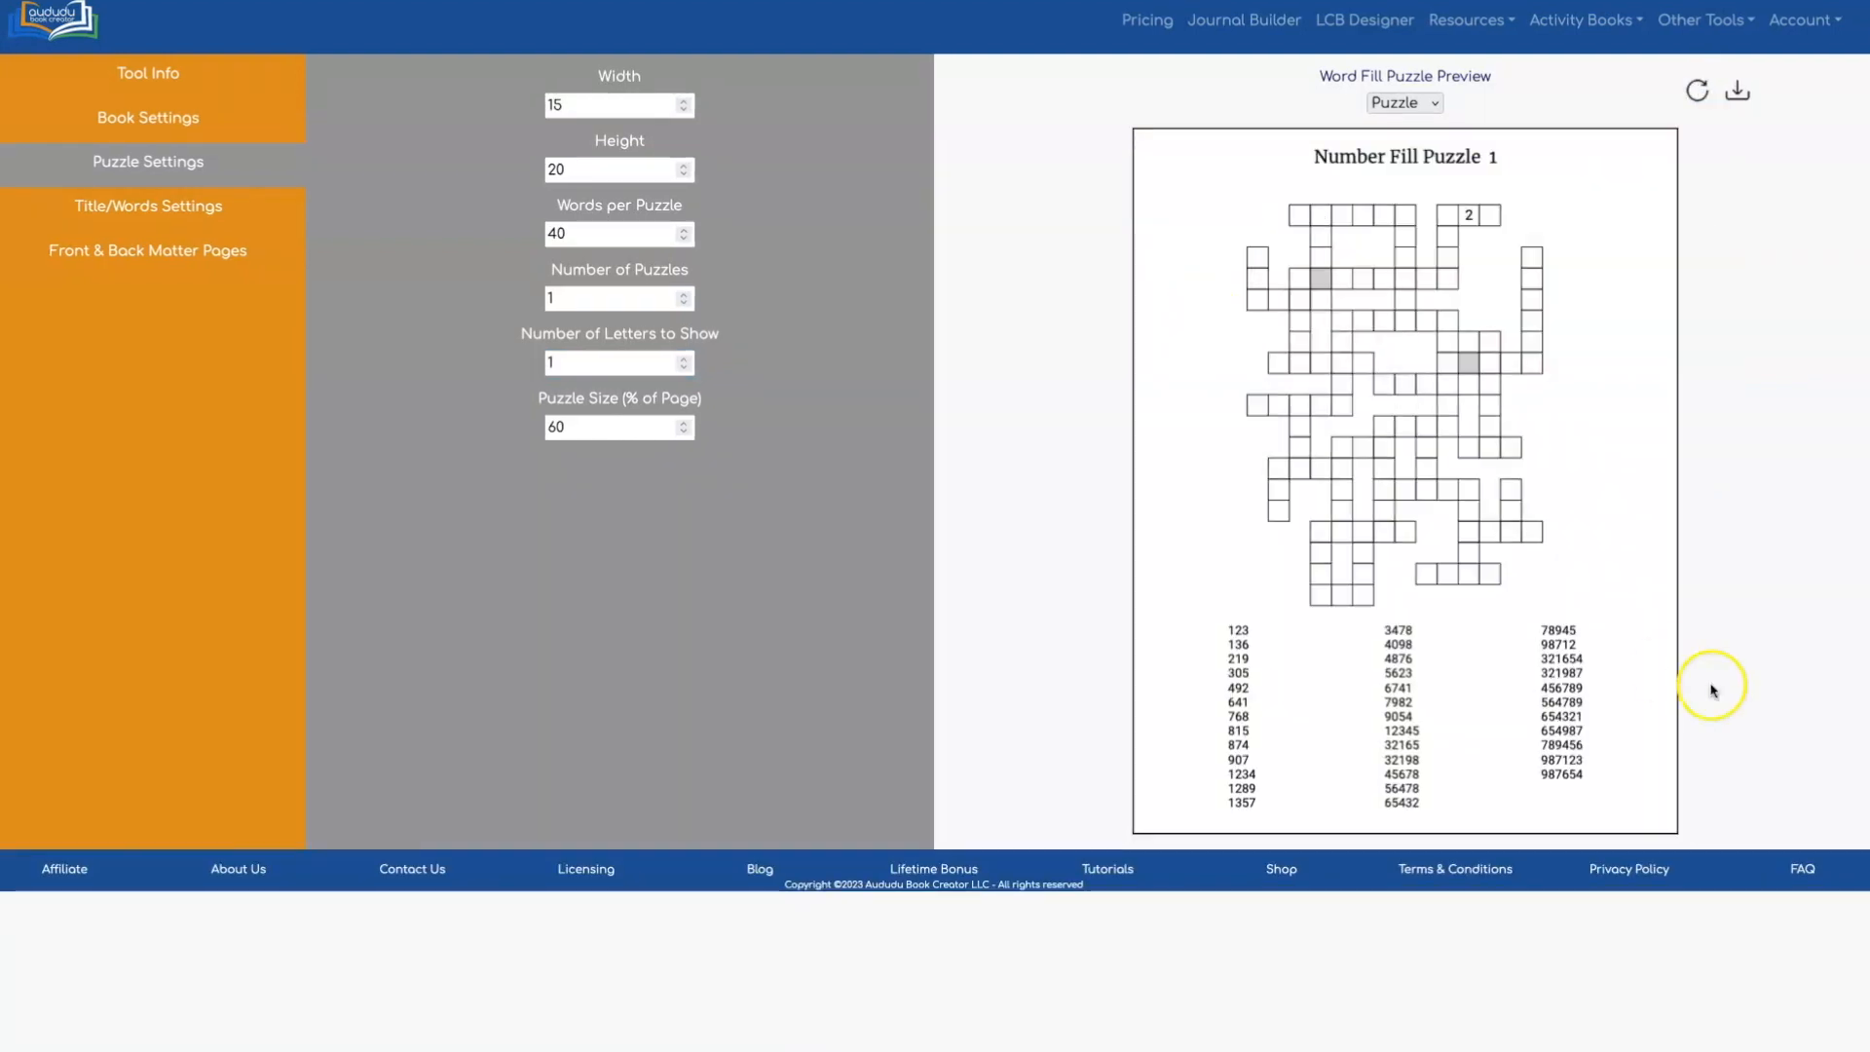
pyautogui.moveTo(1237, 648)
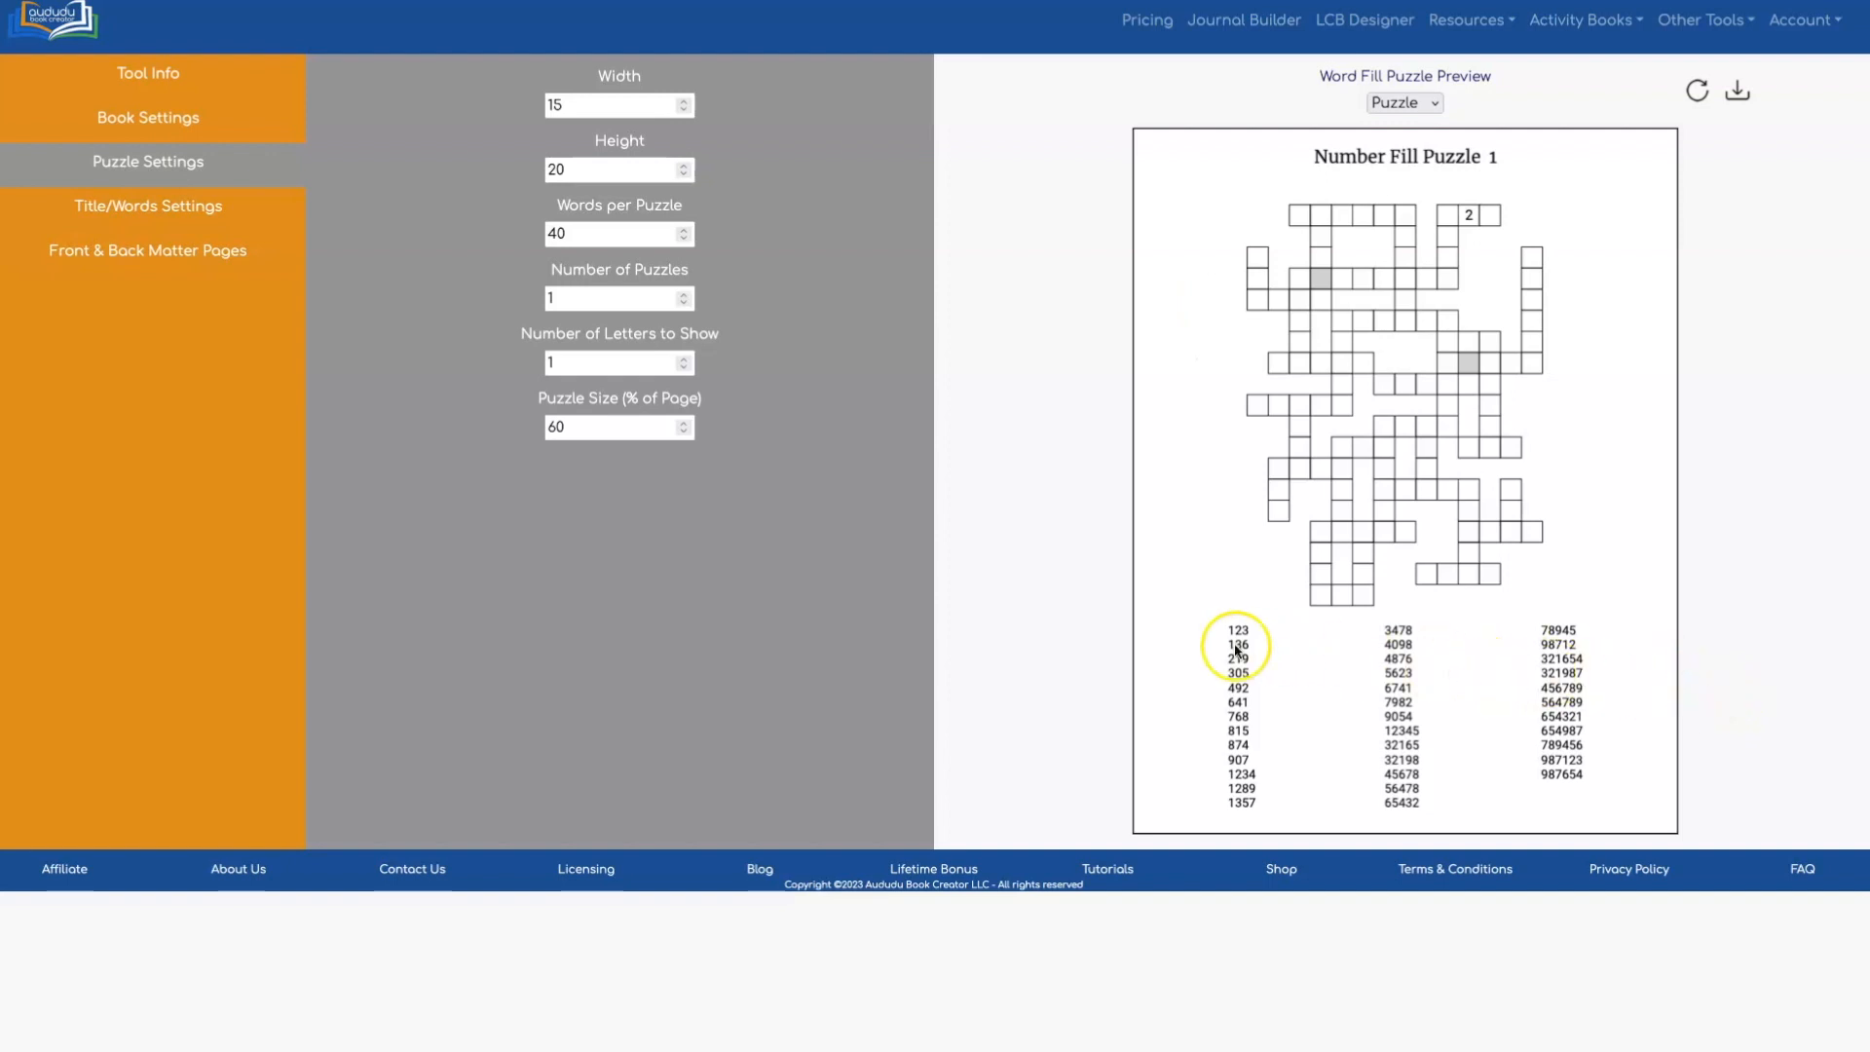
pyautogui.moveTo(1313, 673)
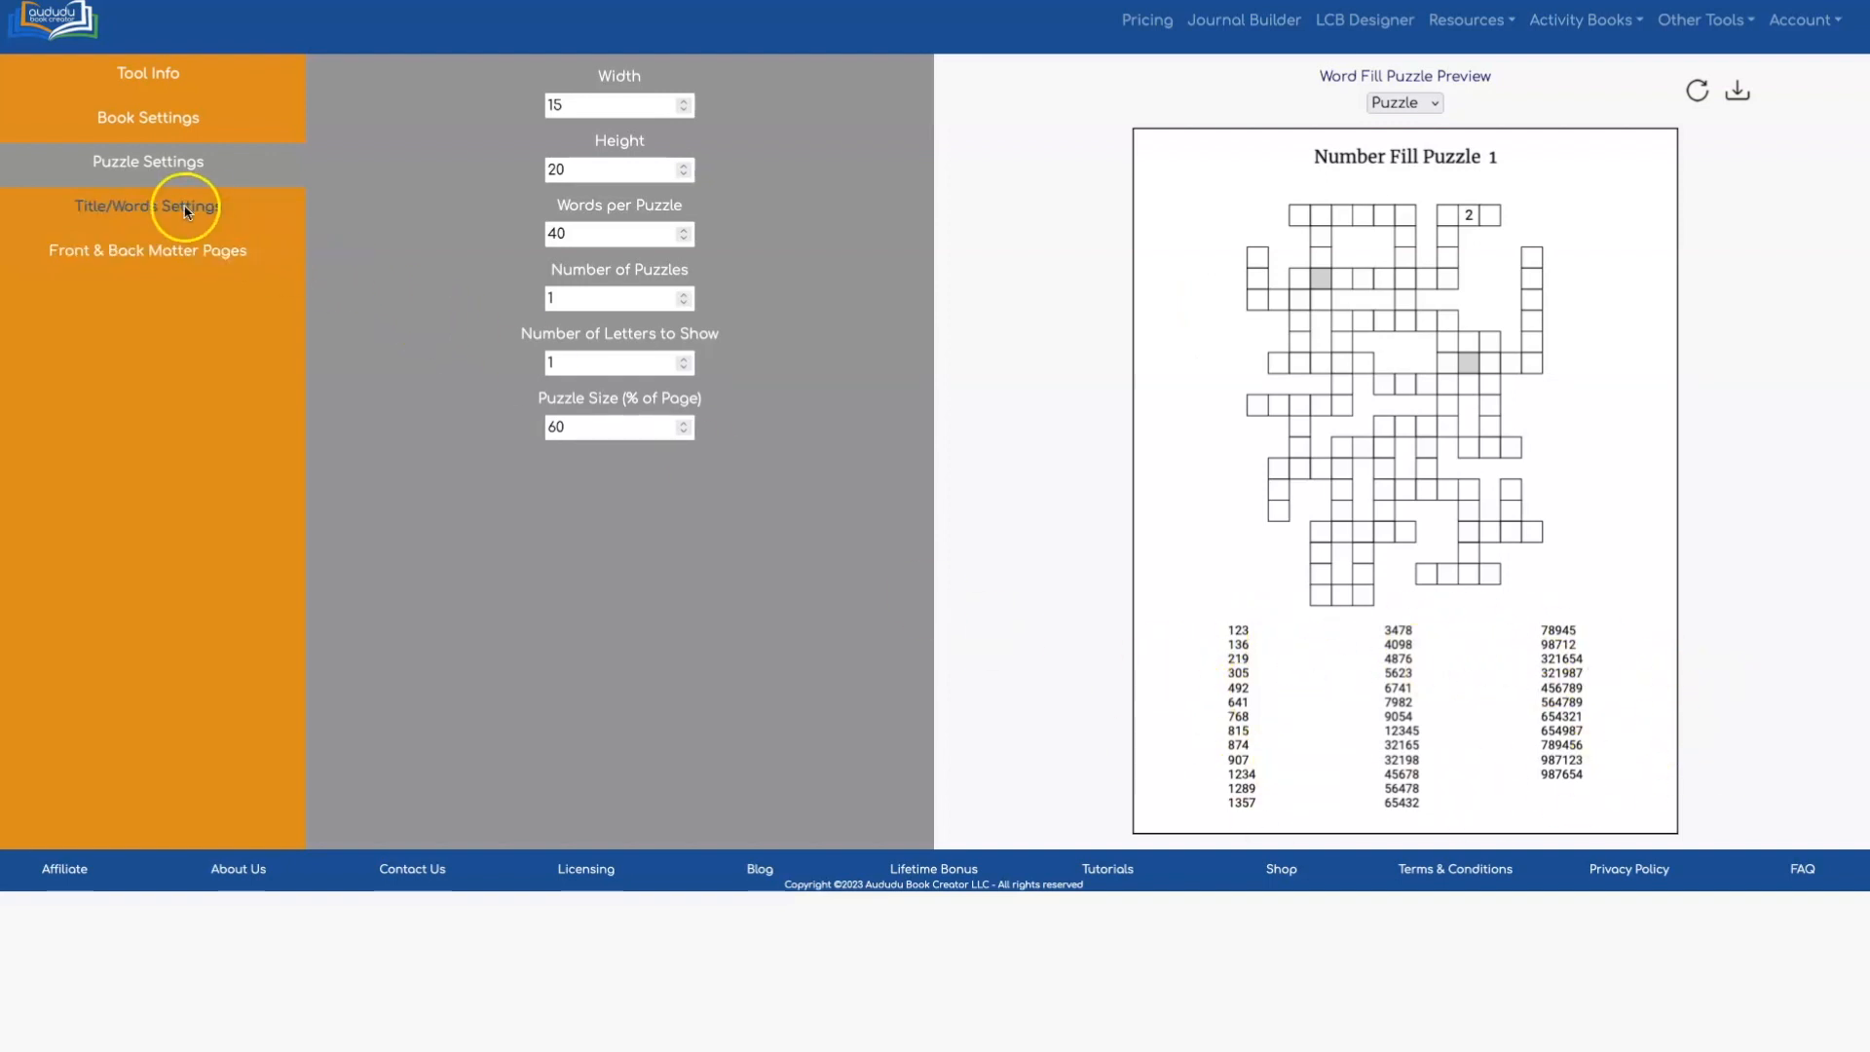
# Step: Raise the word list to five columns, refreshing the preview at four along the way
pyautogui.click(147, 205)
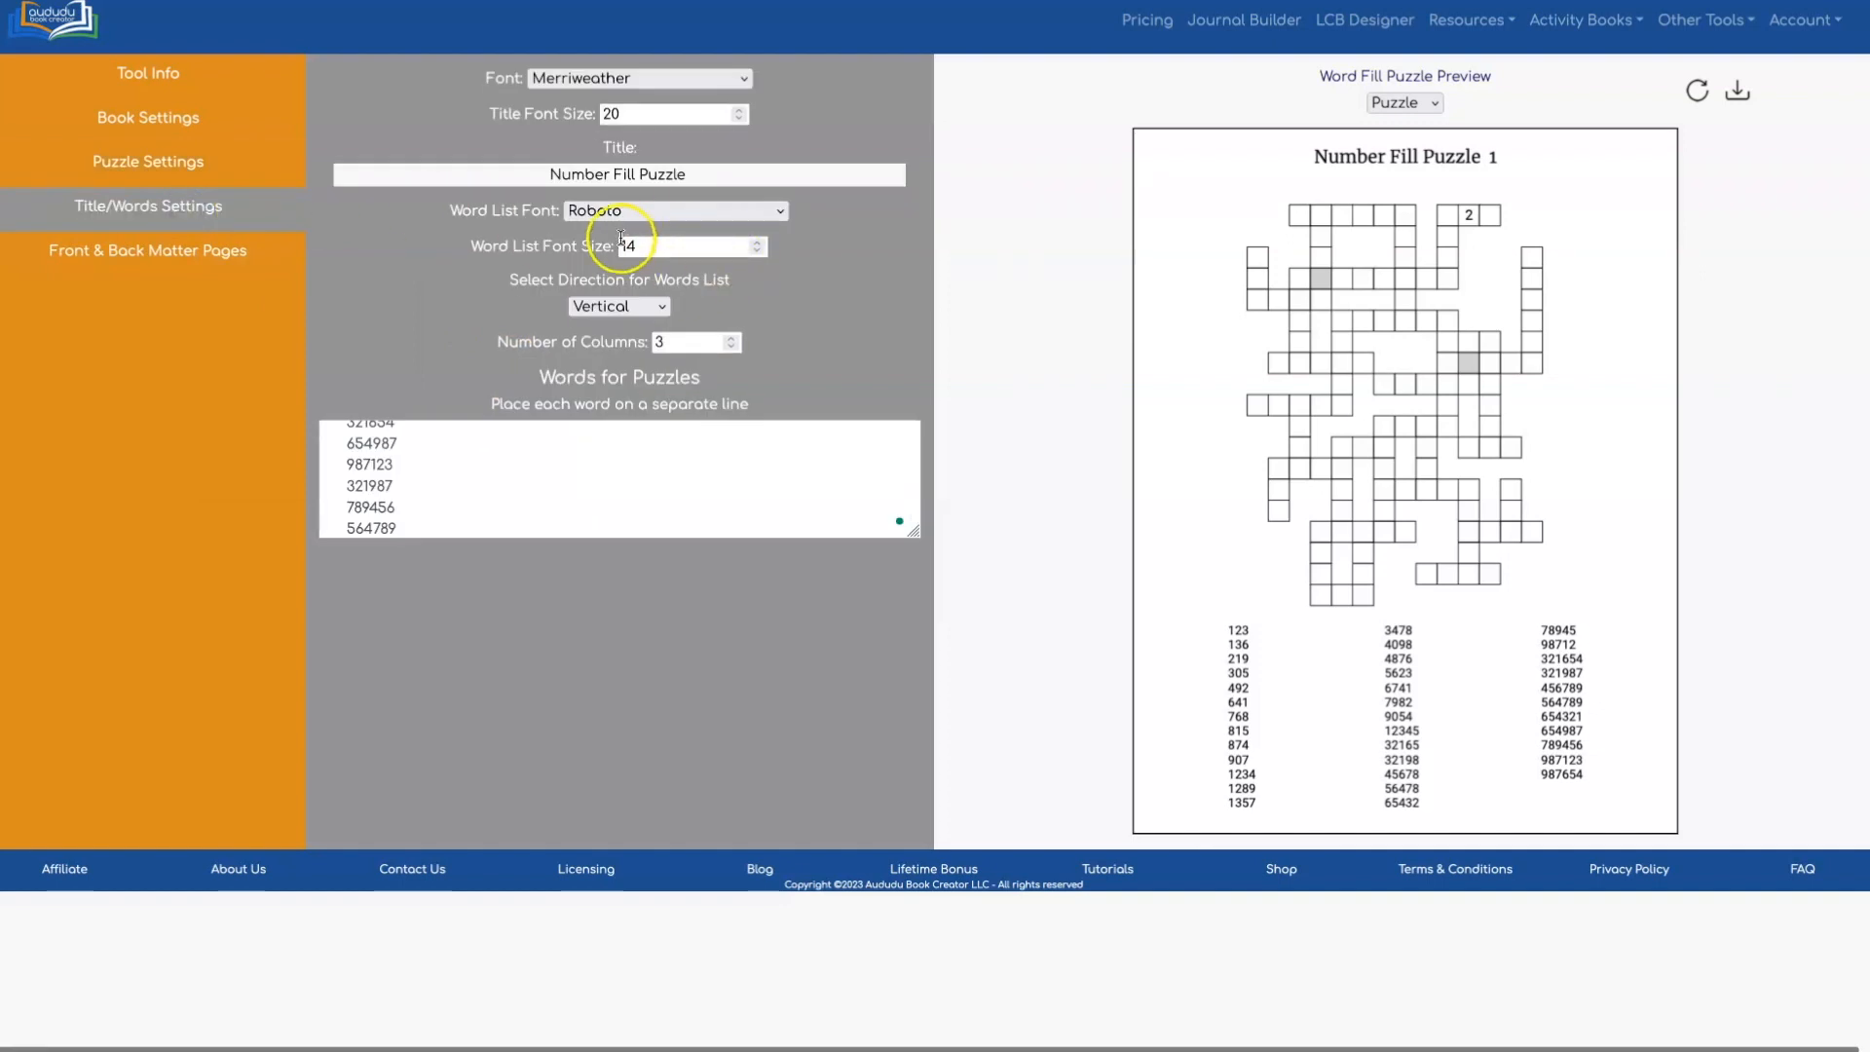
pyautogui.click(733, 335)
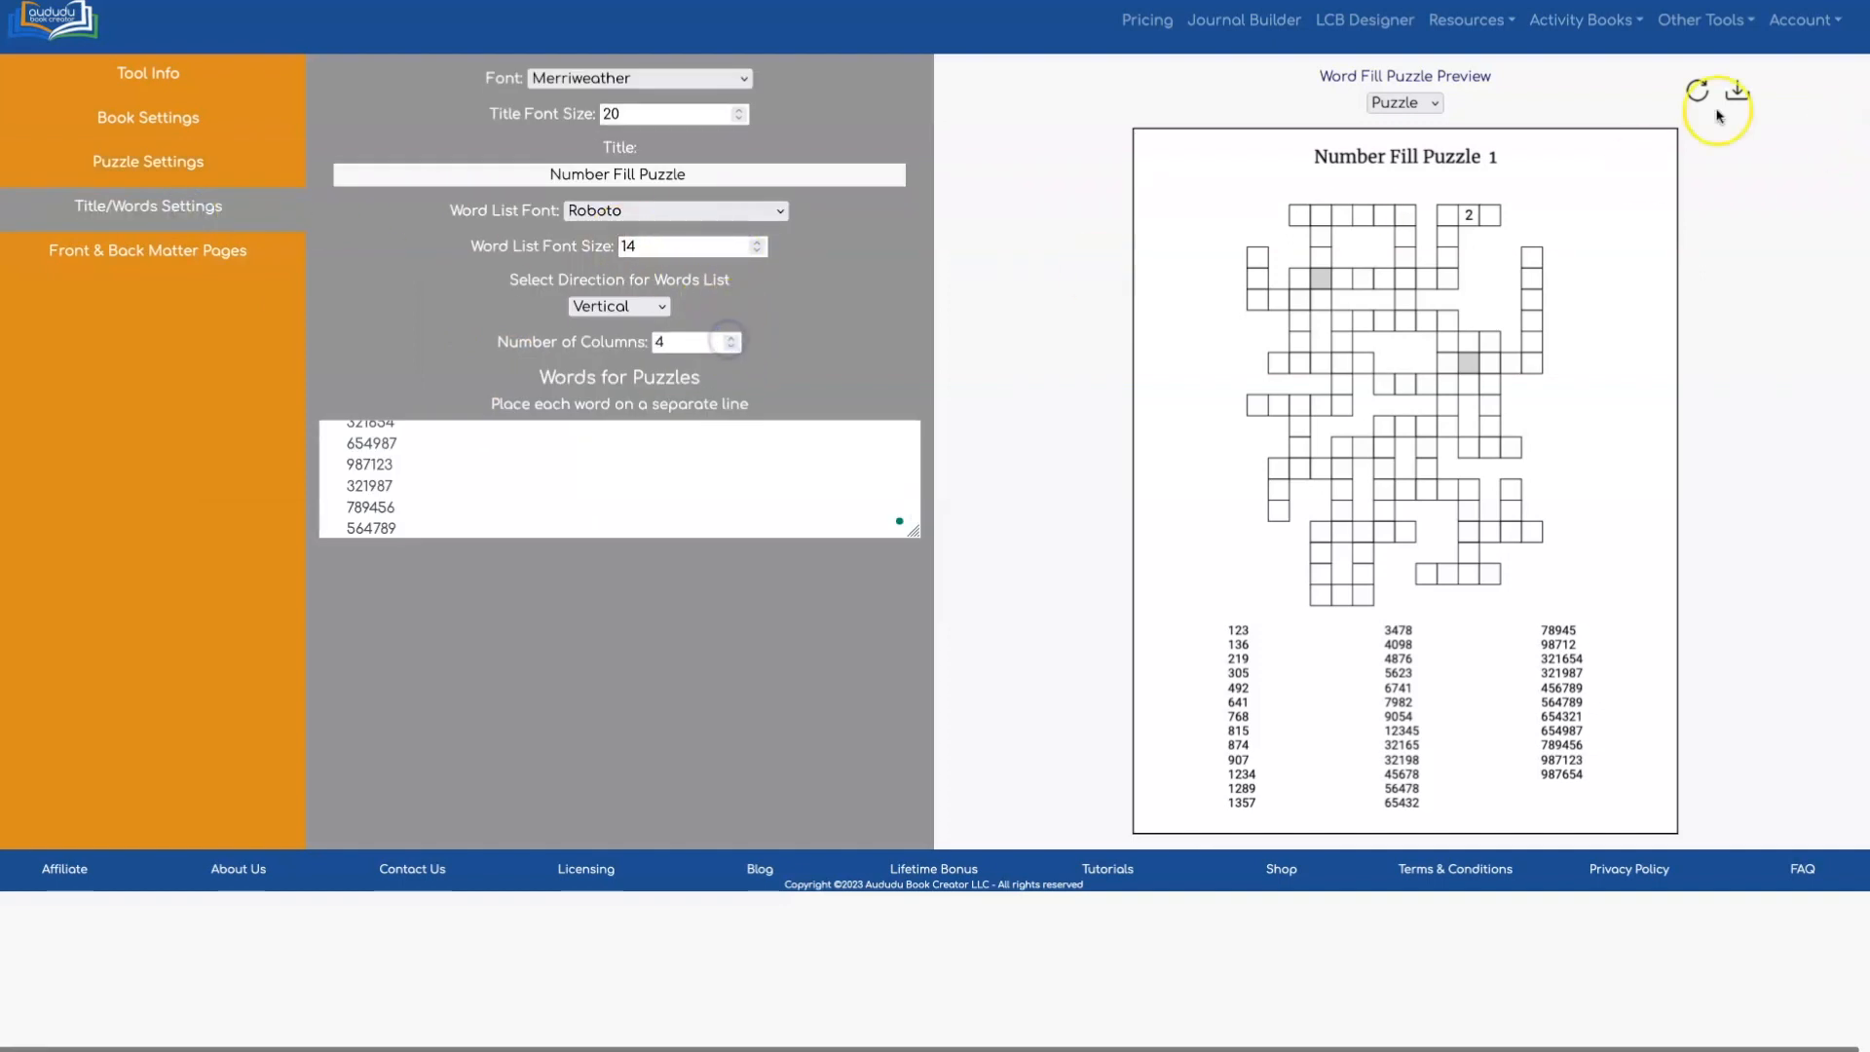
pyautogui.click(1699, 90)
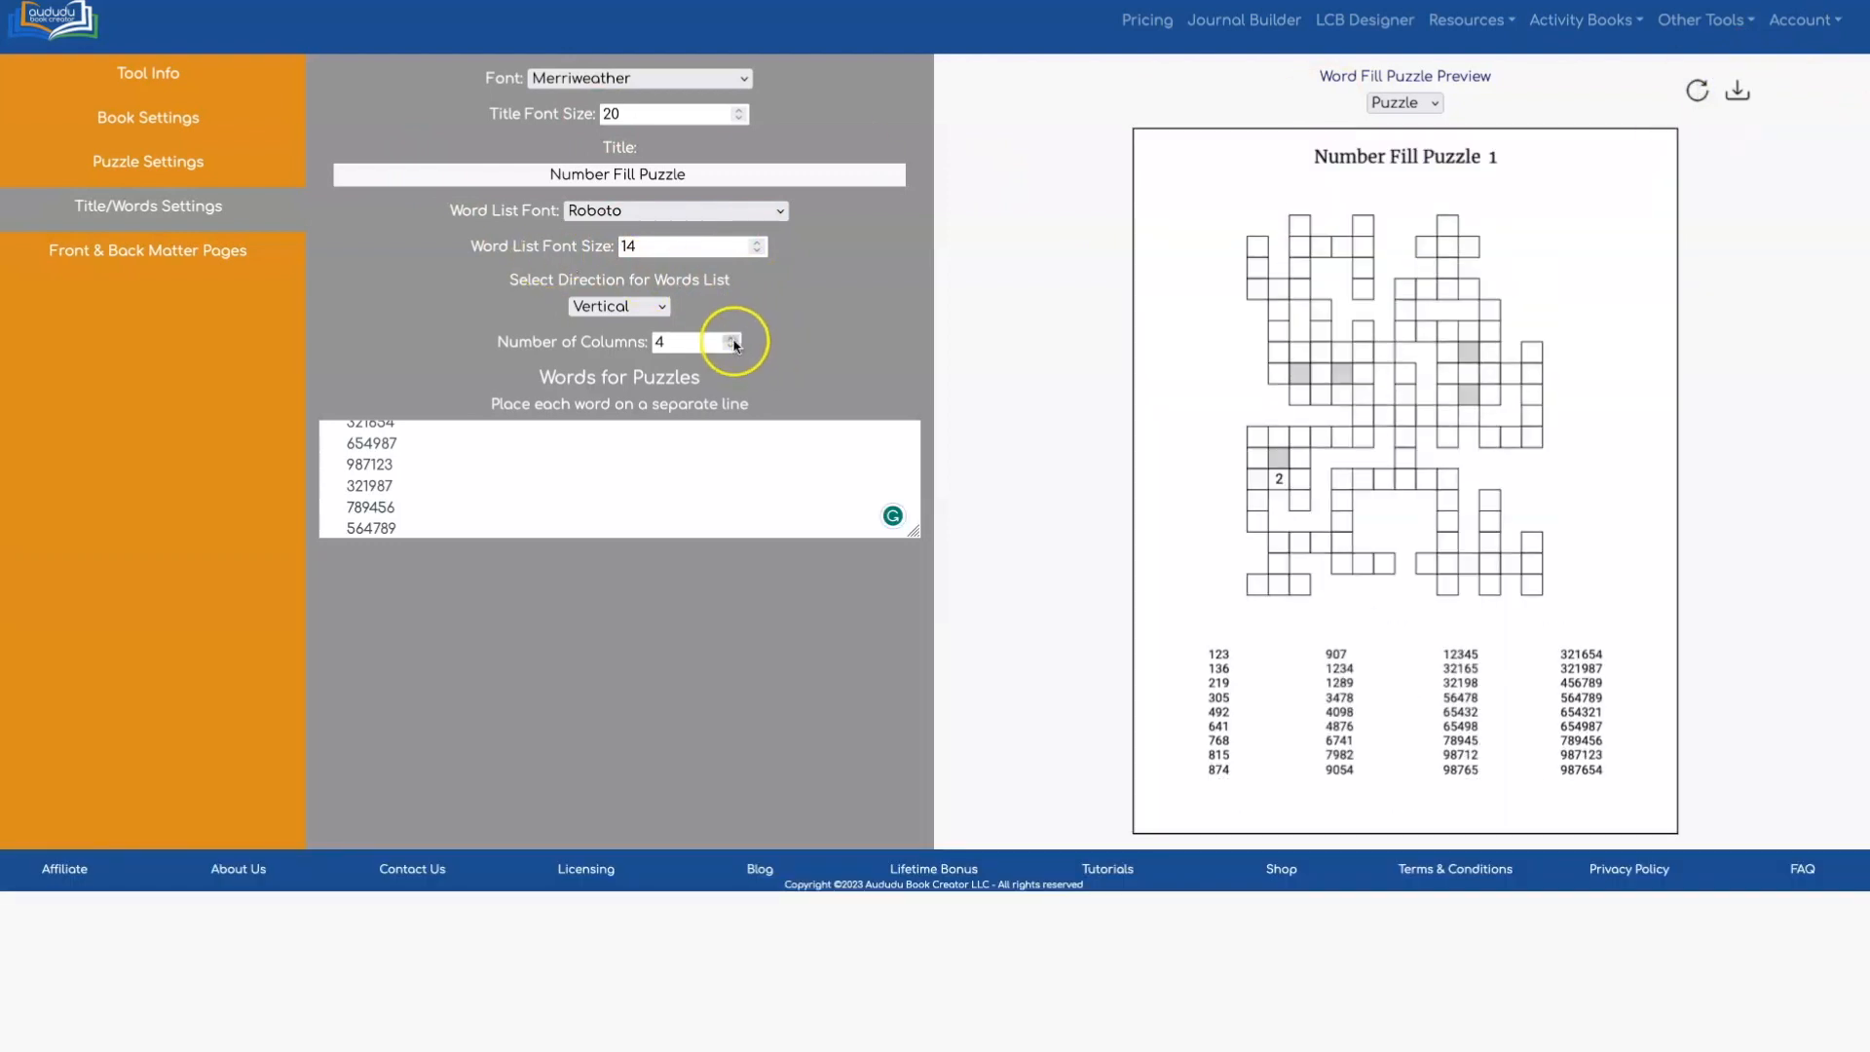
pyautogui.click(731, 336)
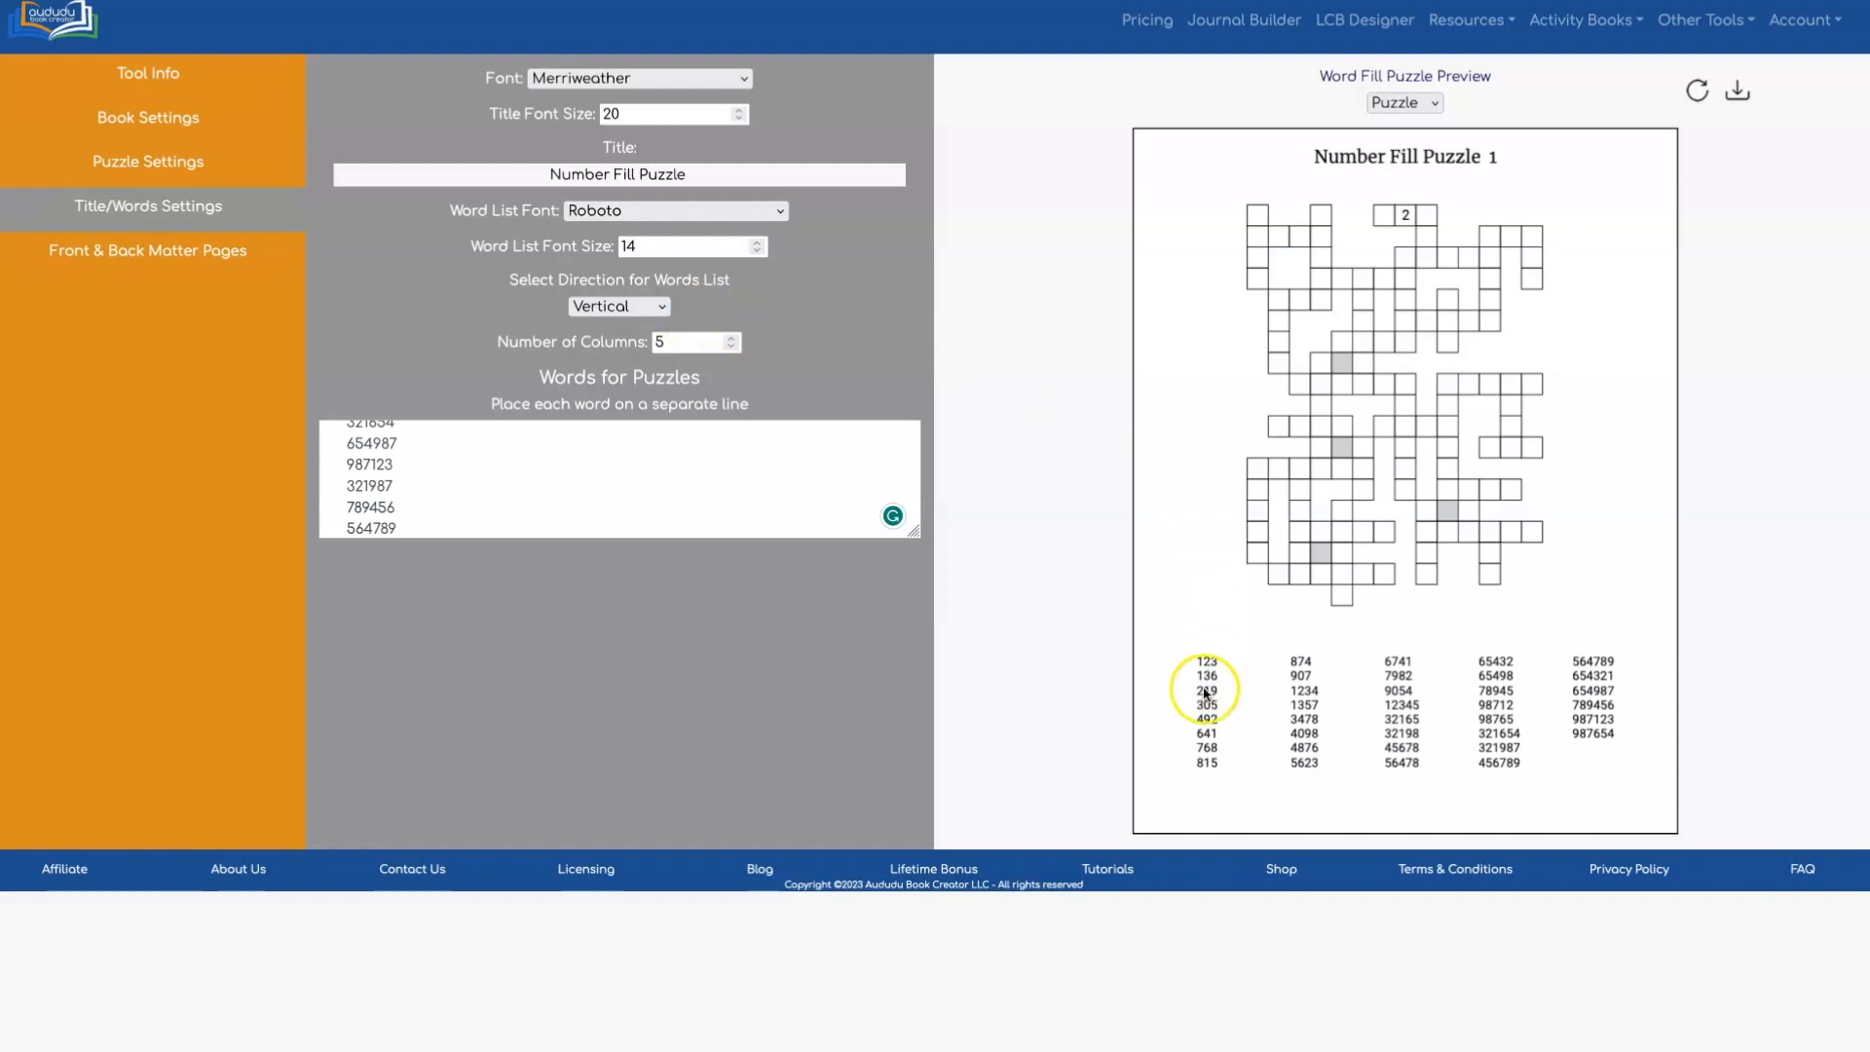
pyautogui.moveTo(1437, 814)
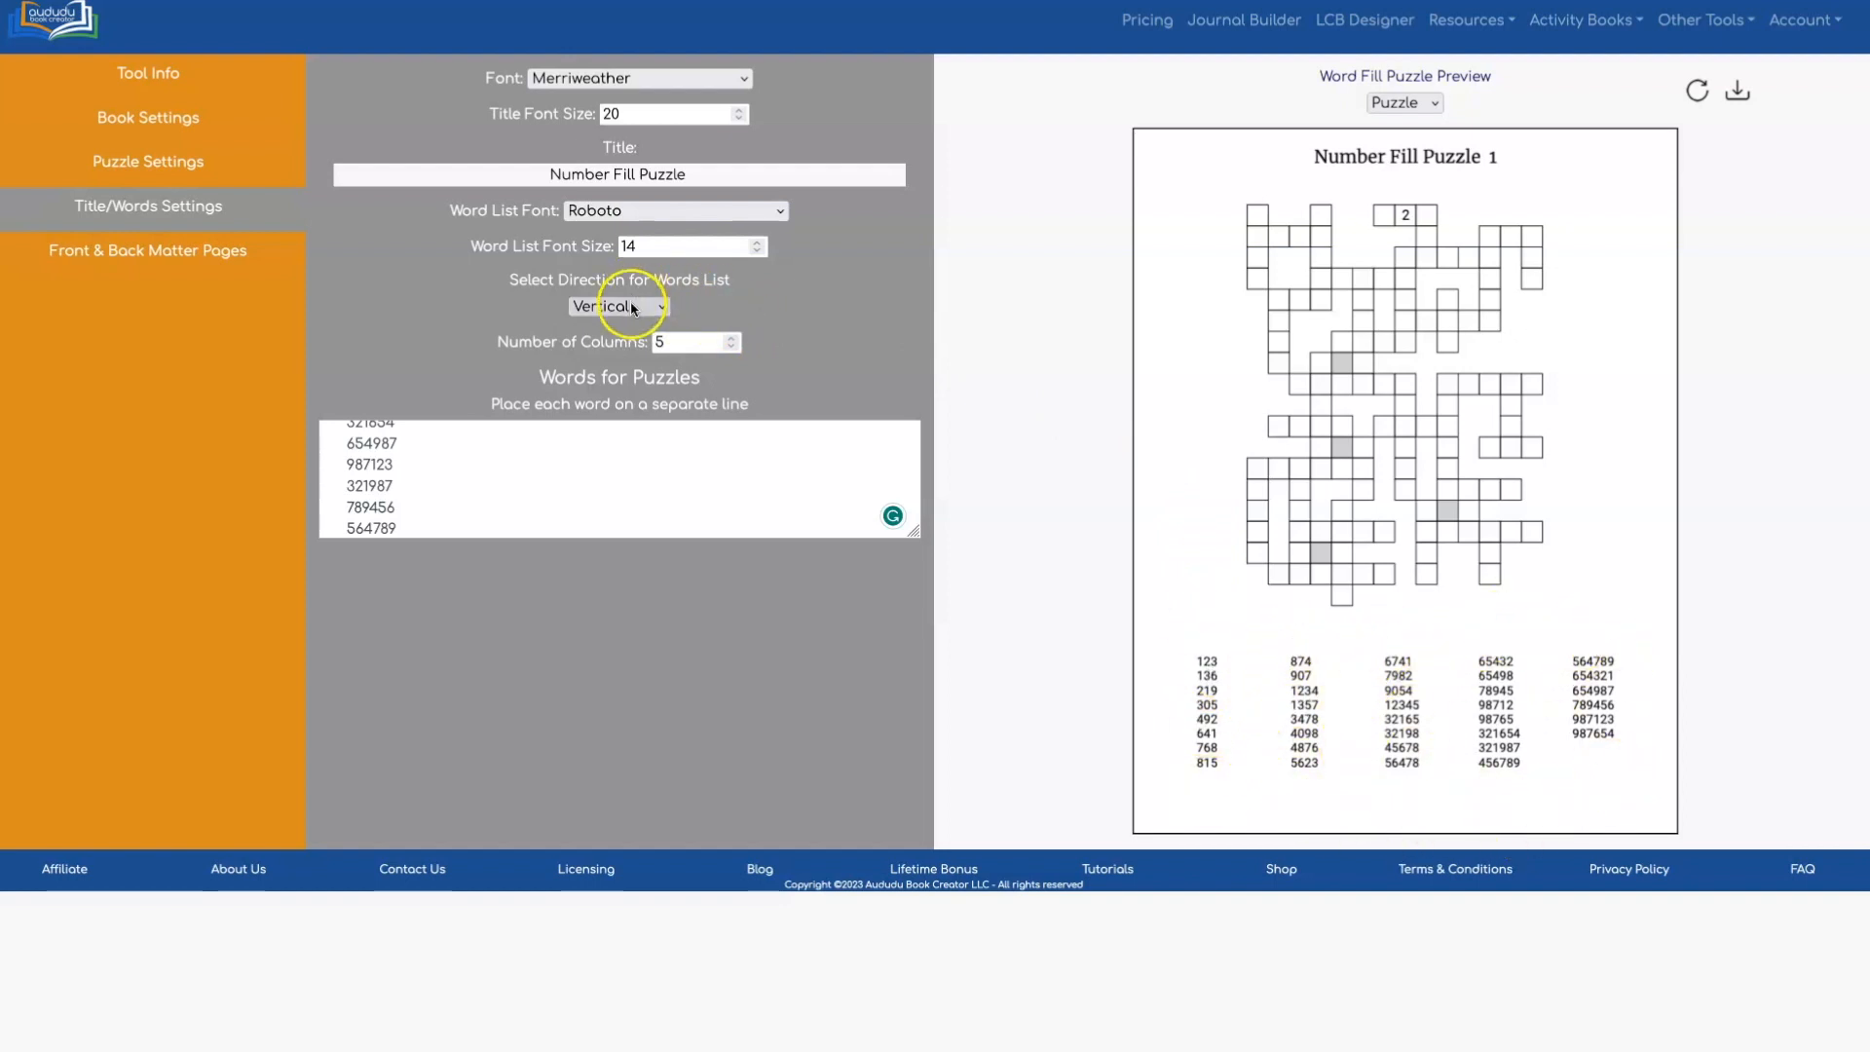
# Step: Preview the word list in Horizontal order, then switch its direction back to Vertical
pyautogui.click(619, 307)
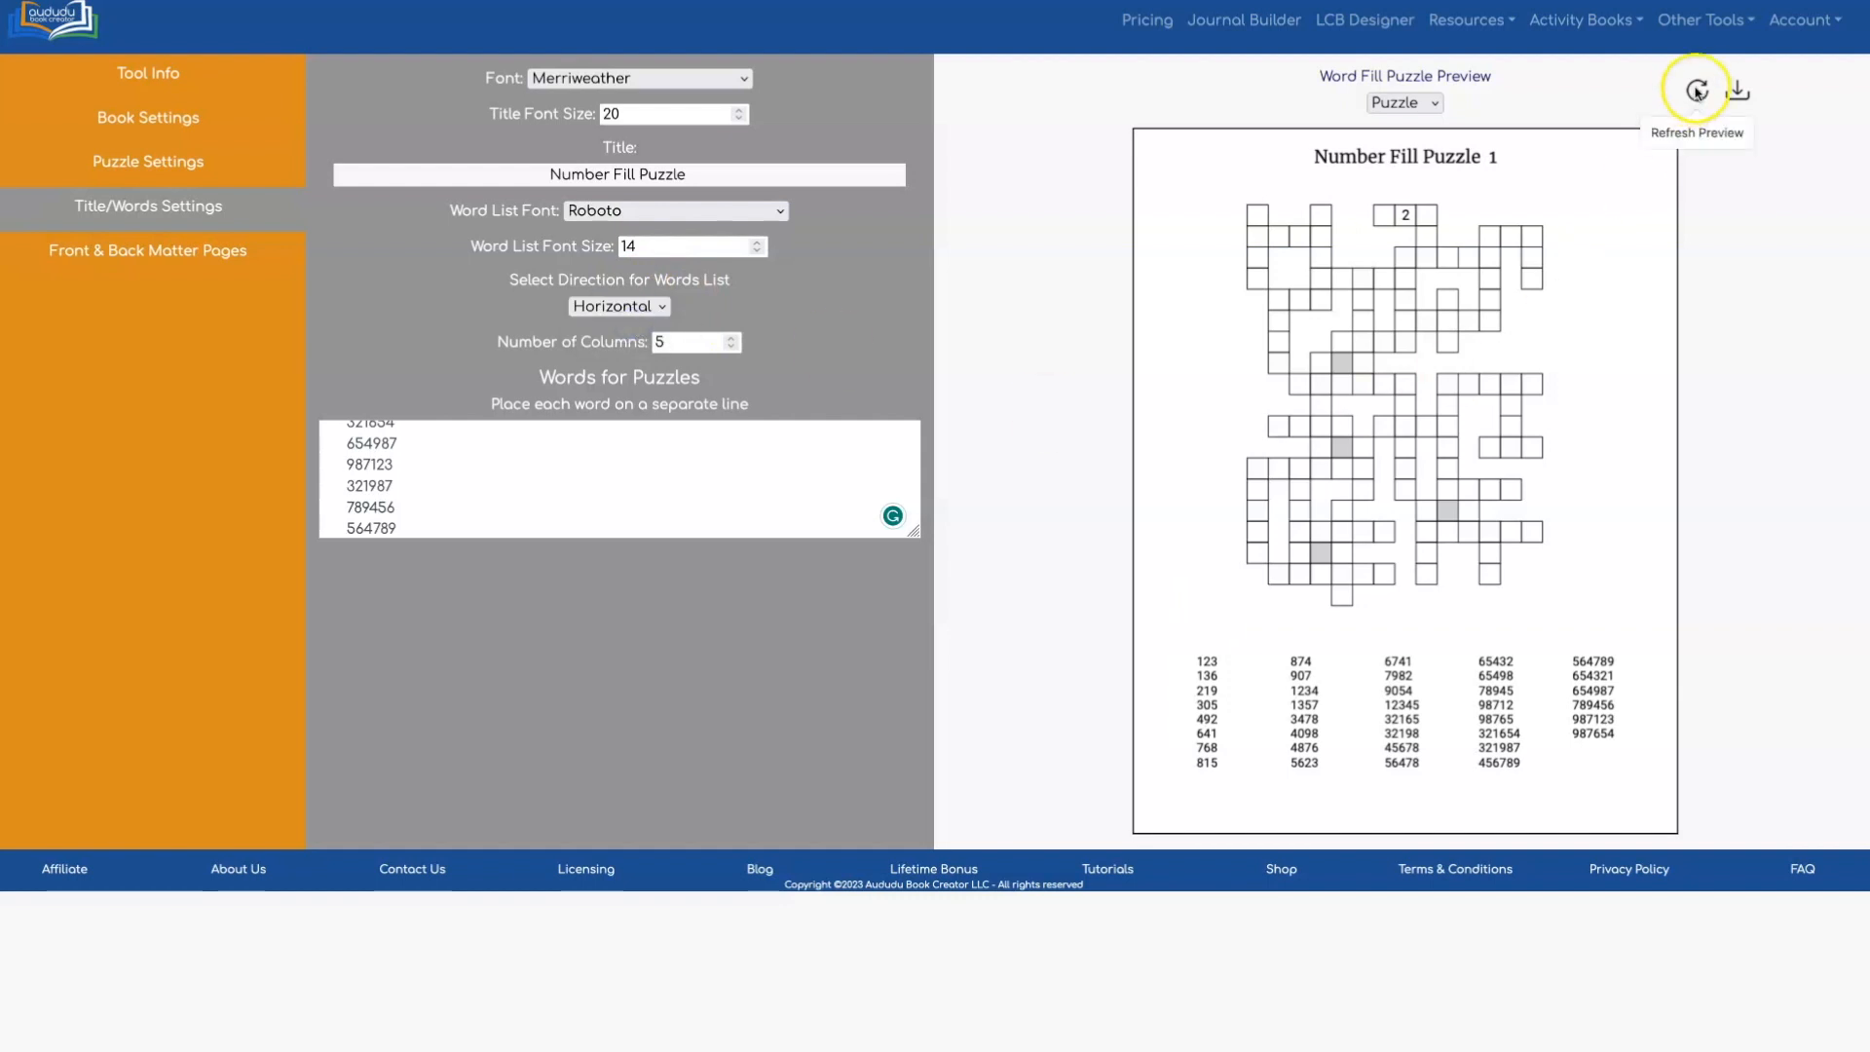
pyautogui.click(1694, 91)
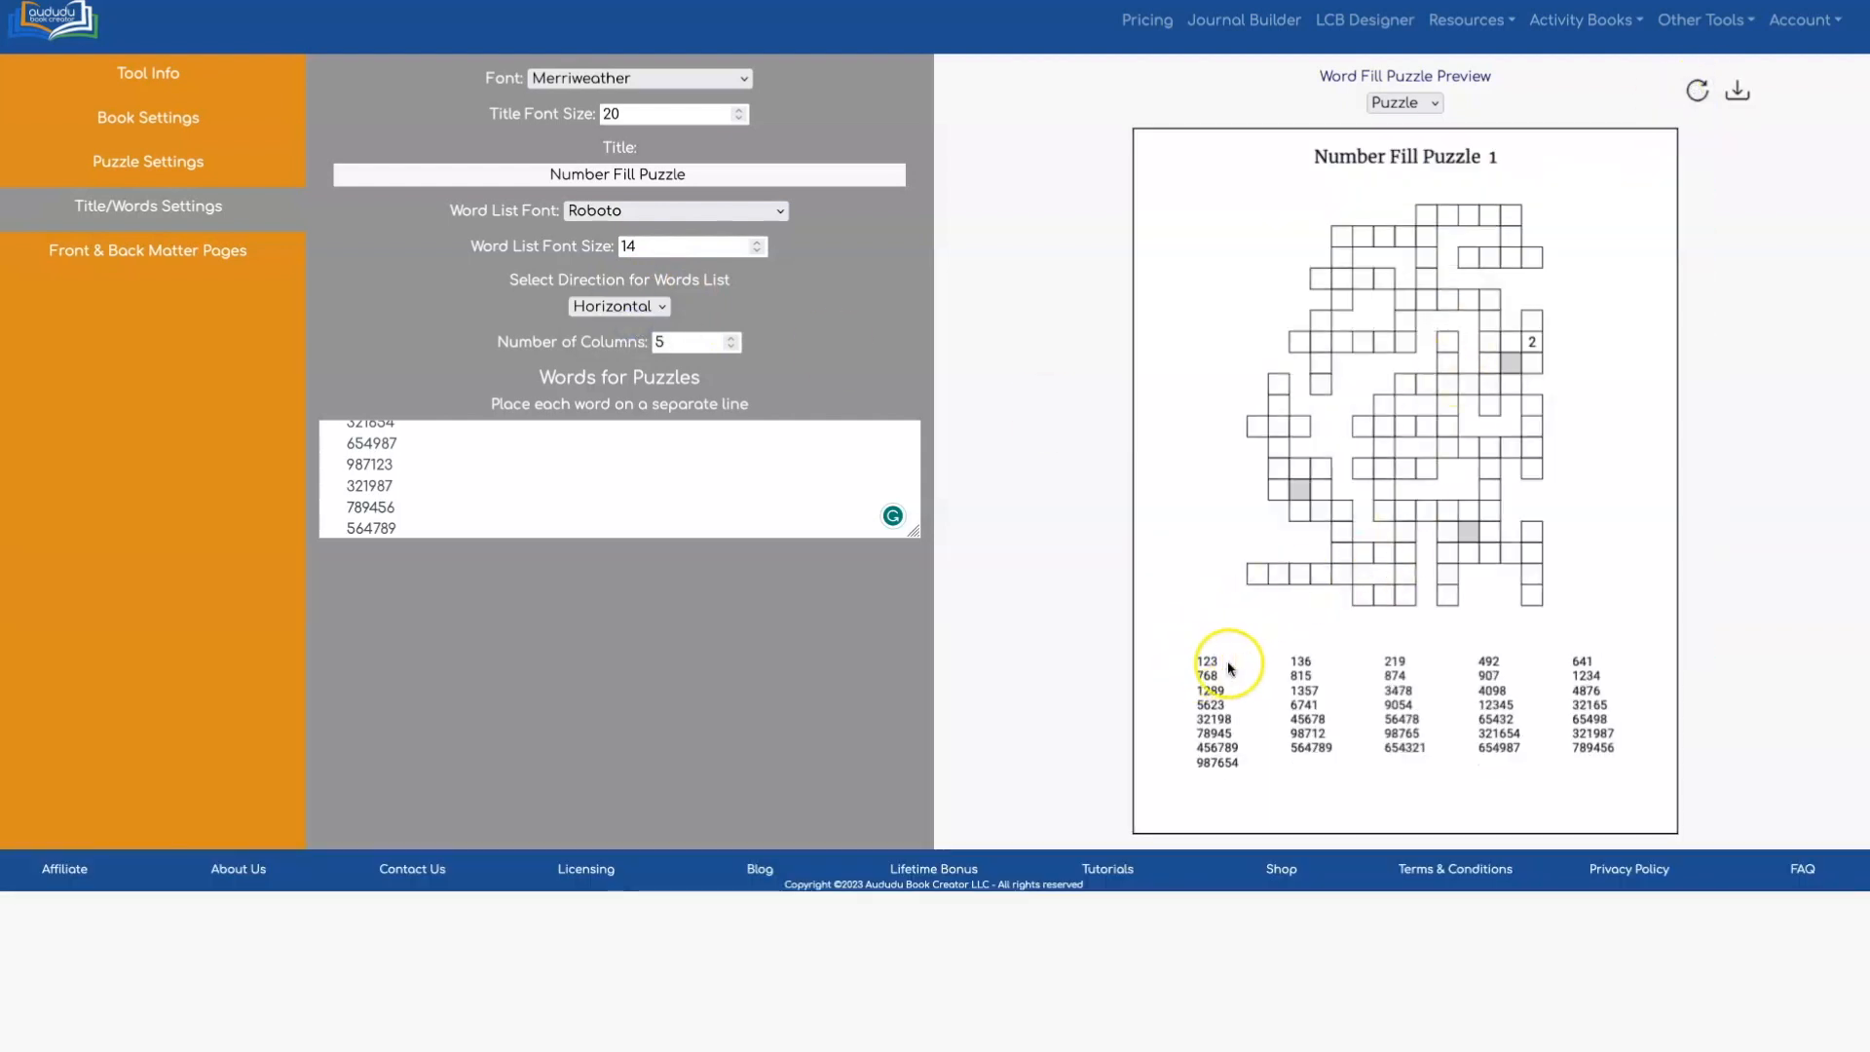
pyautogui.moveTo(1560, 669)
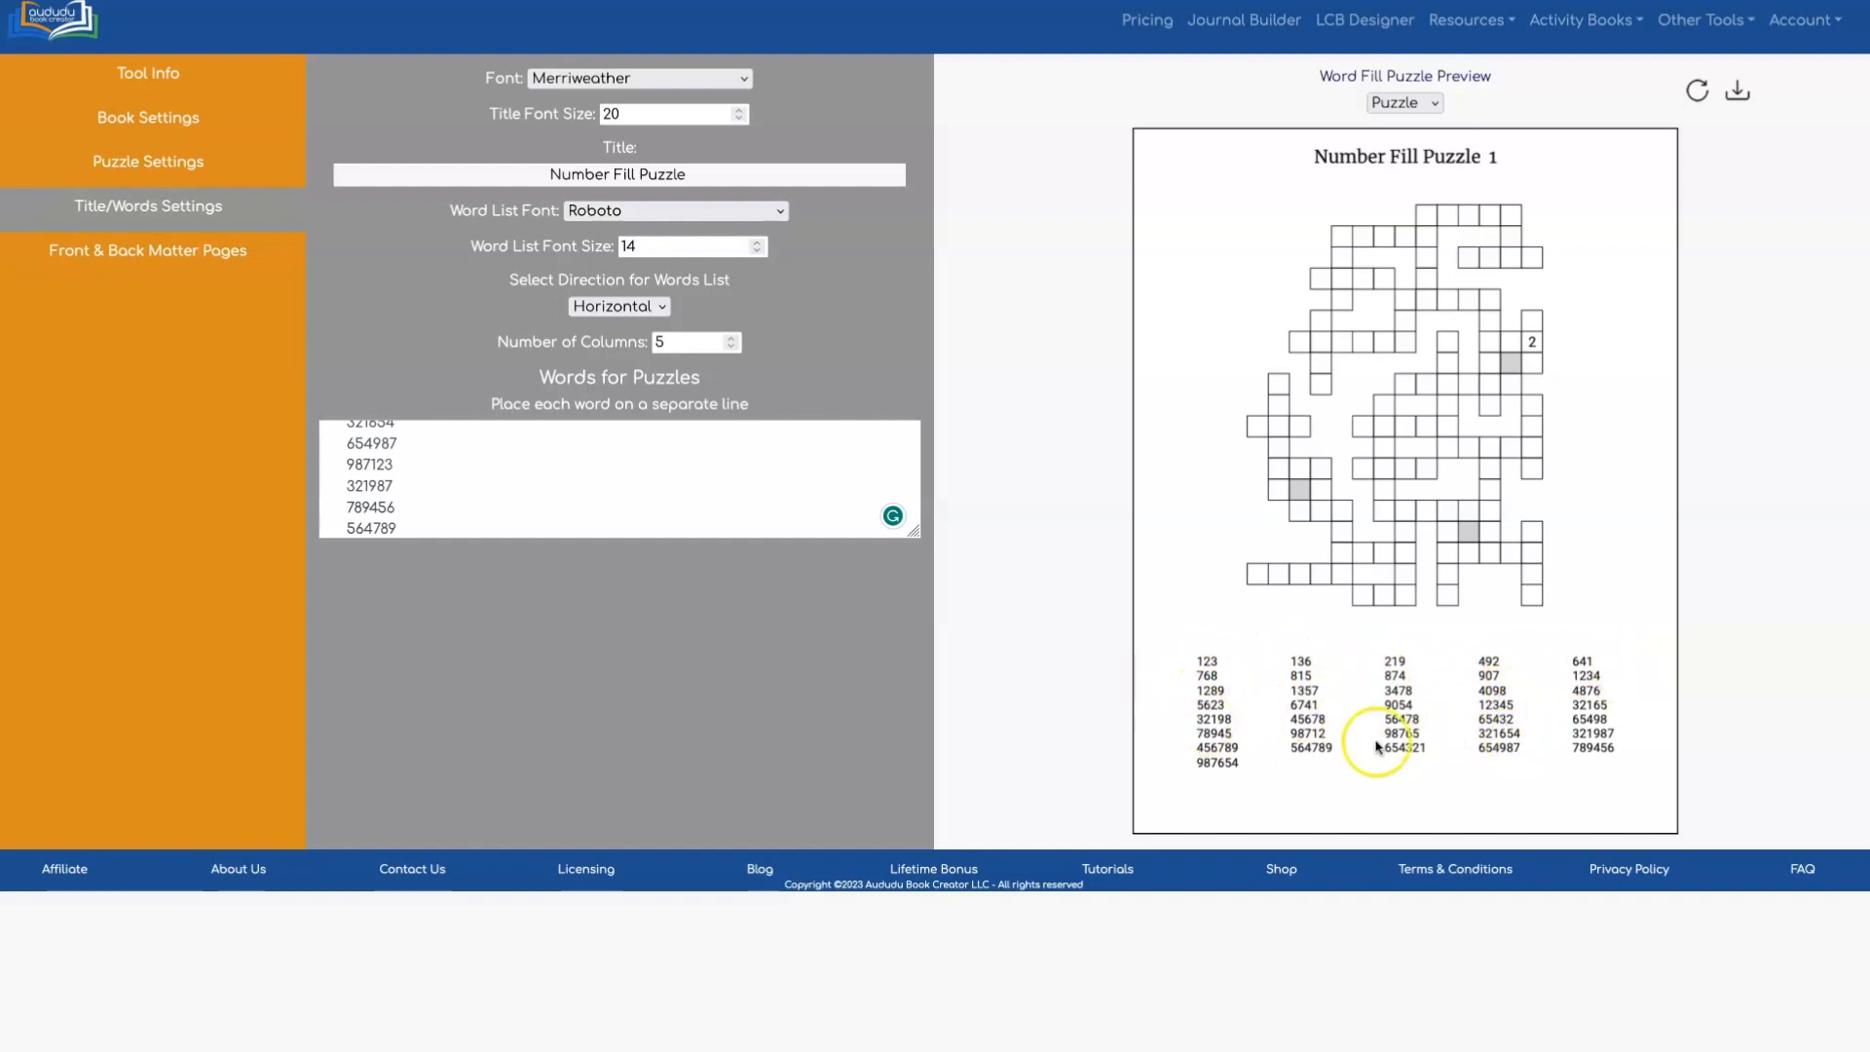
pyautogui.moveTo(1358, 513)
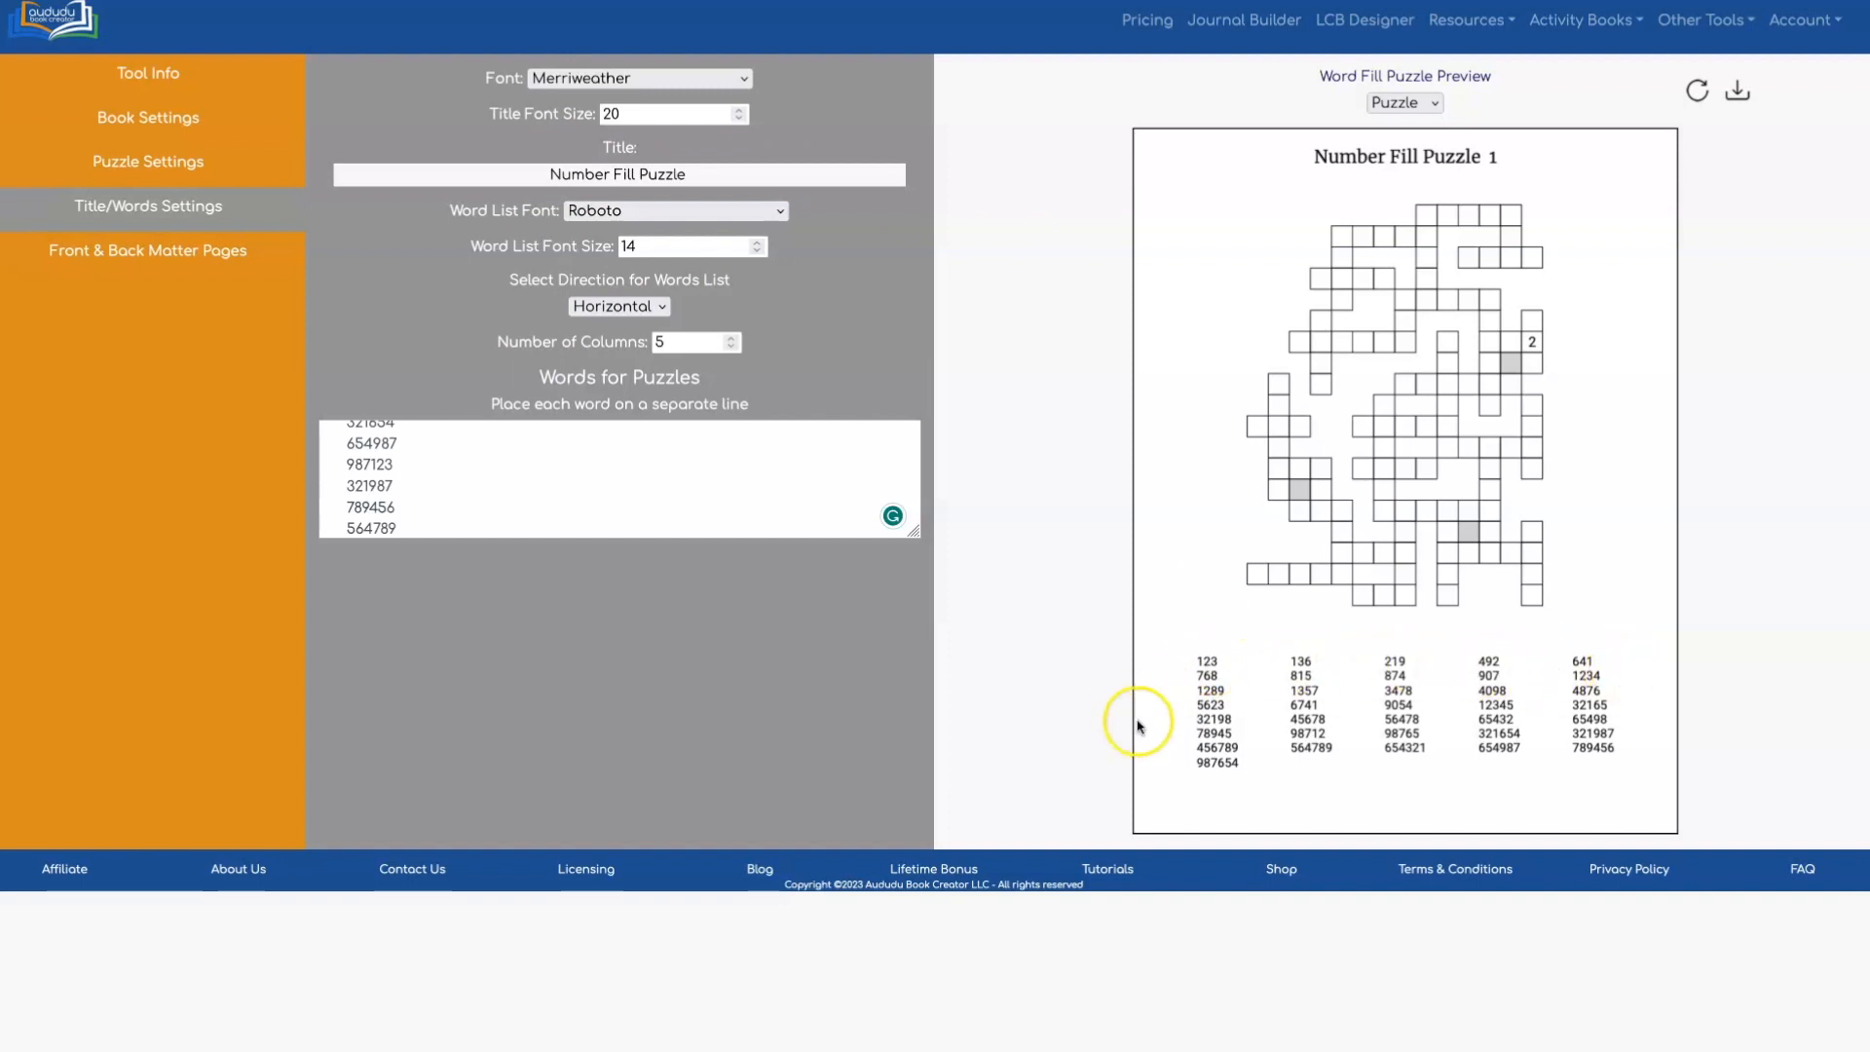
pyautogui.moveTo(1258, 668)
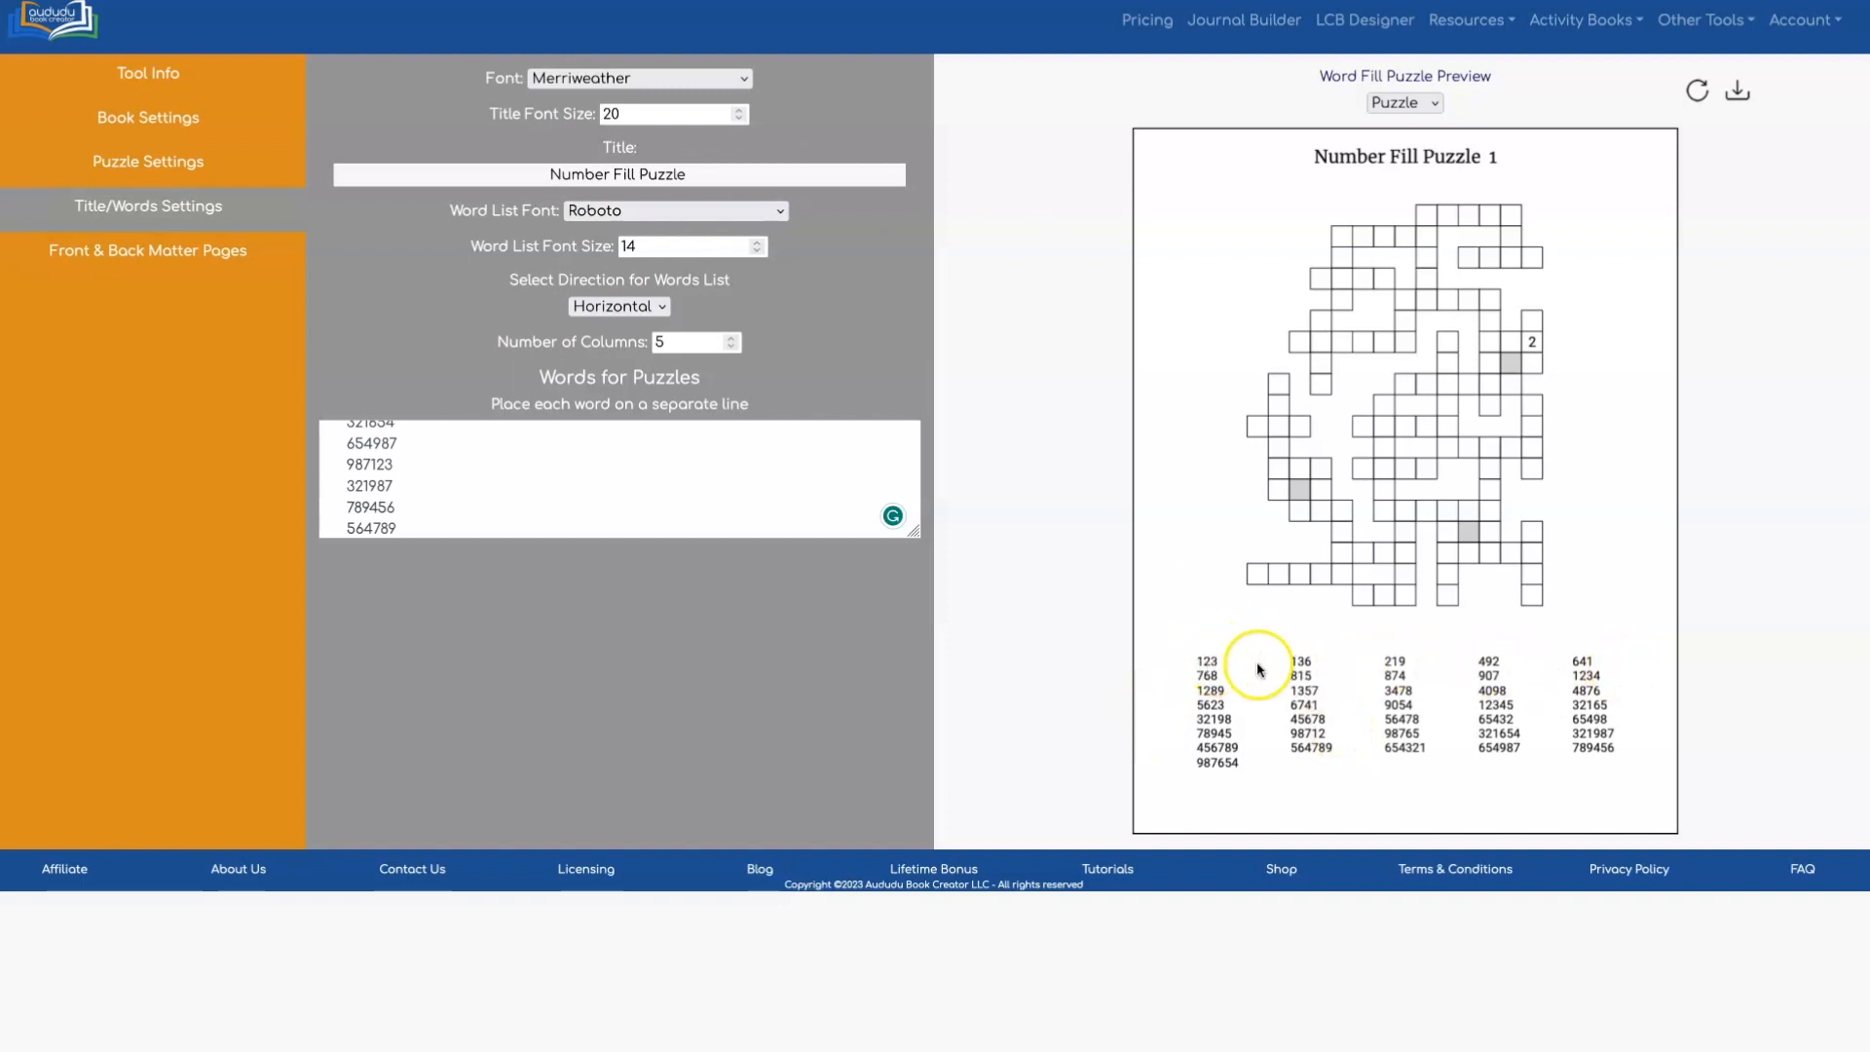
pyautogui.moveTo(1157, 739)
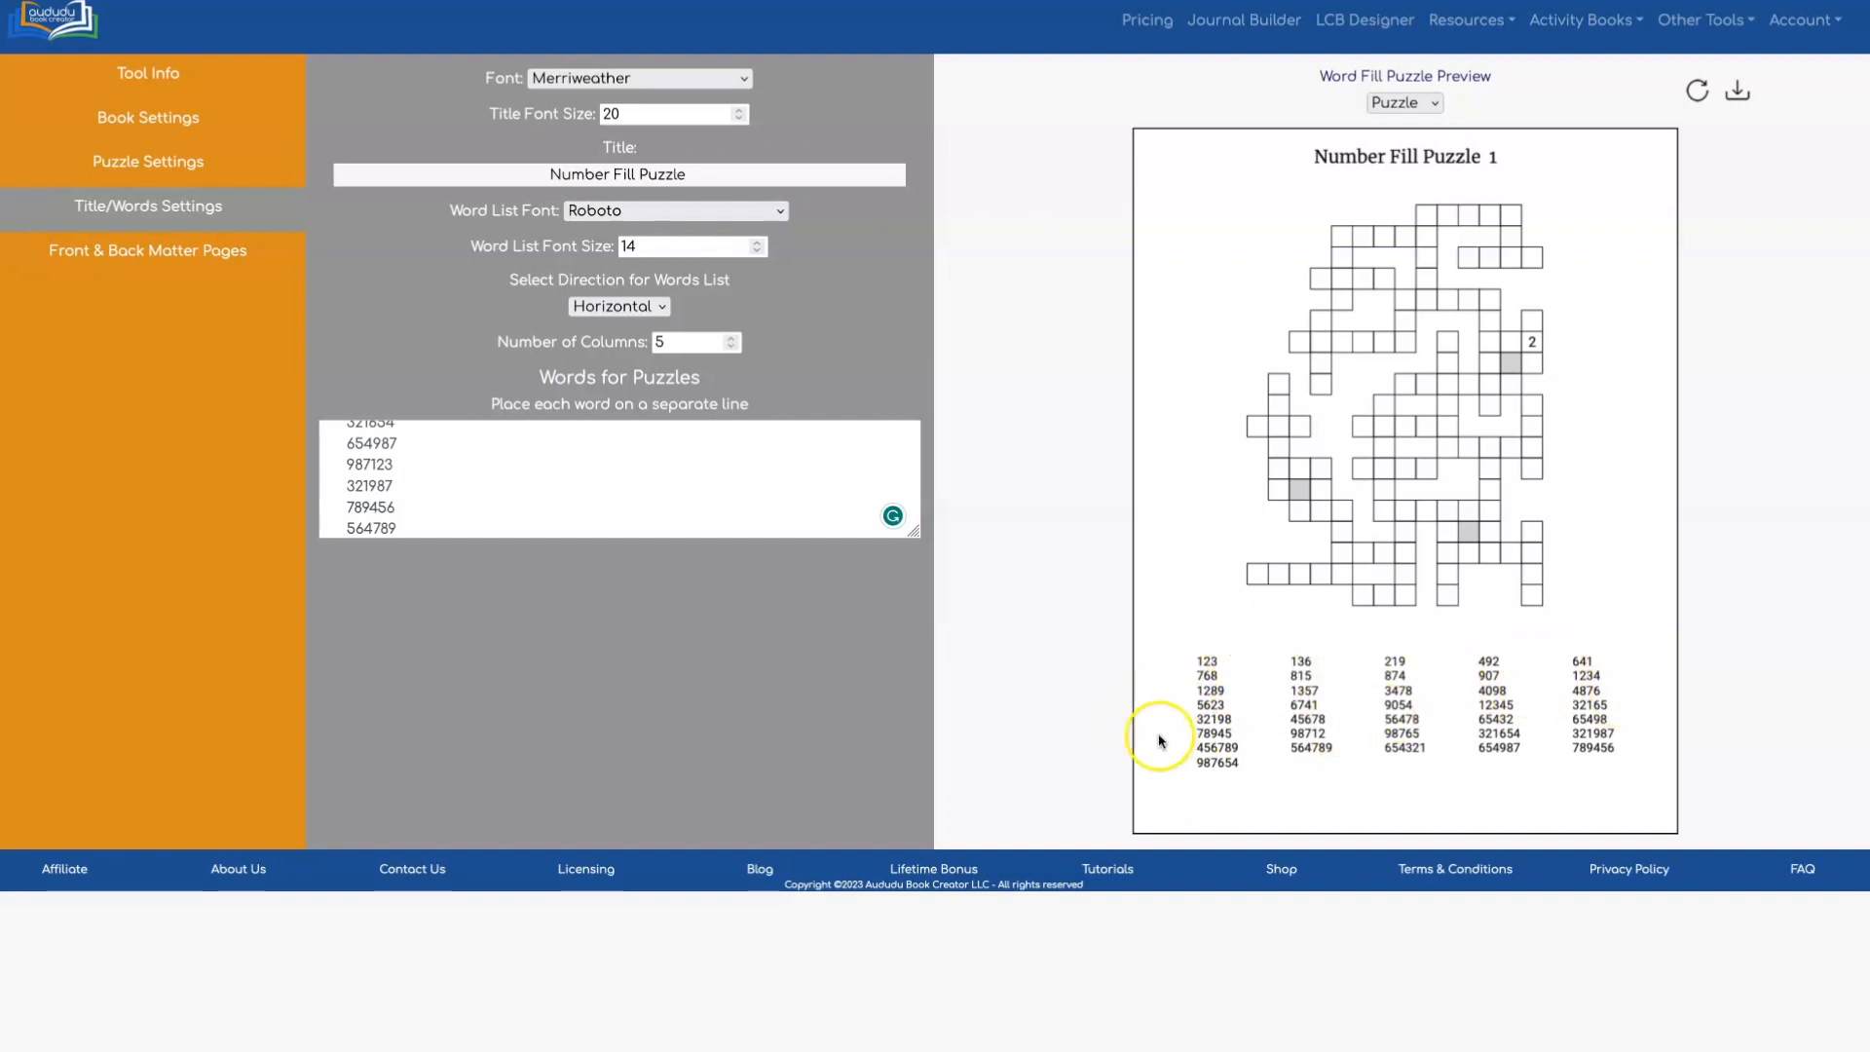
pyautogui.moveTo(1374, 668)
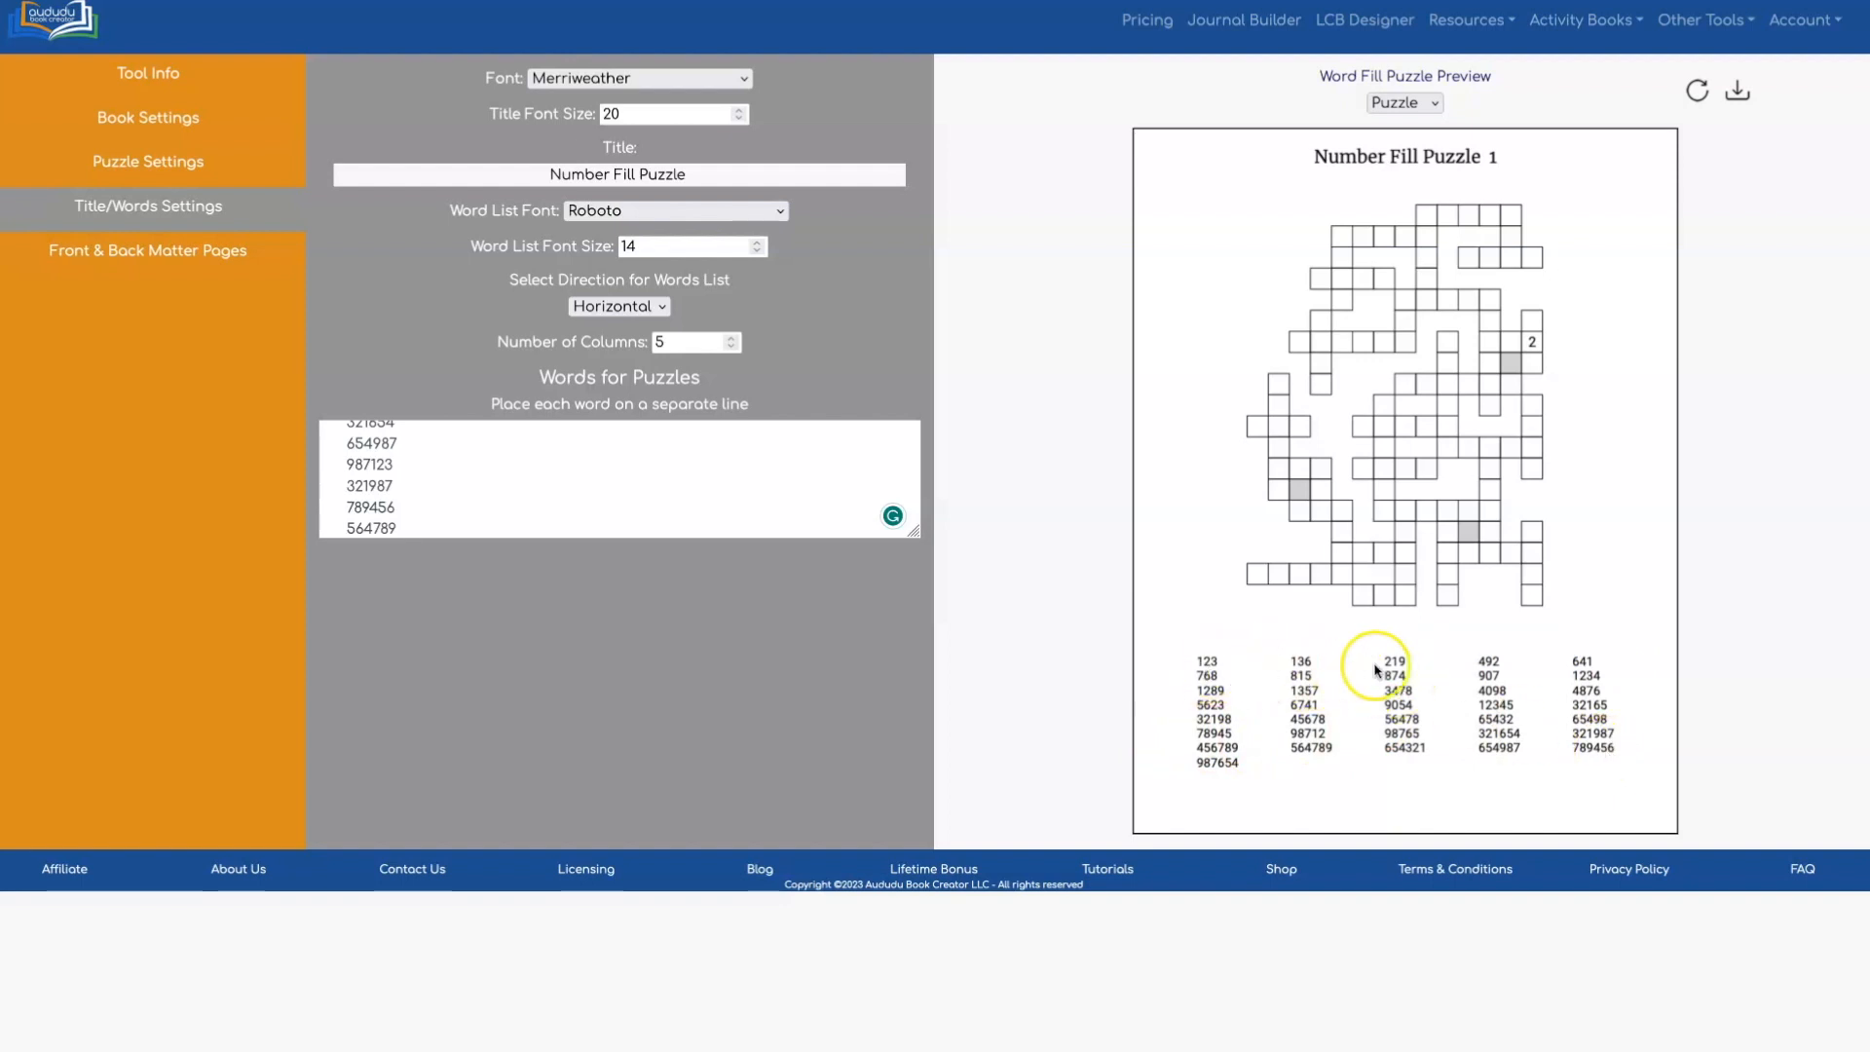
pyautogui.moveTo(1202, 634)
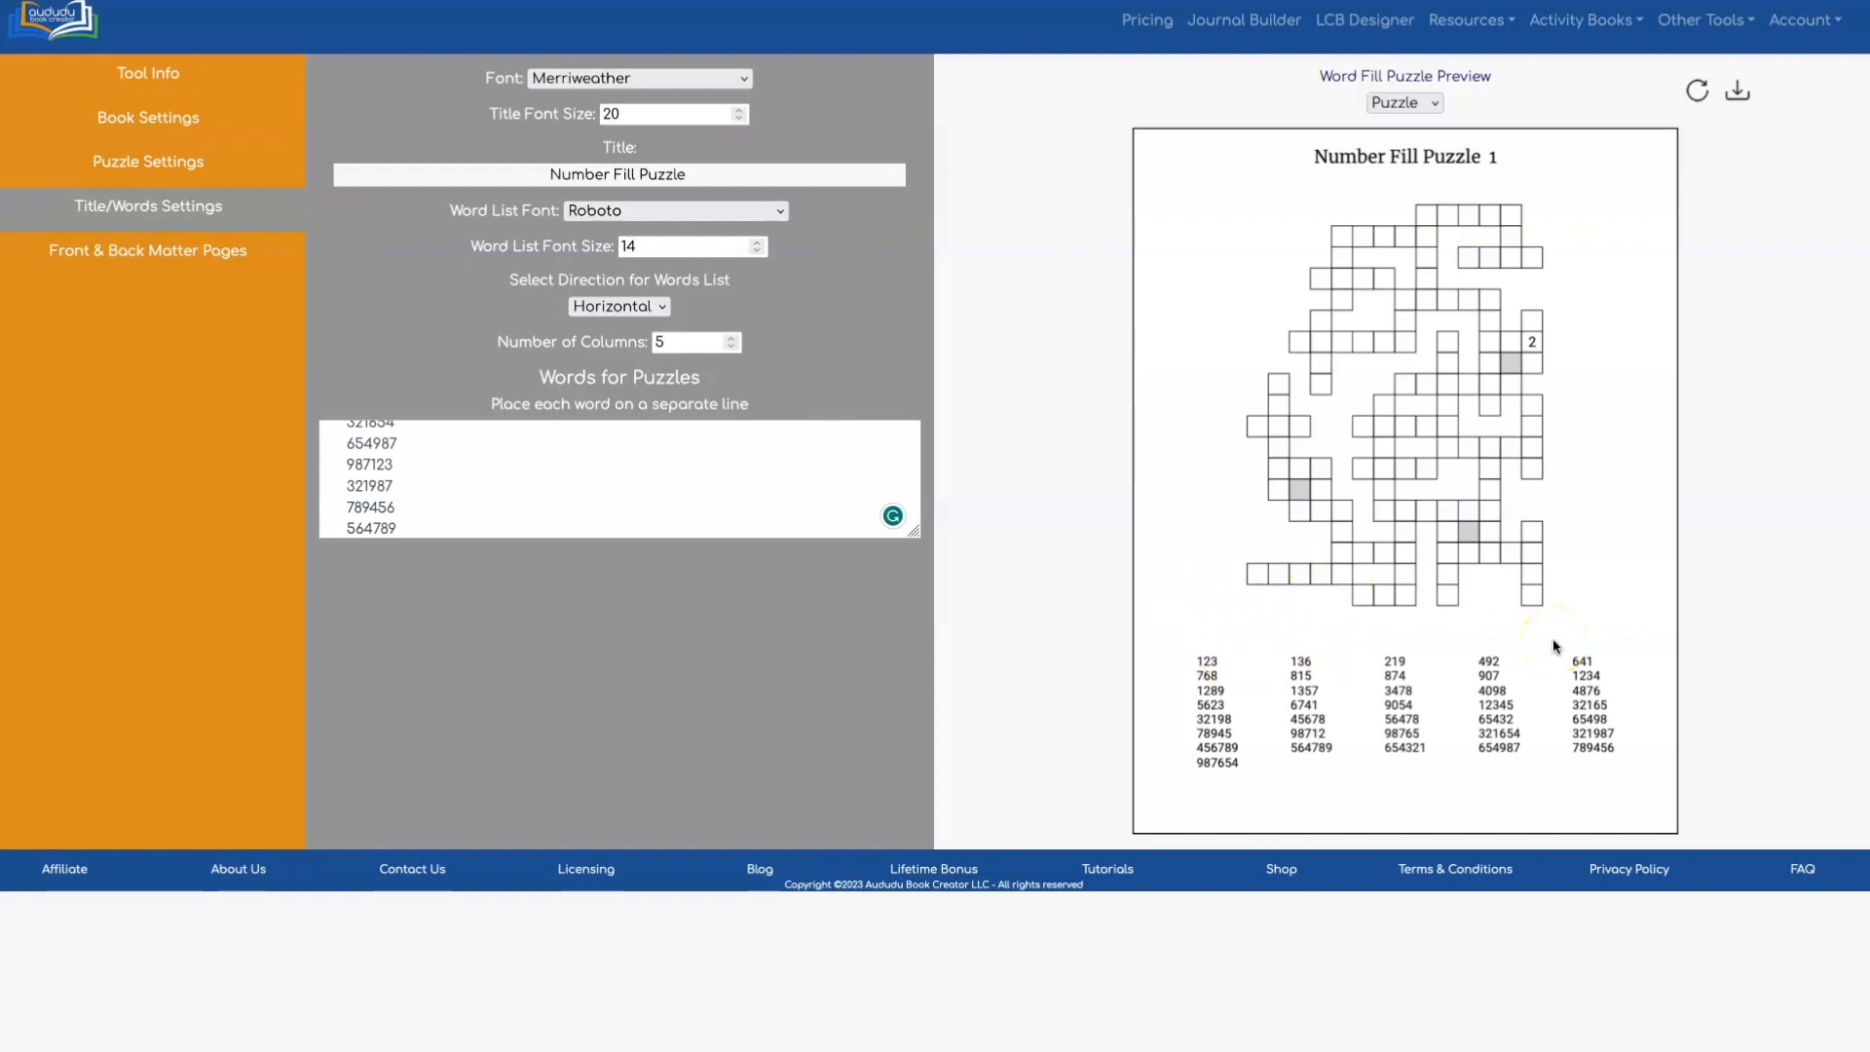
pyautogui.click(618, 305)
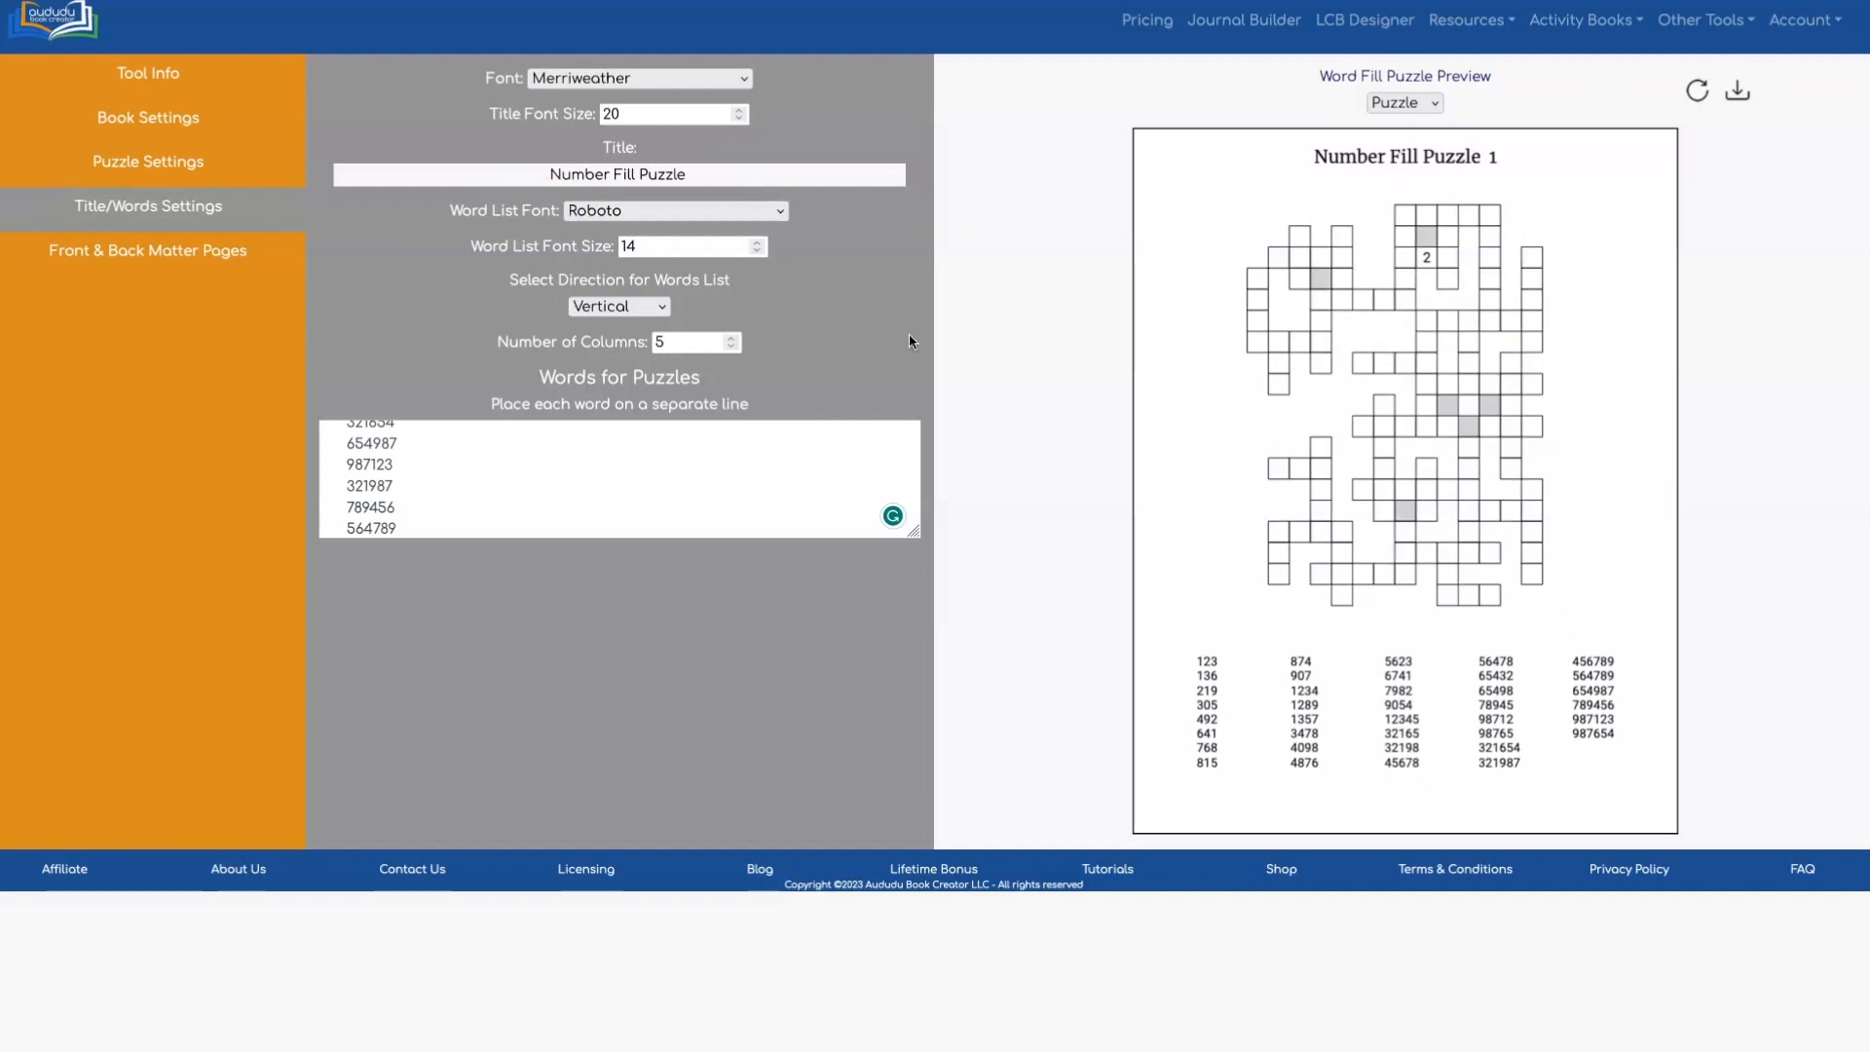